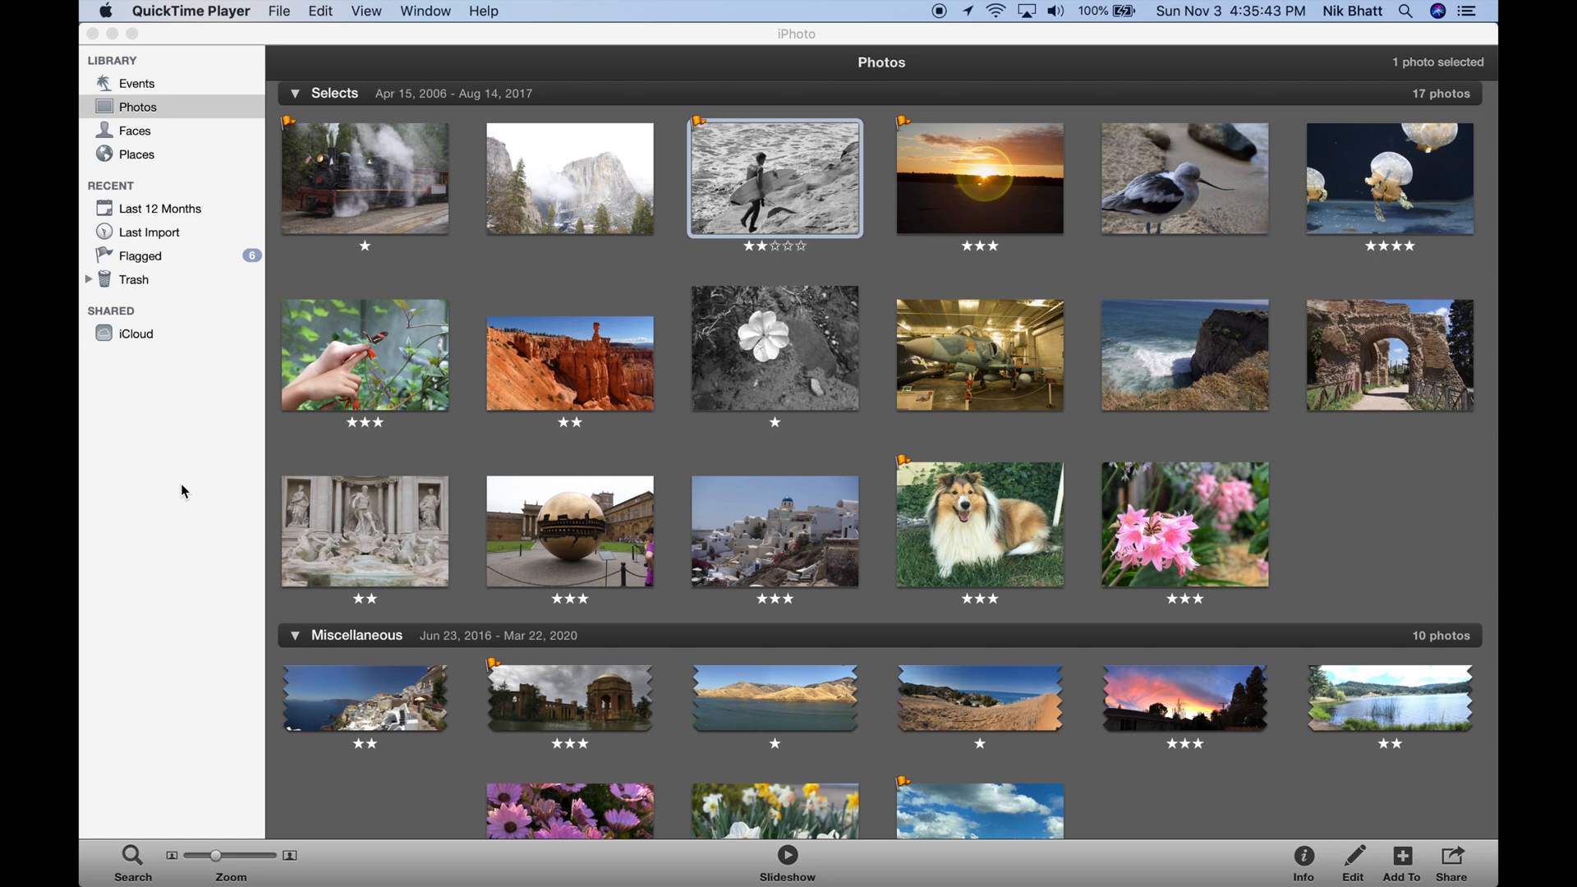
pyautogui.moveTo(626, 374)
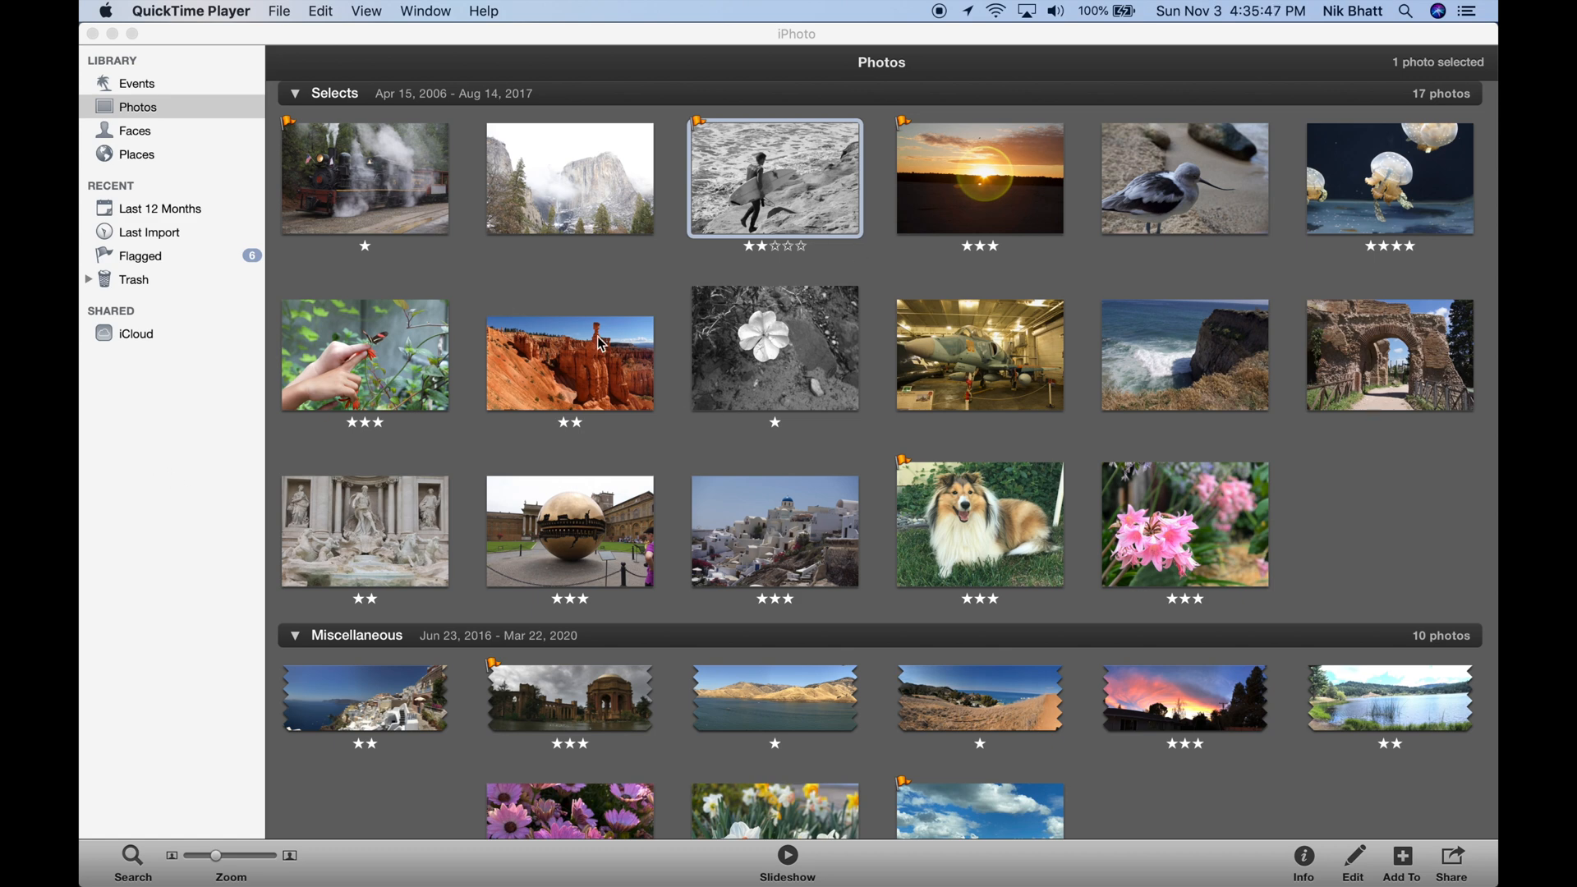
pyautogui.moveTo(393, 200)
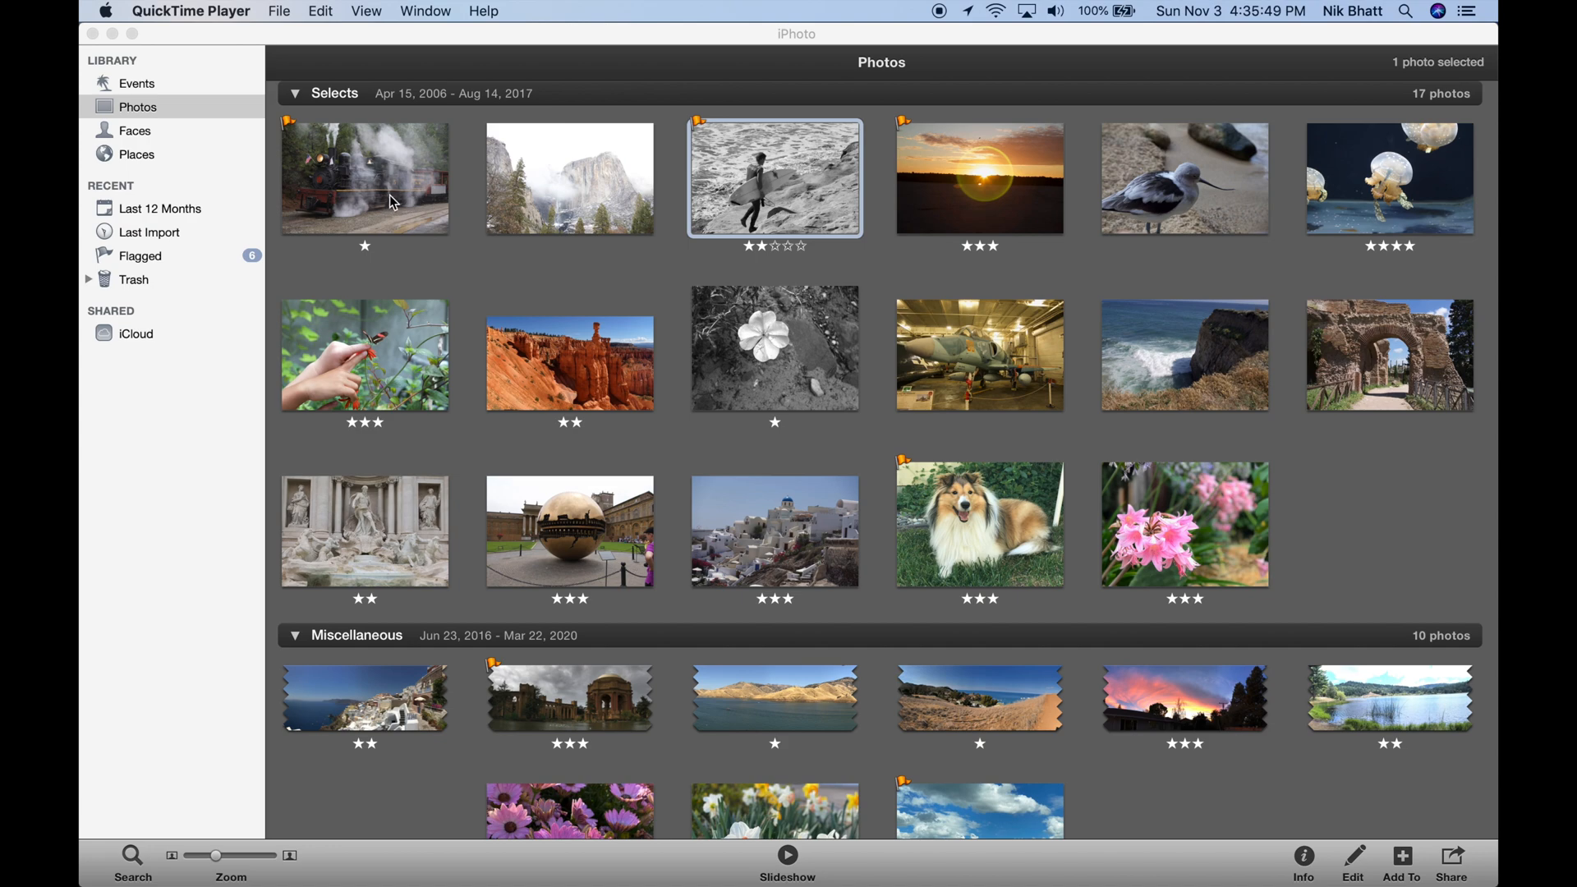
# Show the steam train photo's details in iPhoto, revealing its one-star rating and train keyword
pyautogui.click(1303, 862)
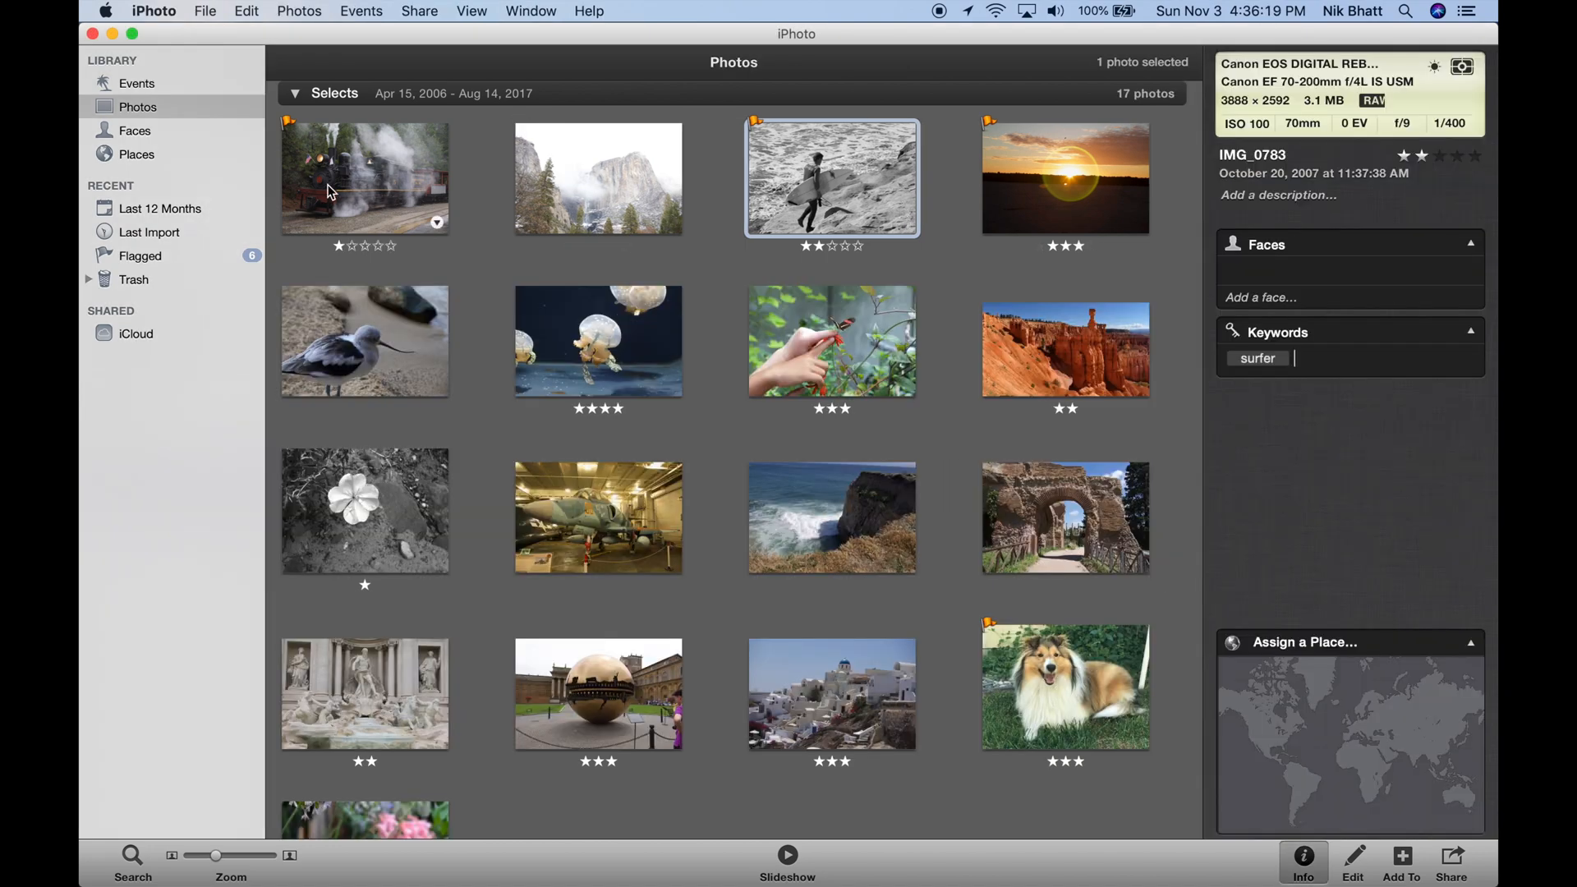
pyautogui.click(365, 177)
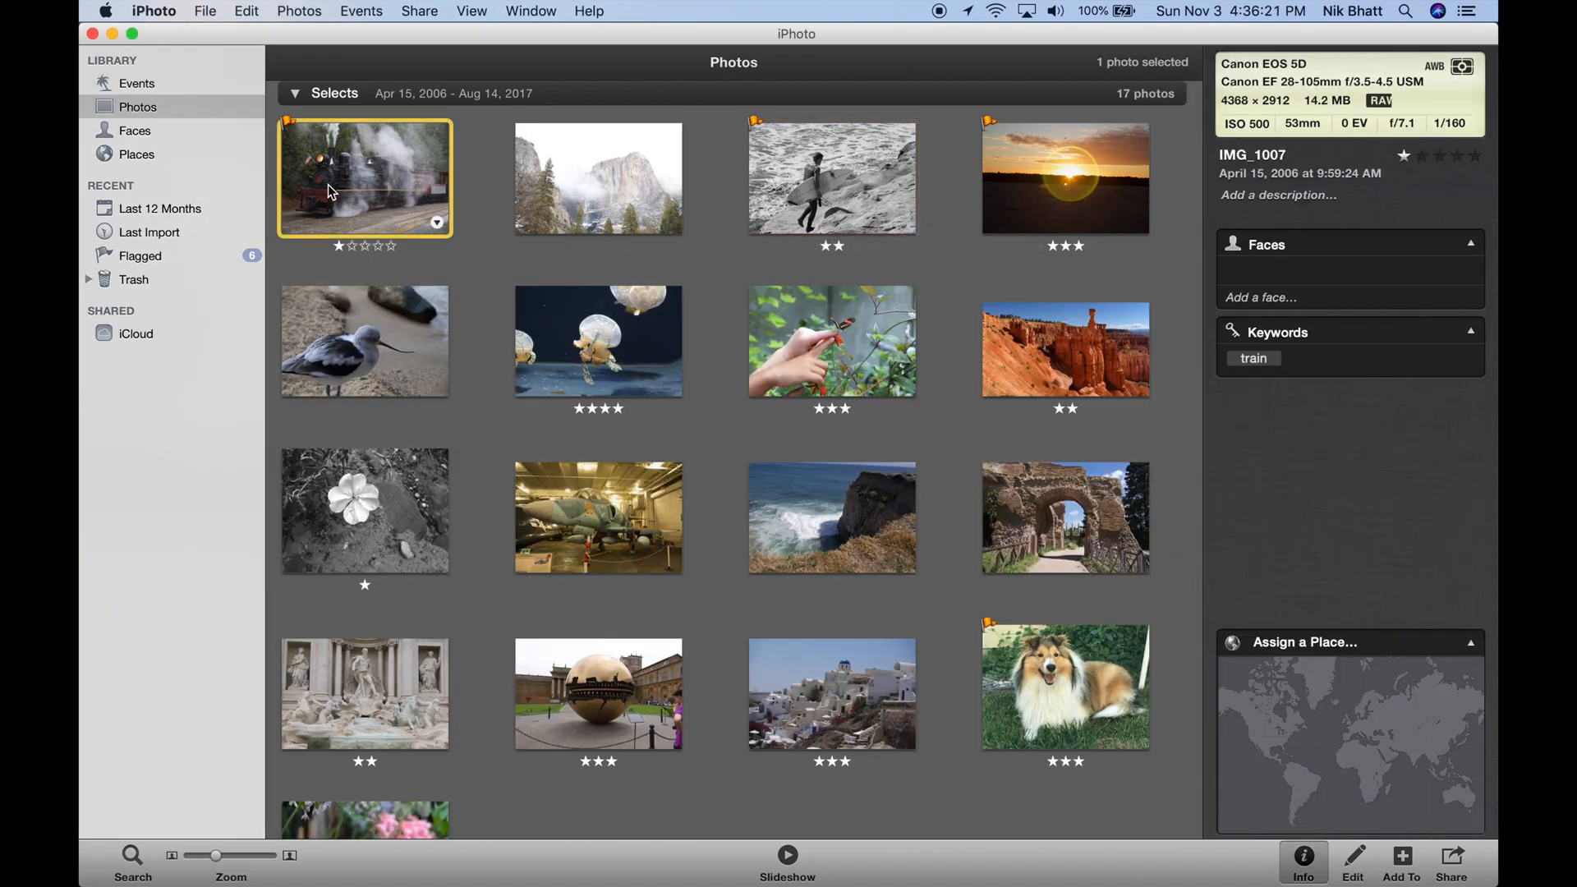
pyautogui.click(831, 177)
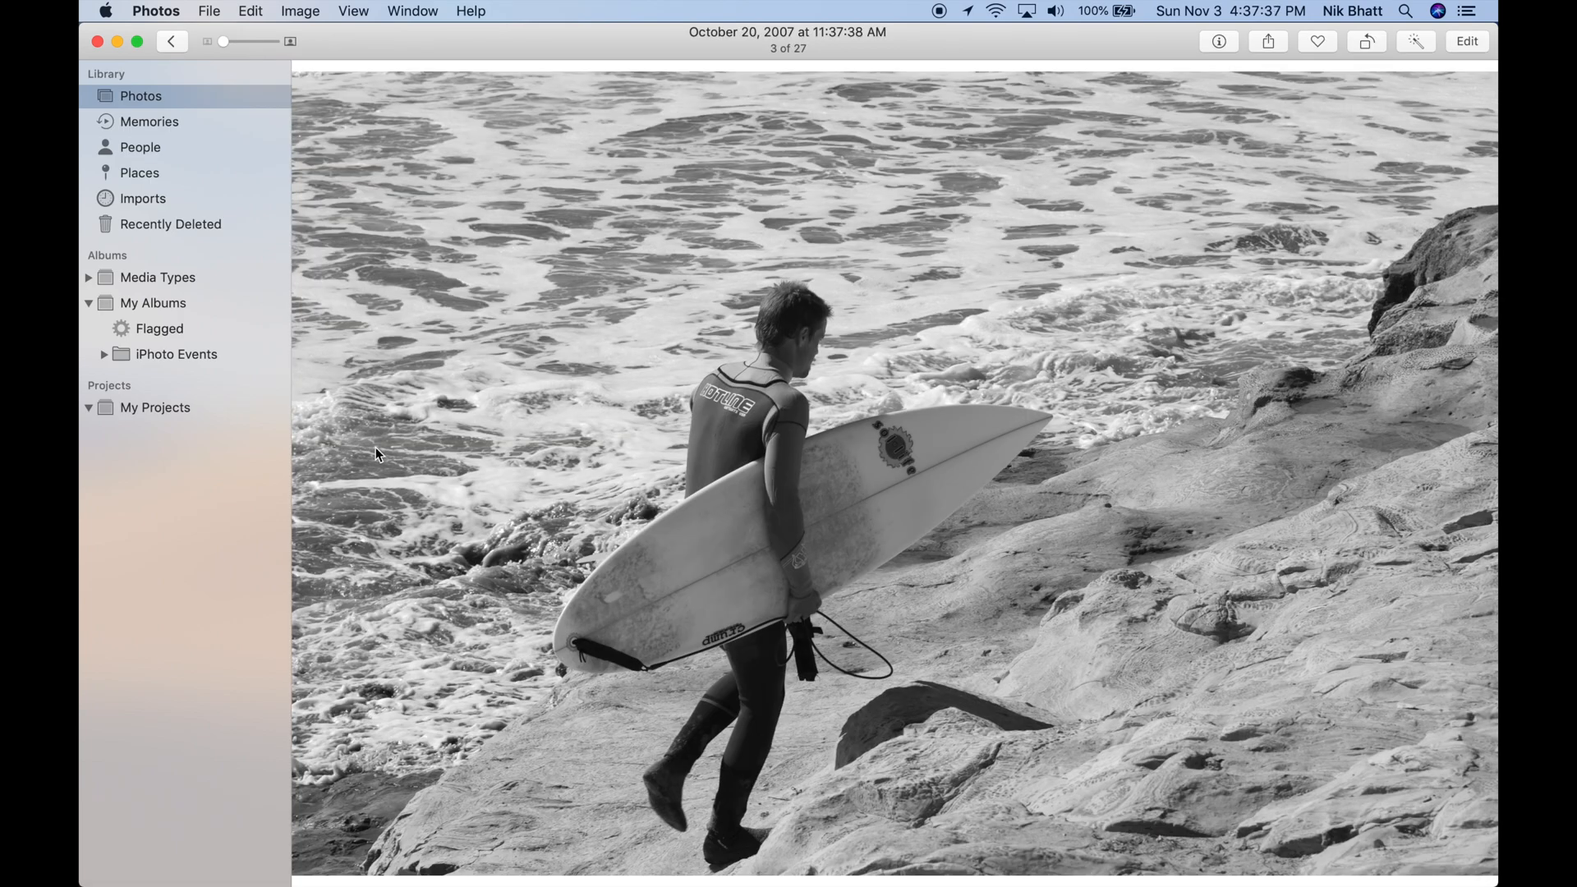
pyautogui.moveTo(378, 429)
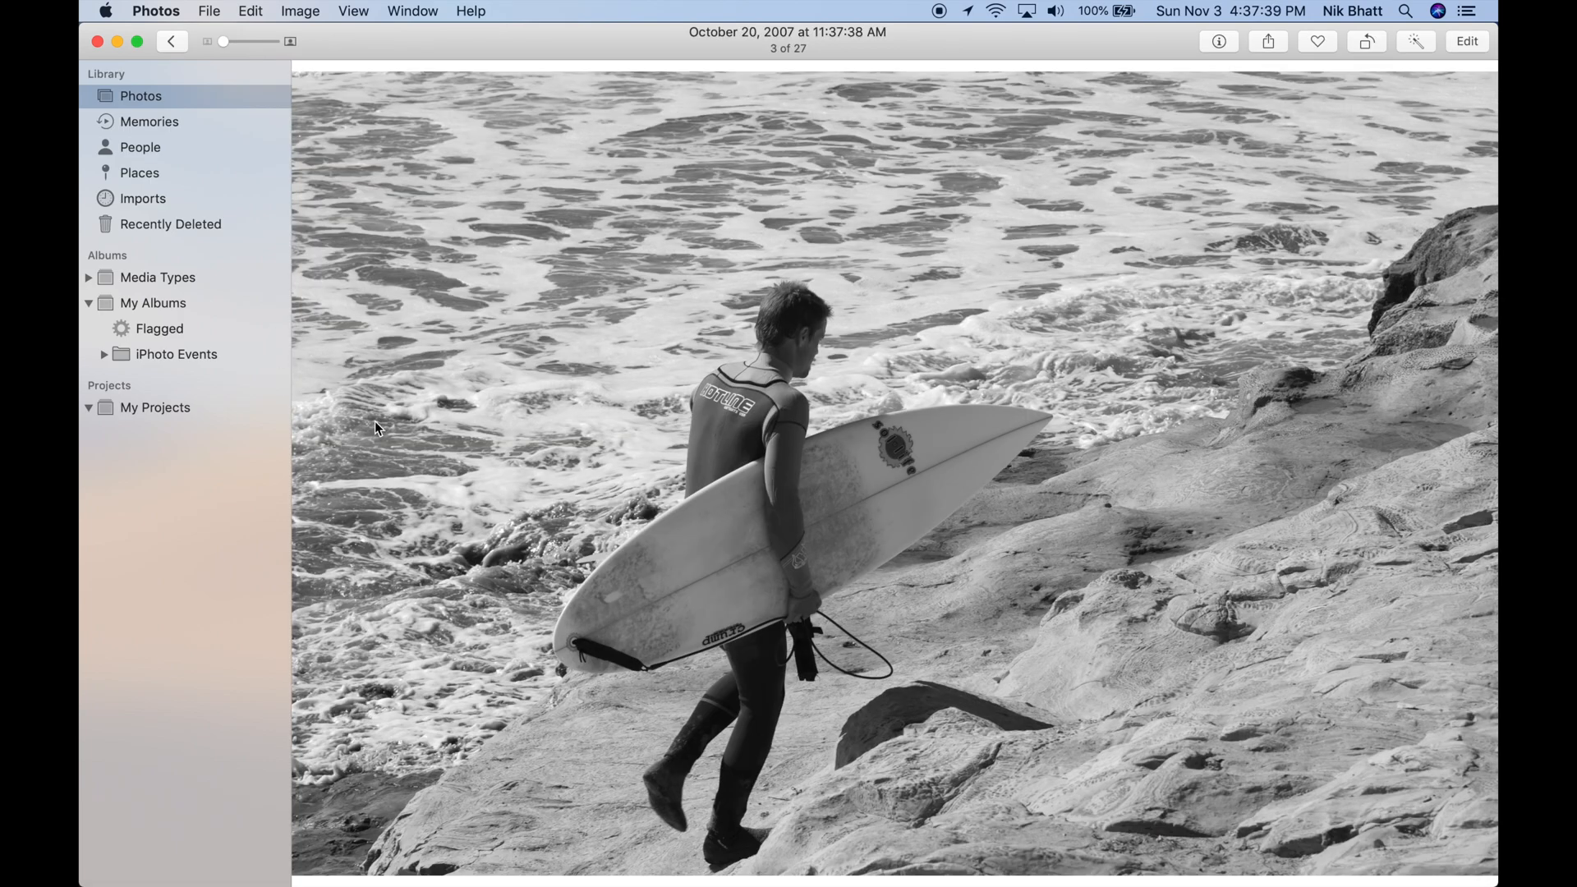
# Review the star keywords of the surfer and sunset photos in the six-photo Flagged album
pyautogui.click(160, 329)
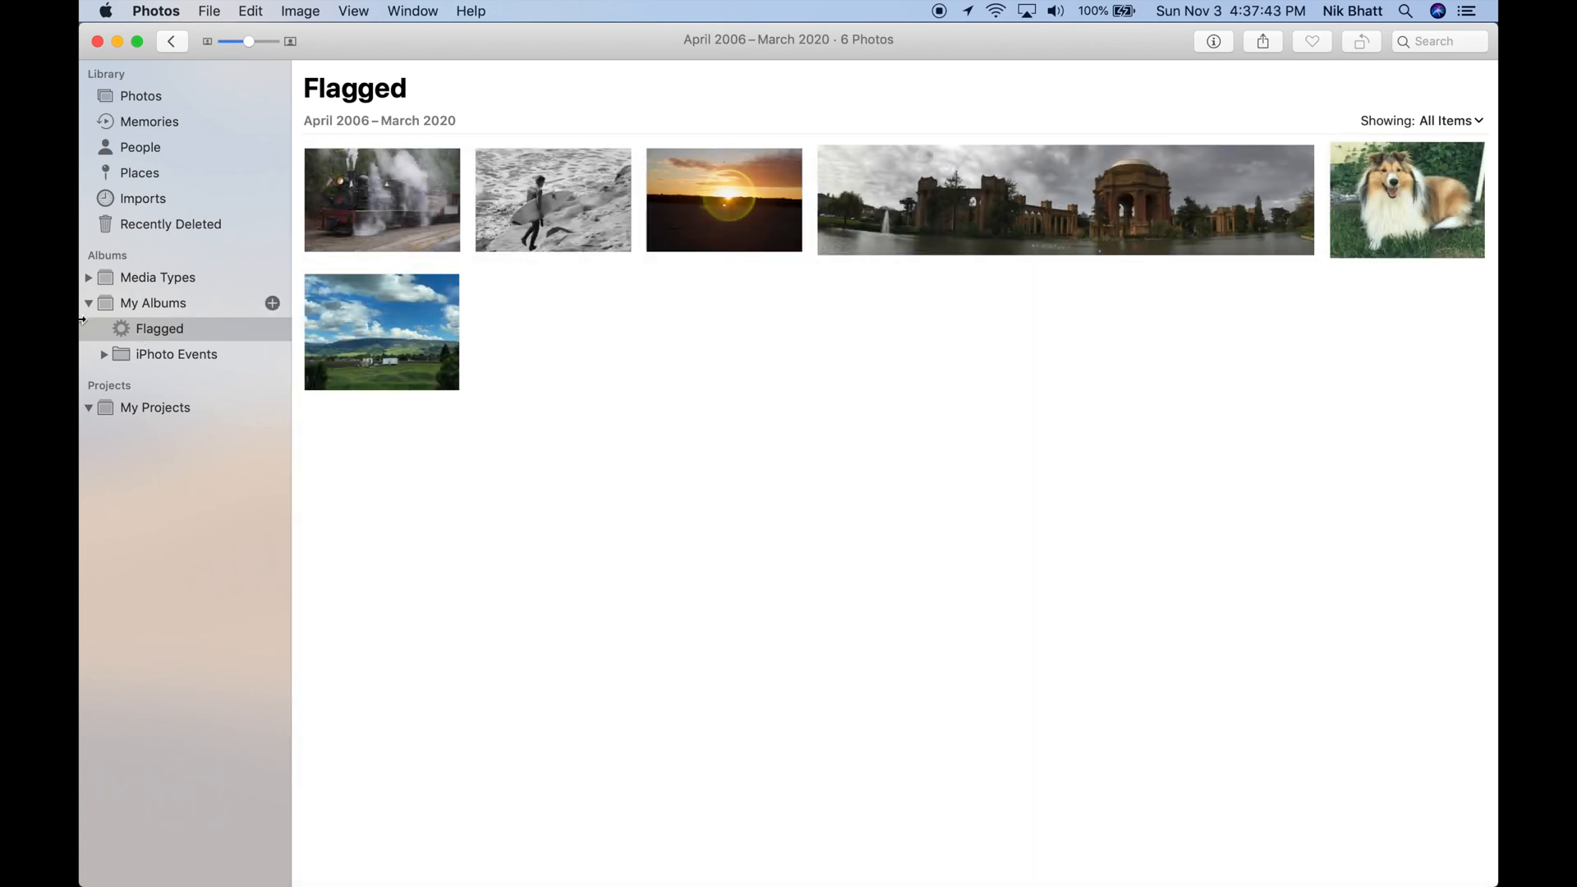
pyautogui.moveTo(393, 218)
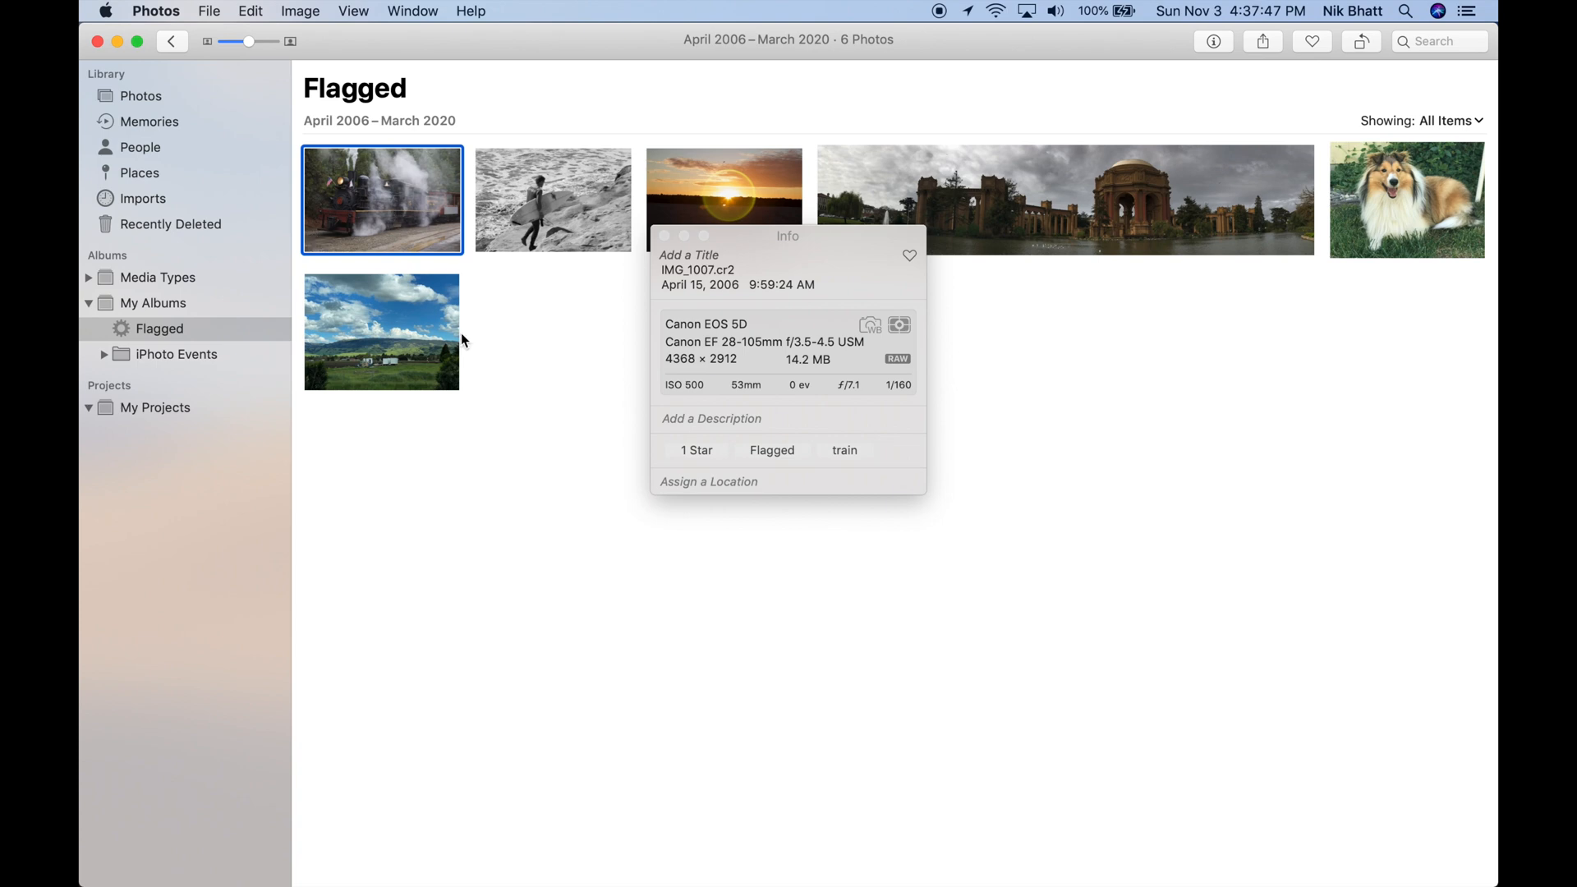
pyautogui.moveTo(698, 473)
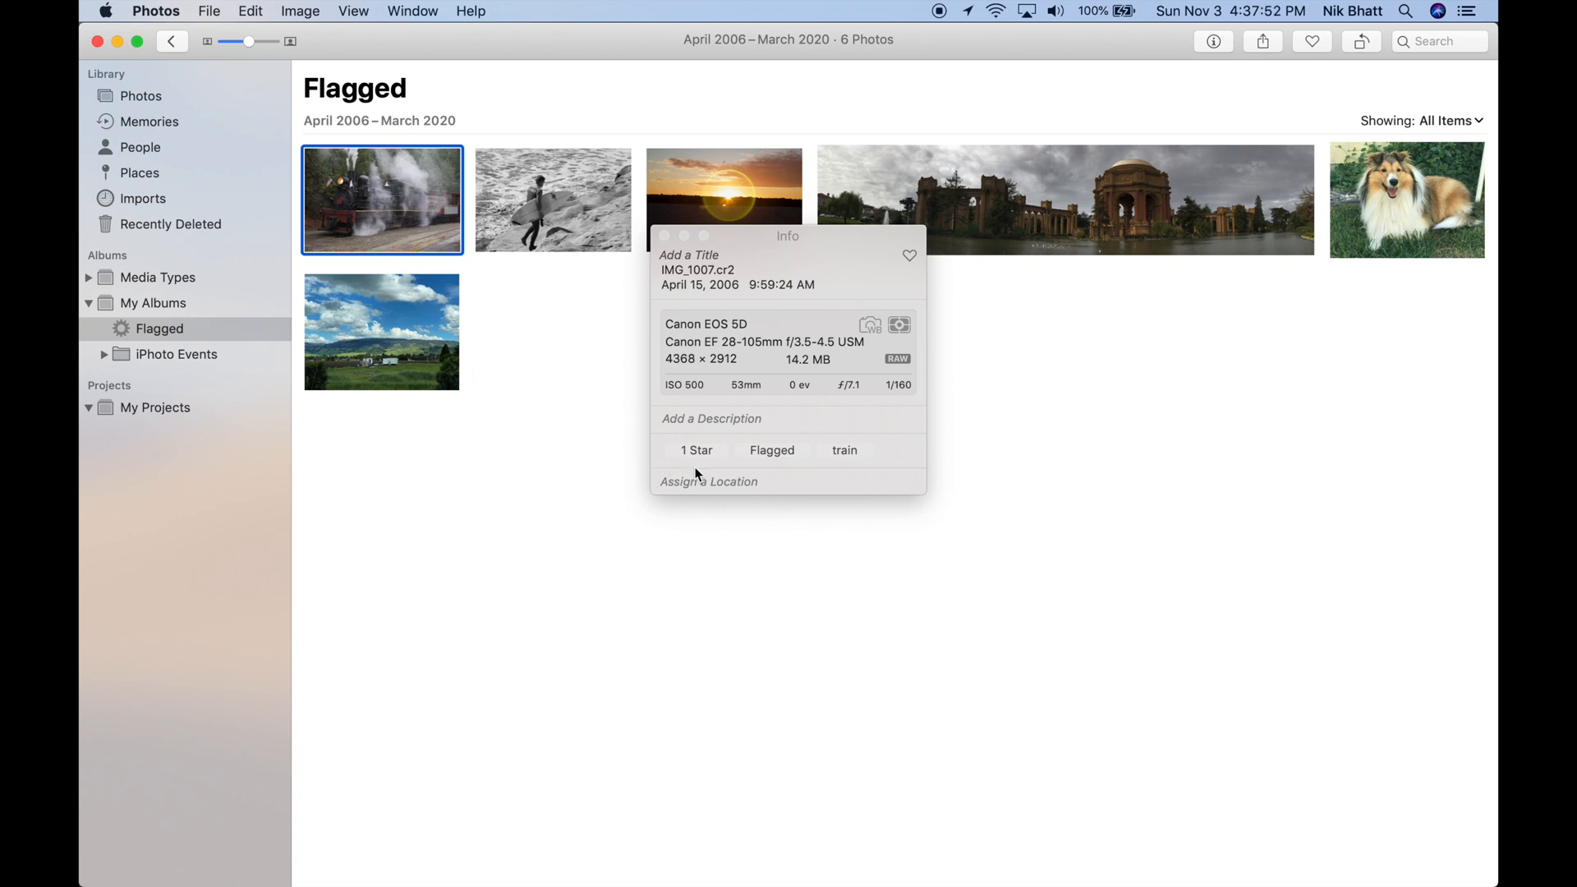
pyautogui.moveTo(685, 496)
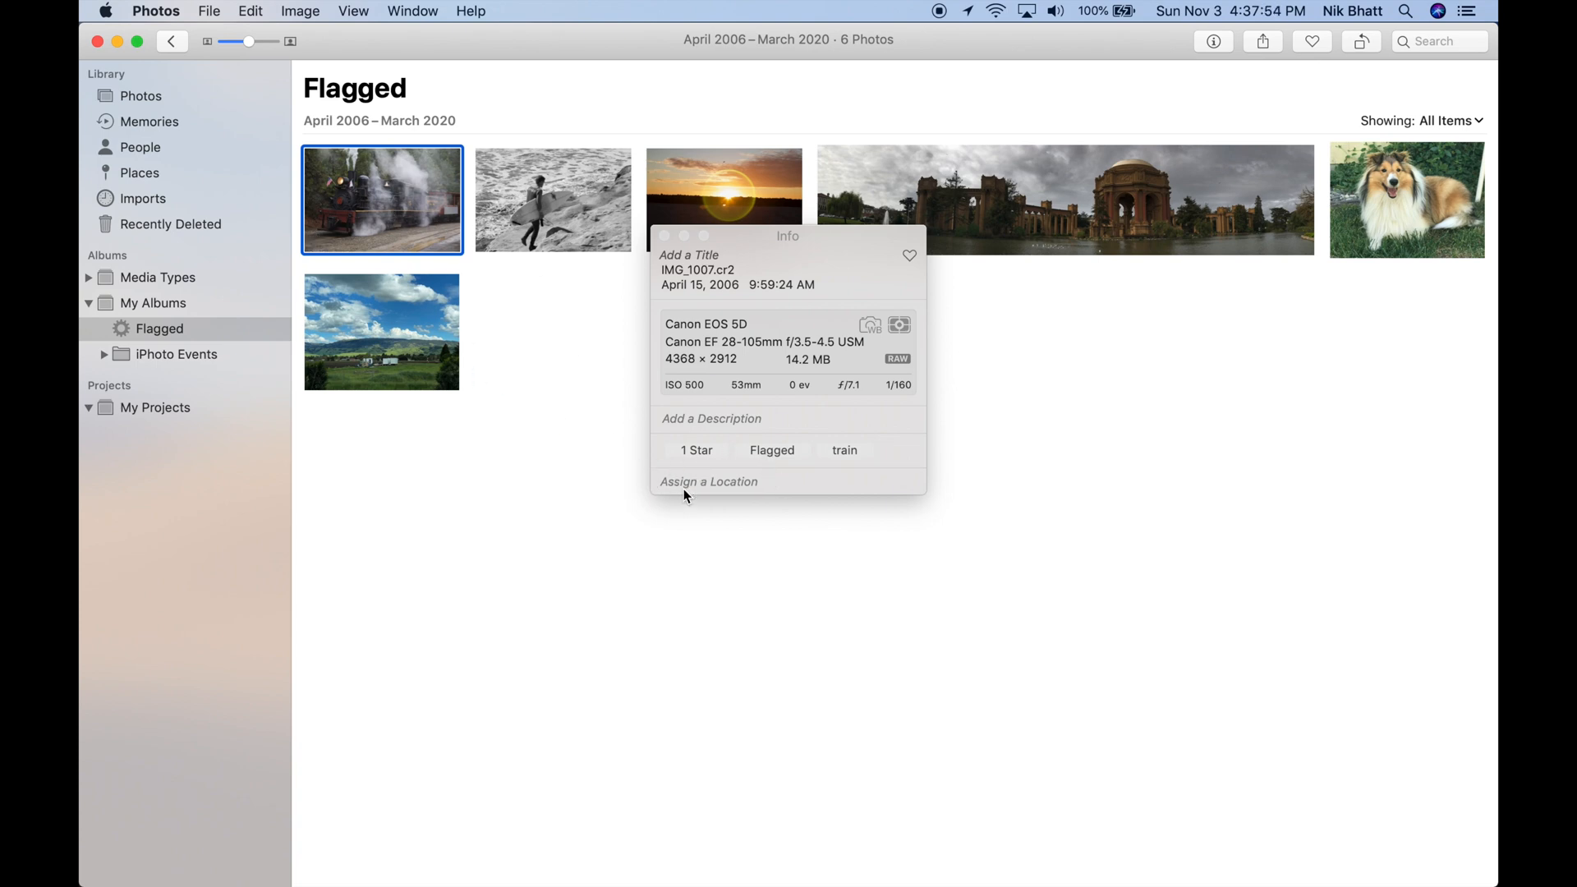
pyautogui.moveTo(835, 440)
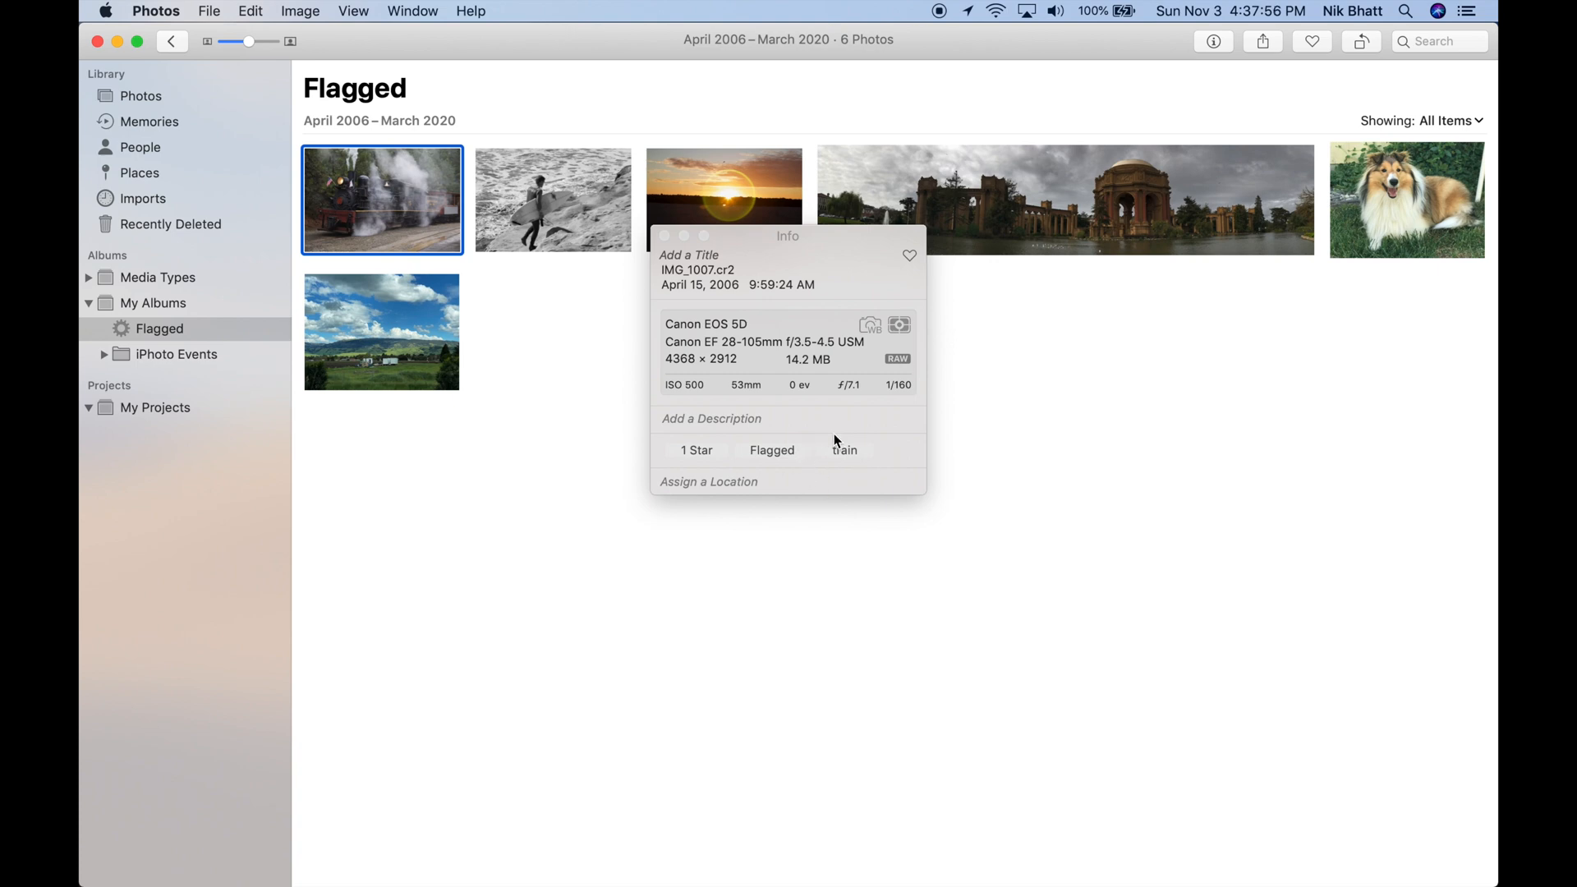
pyautogui.click(552, 199)
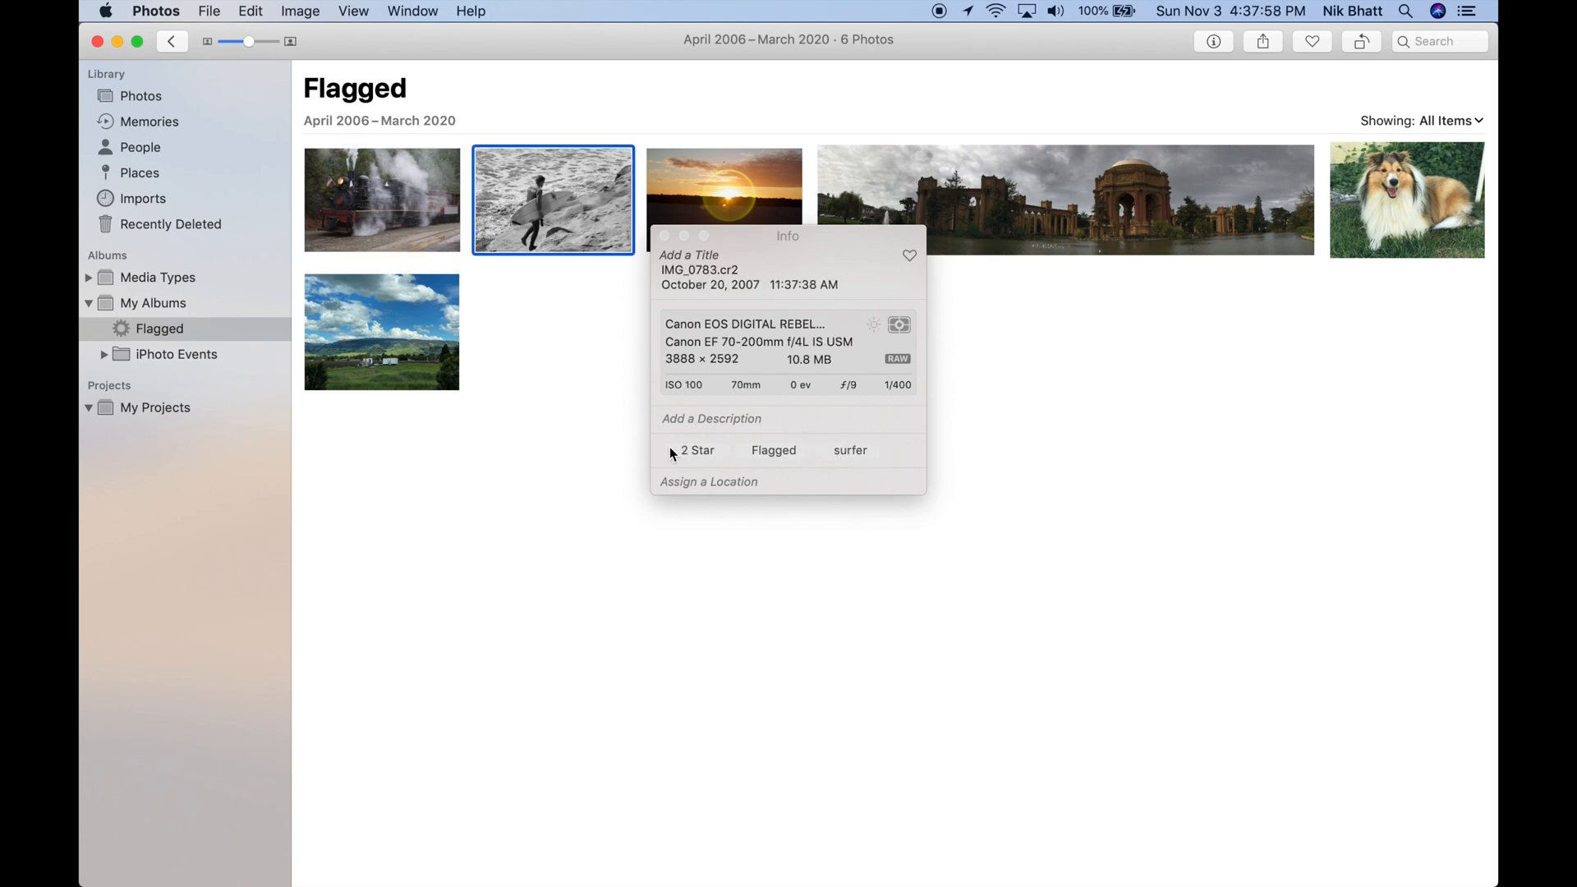
pyautogui.click(724, 199)
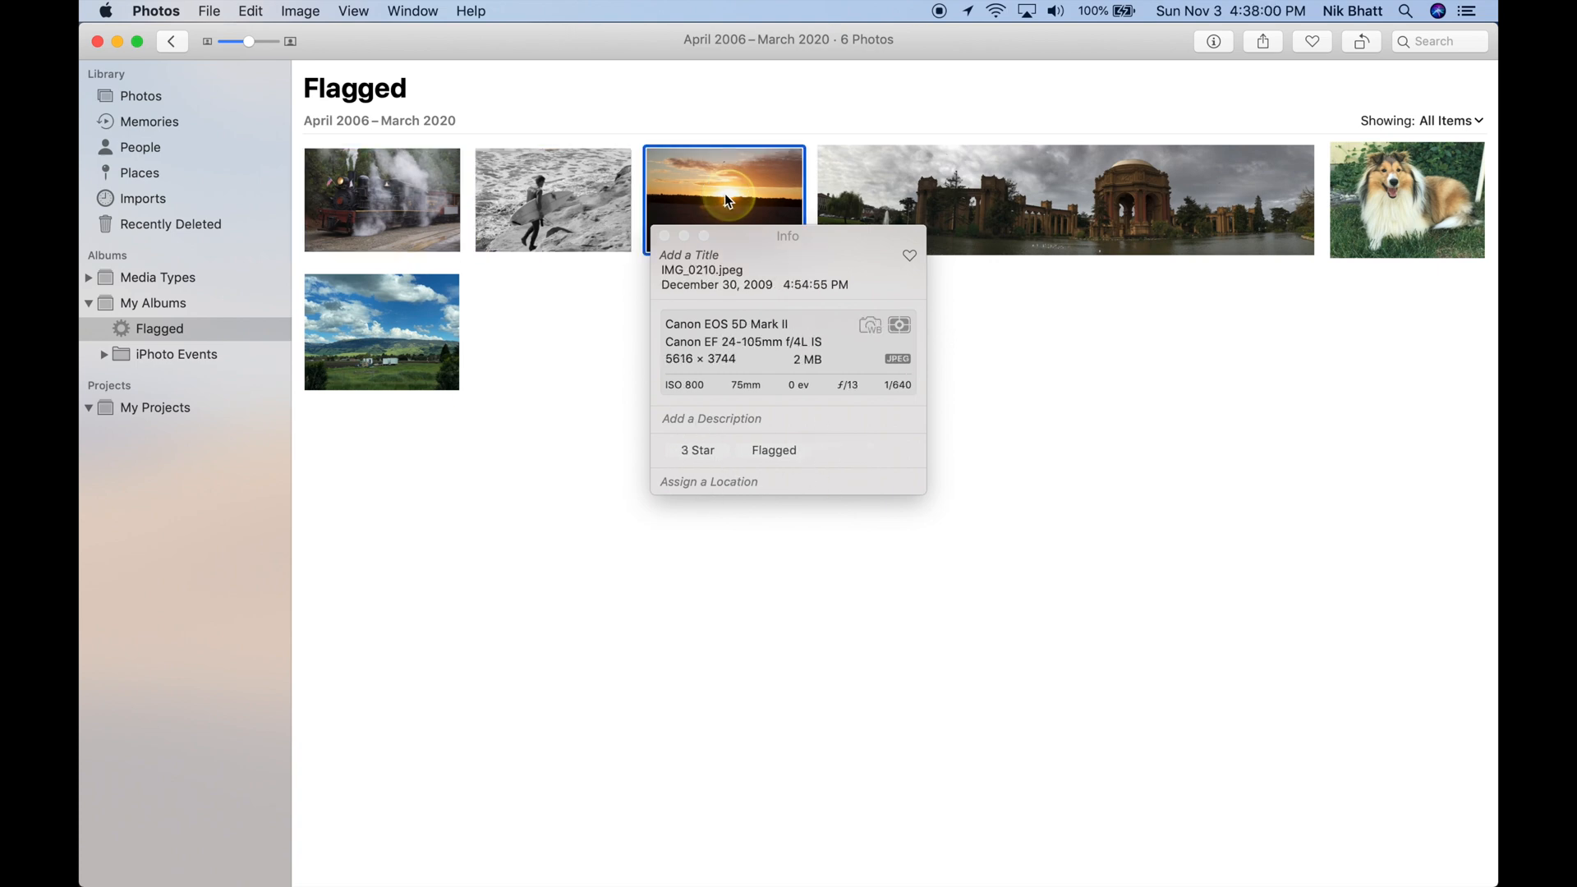
pyautogui.moveTo(714, 455)
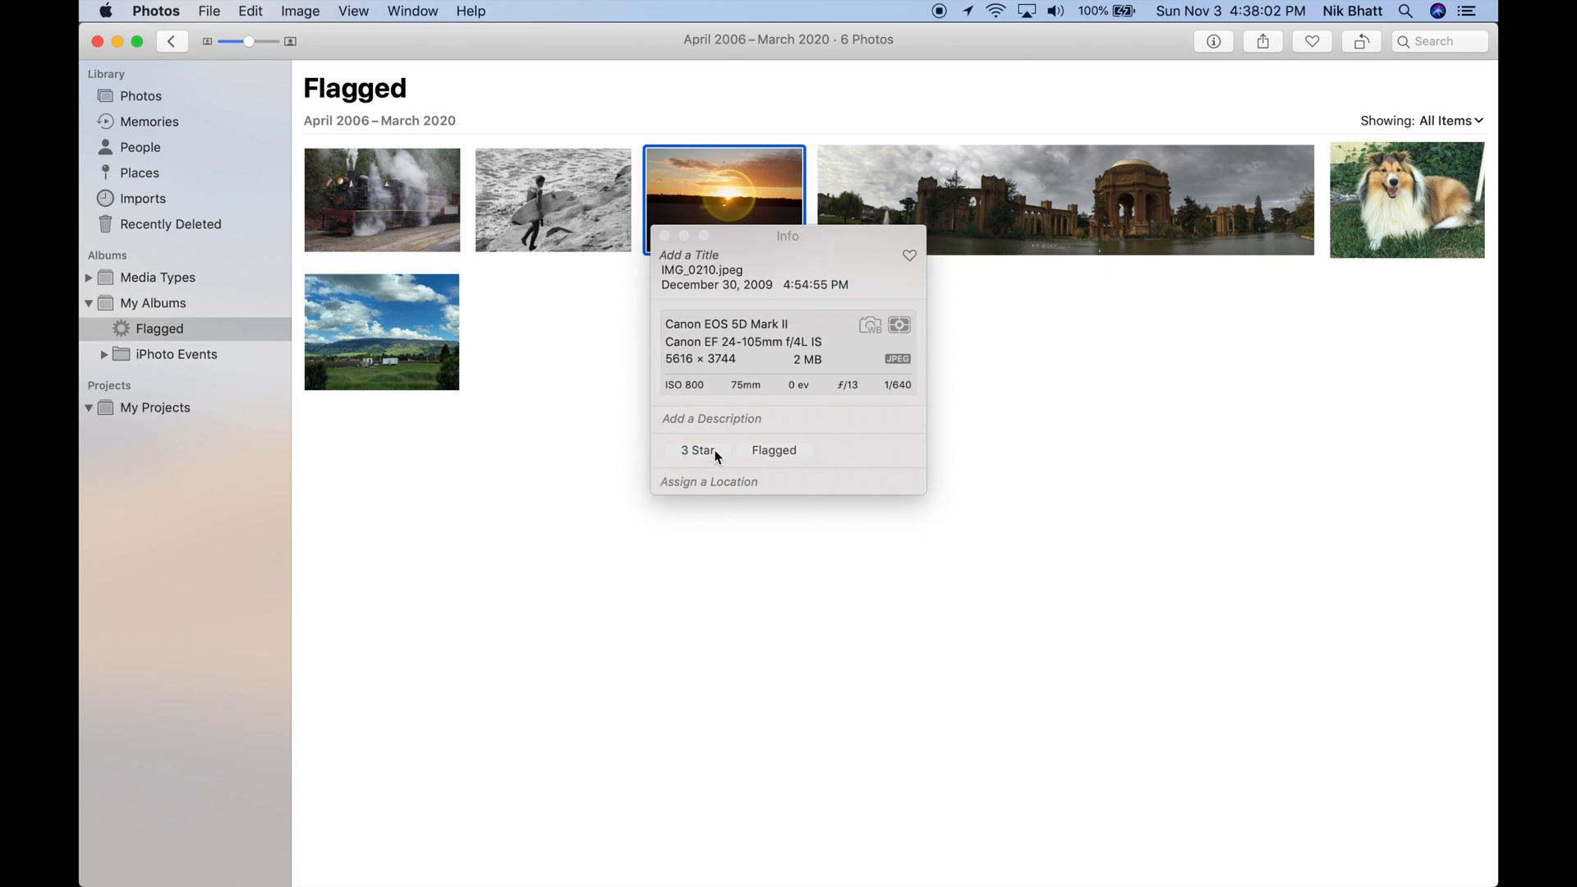
pyautogui.moveTo(454, 536)
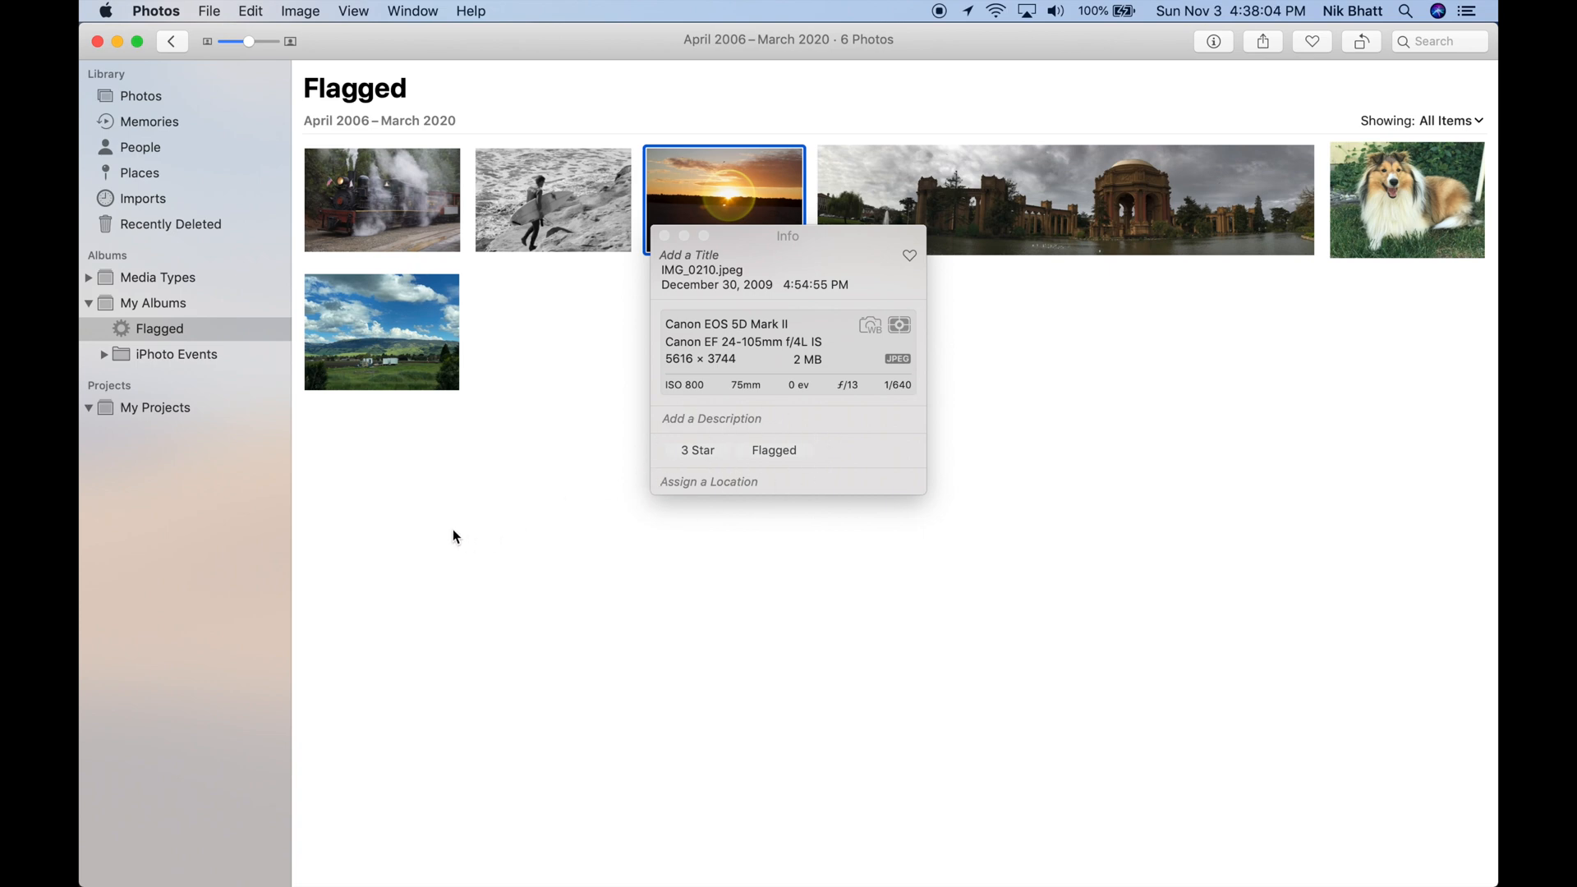
pyautogui.click(552, 199)
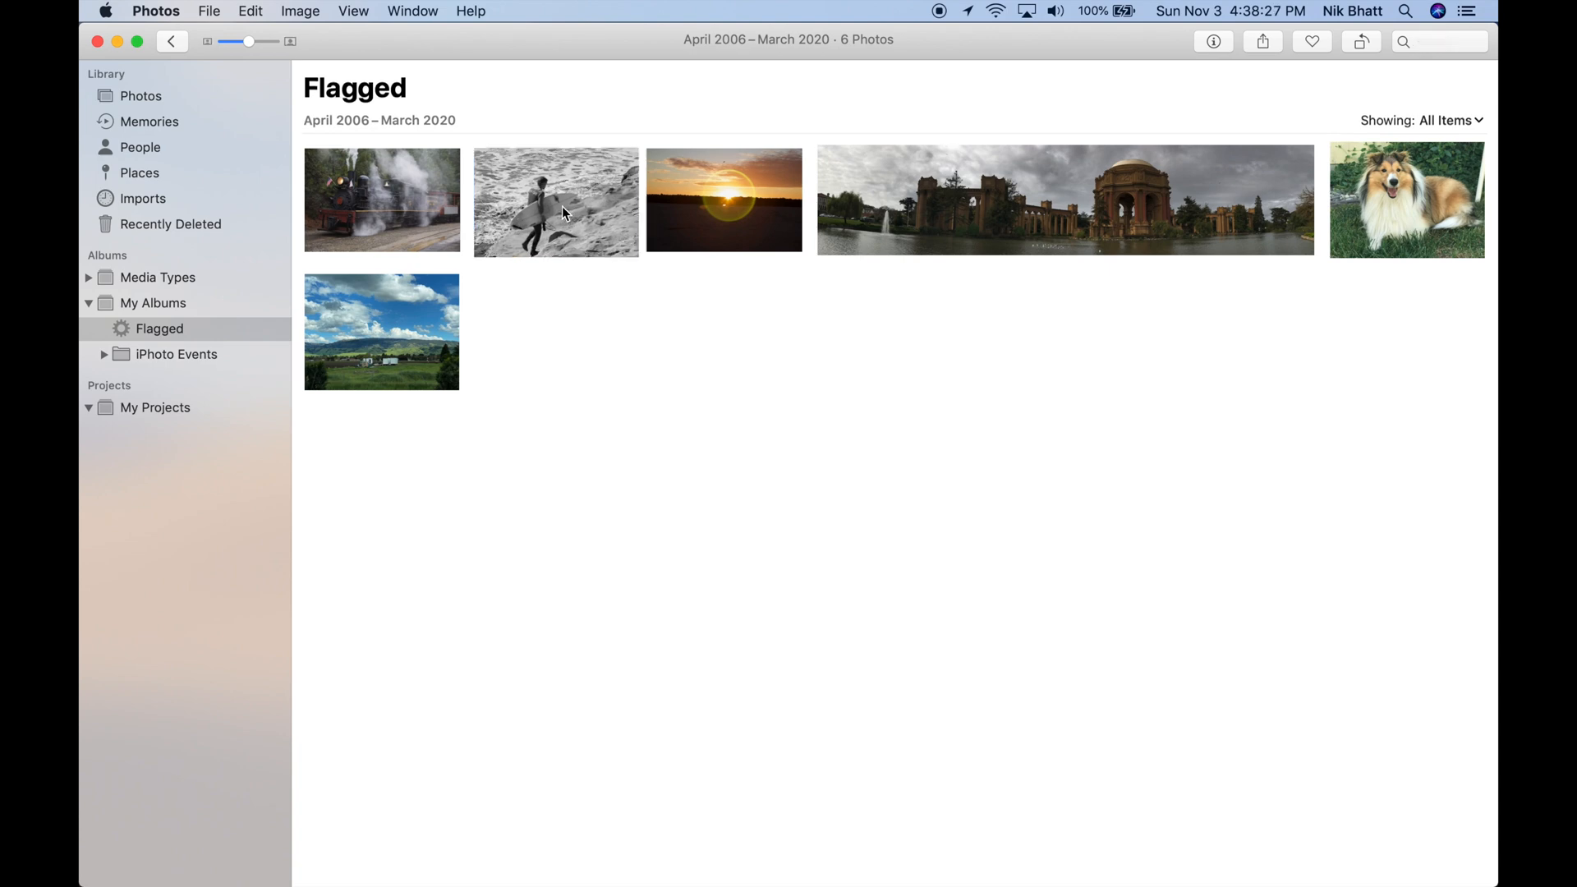
# Edit the surfer photo and compare its carried-over adjustments against the original
pyautogui.doubleClick(554, 201)
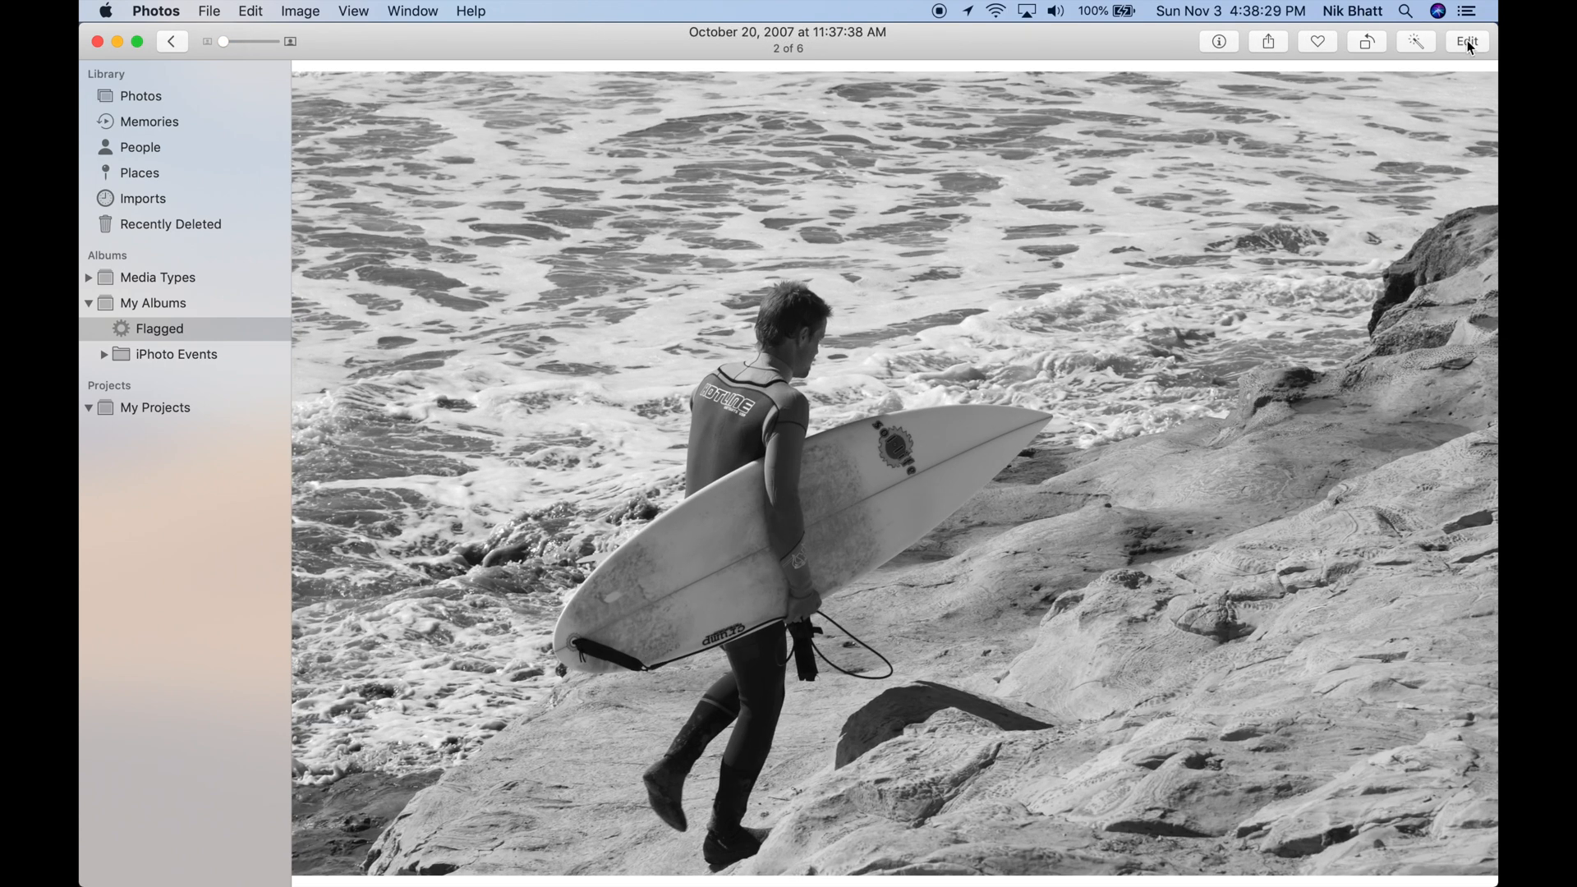
pyautogui.click(1466, 41)
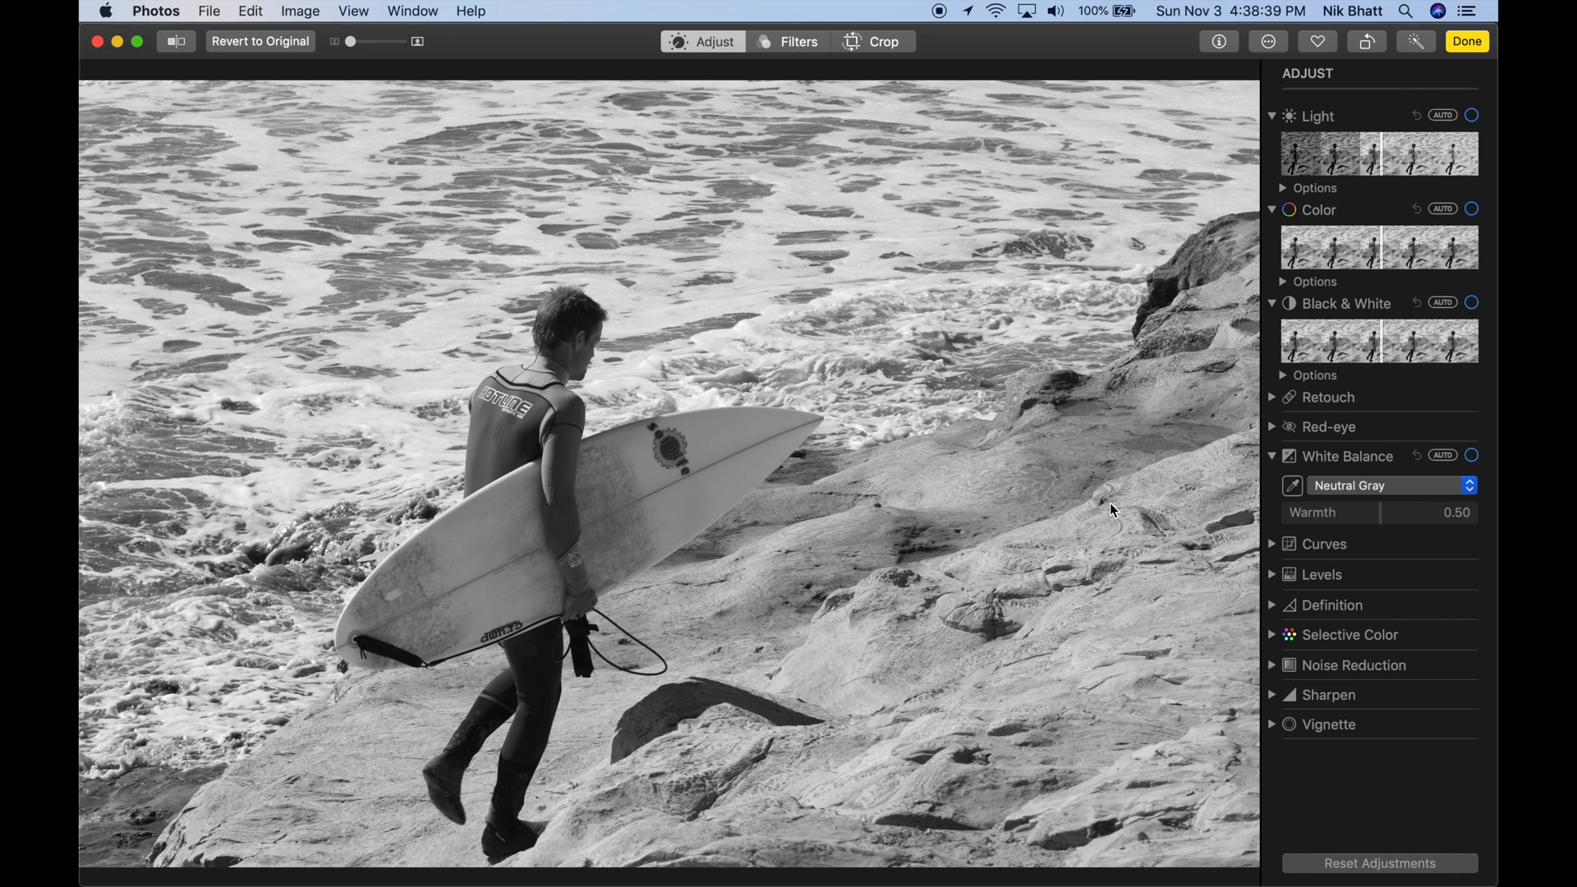
pyautogui.moveTo(575, 135)
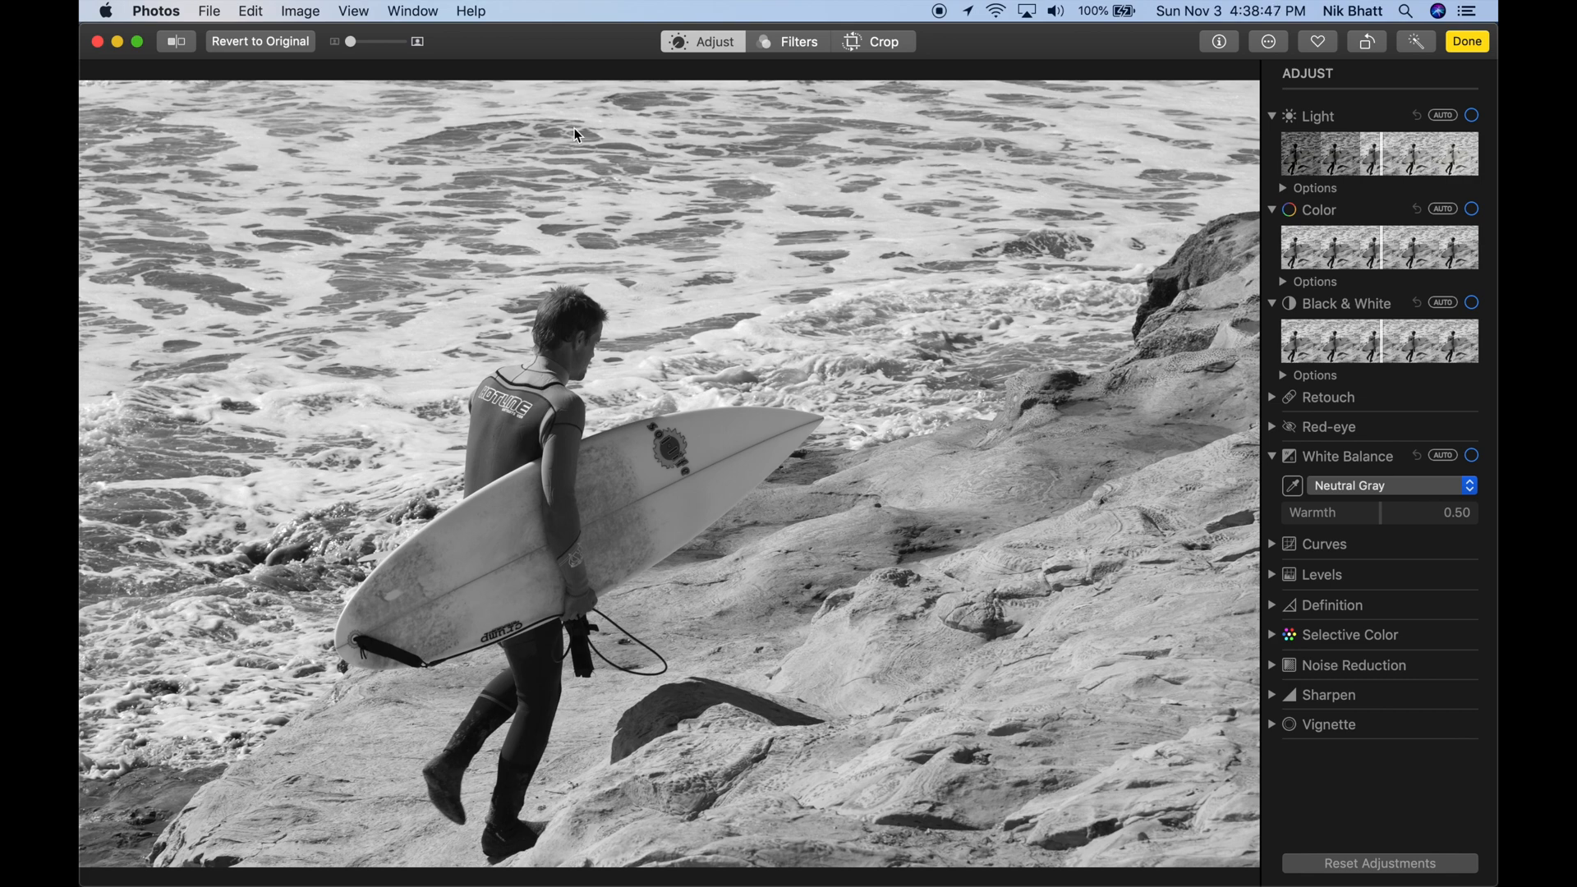
pyautogui.moveTo(345, 33)
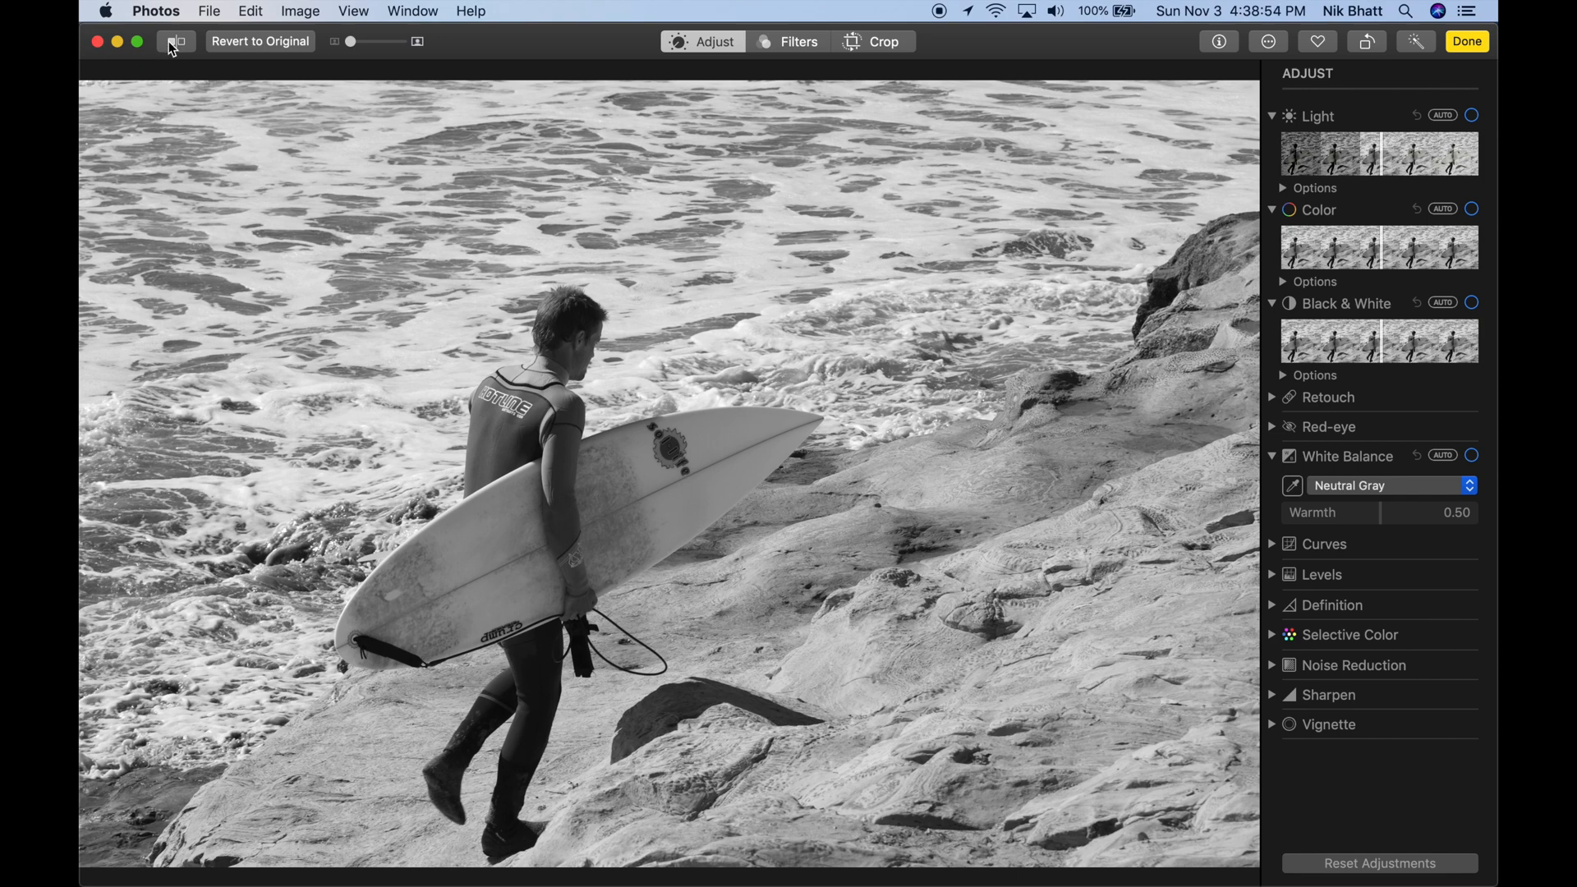
pyautogui.click(176, 41)
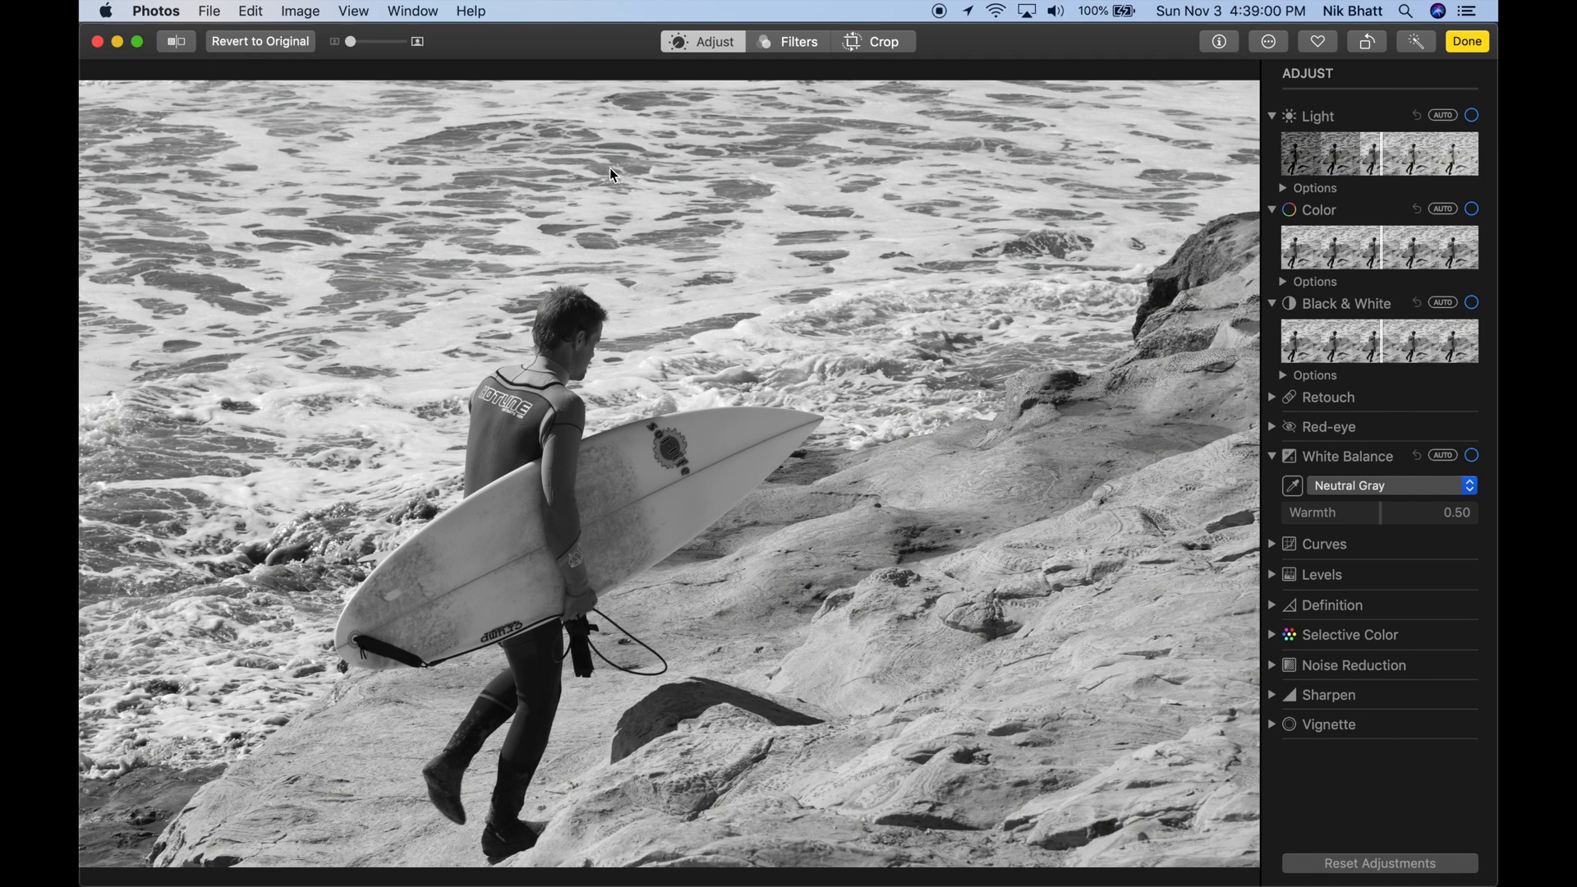
pyautogui.moveTo(831, 396)
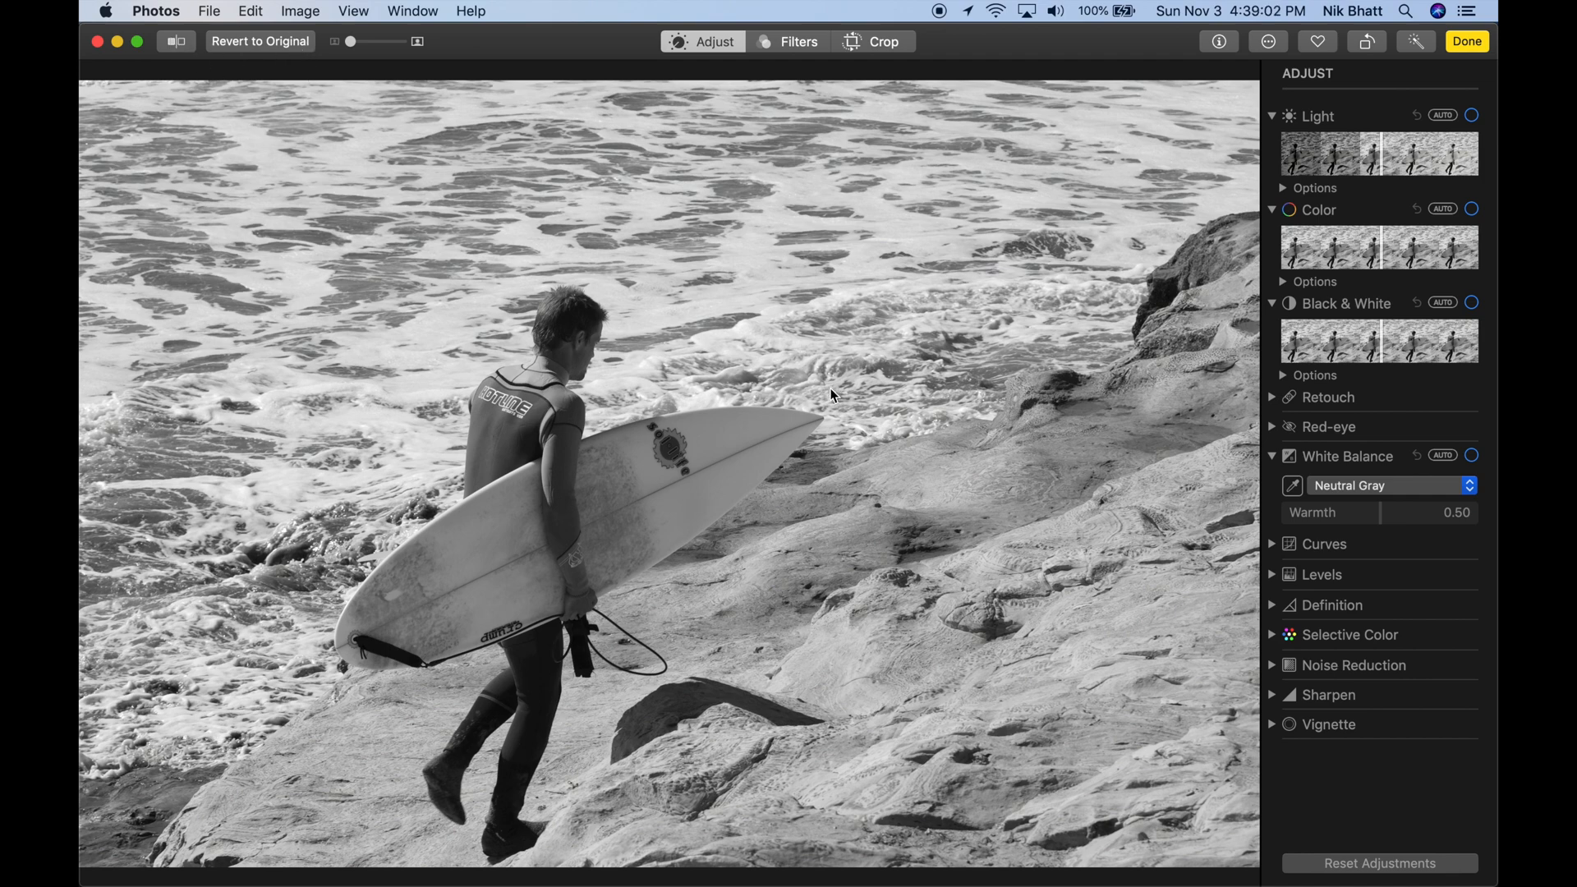
pyautogui.moveTo(663, 539)
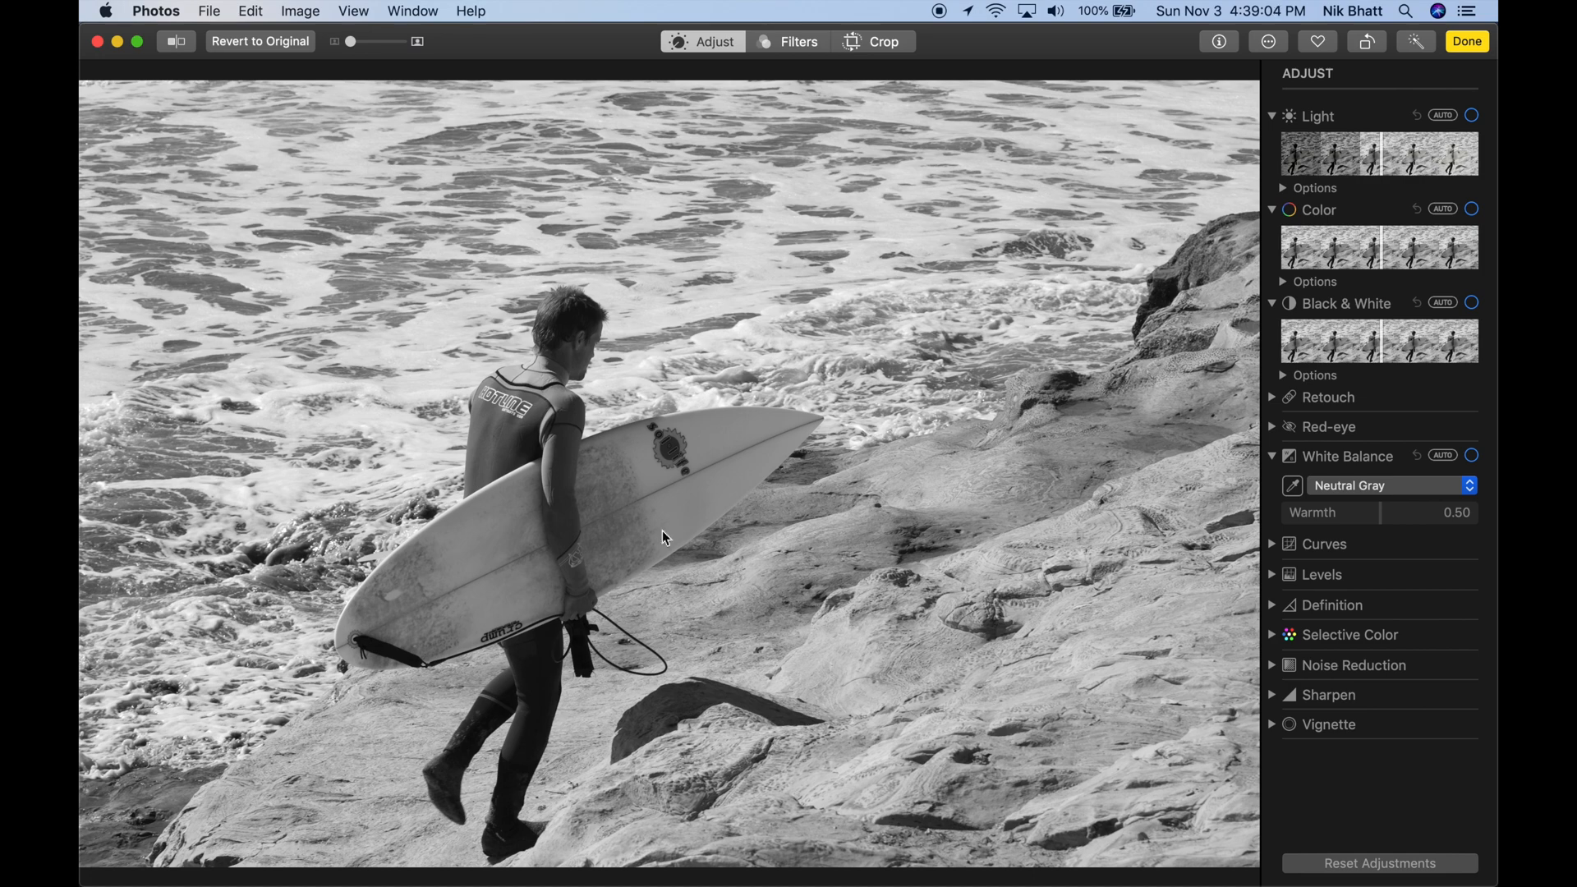
pyautogui.moveTo(373, 241)
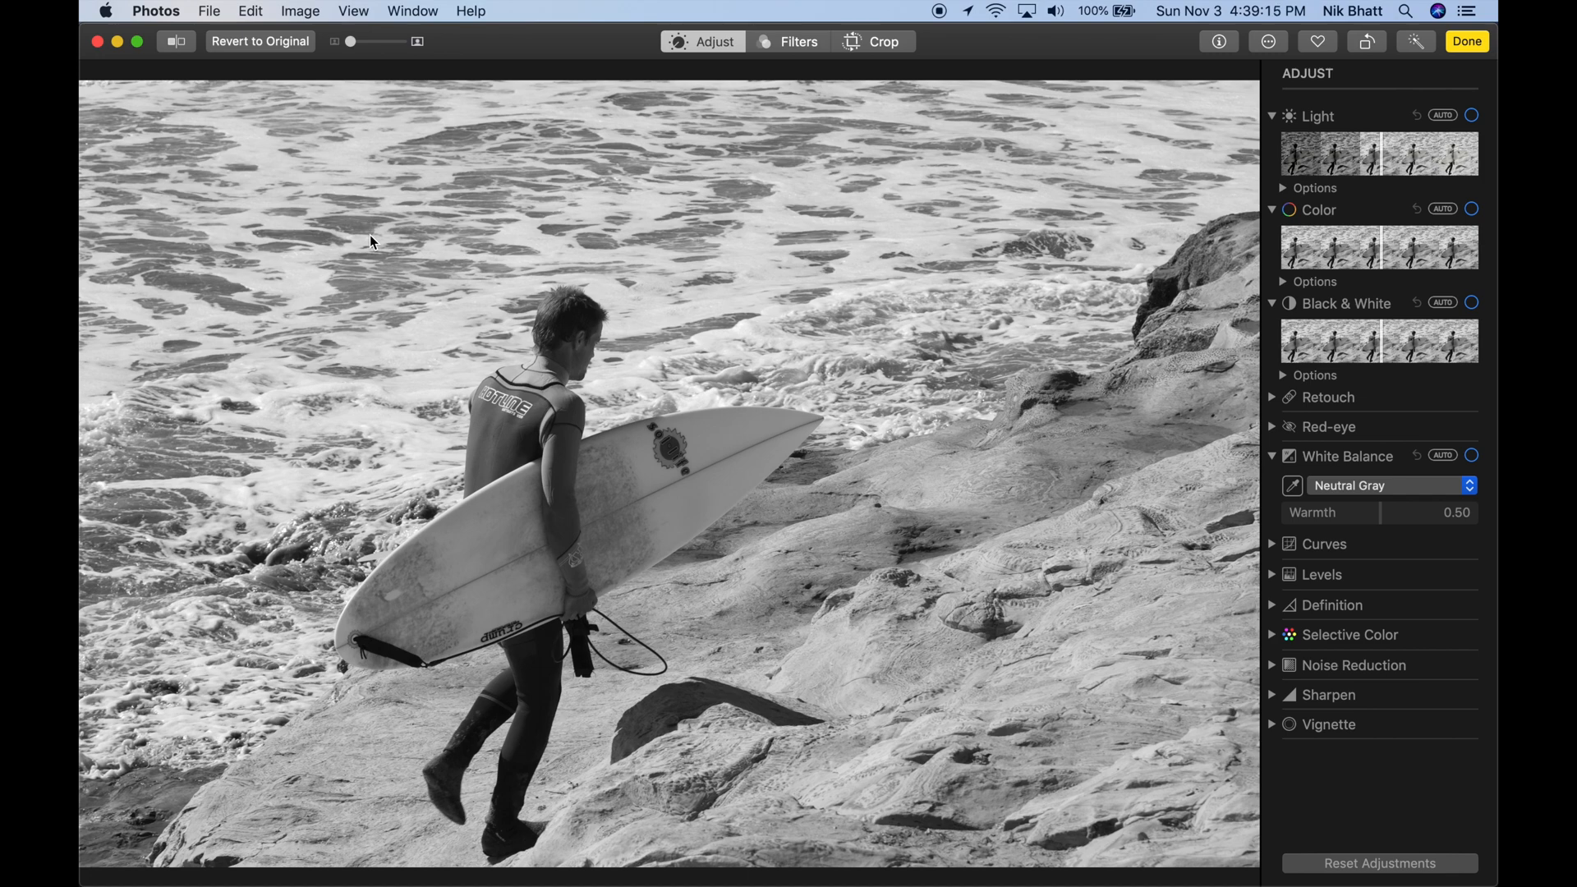
pyautogui.moveTo(266, 166)
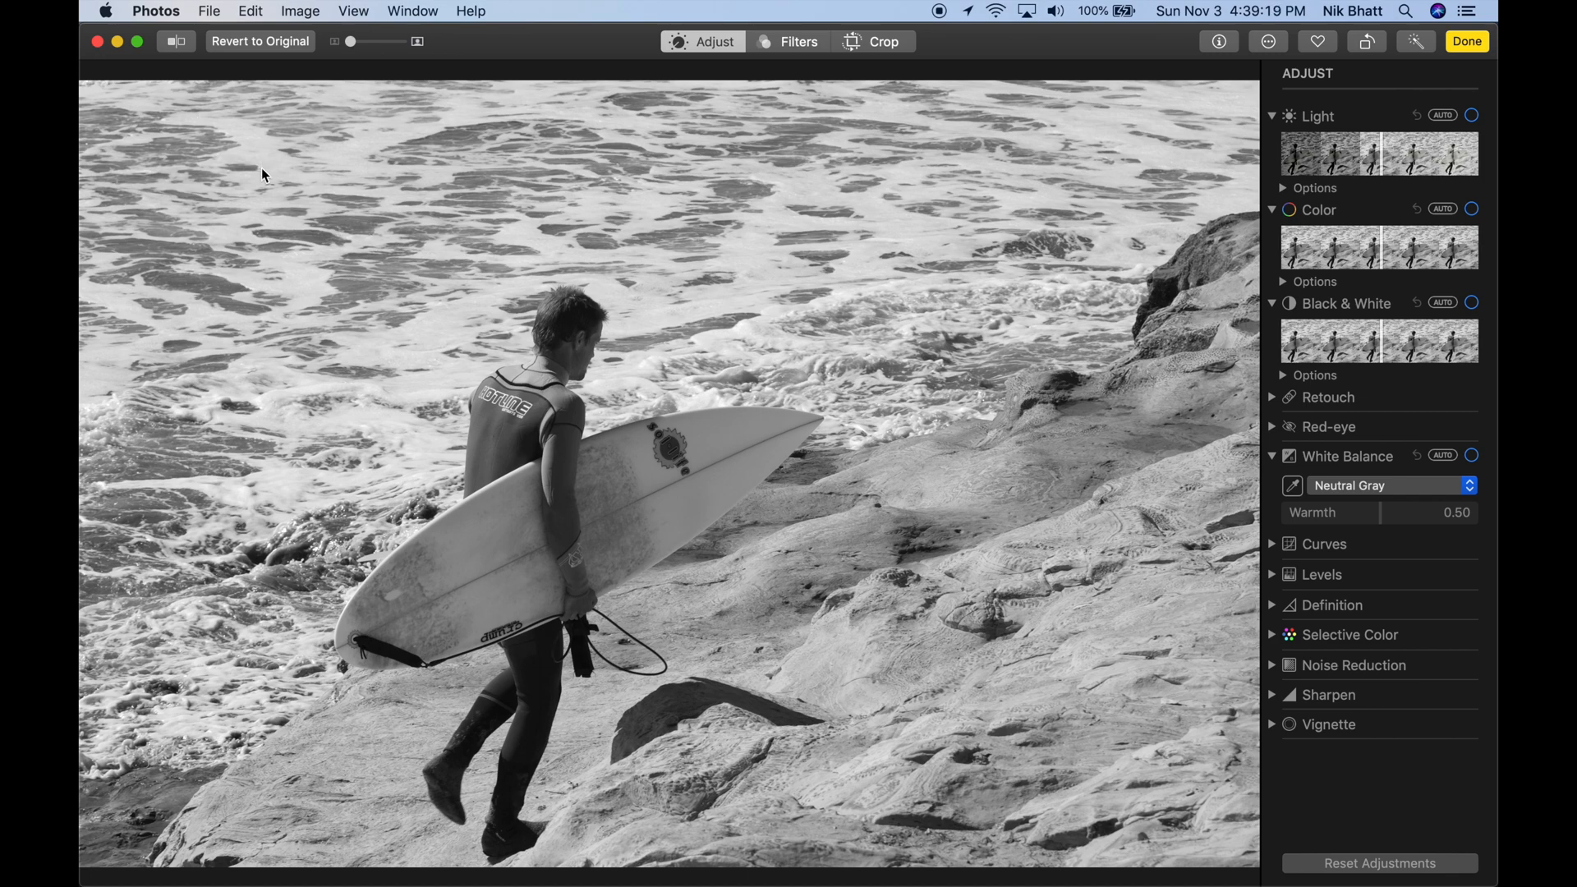
pyautogui.moveTo(1337, 61)
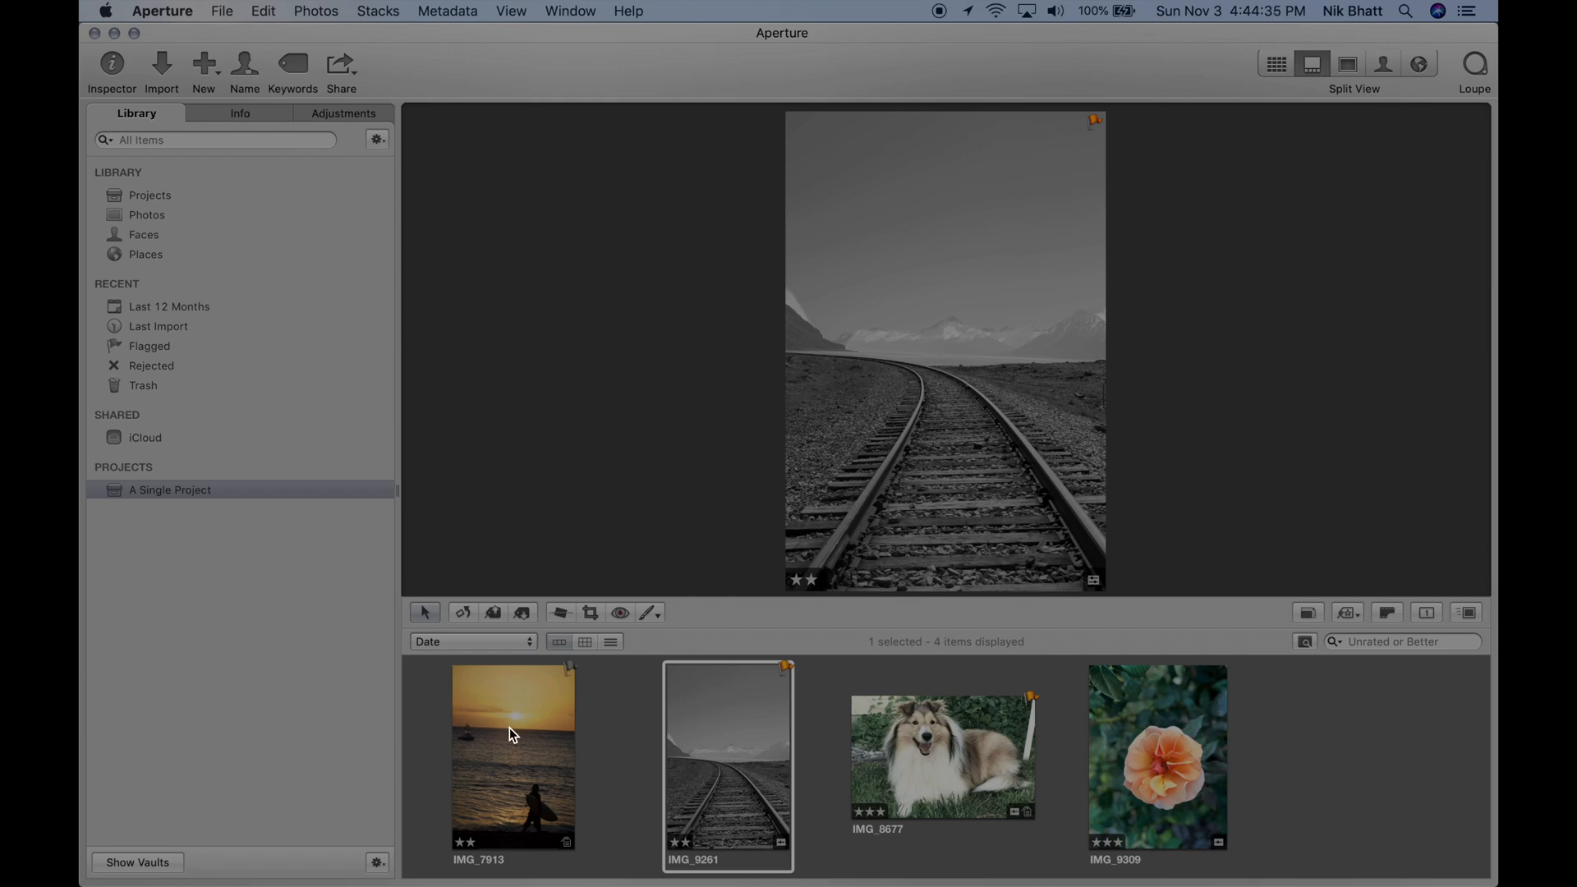
pyautogui.moveTo(226, 128)
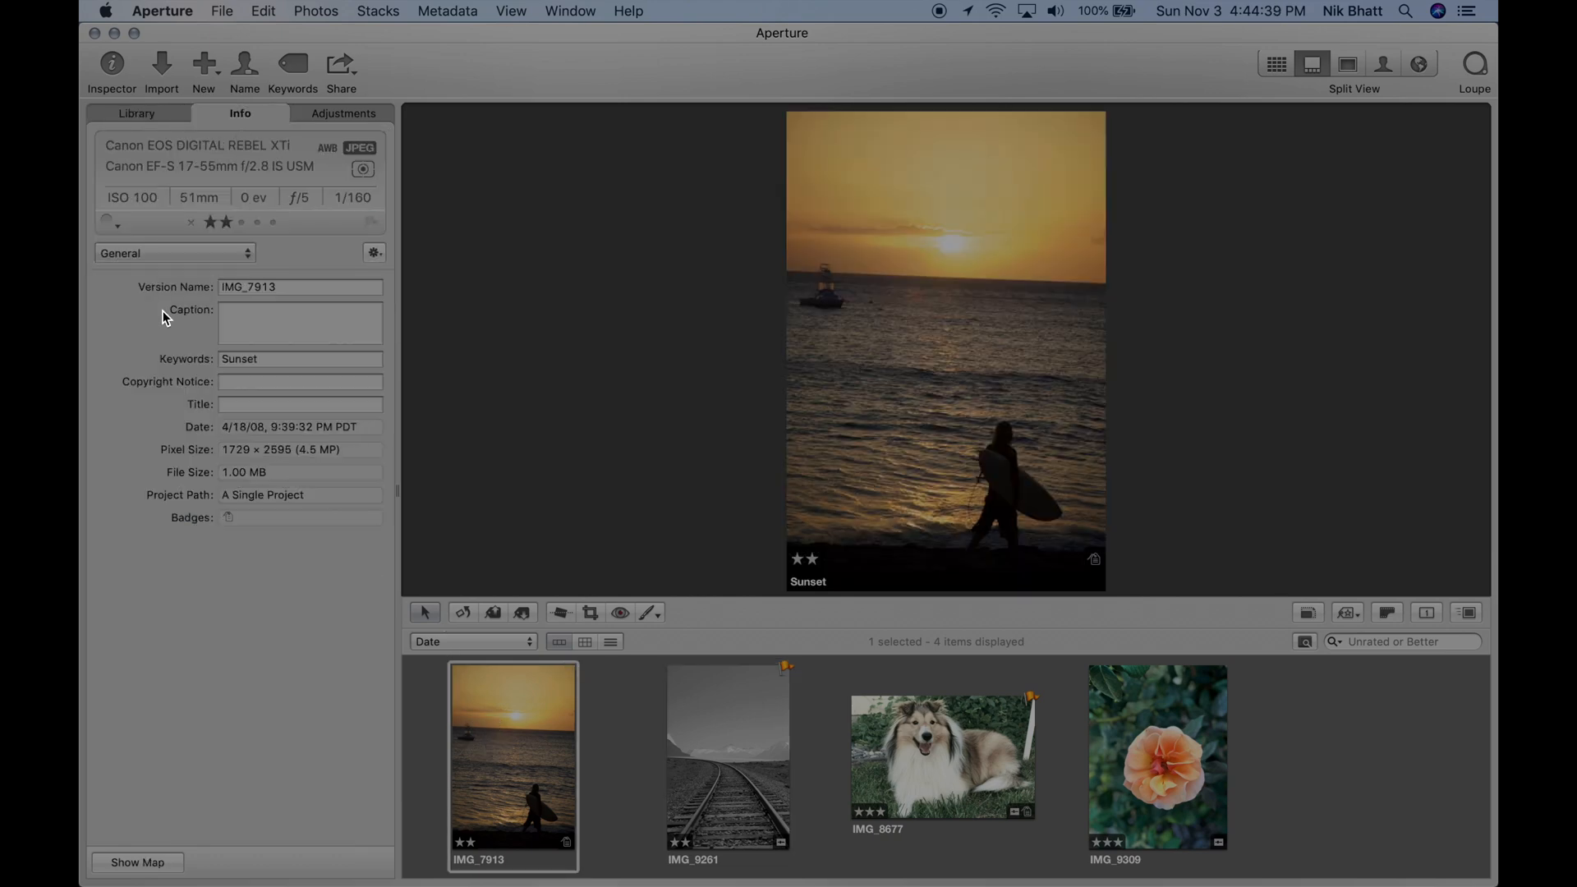
pyautogui.moveTo(154, 124)
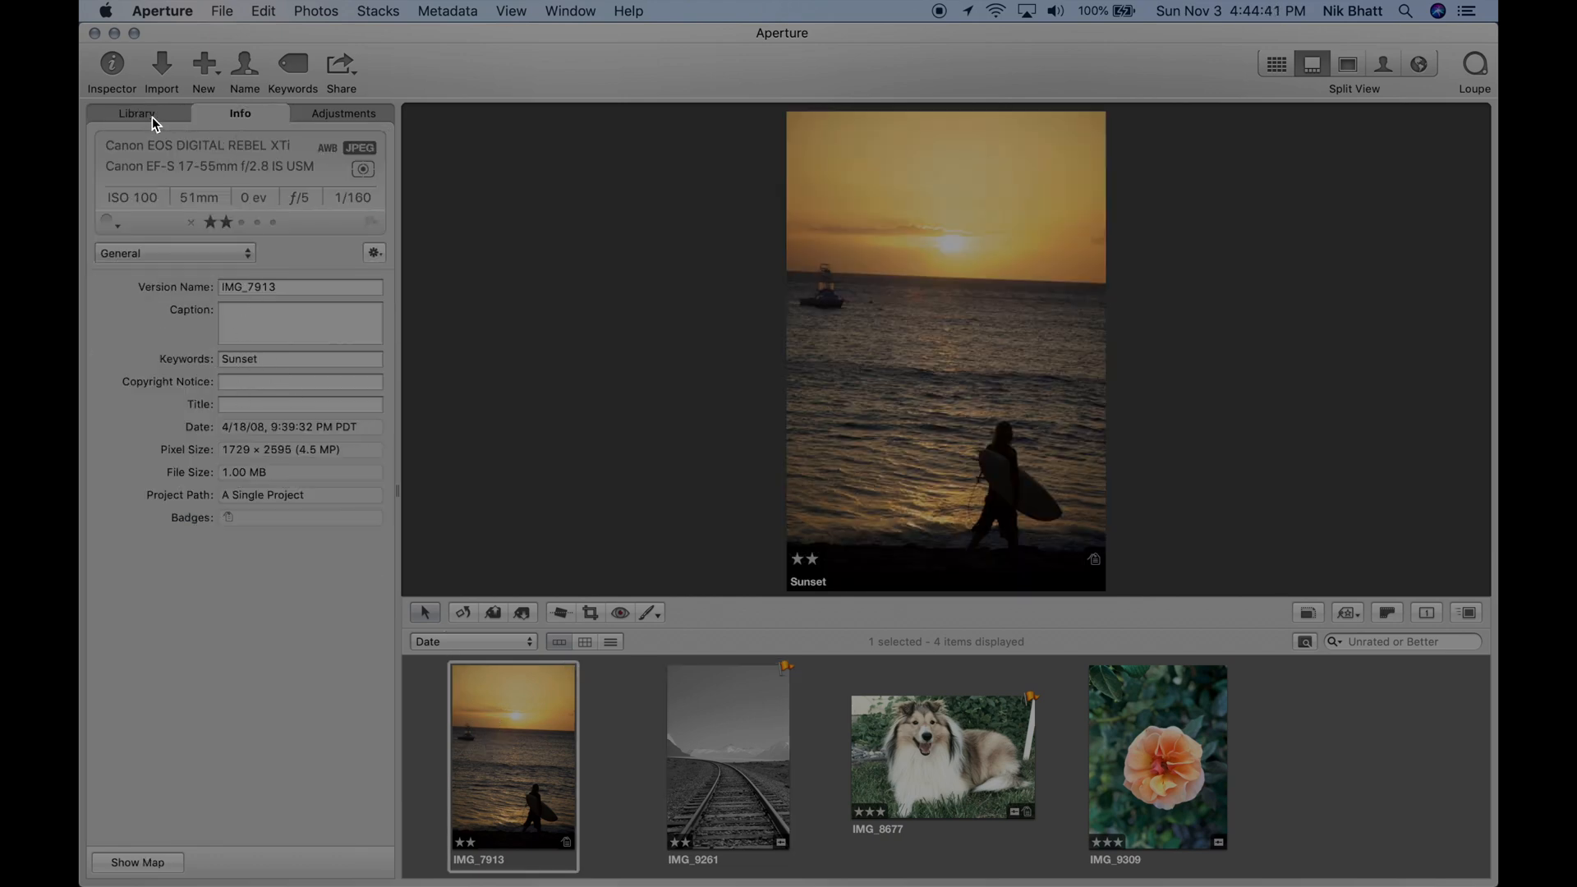
# Show the Black & White and Polarize adjustments on railroad photo IMG_9261 in Aperture's Inspector
pyautogui.click(136, 113)
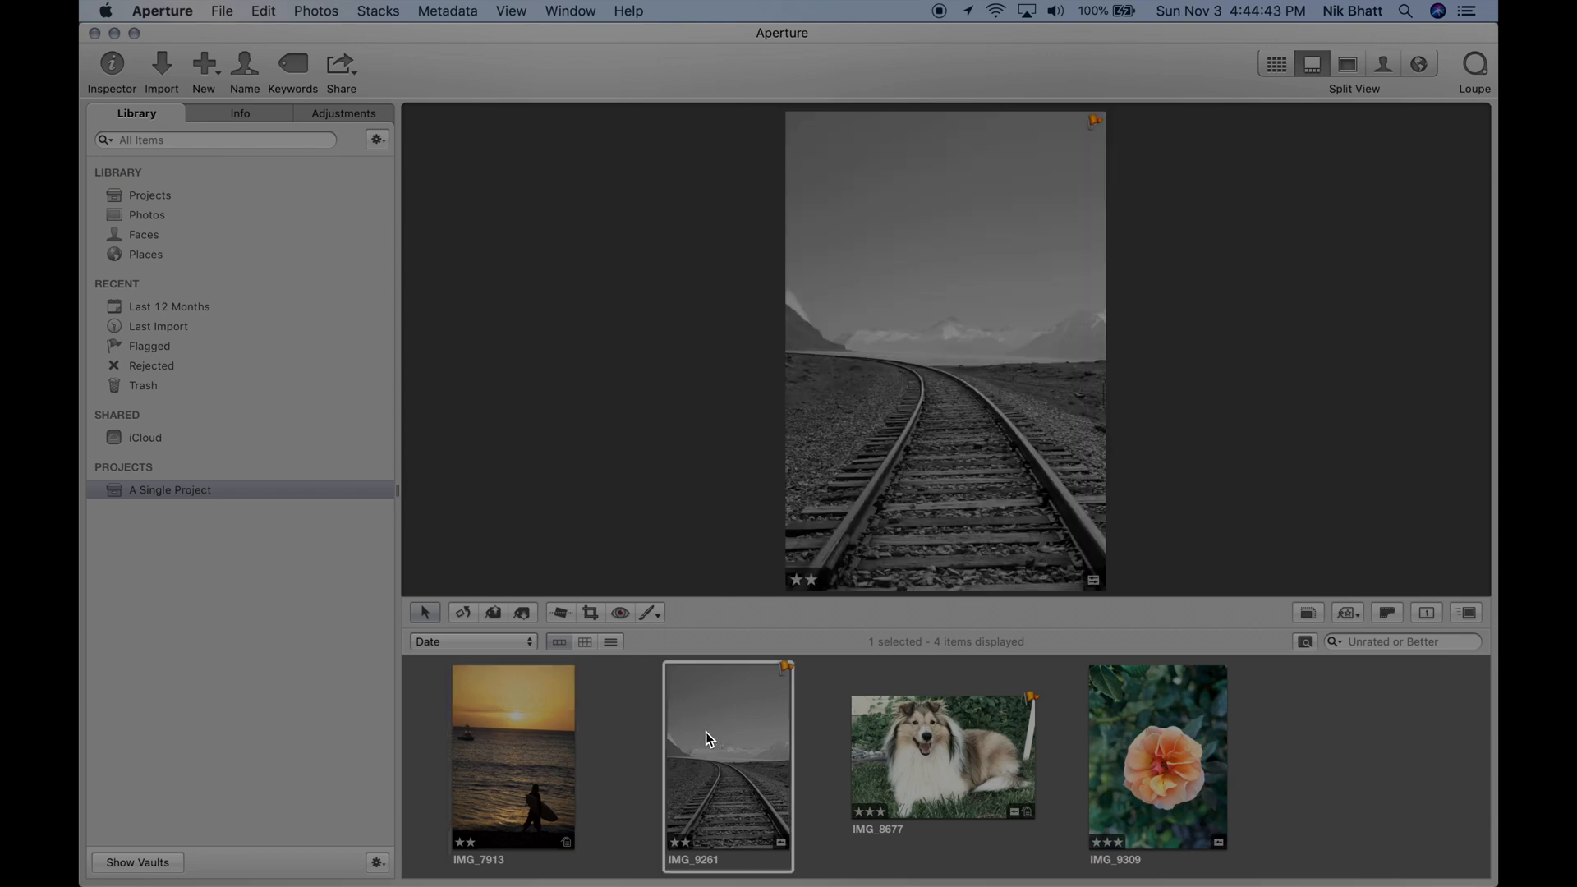
pyautogui.click(344, 113)
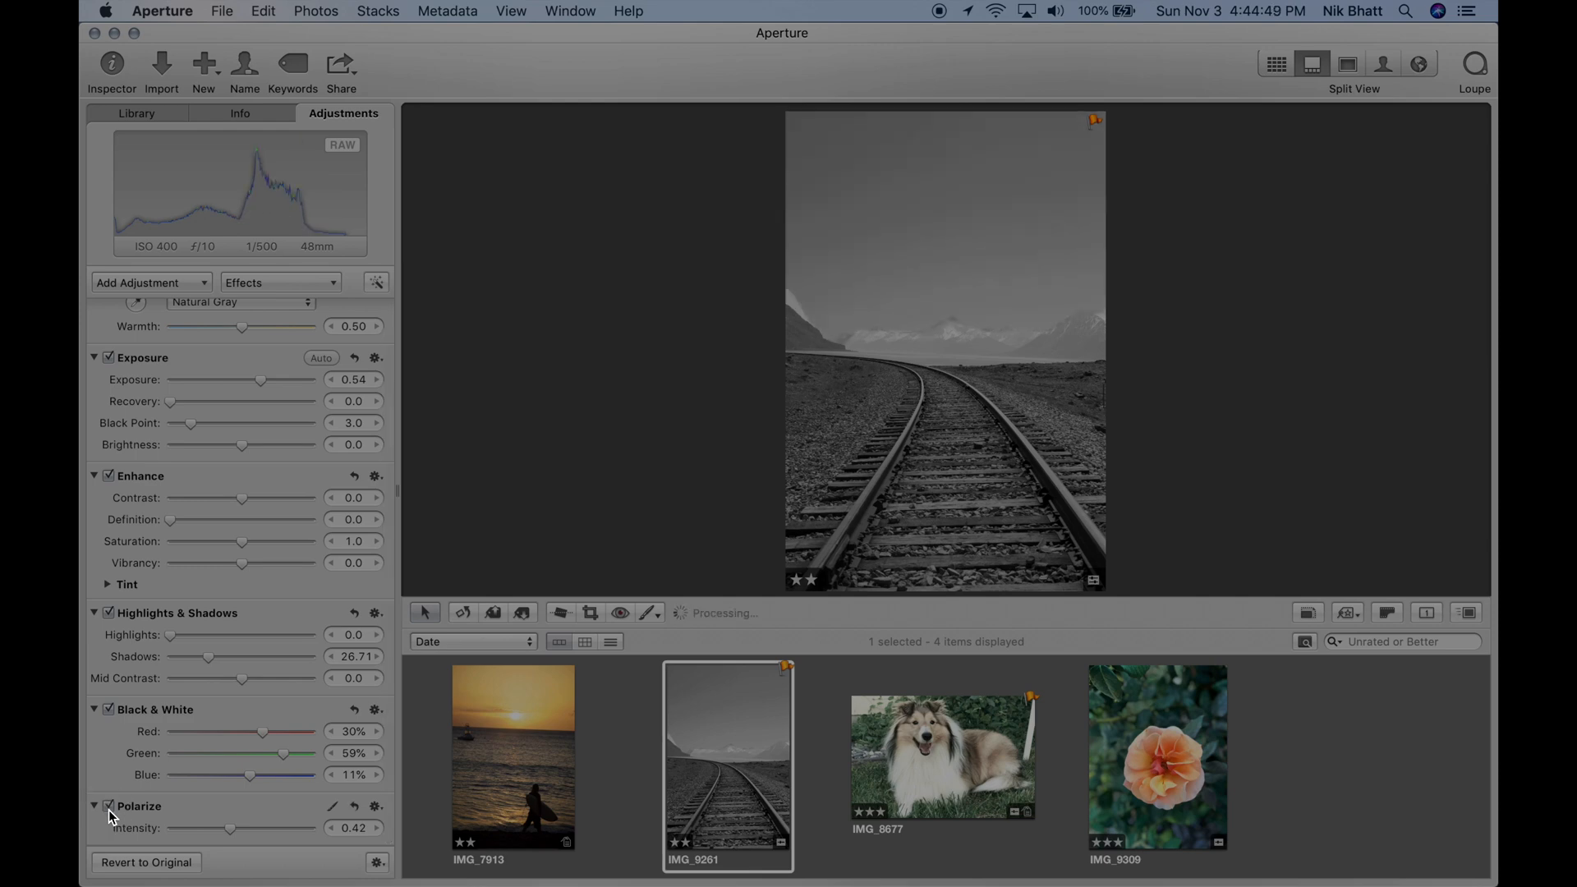
pyautogui.click(942, 756)
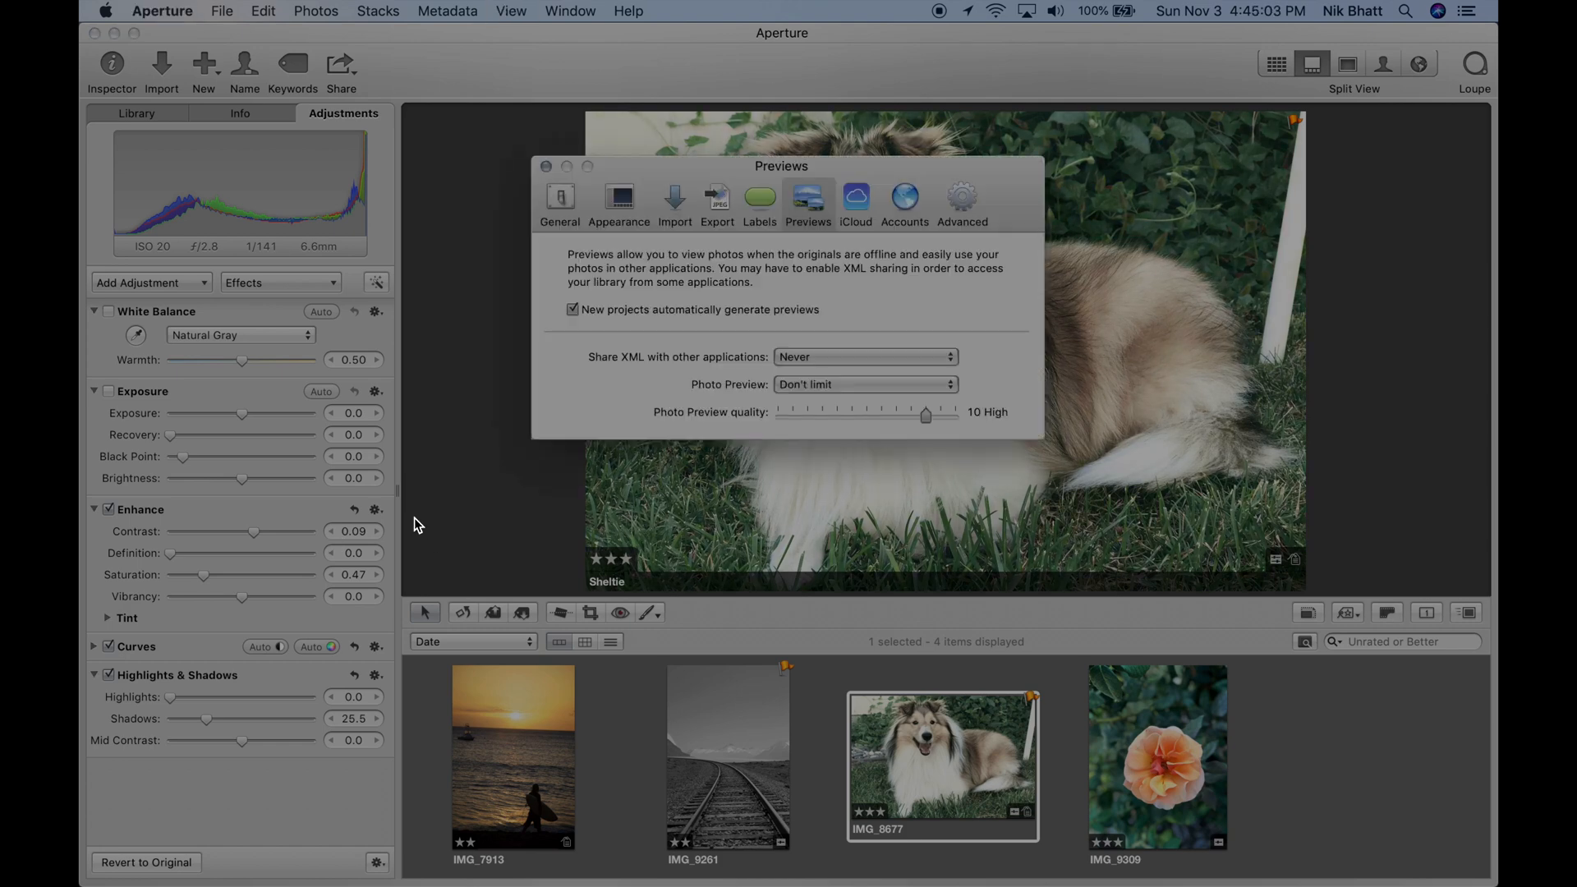
pyautogui.moveTo(880, 370)
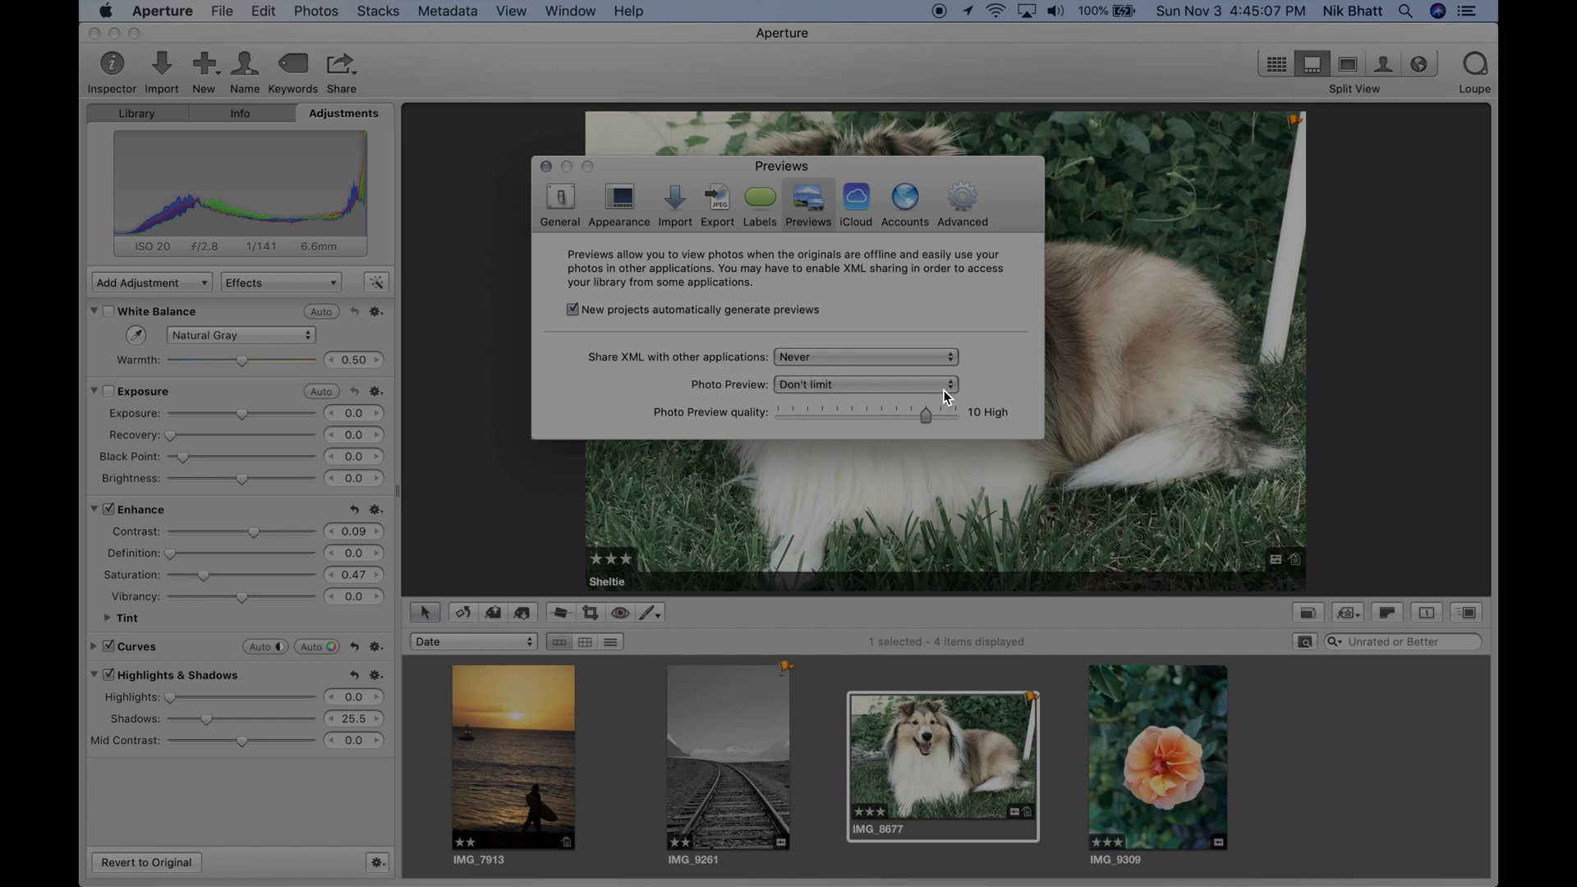
pyautogui.moveTo(614, 396)
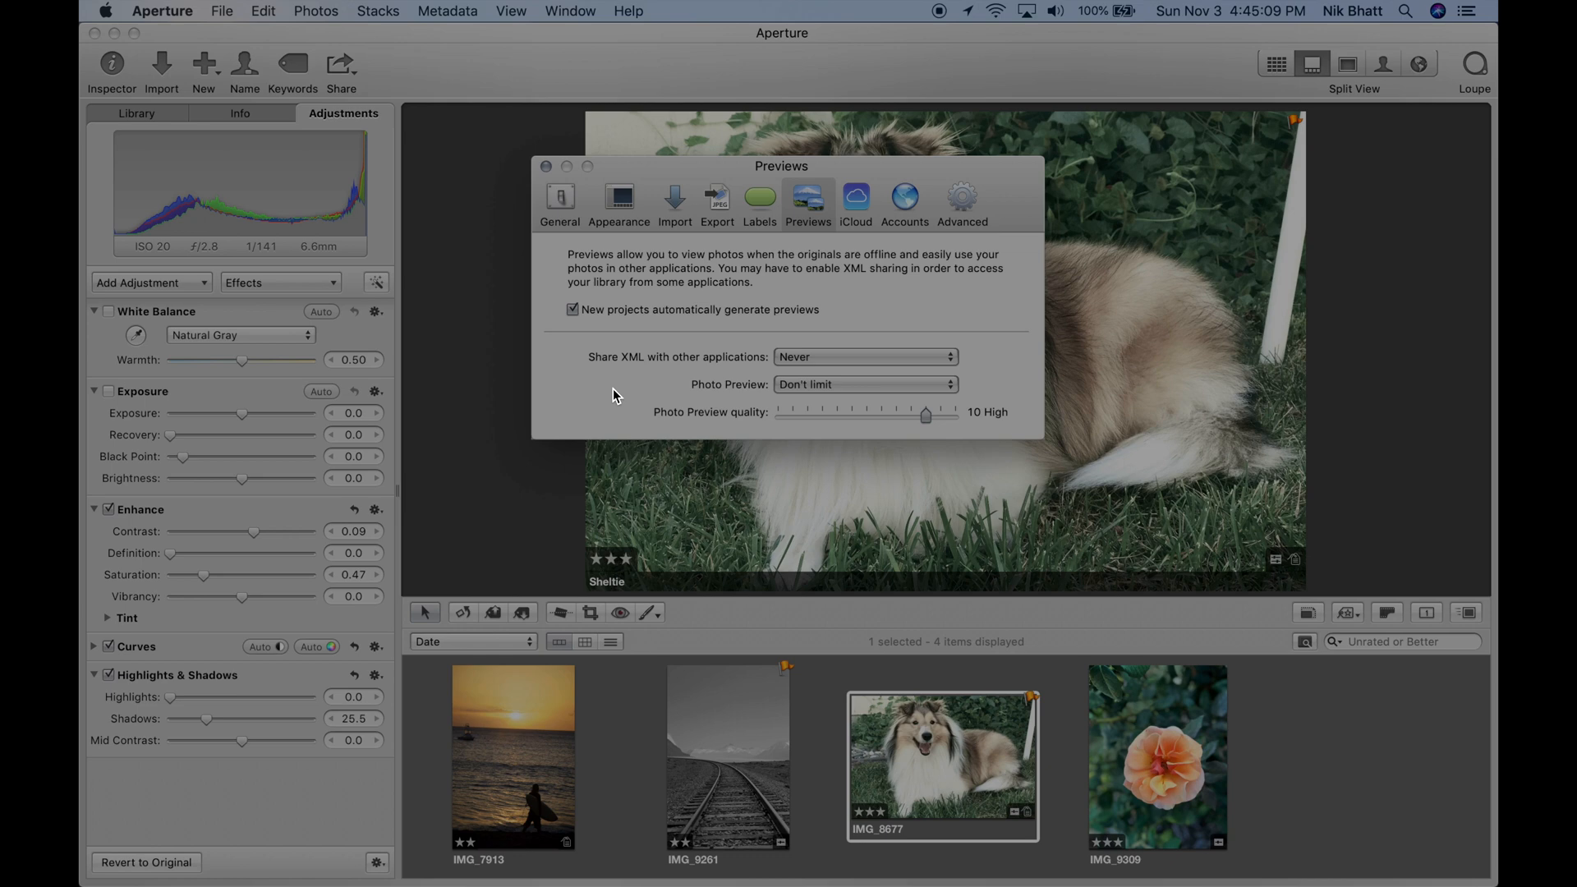
pyautogui.moveTo(723, 419)
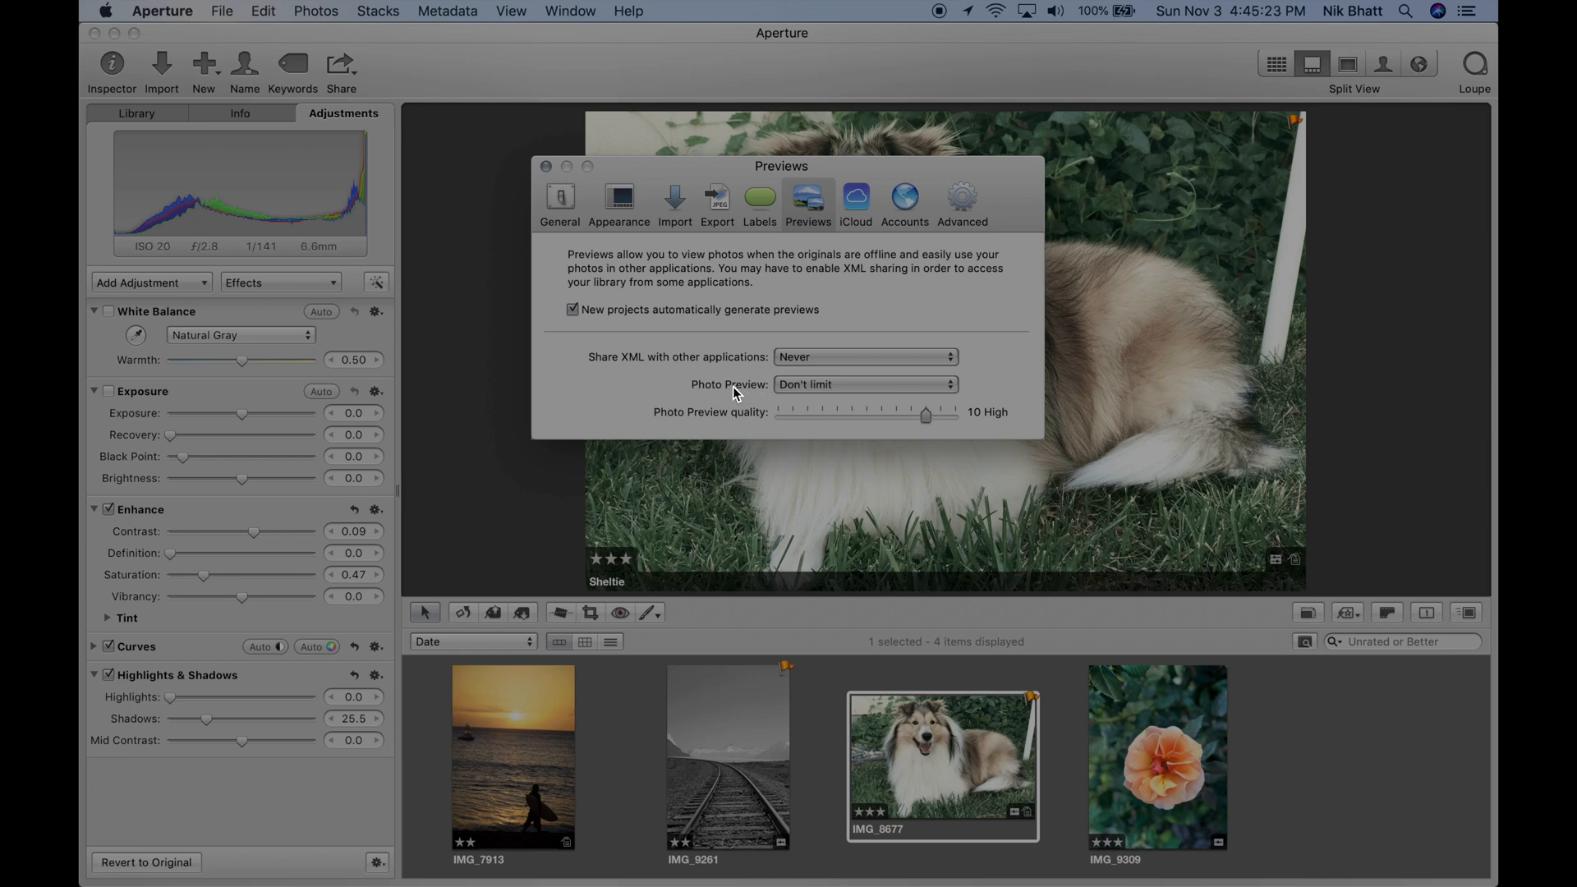
pyautogui.moveTo(562, 209)
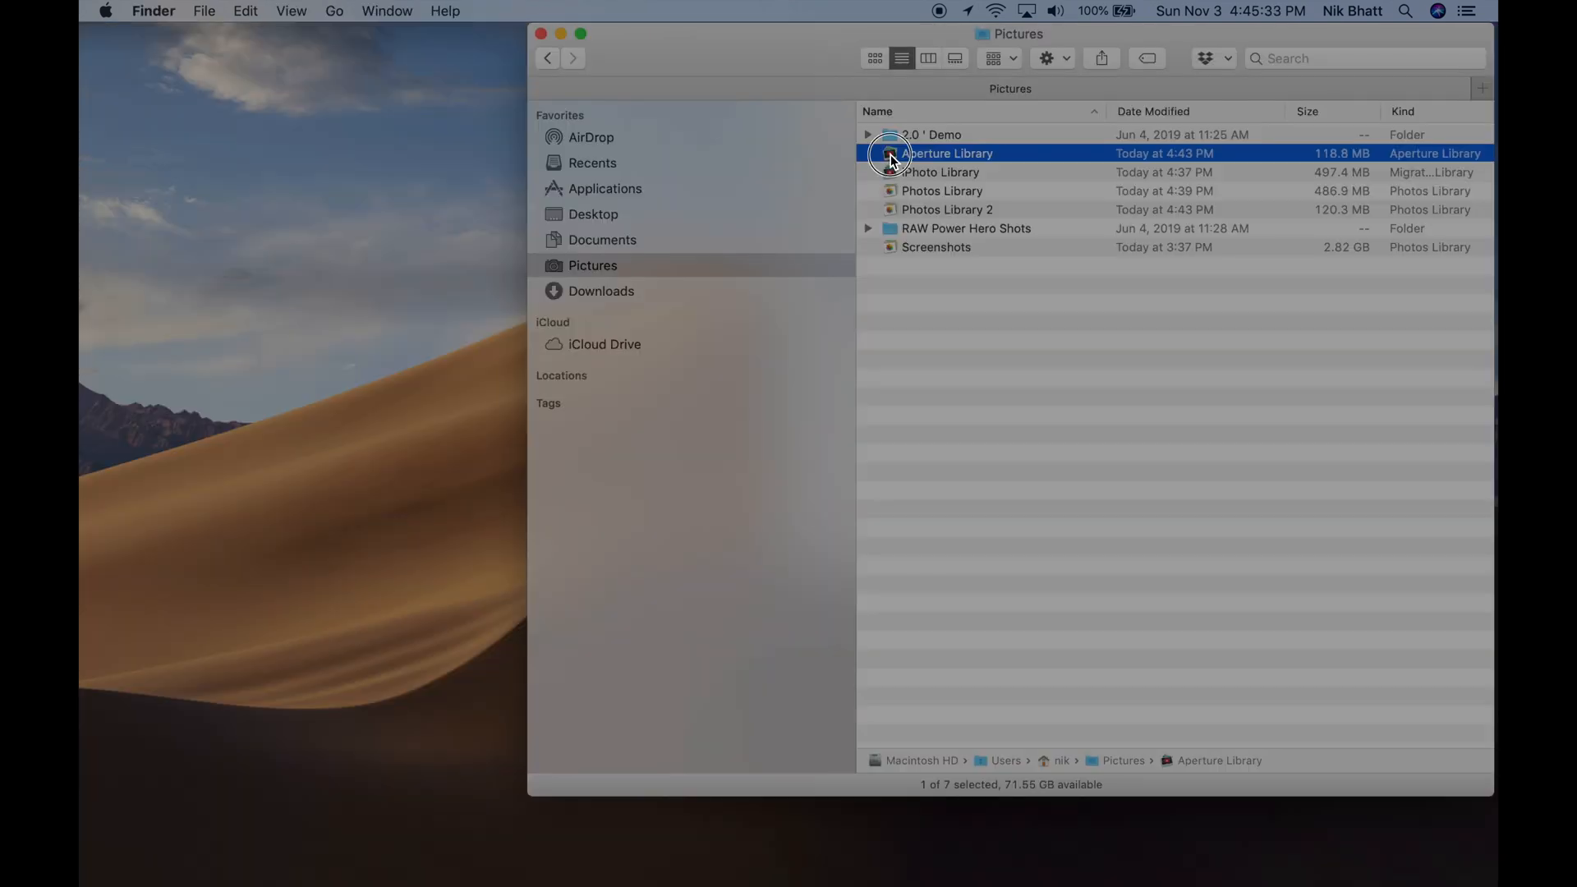
pyautogui.moveTo(692, 871)
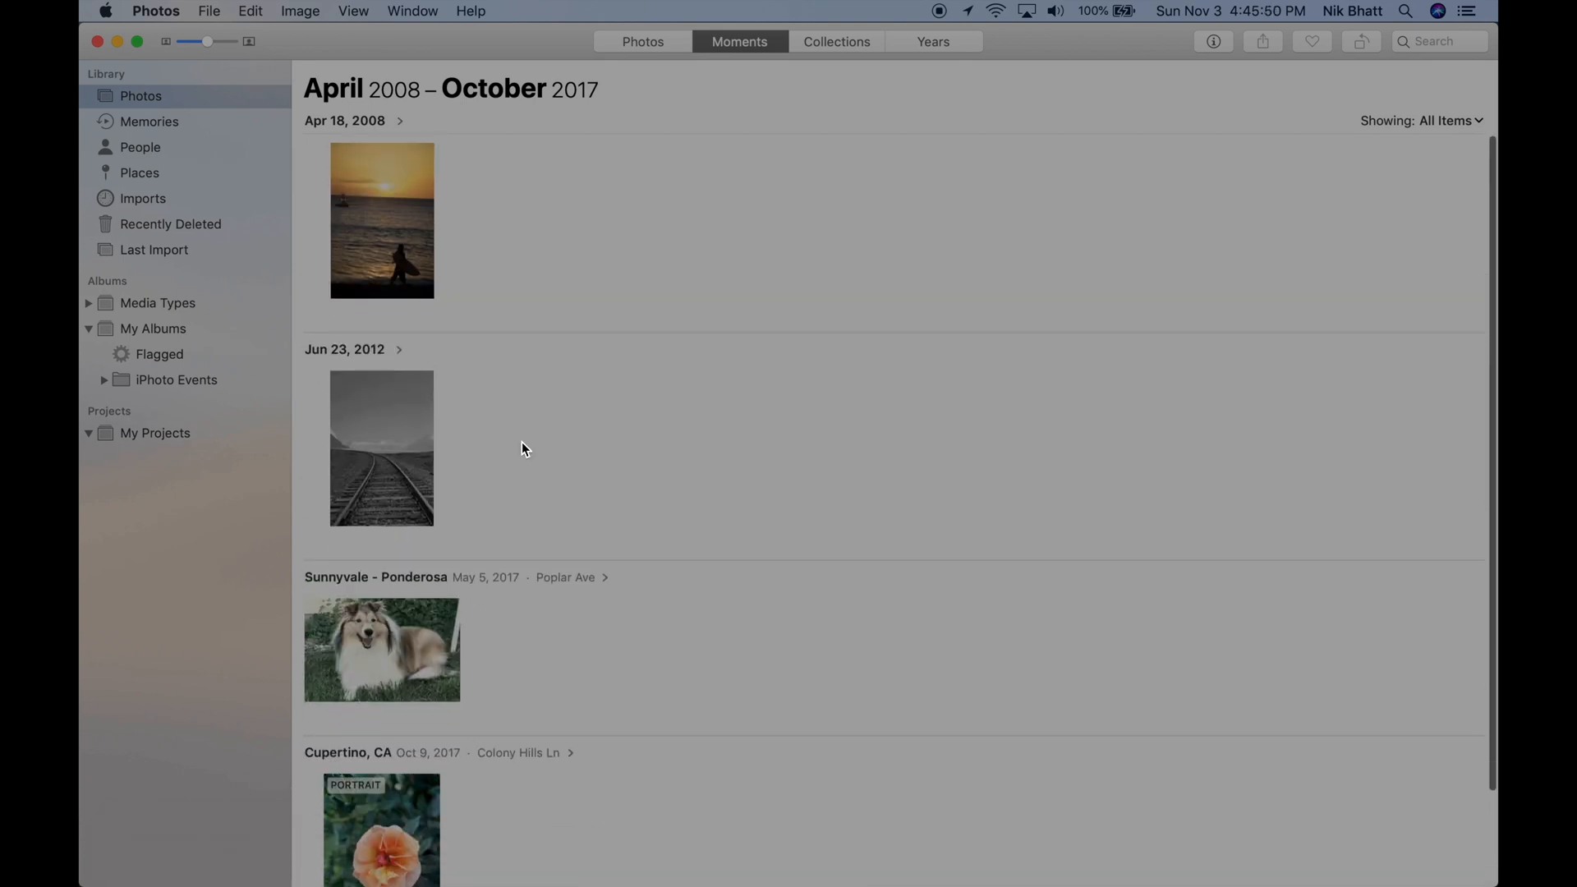
# Open the two-photo Flagged album and view the Sheltie photo full size
pyautogui.scroll(-3)
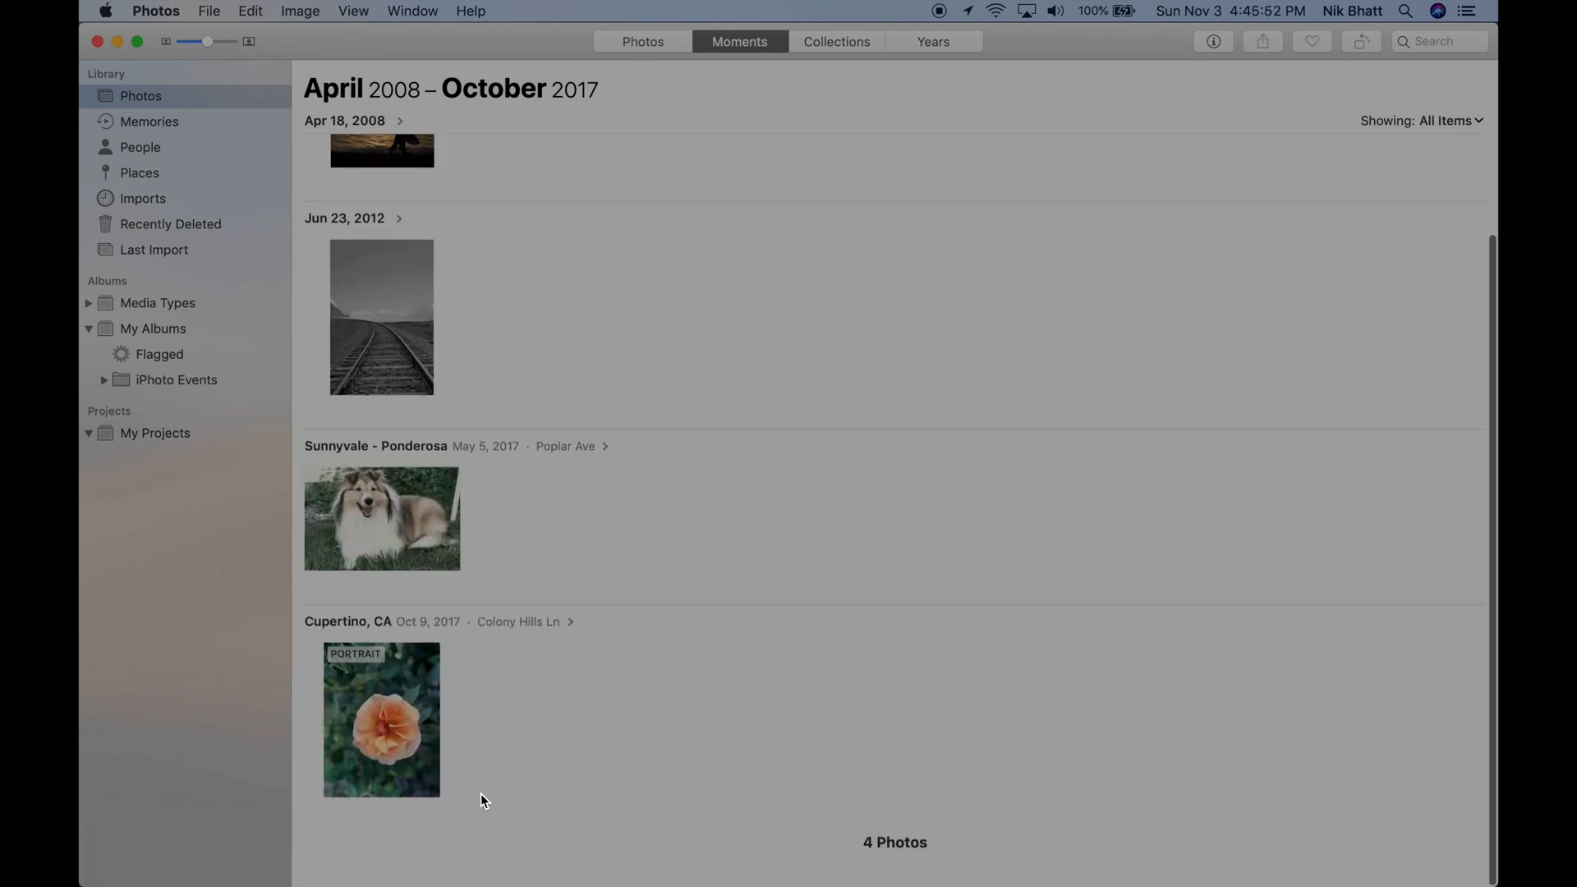
pyautogui.click(160, 355)
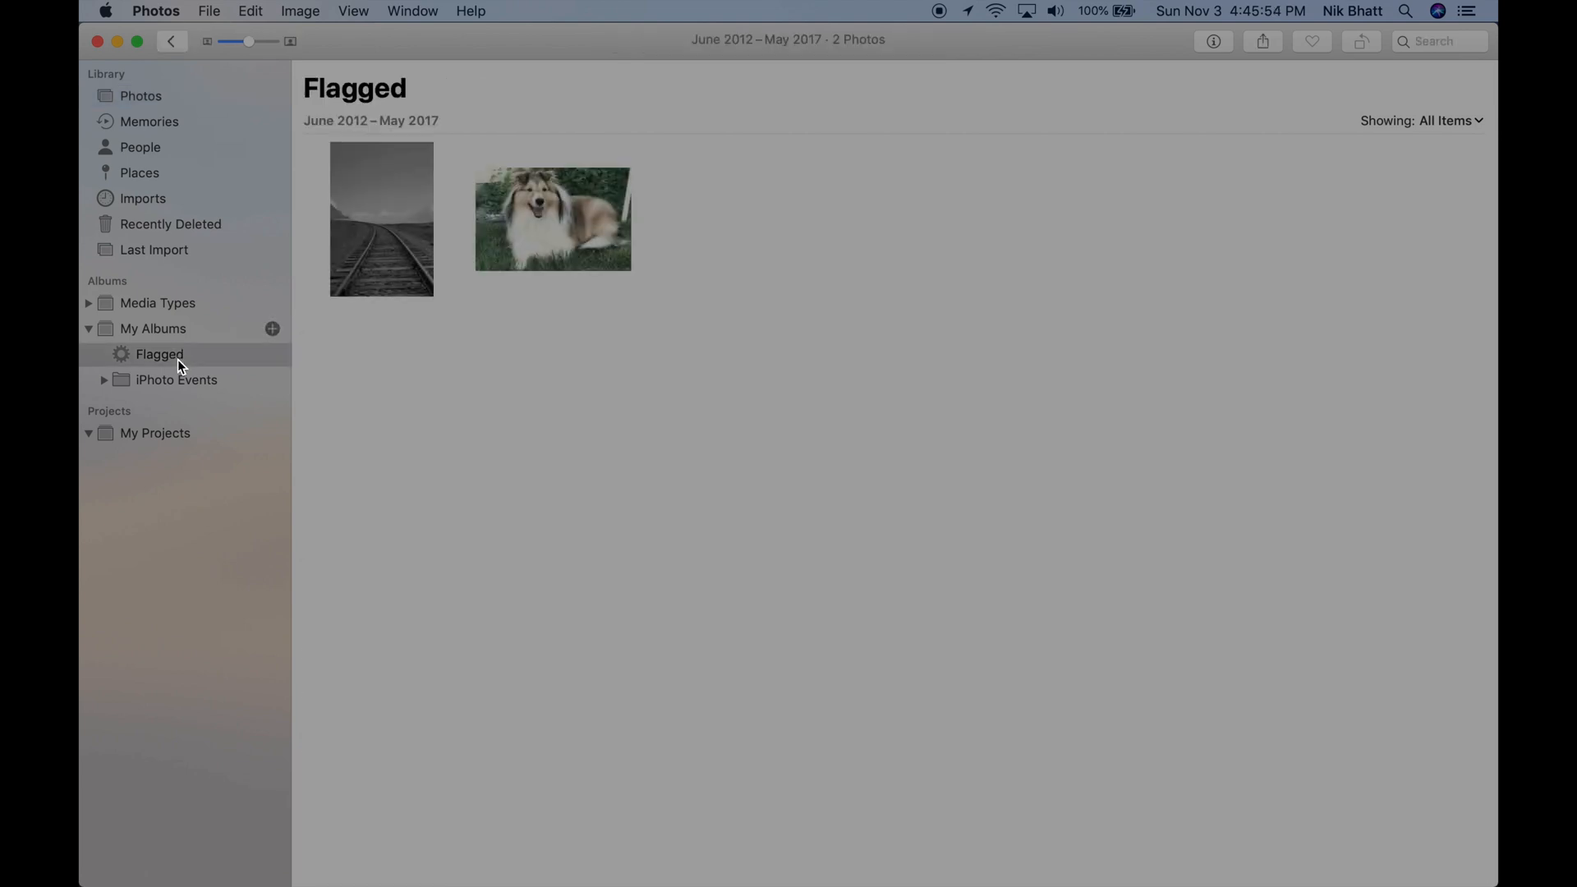
pyautogui.click(380, 218)
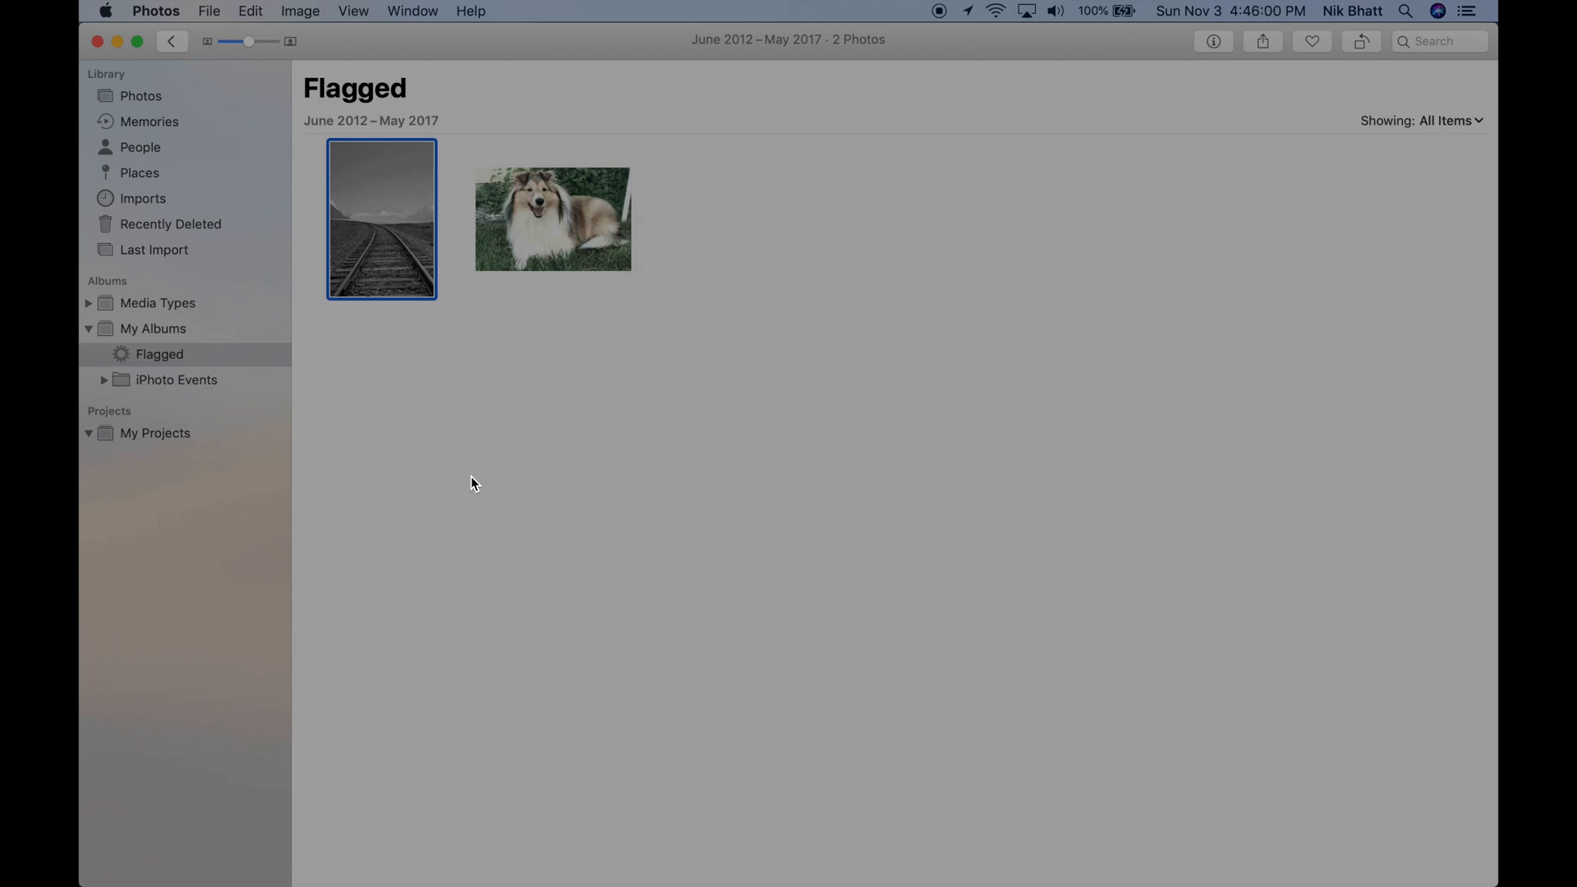
pyautogui.doubleClick(379, 219)
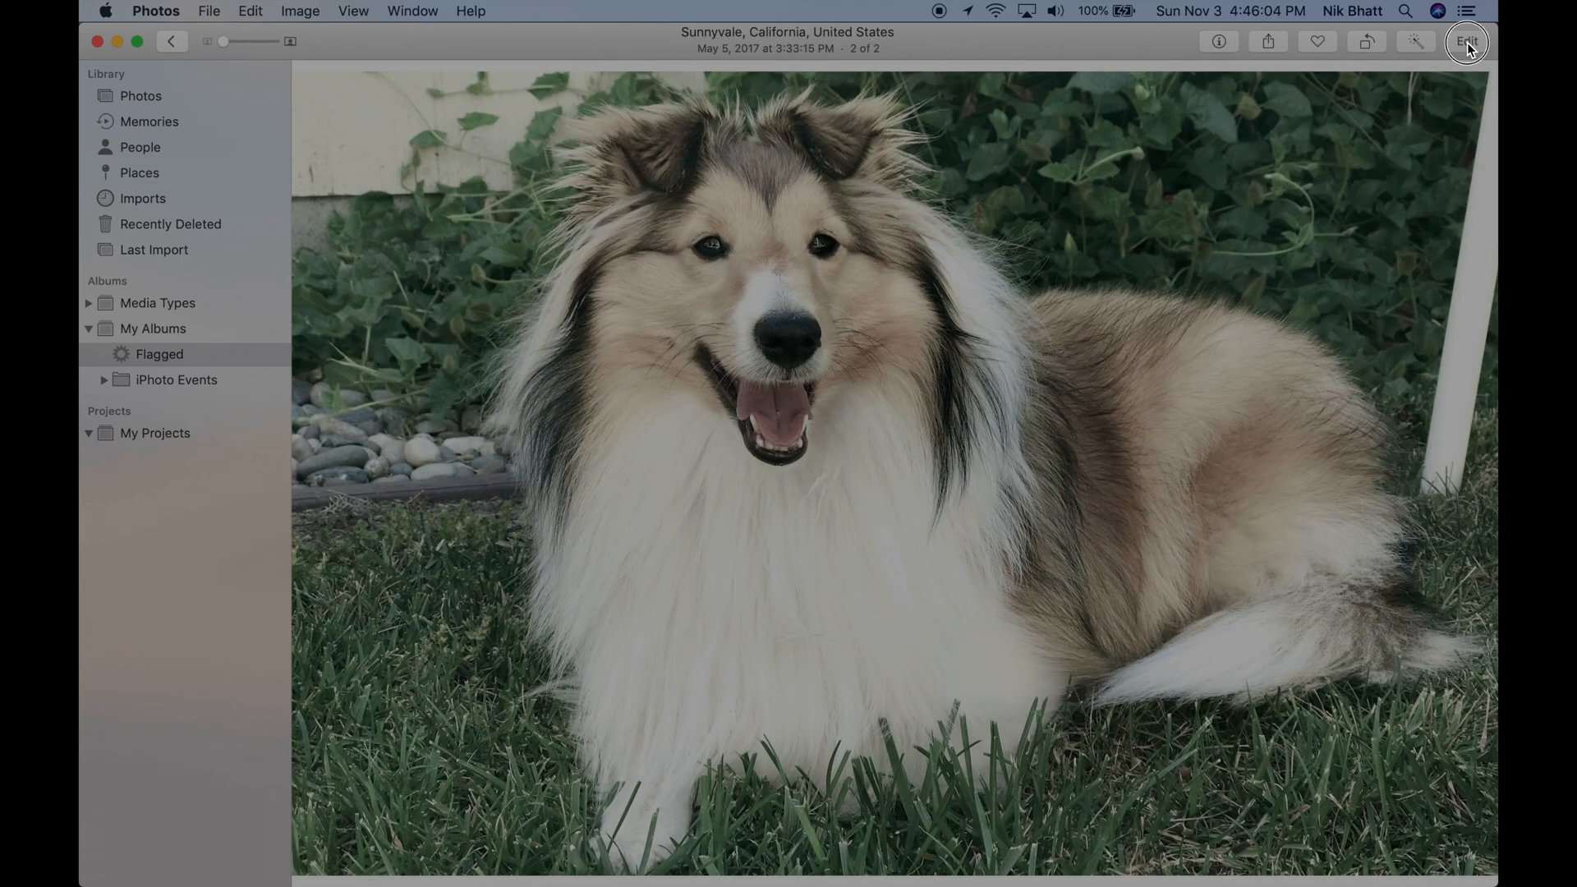
# Edit the railroad photo and toggle between its black-and-white edit and sideways colour original
pyautogui.click(1465, 41)
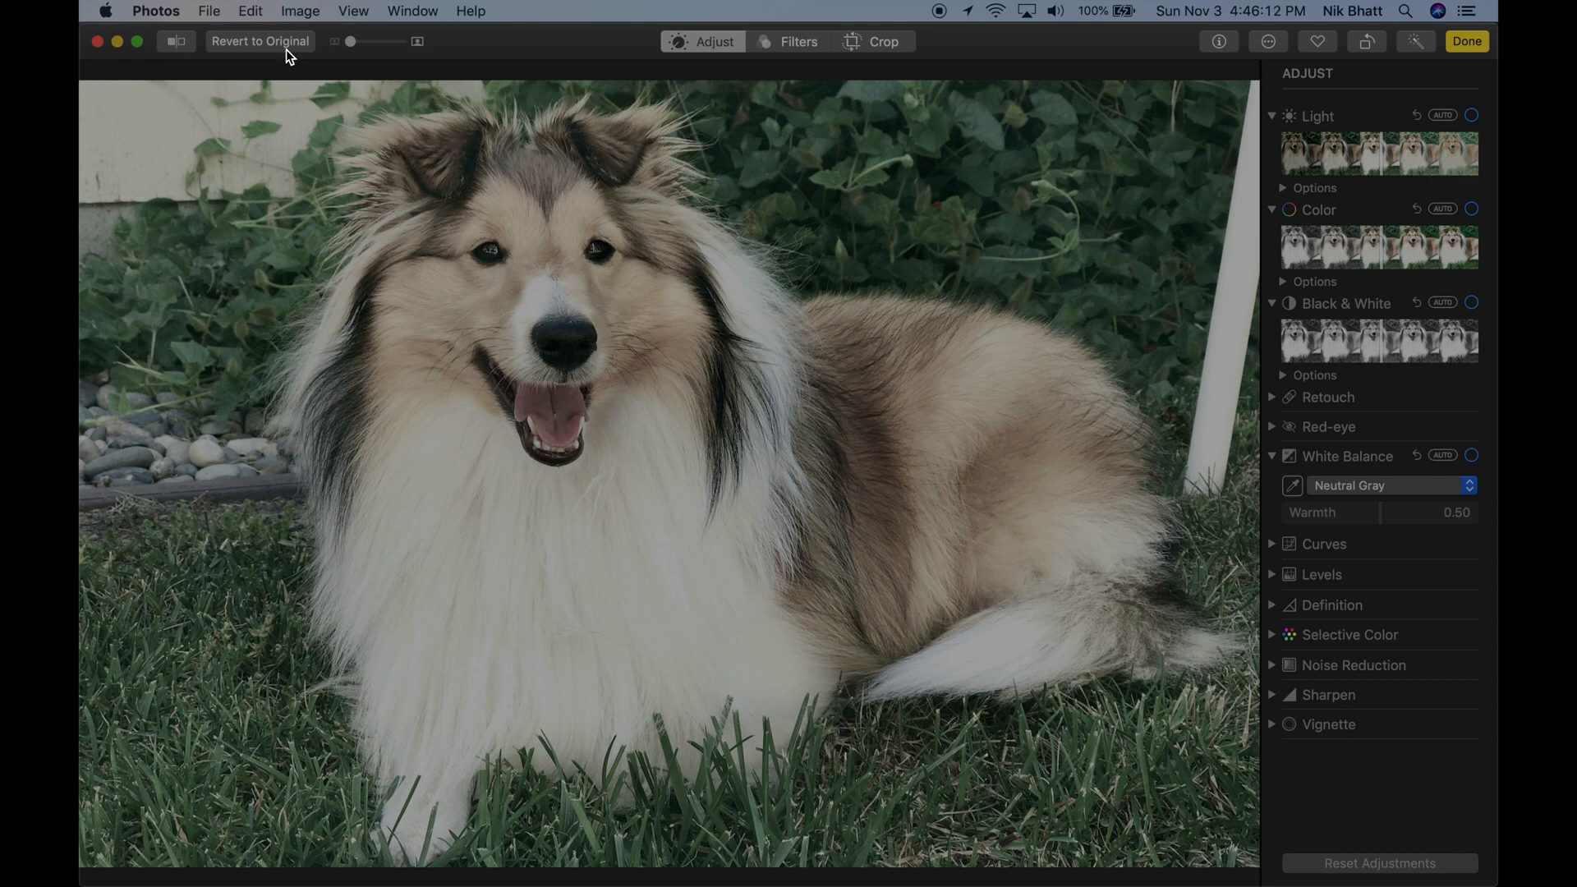
pyautogui.moveTo(359, 78)
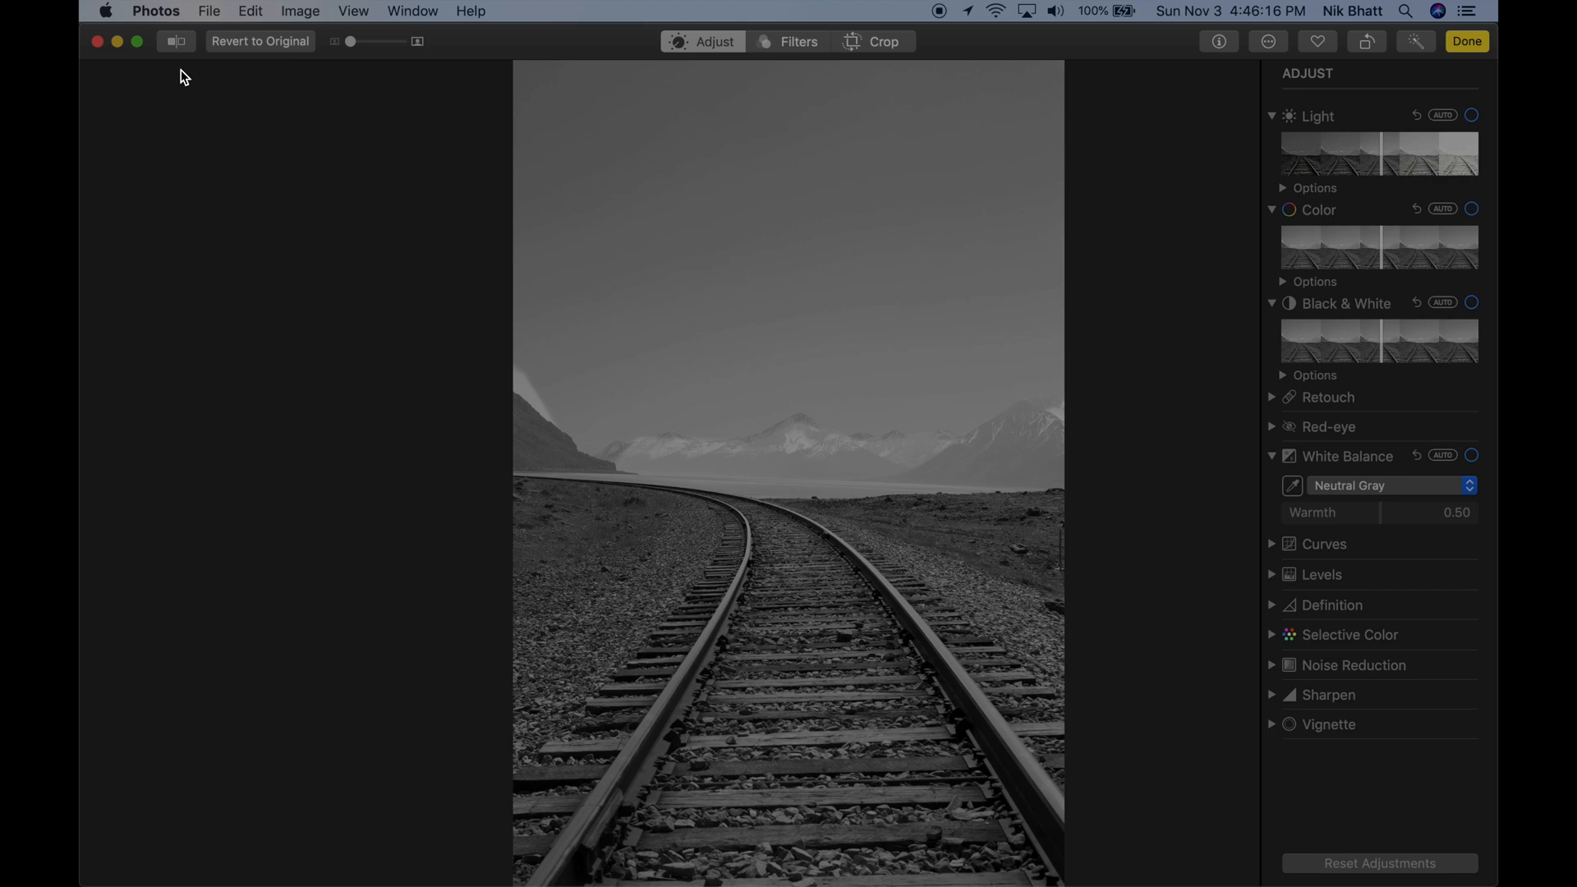
pyautogui.moveTo(177, 41)
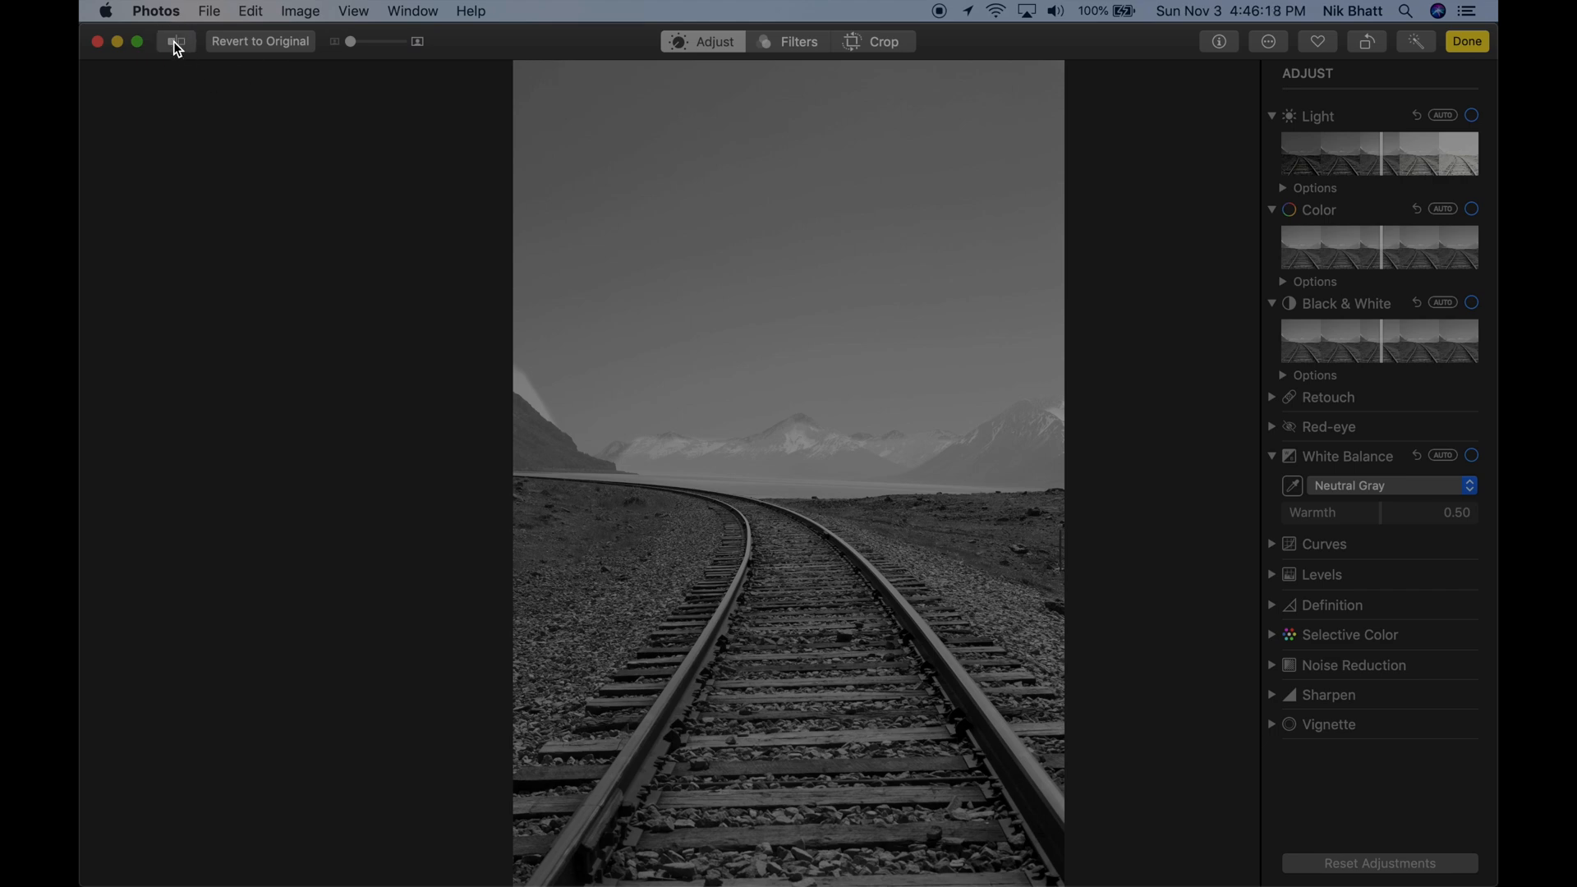
pyautogui.click(175, 41)
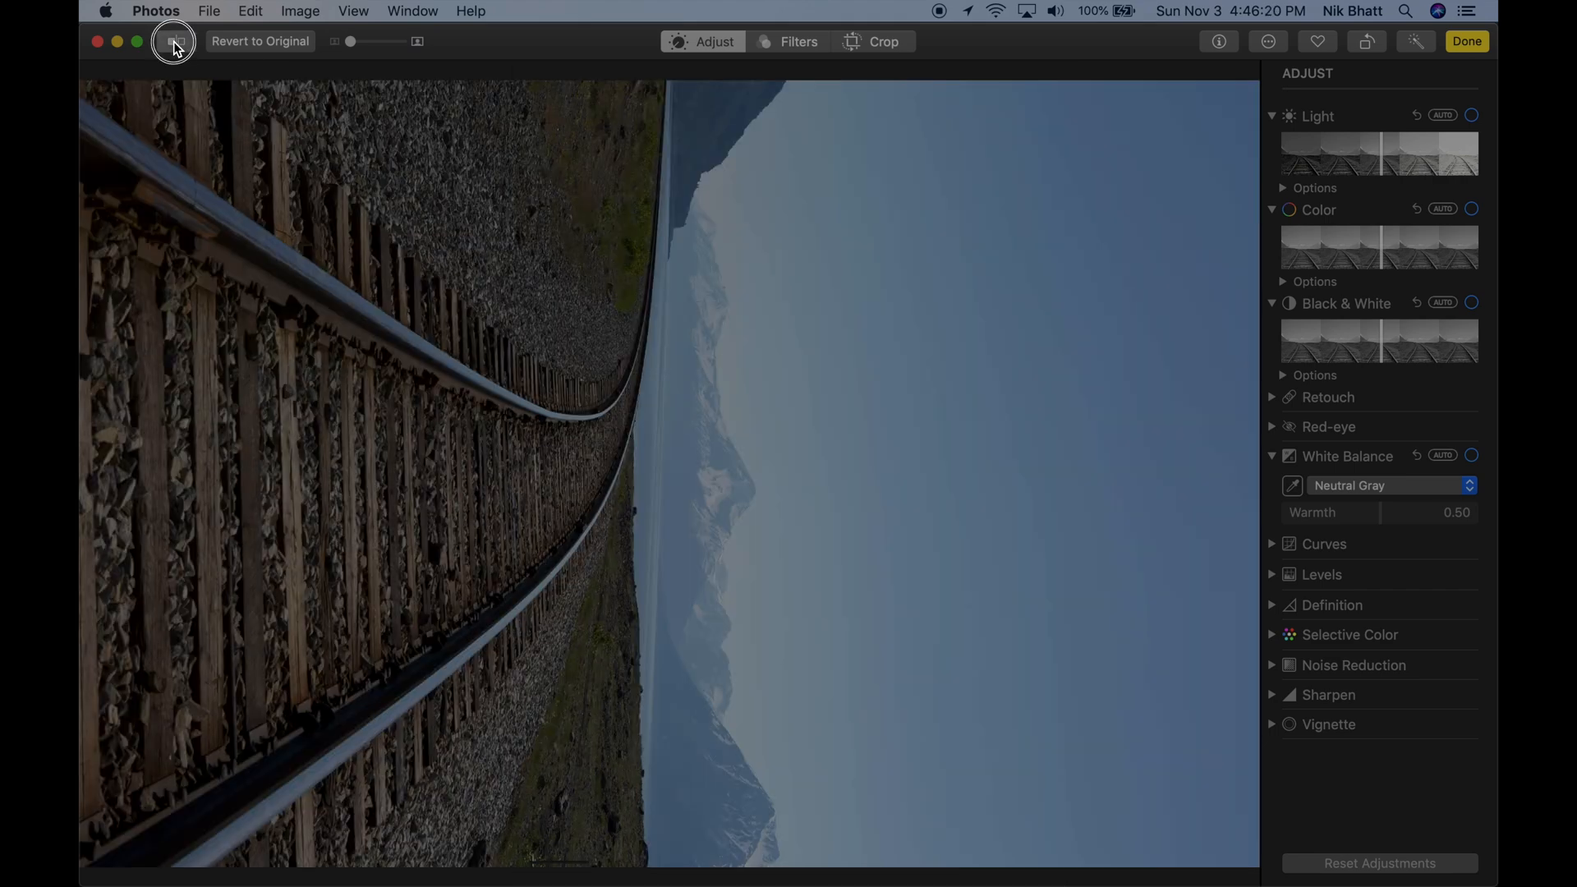
pyautogui.click(174, 41)
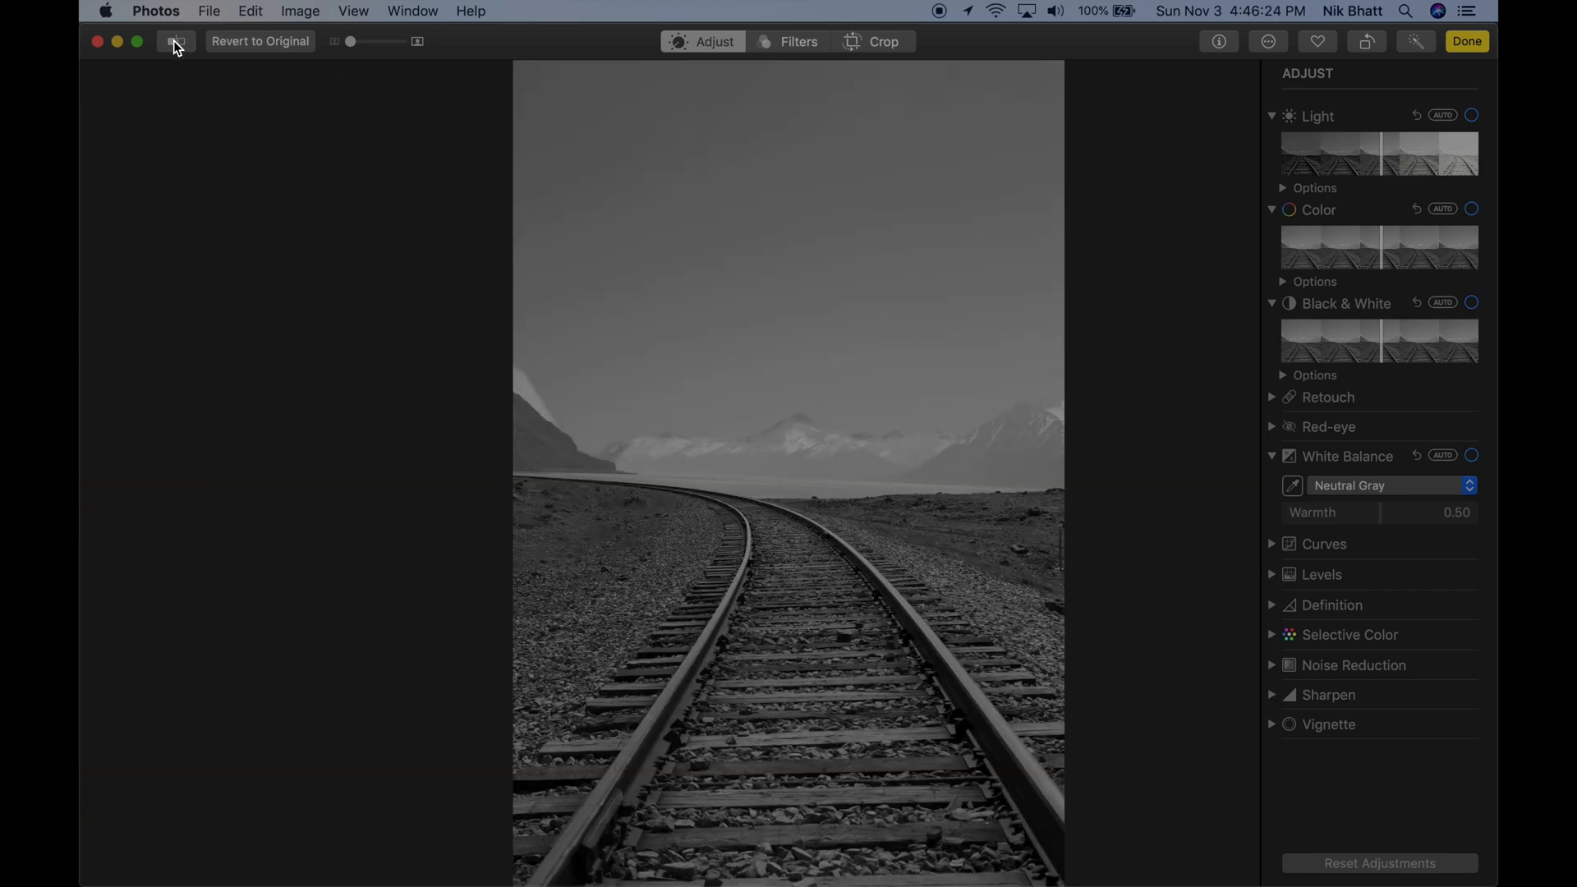
pyautogui.moveTo(261, 132)
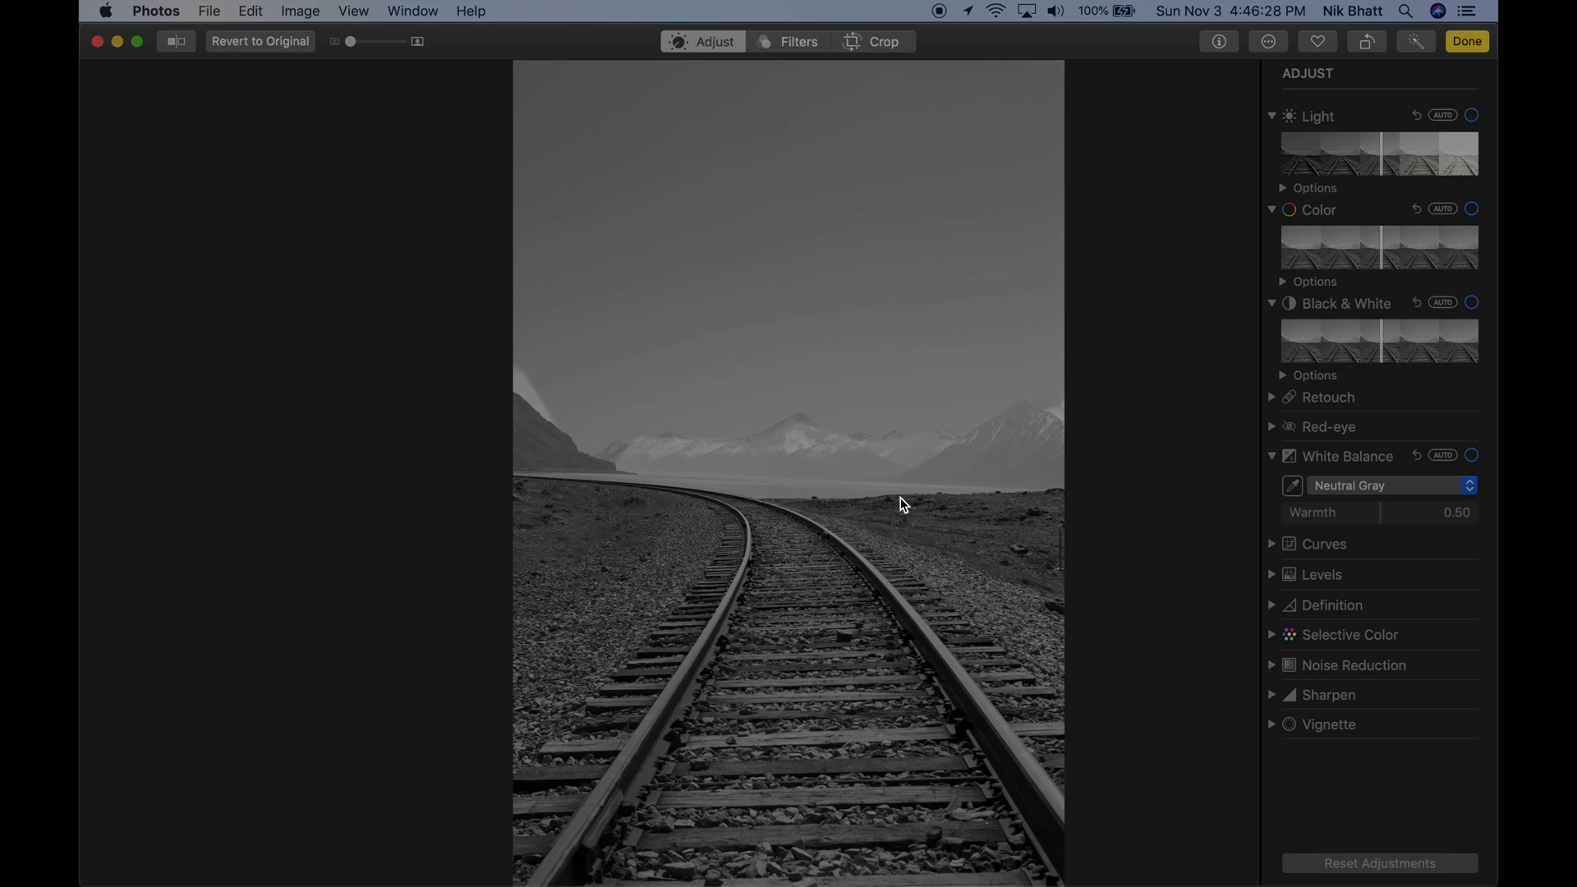
pyautogui.moveTo(813, 486)
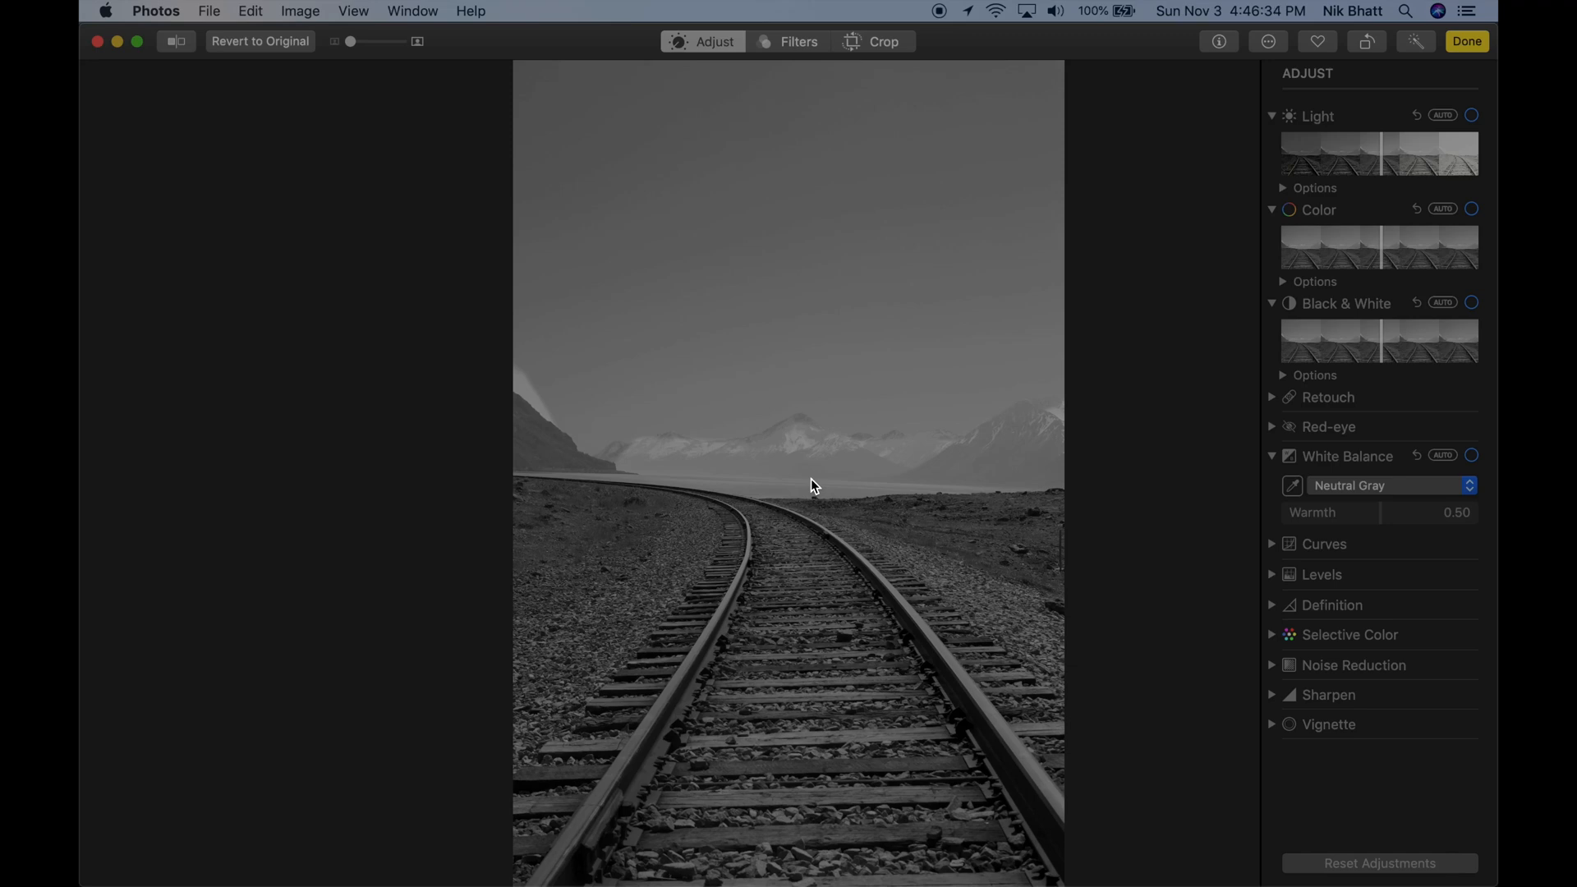
pyautogui.moveTo(450, 460)
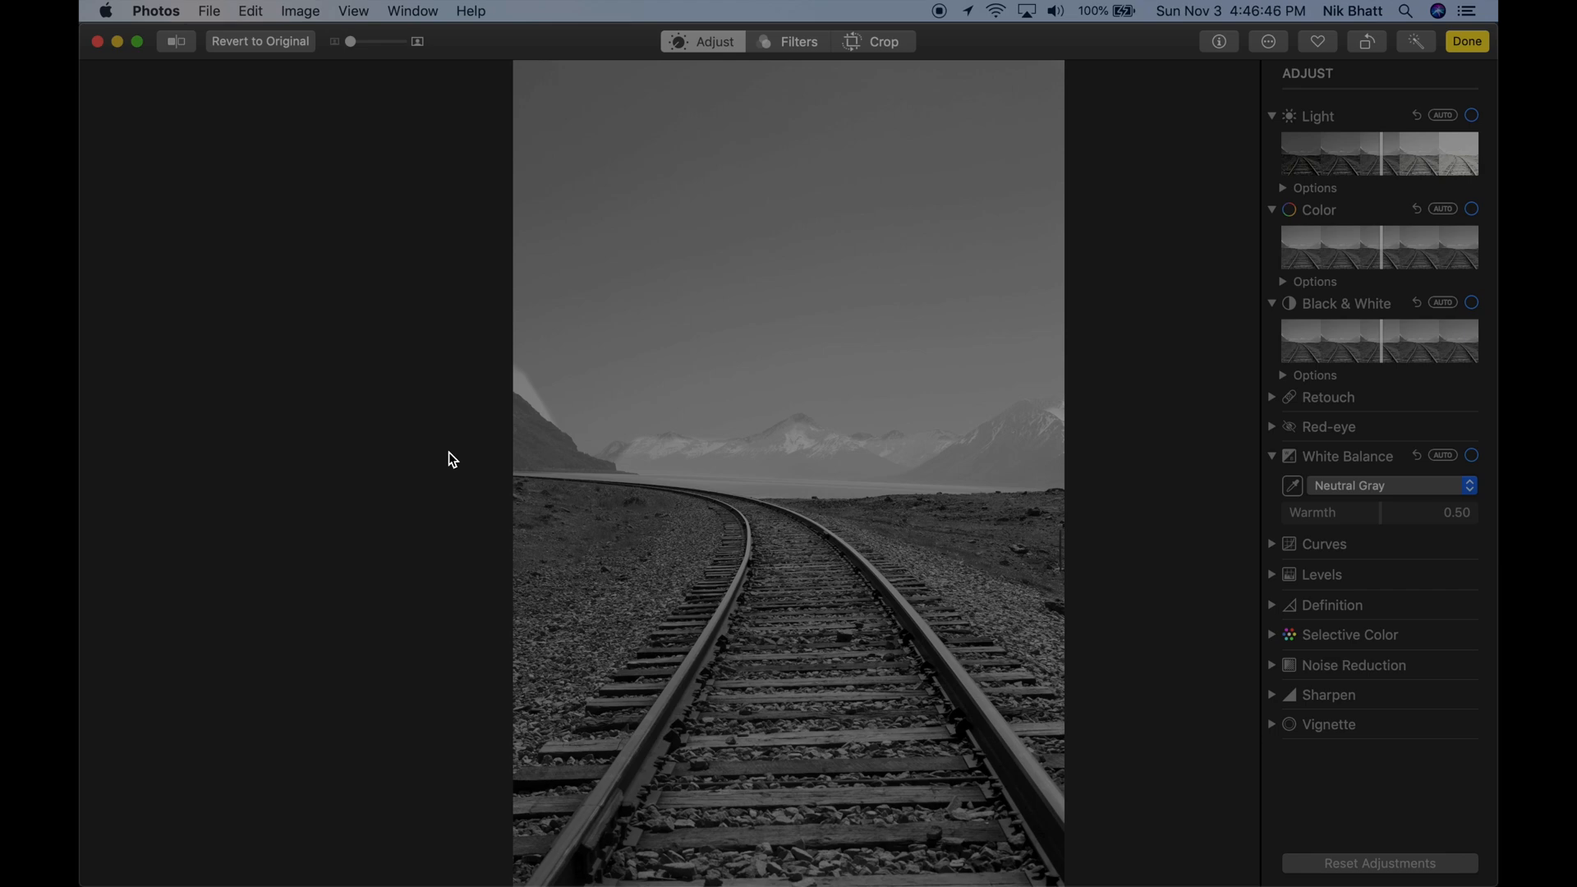
pyautogui.moveTo(294, 419)
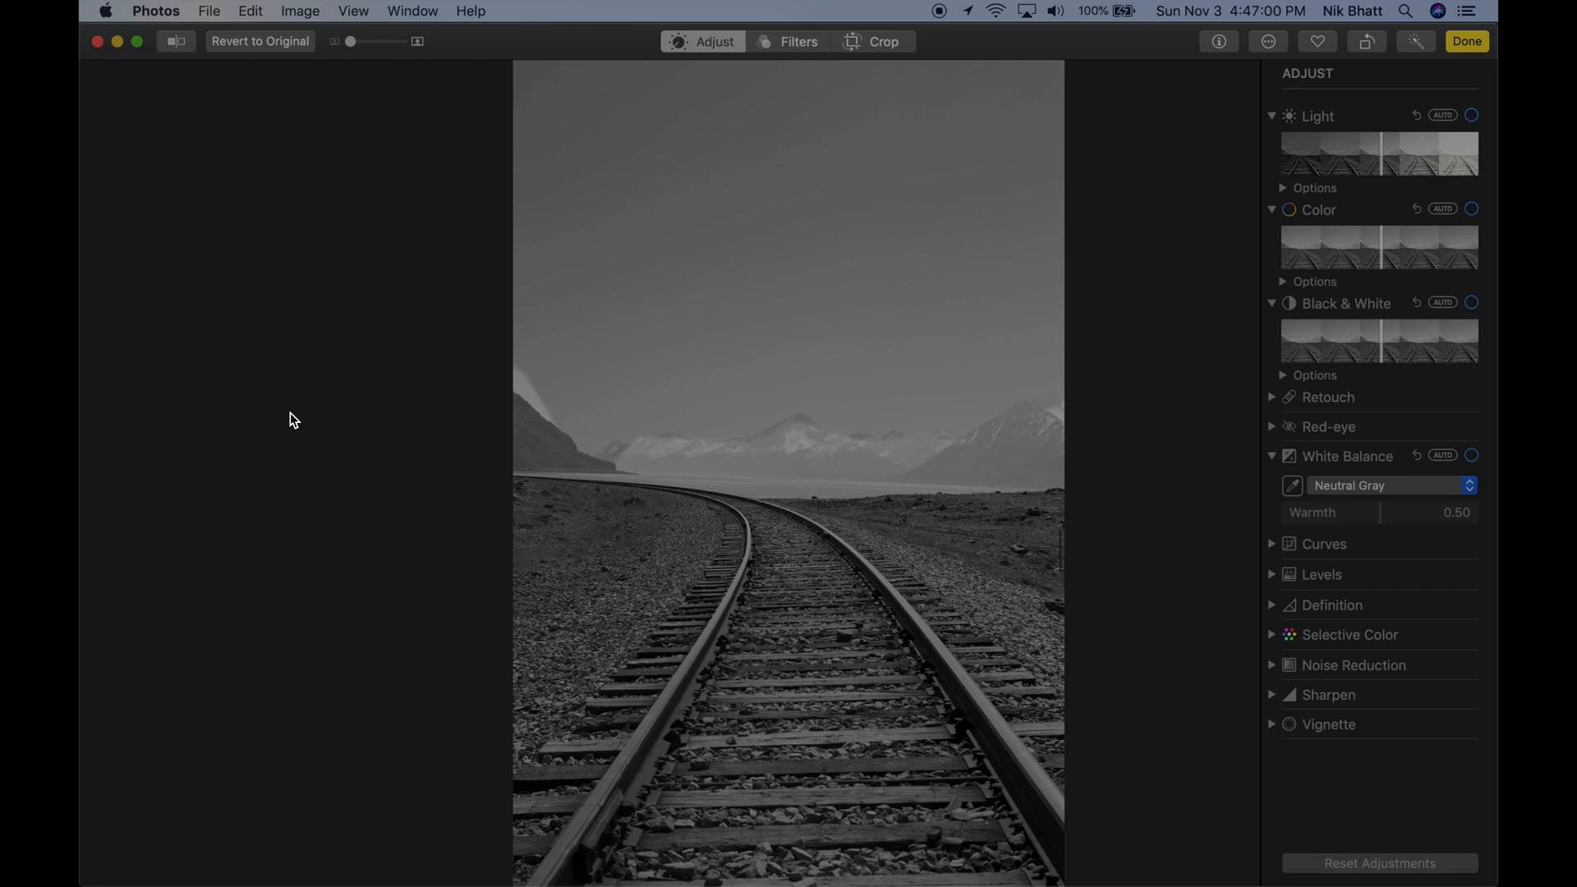
pyautogui.moveTo(1298, 230)
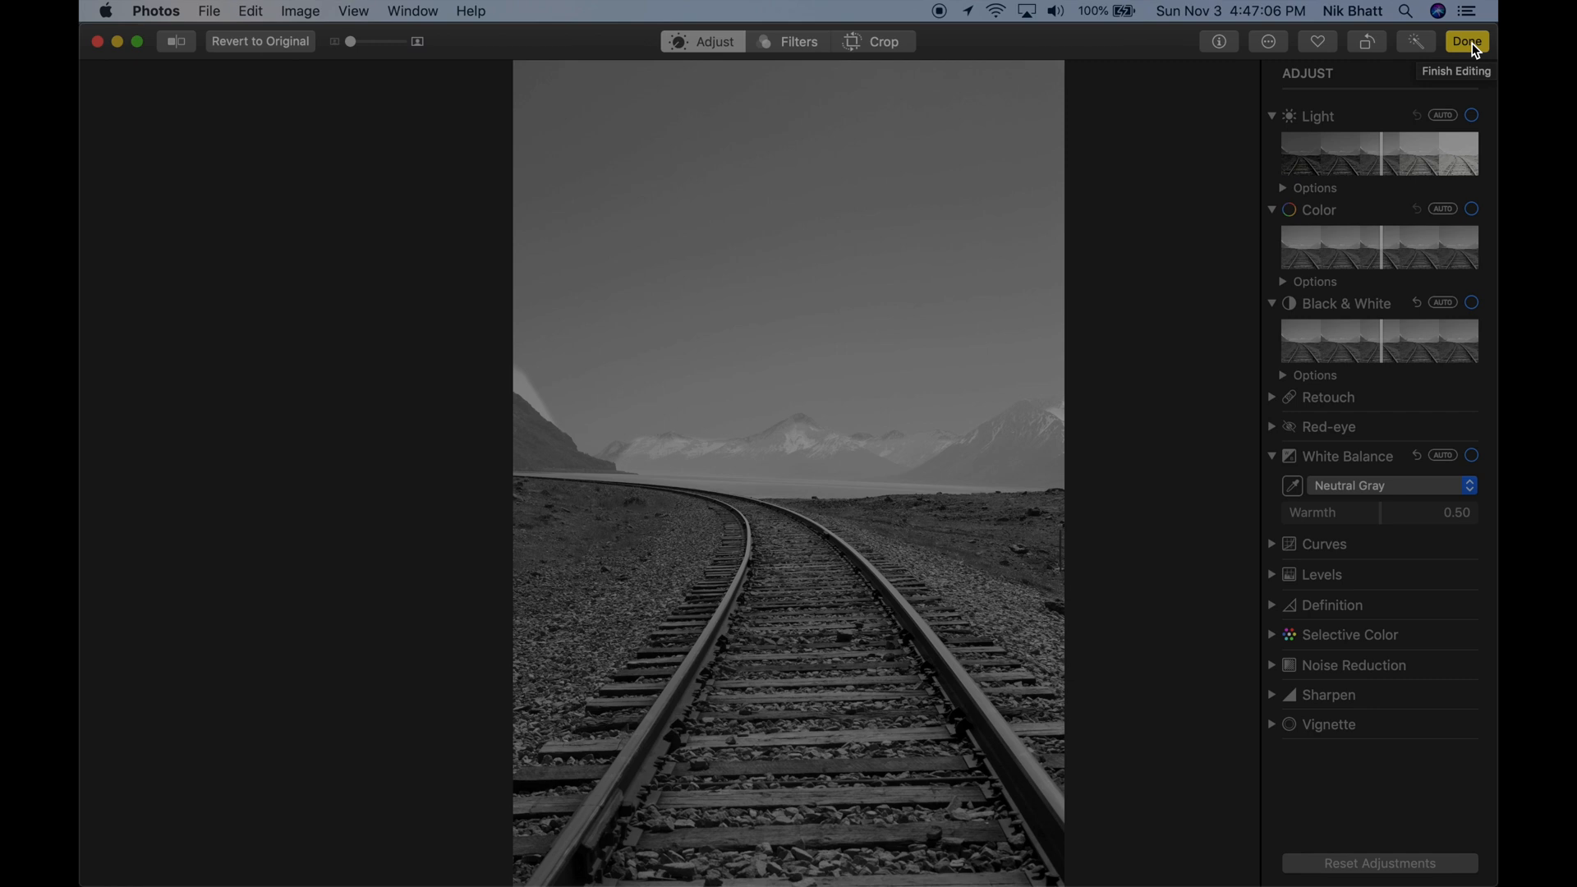
pyautogui.moveTo(1196, 158)
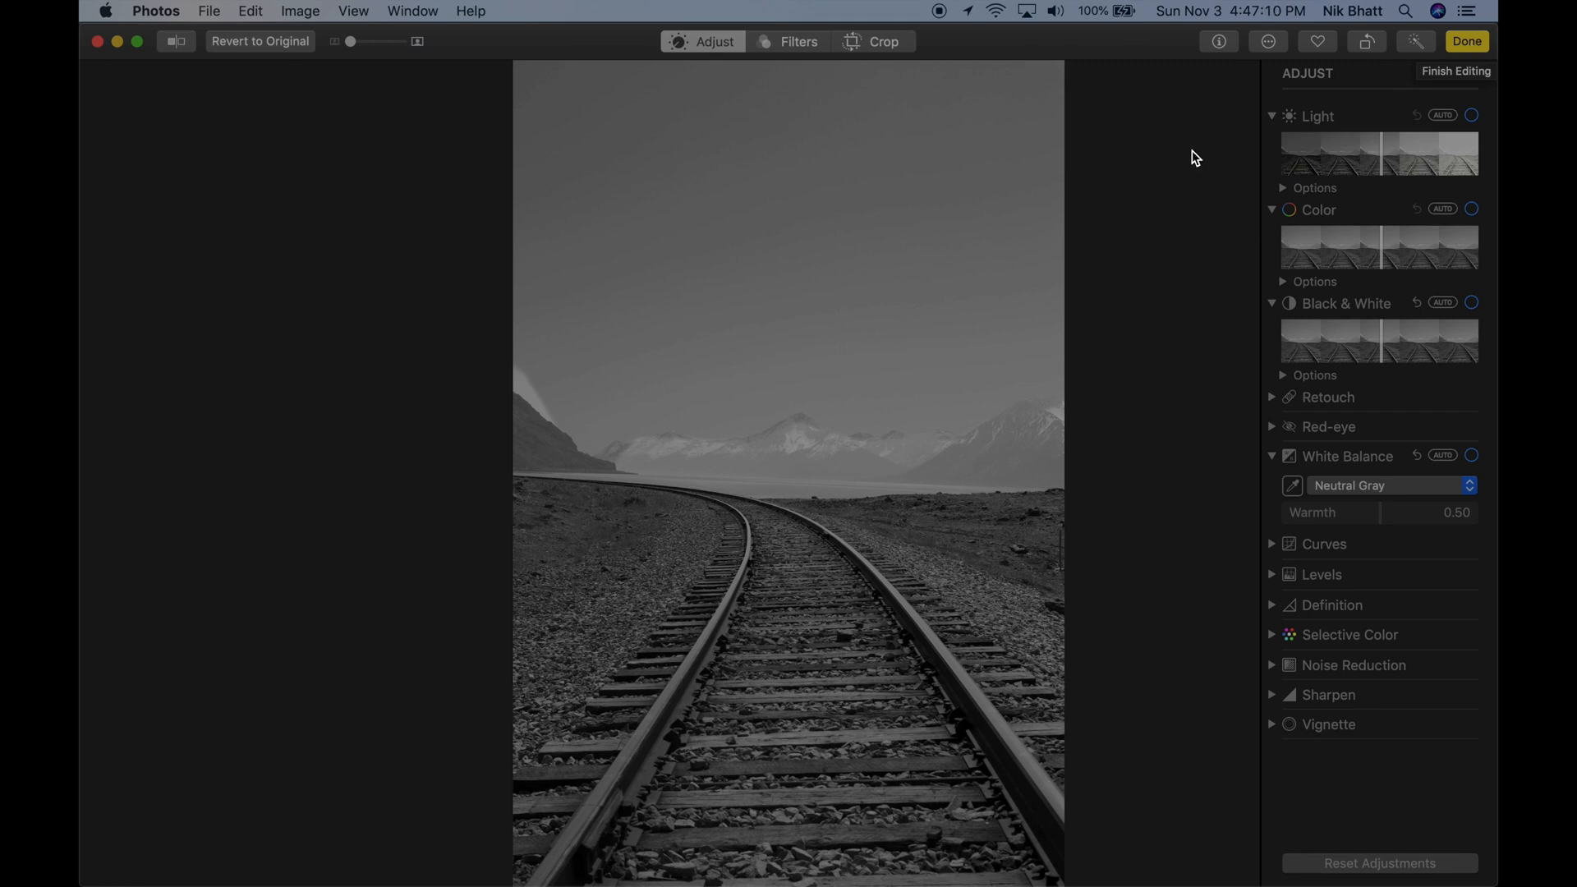
pyautogui.moveTo(418, 453)
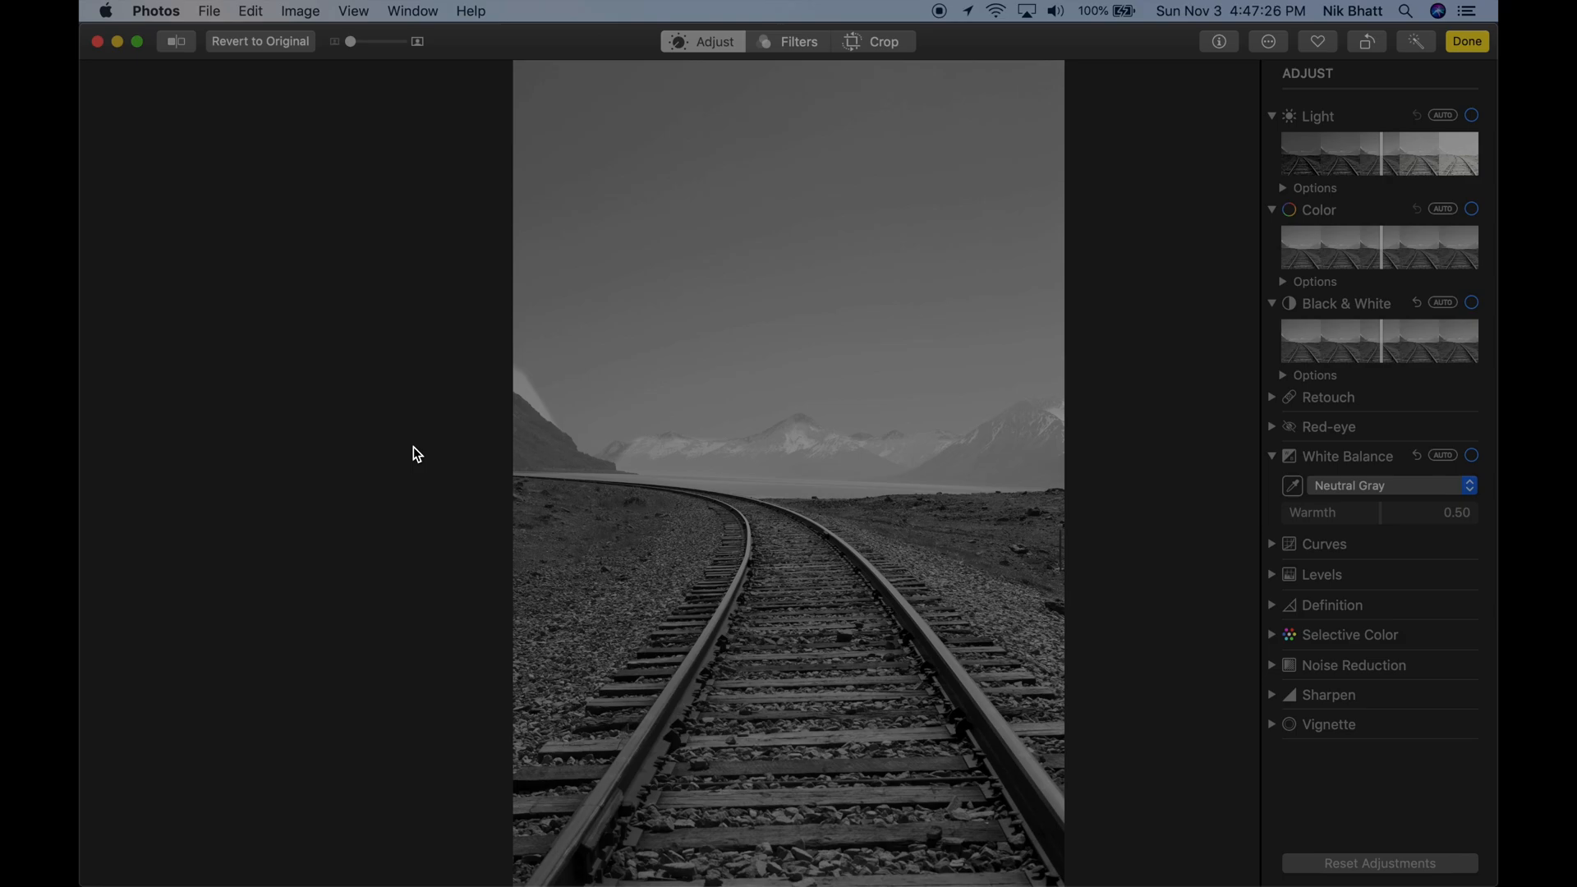
pyautogui.click(1465, 41)
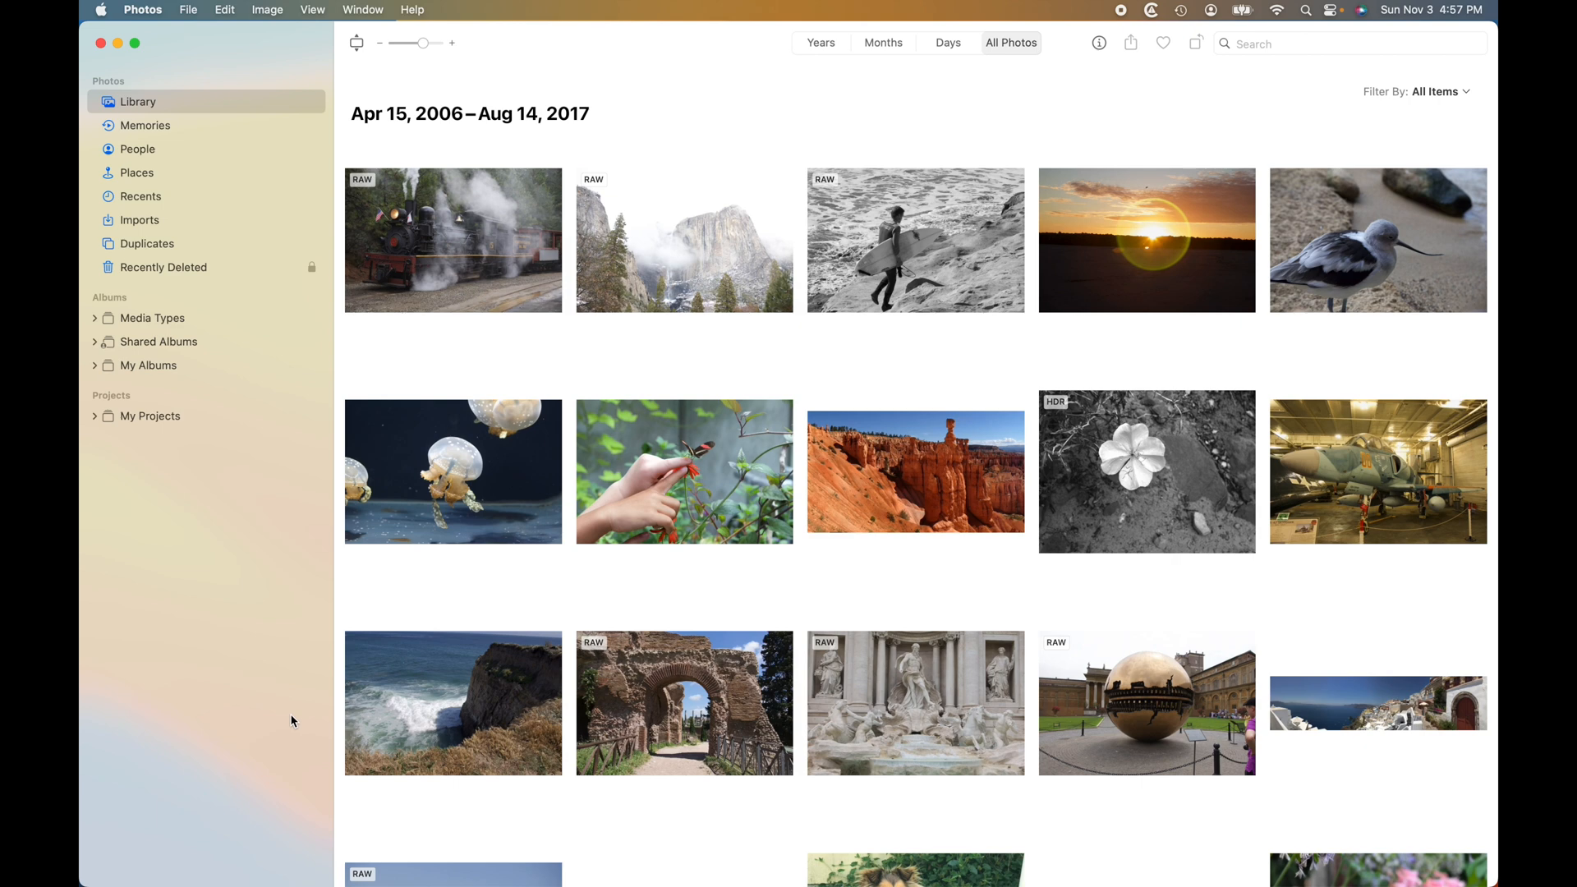
pyautogui.moveTo(586, 401)
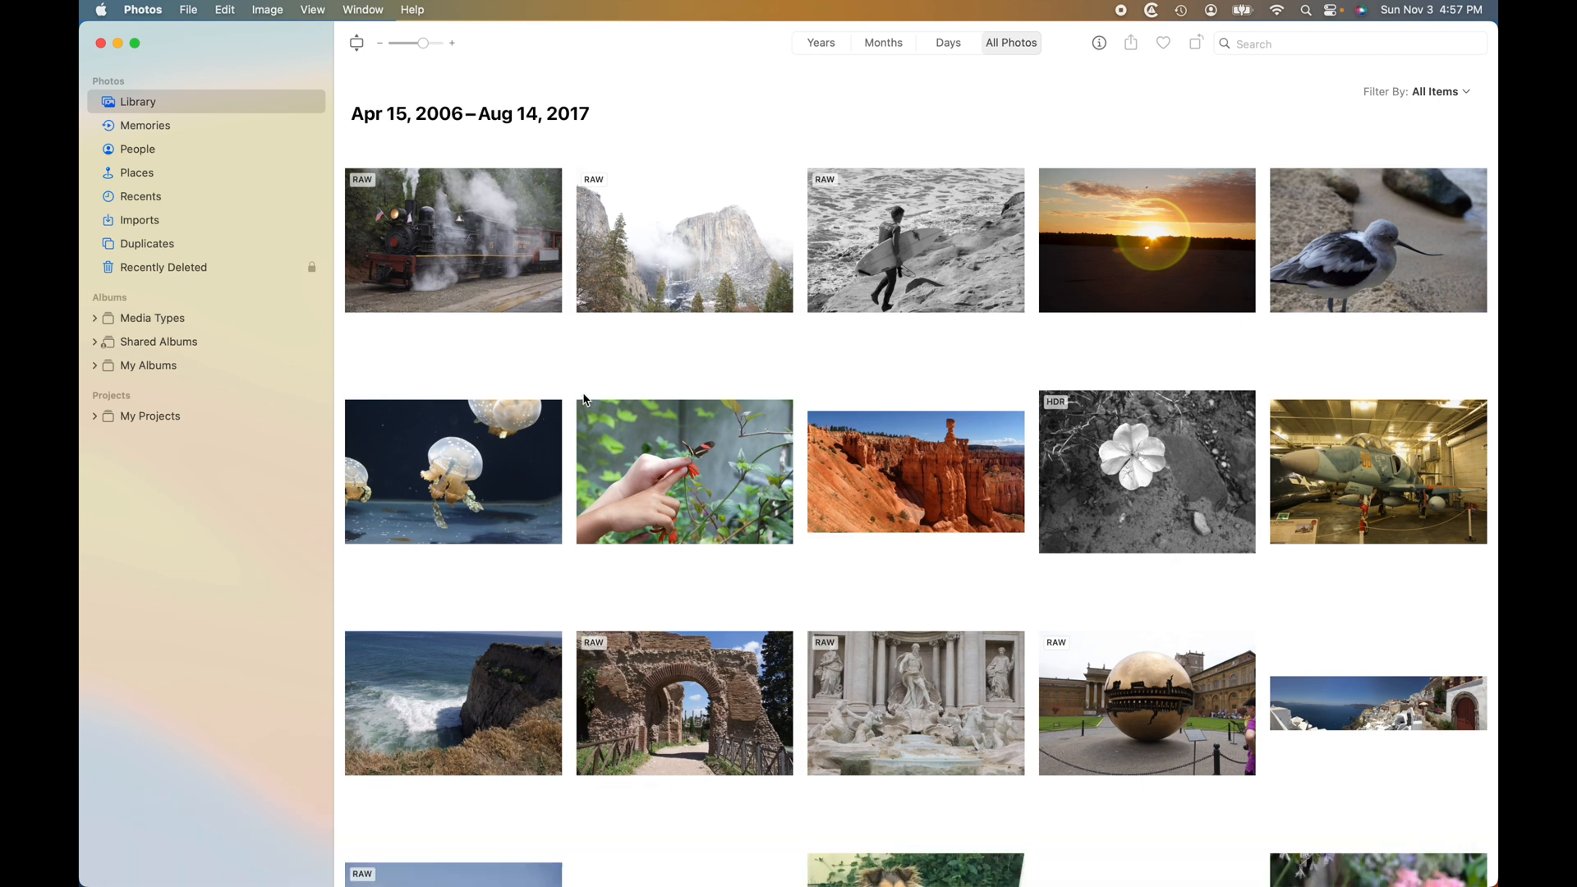
pyautogui.moveTo(580, 385)
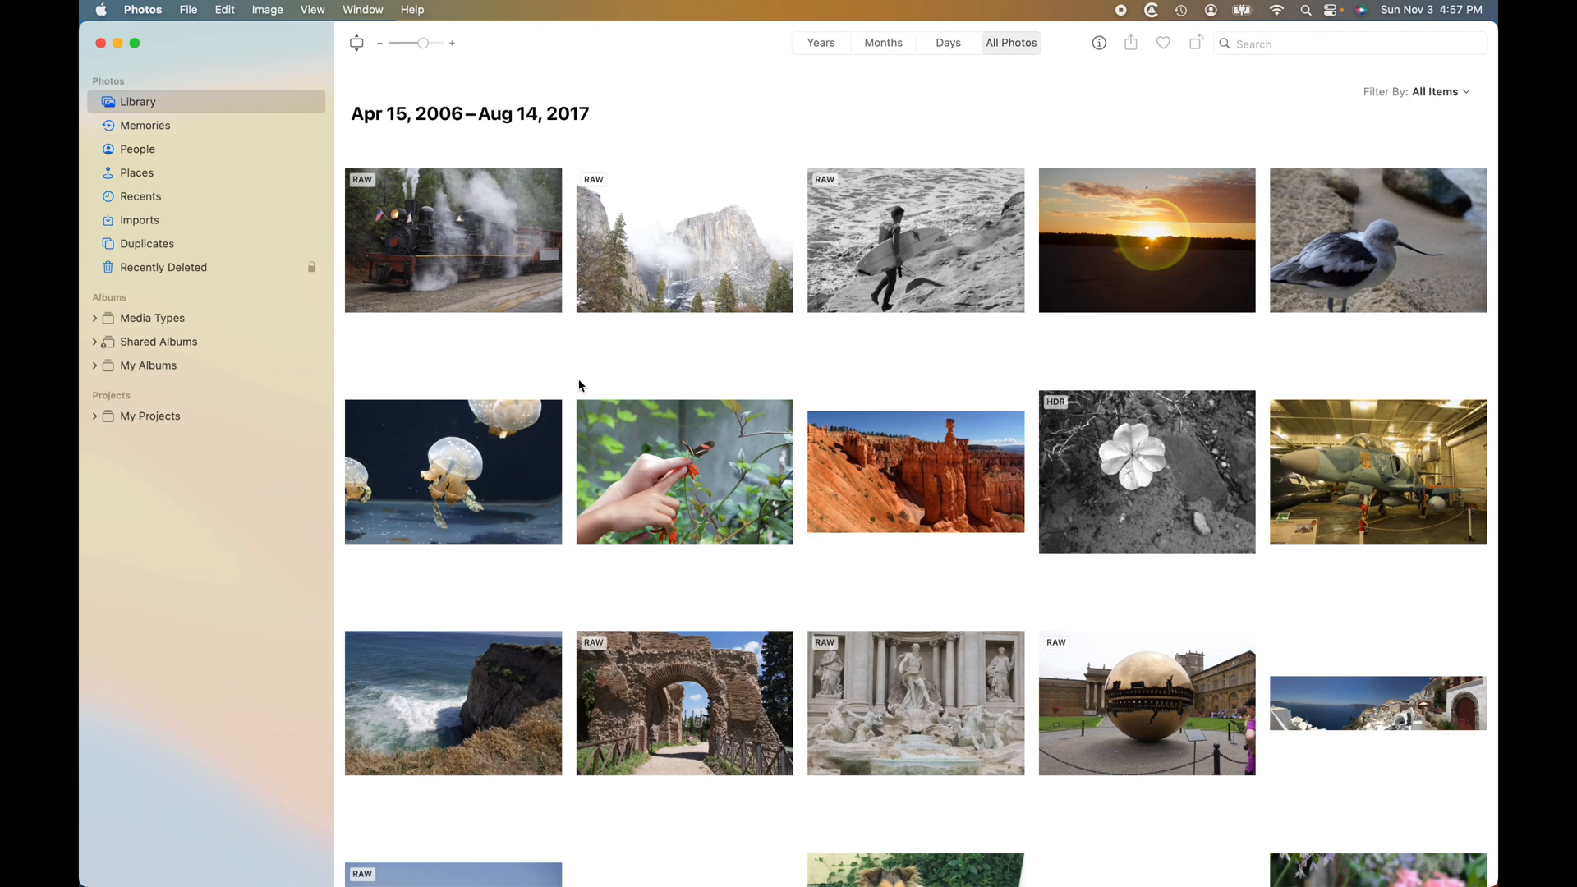
pyautogui.moveTo(587, 385)
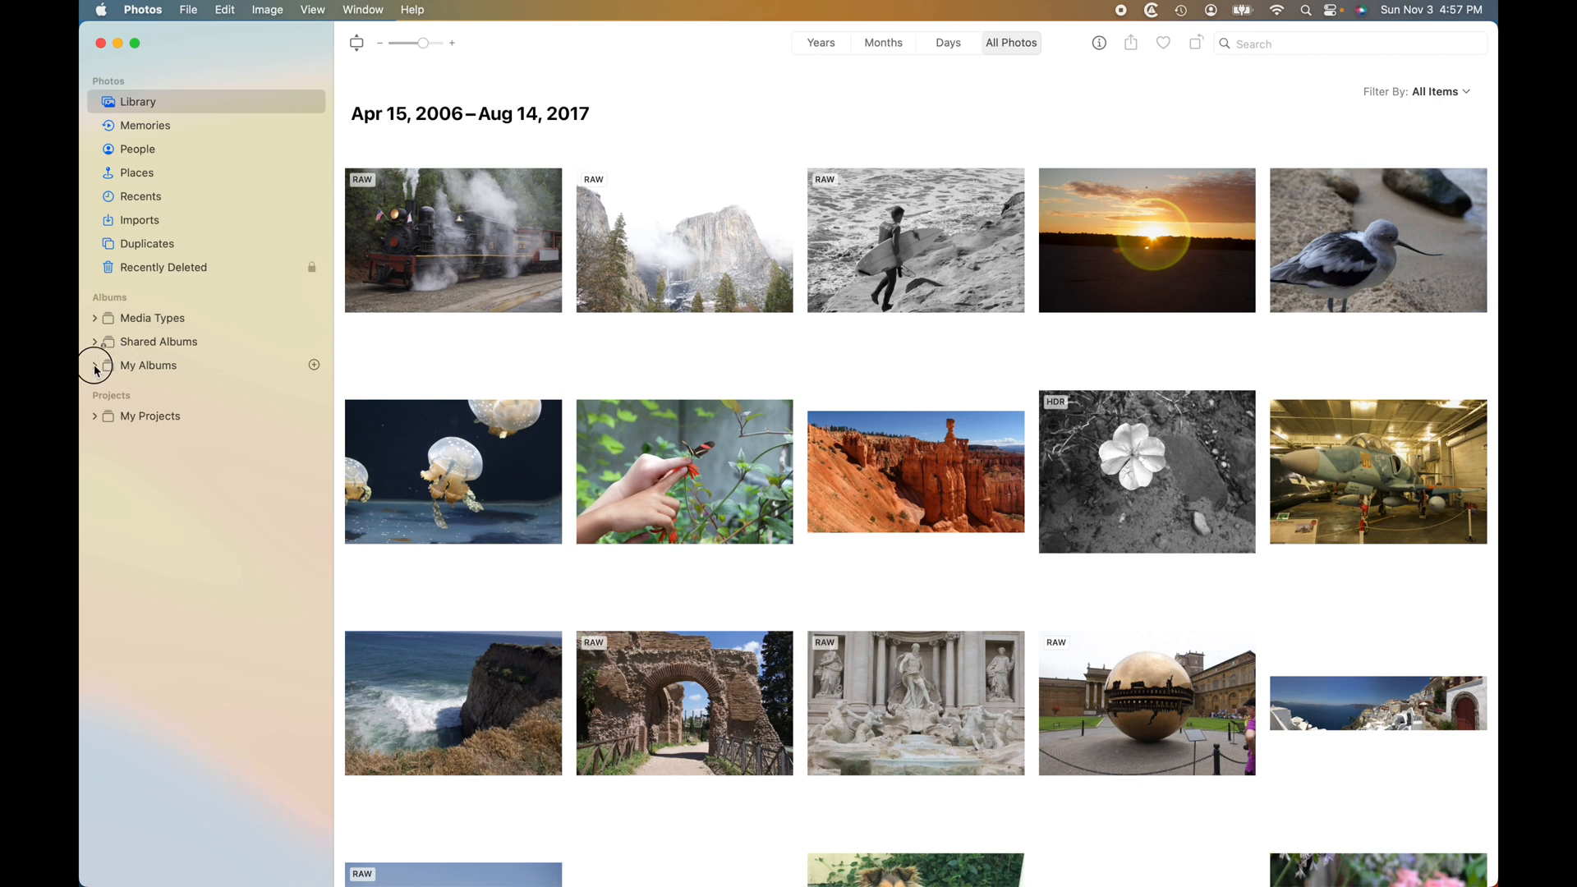
# Expand My Albums to reveal the Flagged and iPhoto Events albums
pyautogui.click(95, 365)
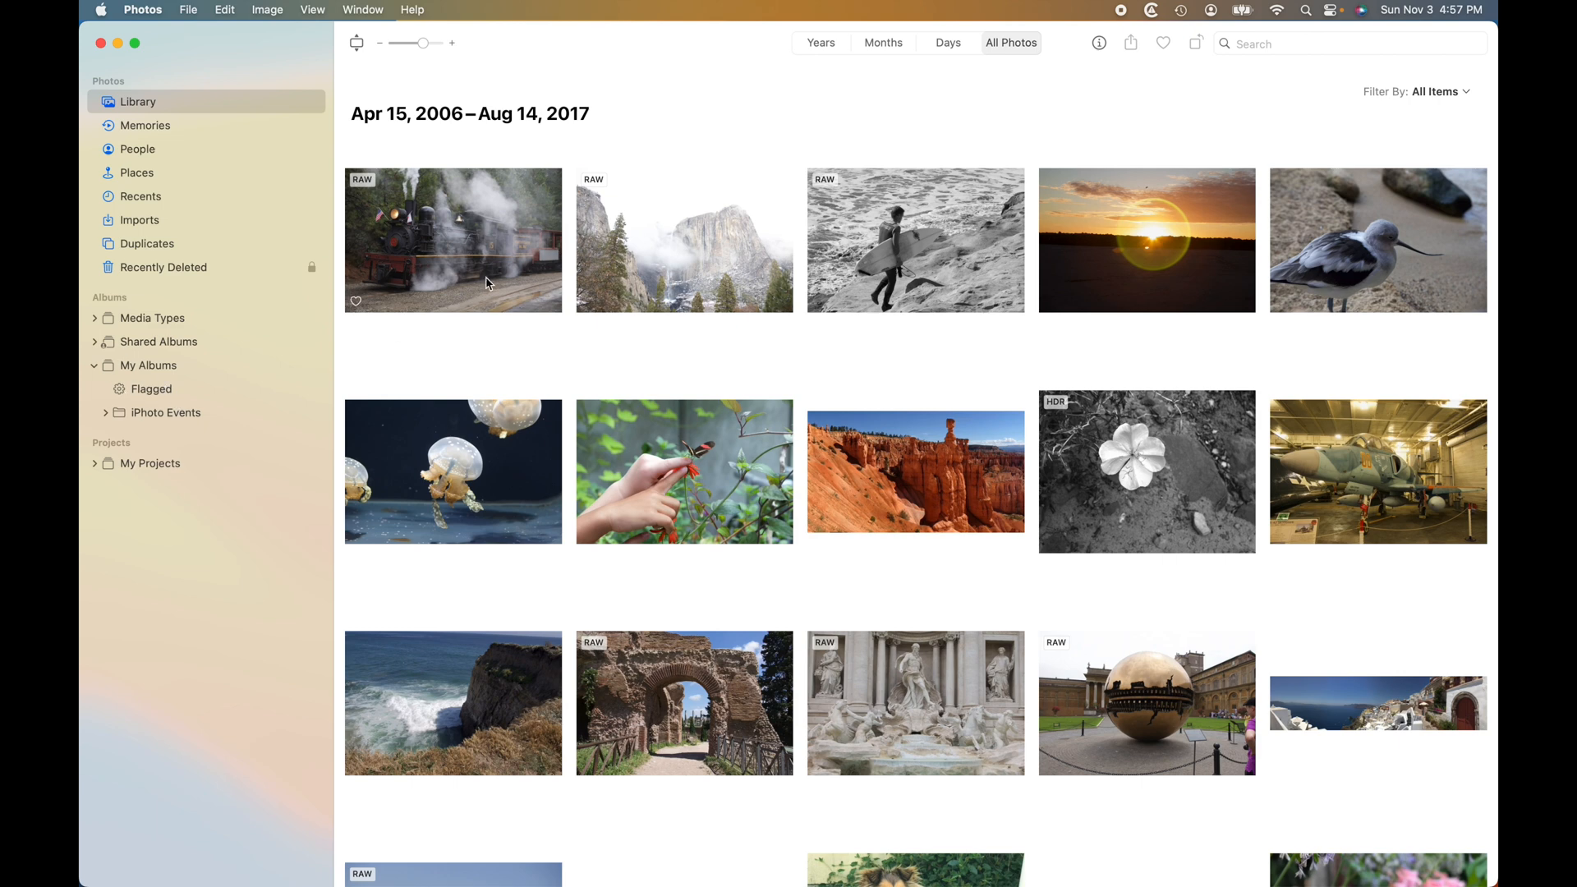
pyautogui.click(1099, 43)
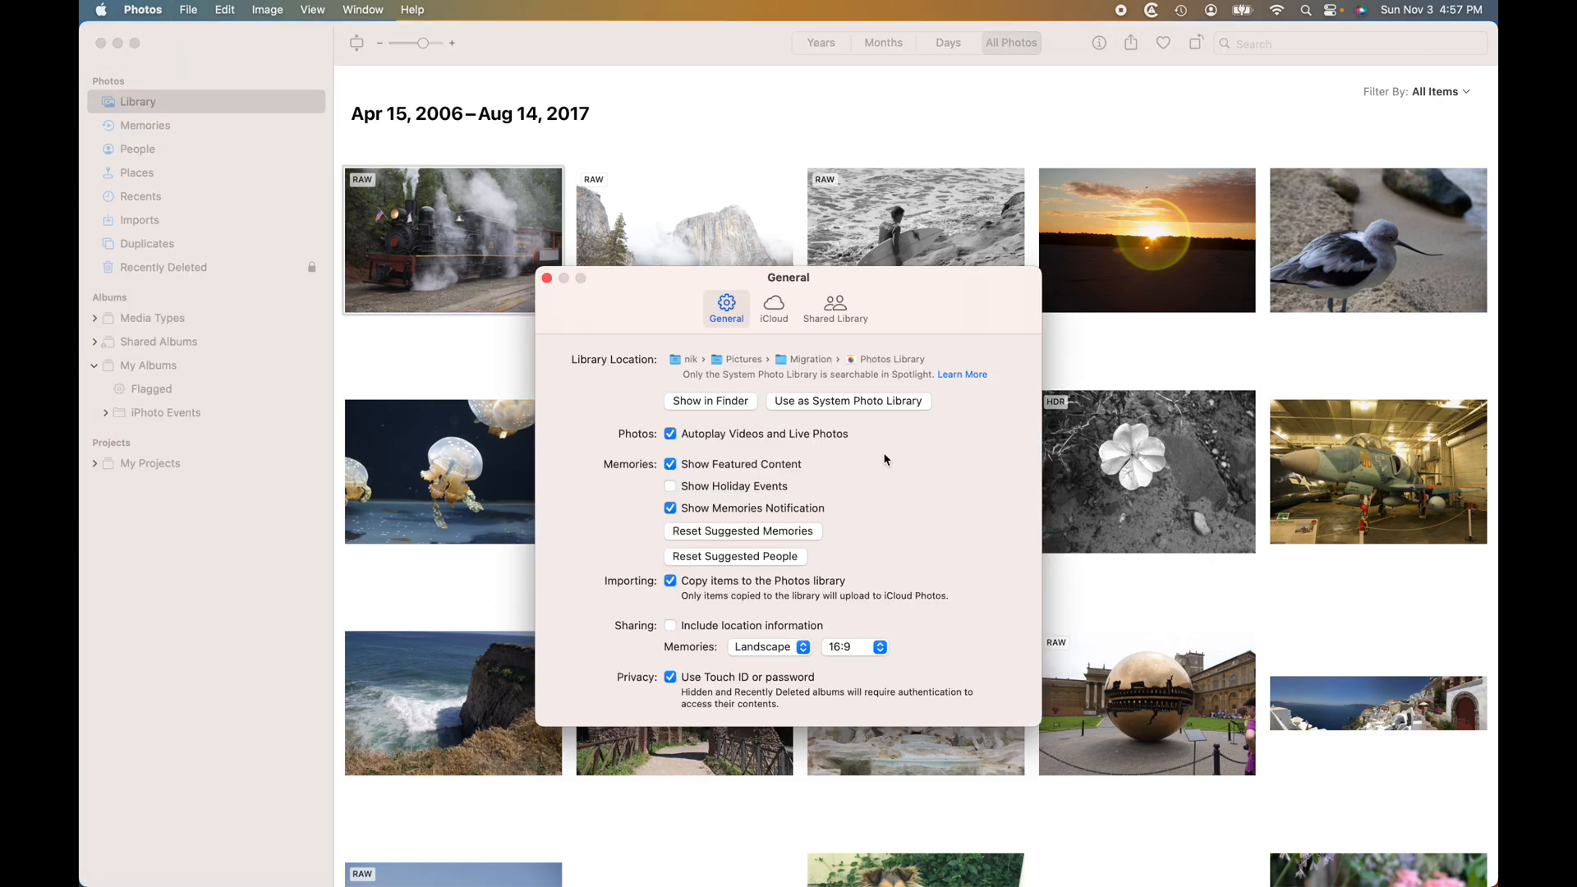
pyautogui.moveTo(838, 403)
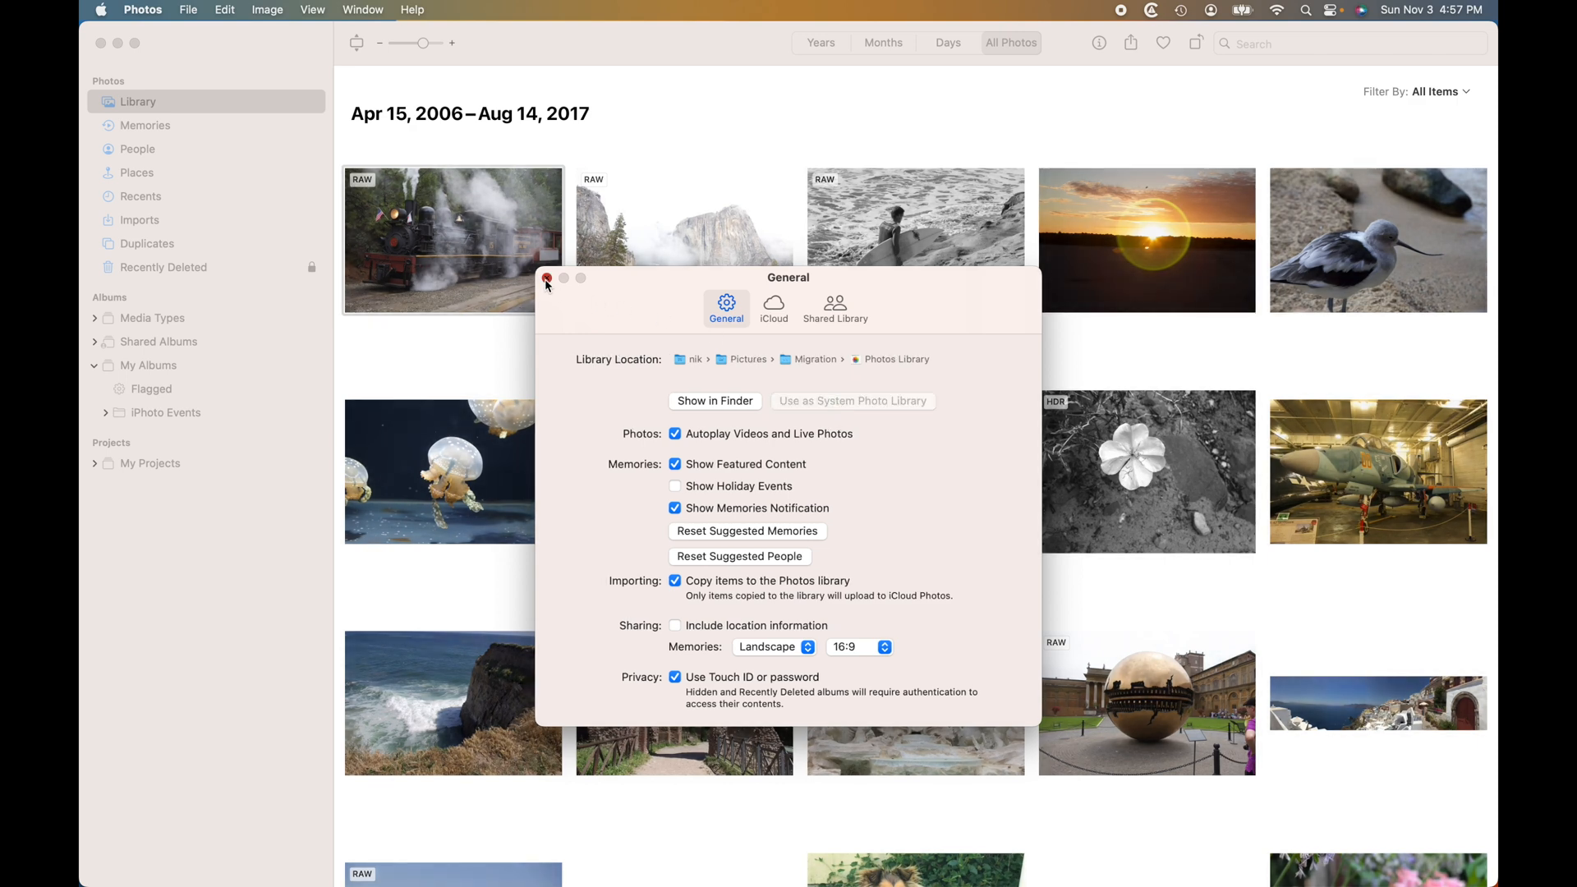
# Close the Photos Settings window to return to the All Photos library
pyautogui.click(547, 280)
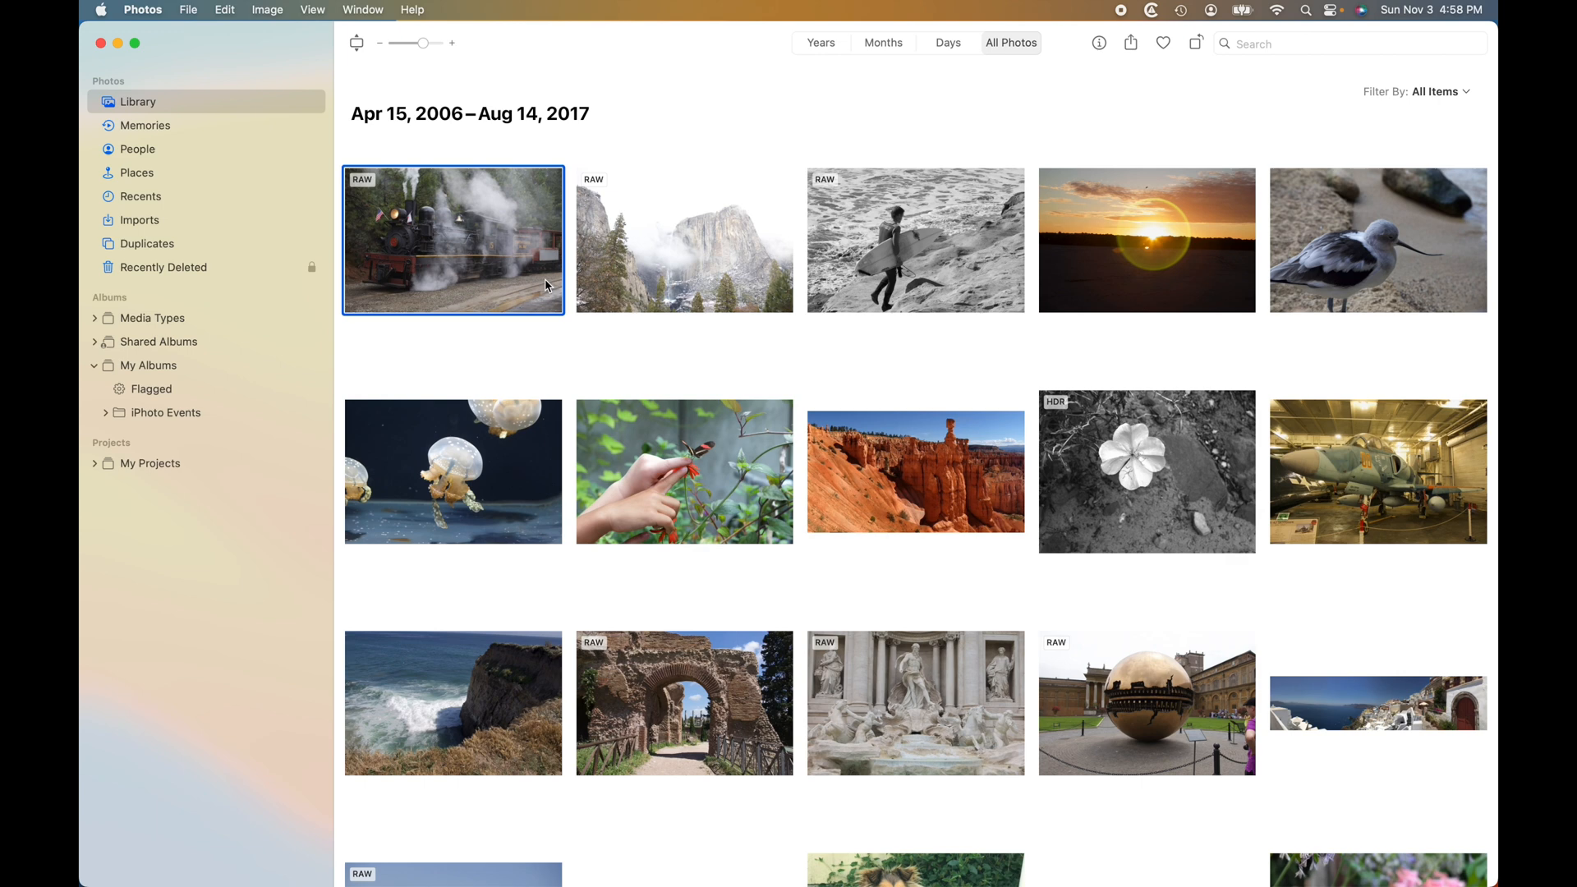
pyautogui.moveTo(342, 375)
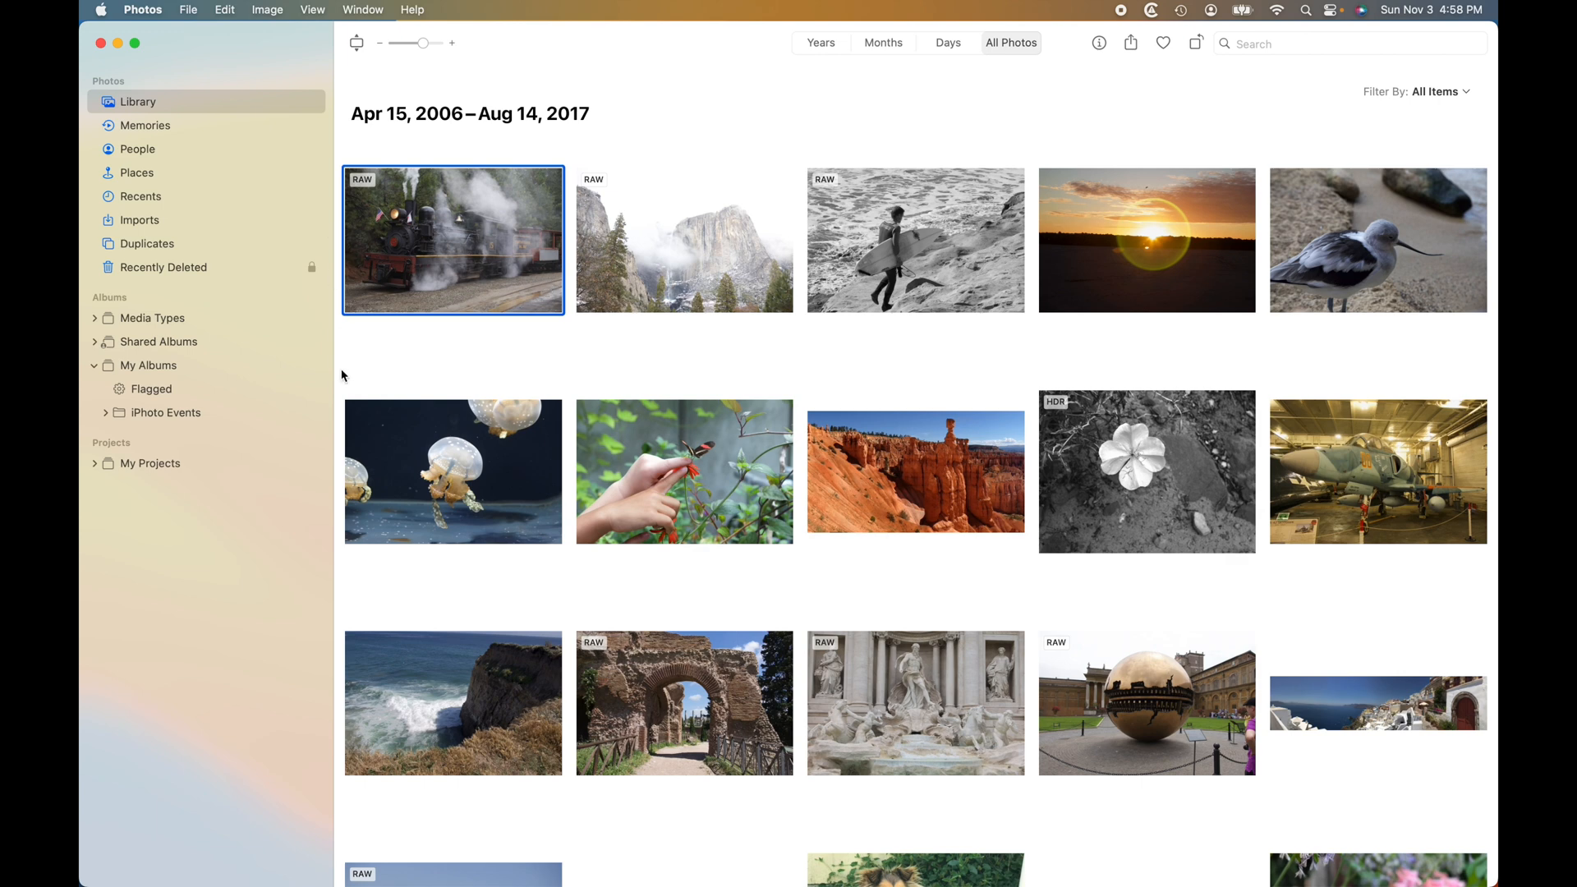
pyautogui.moveTo(204, 570)
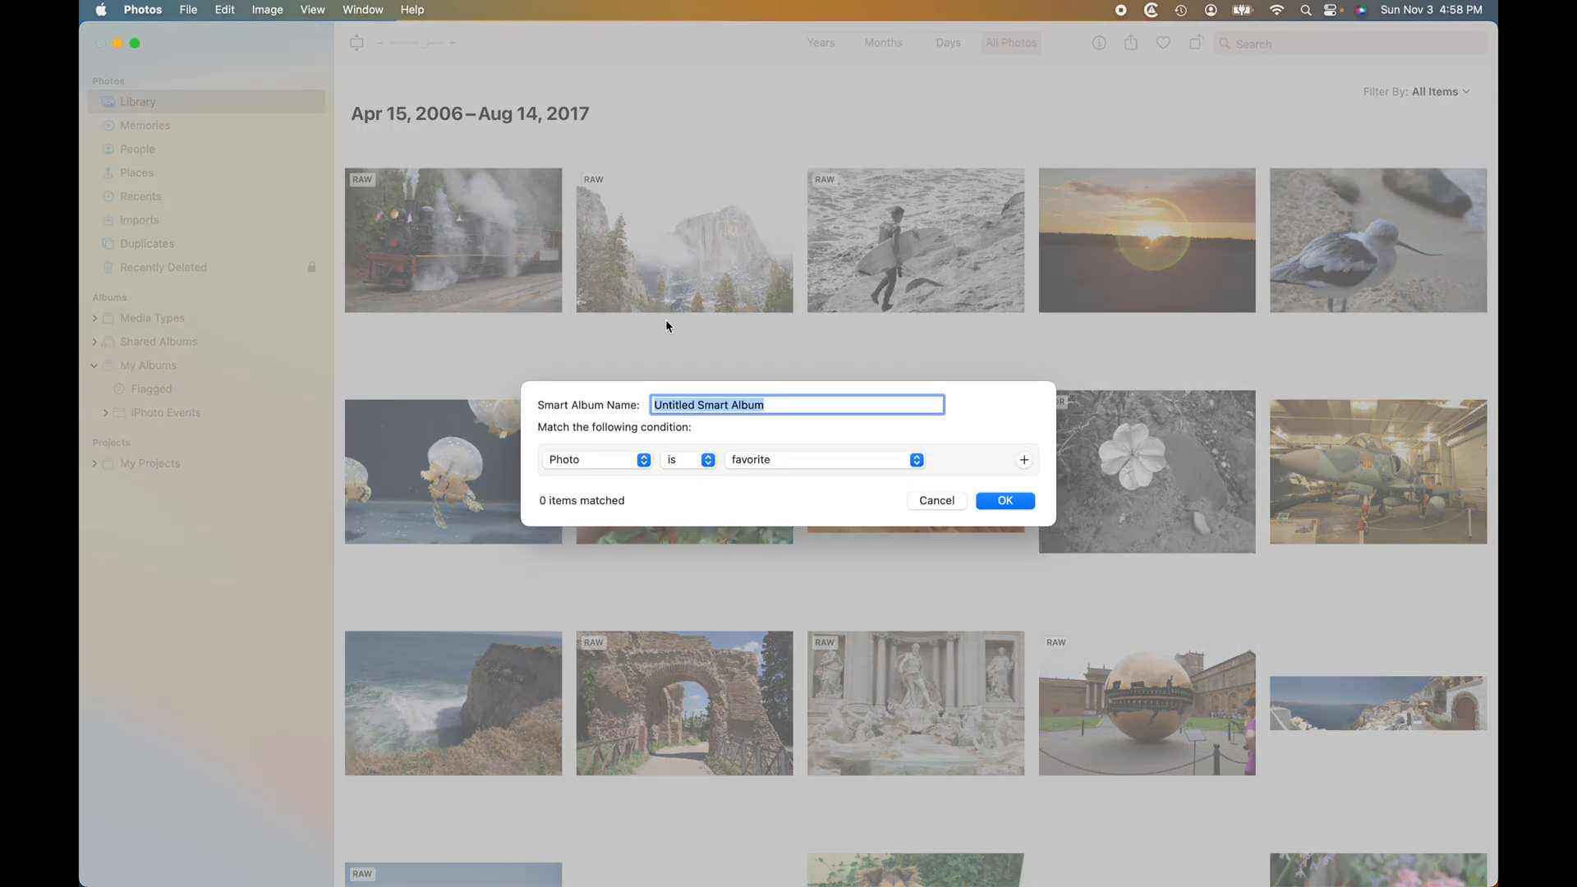
# Save a smart album '2 start smart' matching Keyword is 2 Star
pyautogui.click(595, 460)
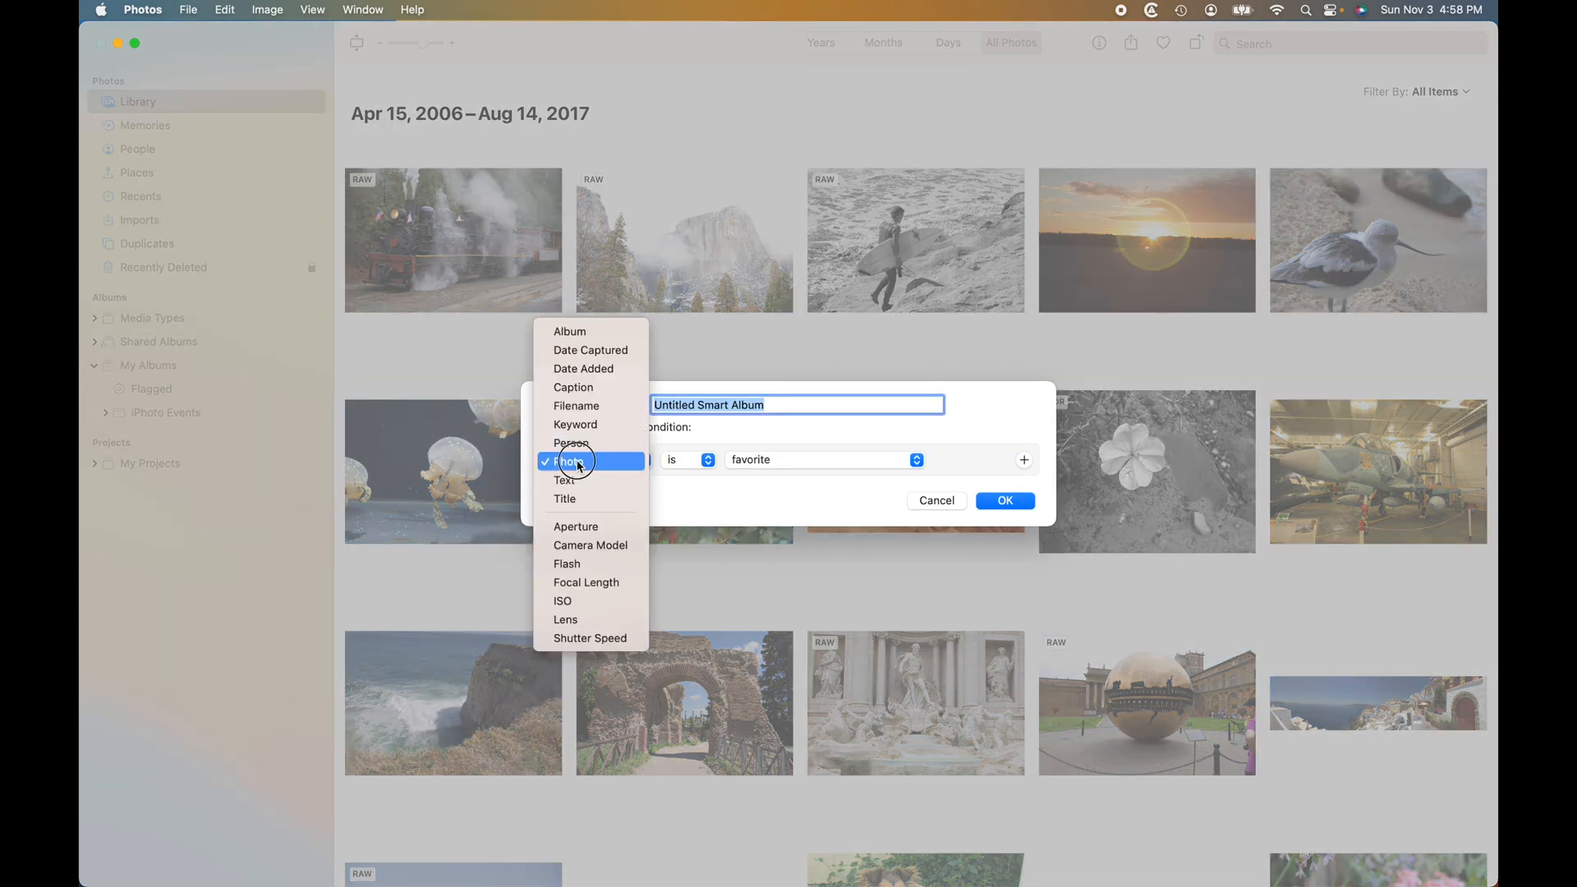
pyautogui.click(575, 442)
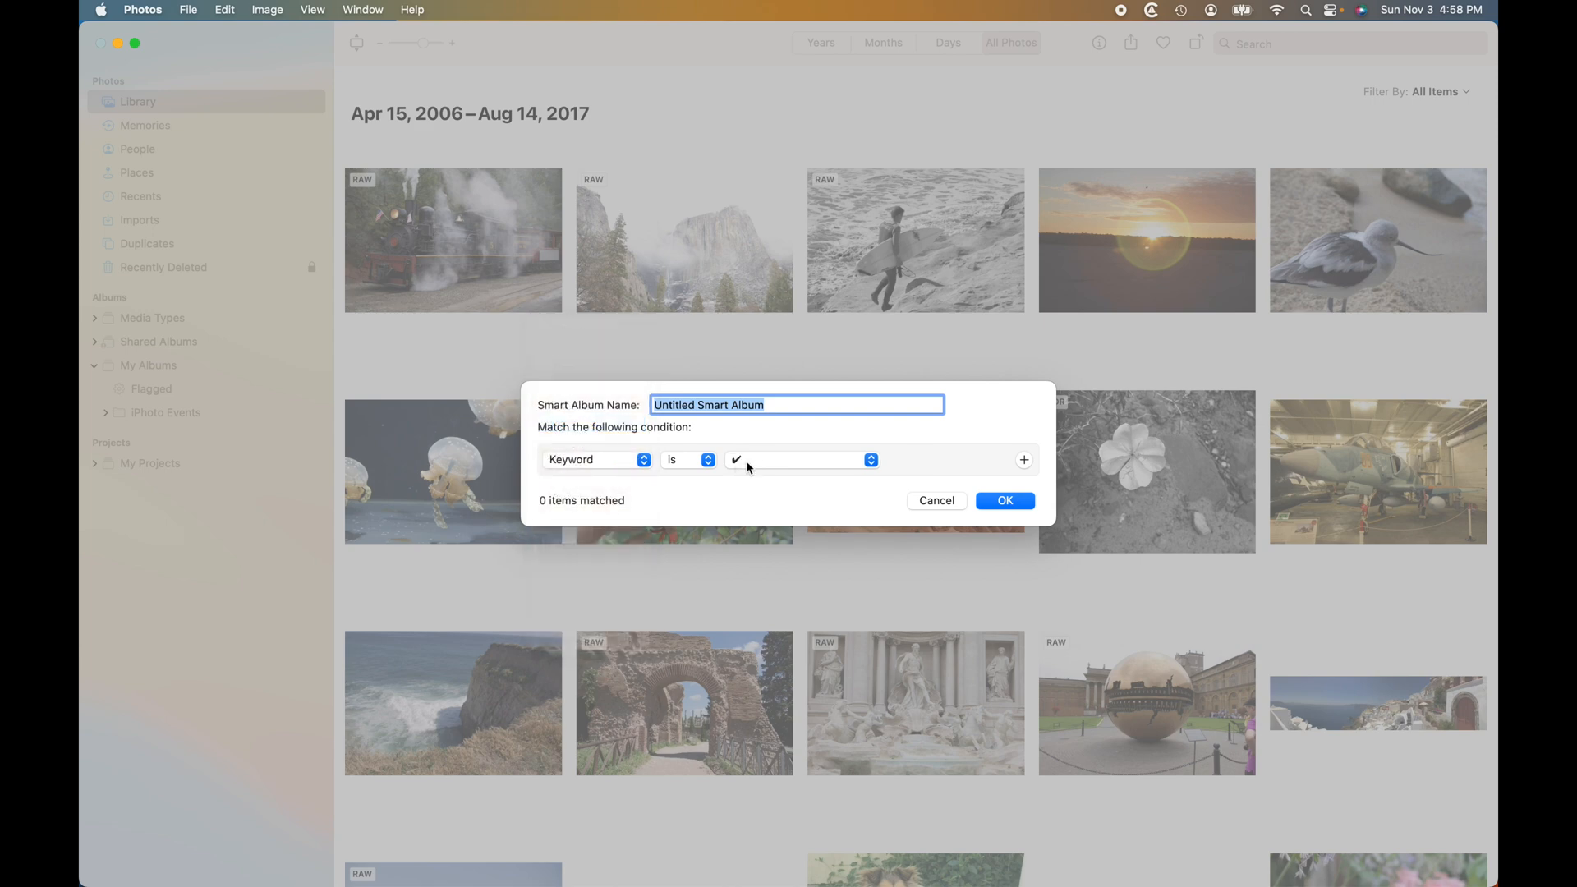
pyautogui.click(801, 460)
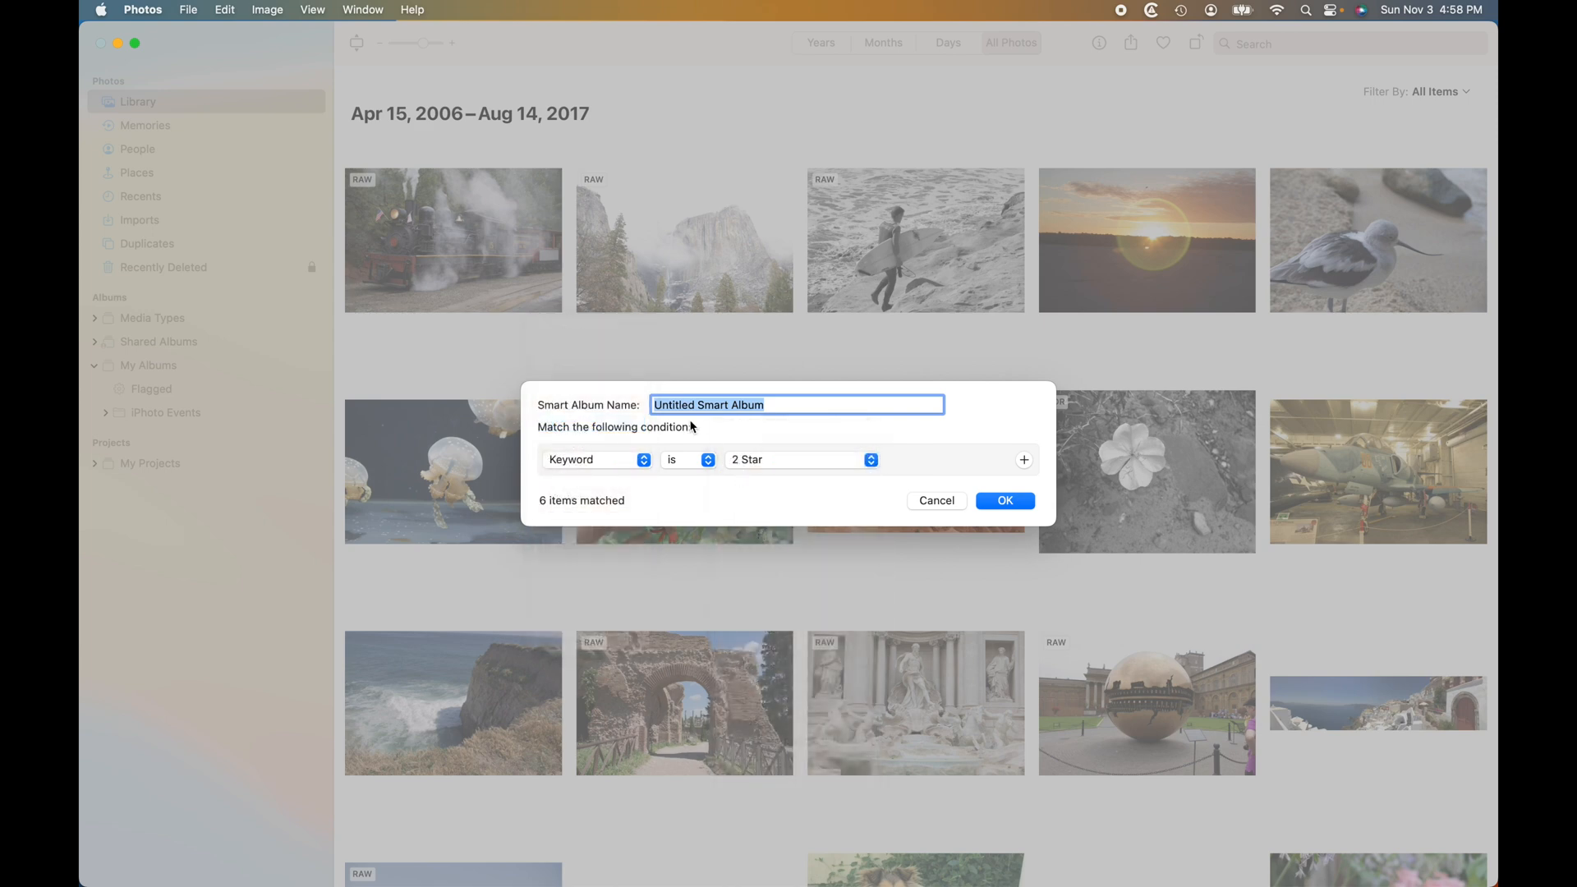
pyautogui.write('2 start smart')
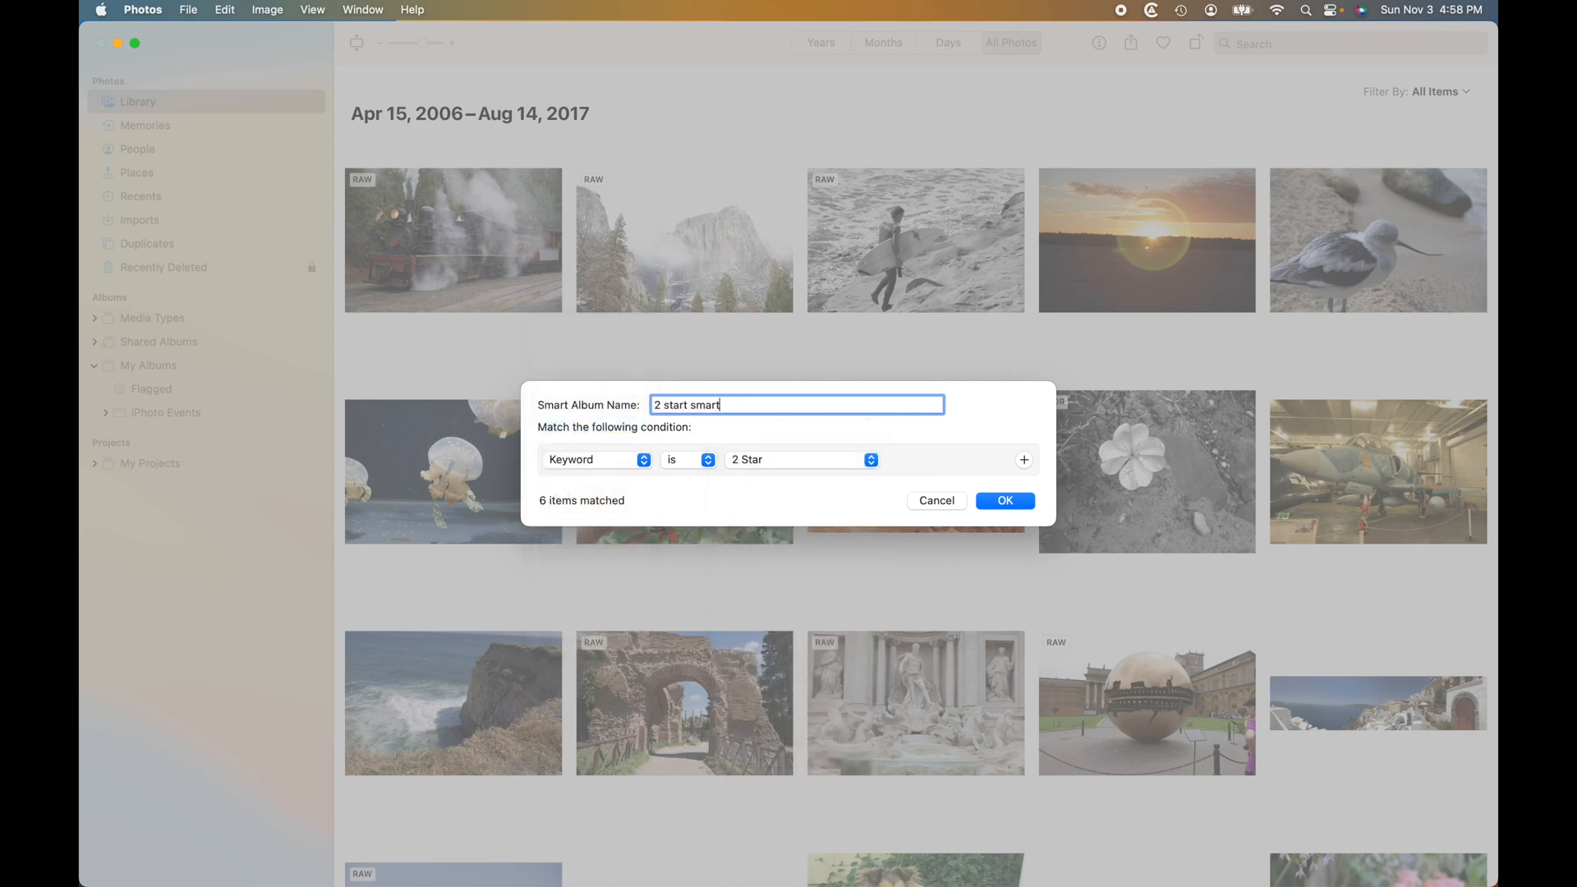
pyautogui.click(1004, 499)
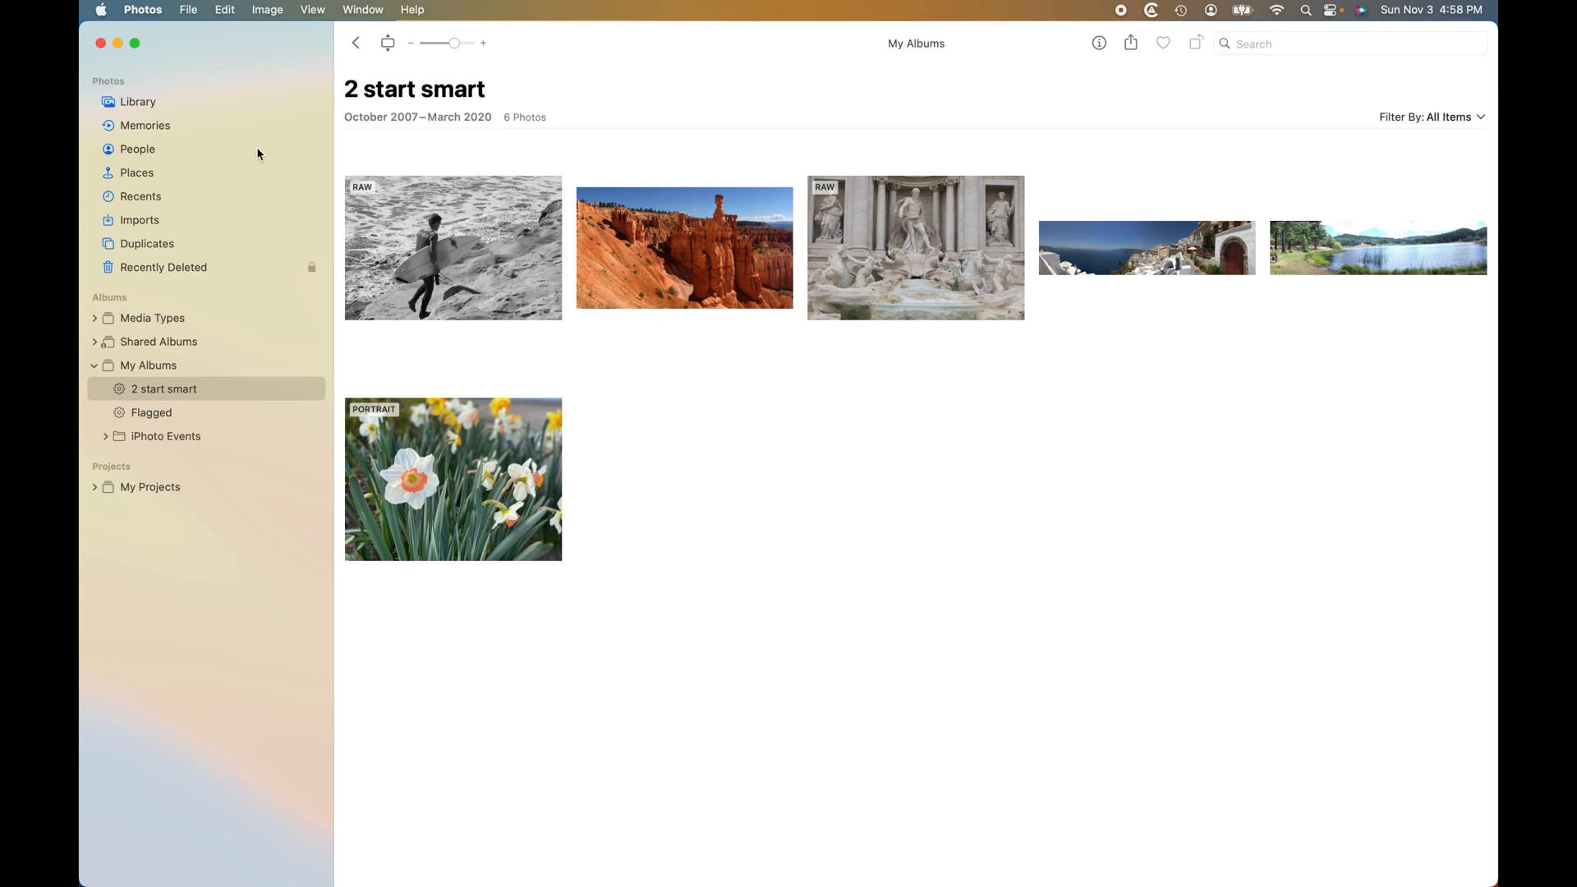
# Create a smart album '3 star smart' matching Keyword is 3 Star via File > New Smart Album
pyautogui.click(187, 10)
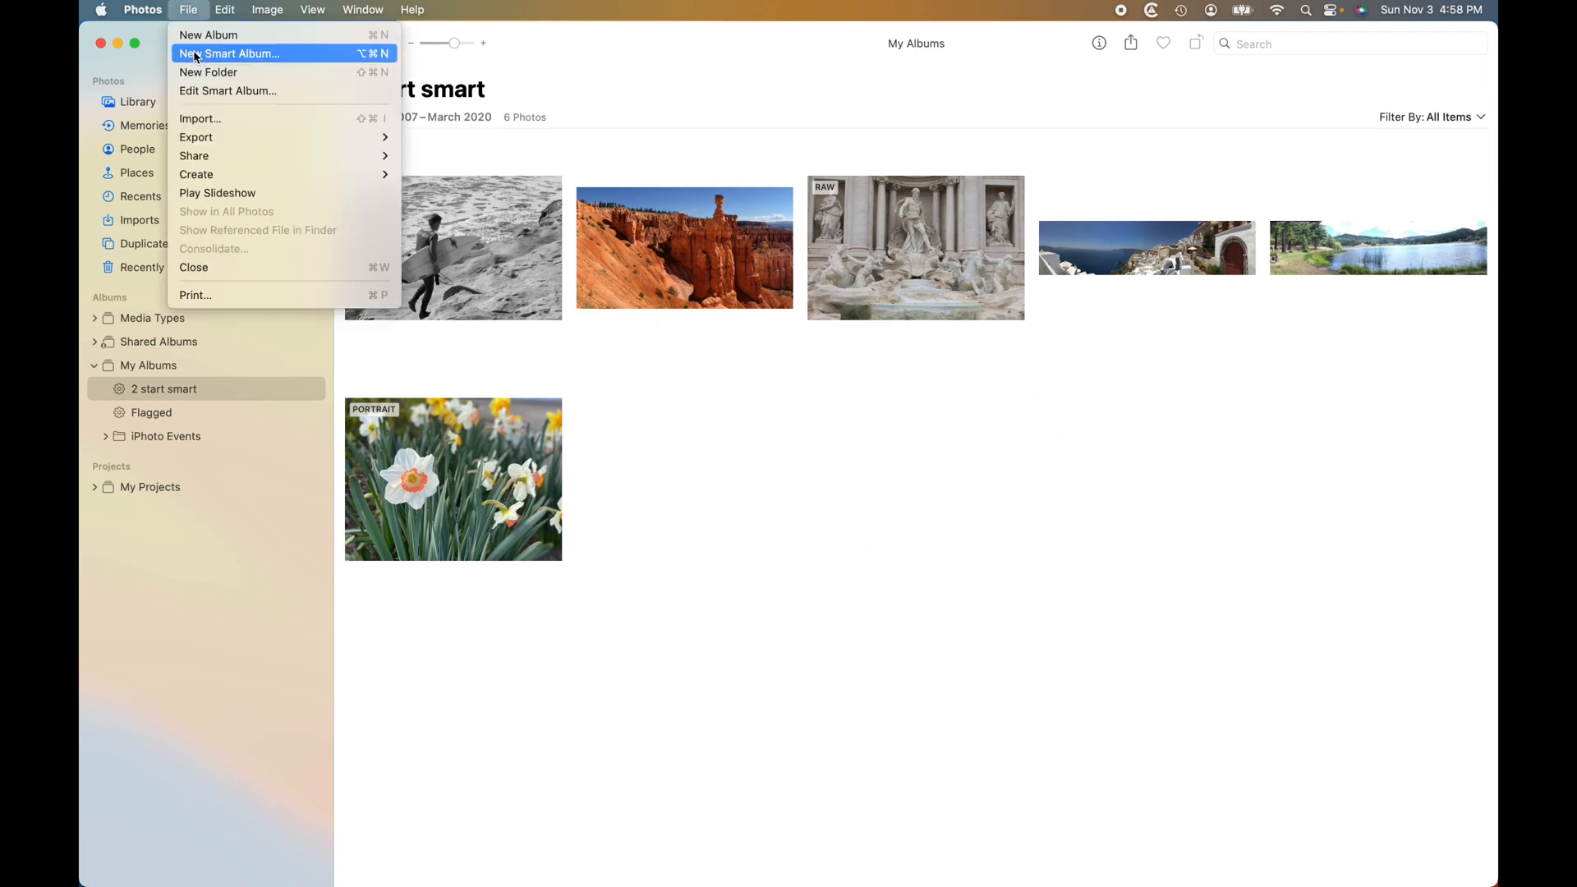
pyautogui.click(229, 53)
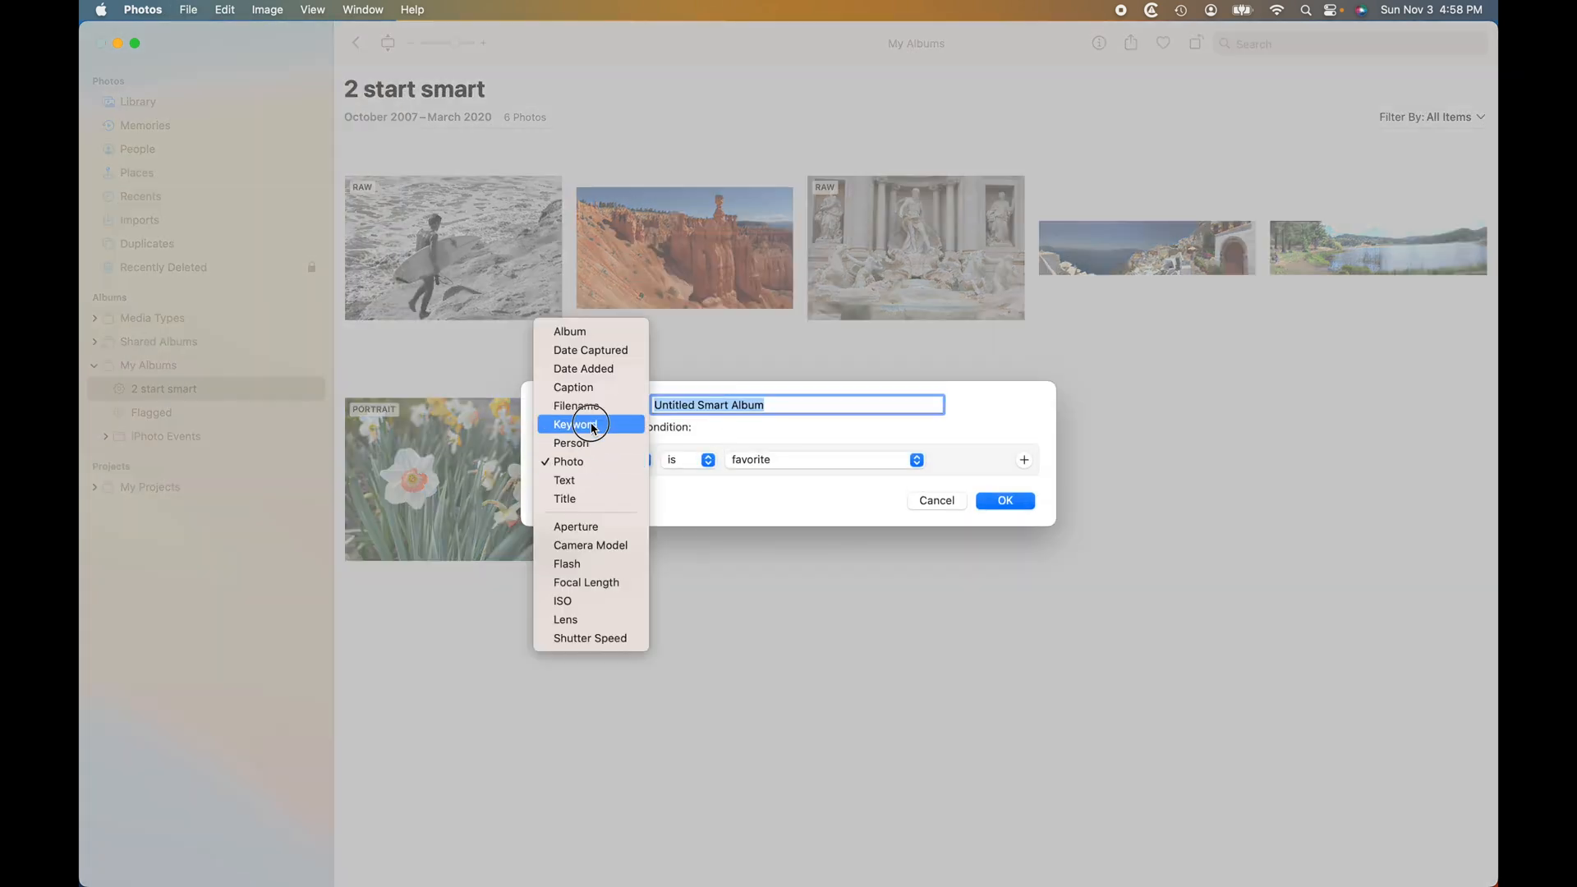
pyautogui.click(575, 424)
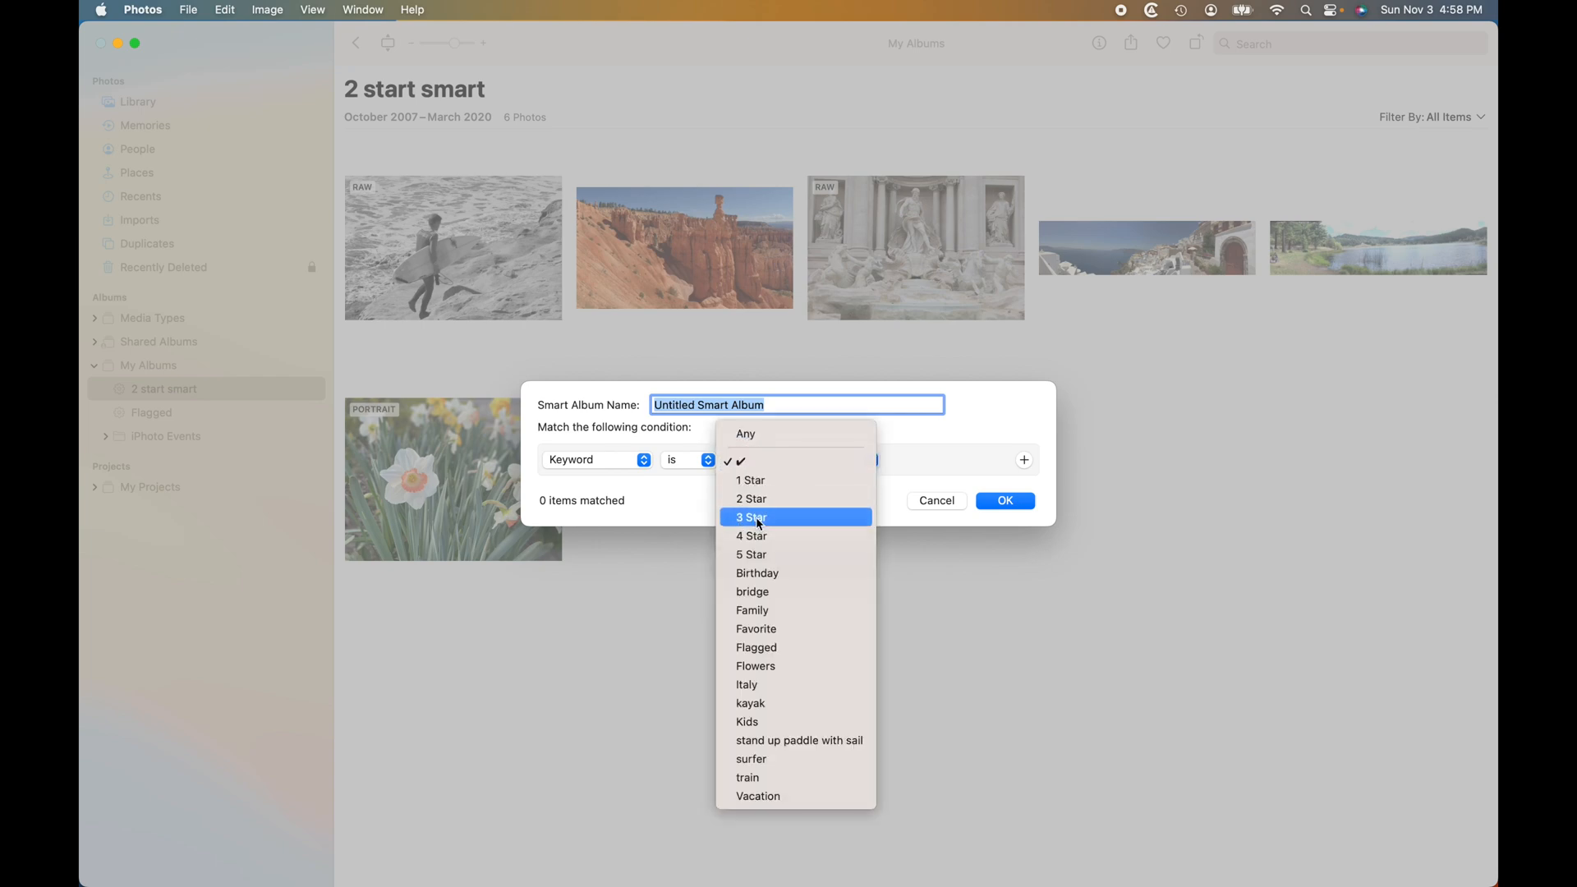
pyautogui.click(751, 516)
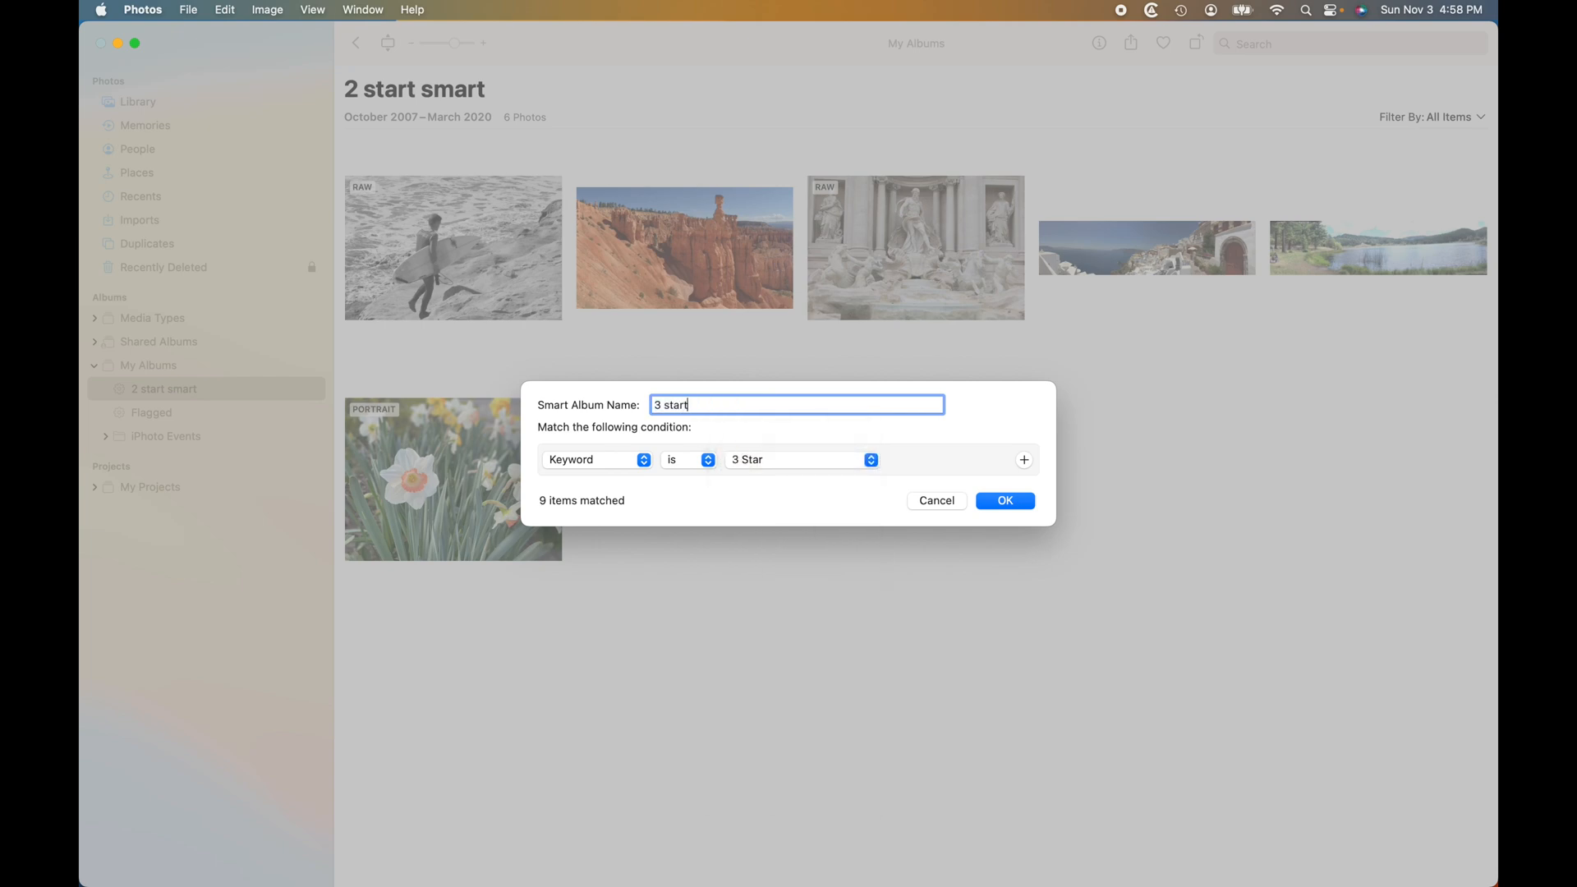
pyautogui.click(1004, 499)
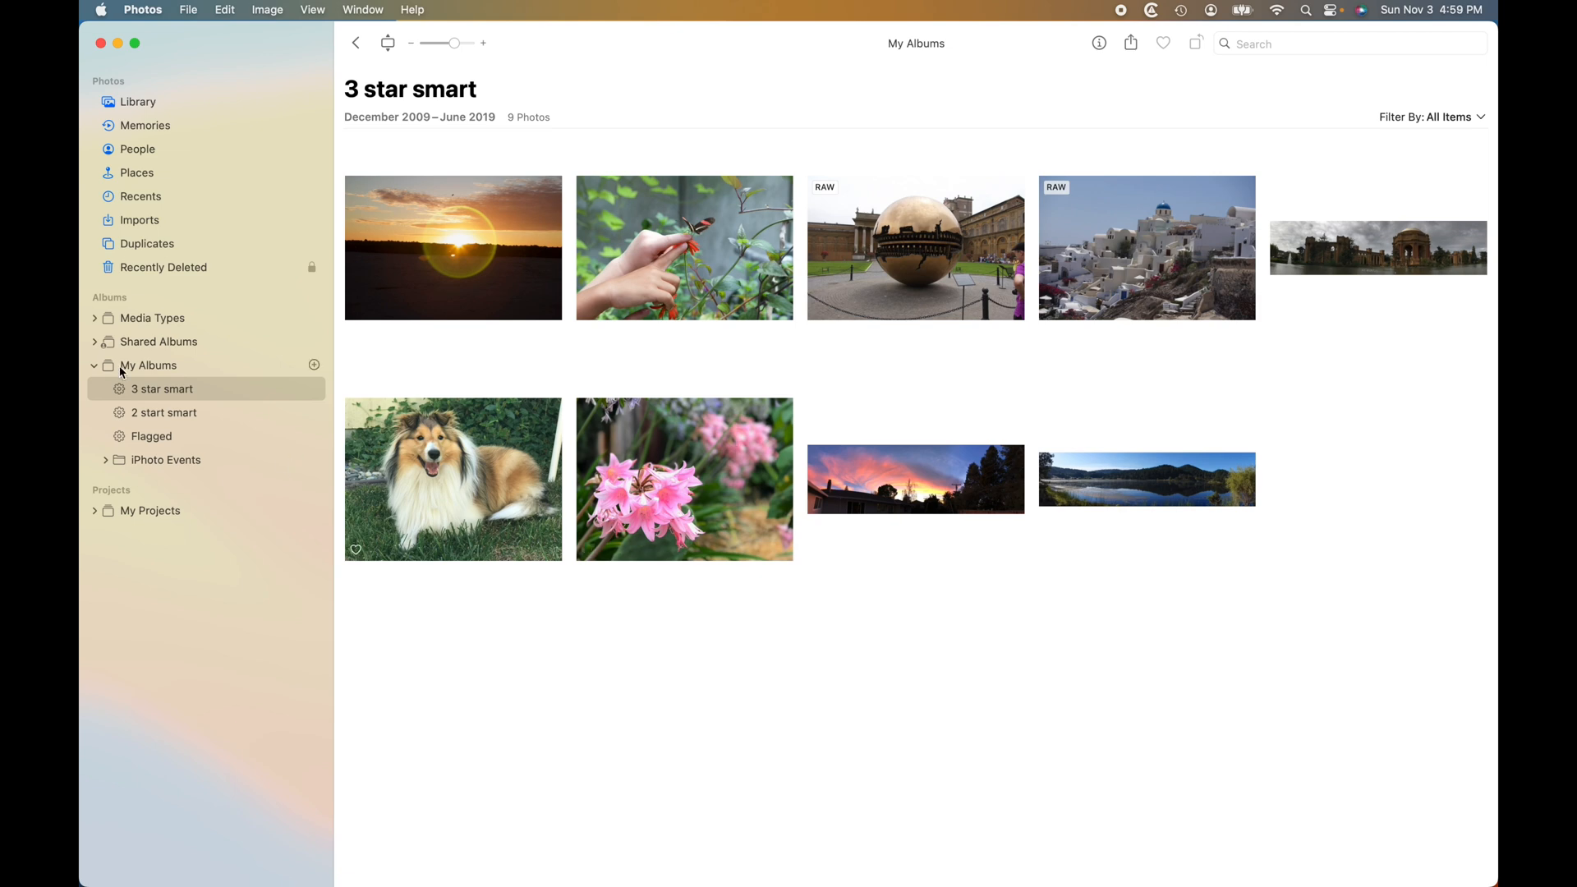
pyautogui.moveTo(225, 505)
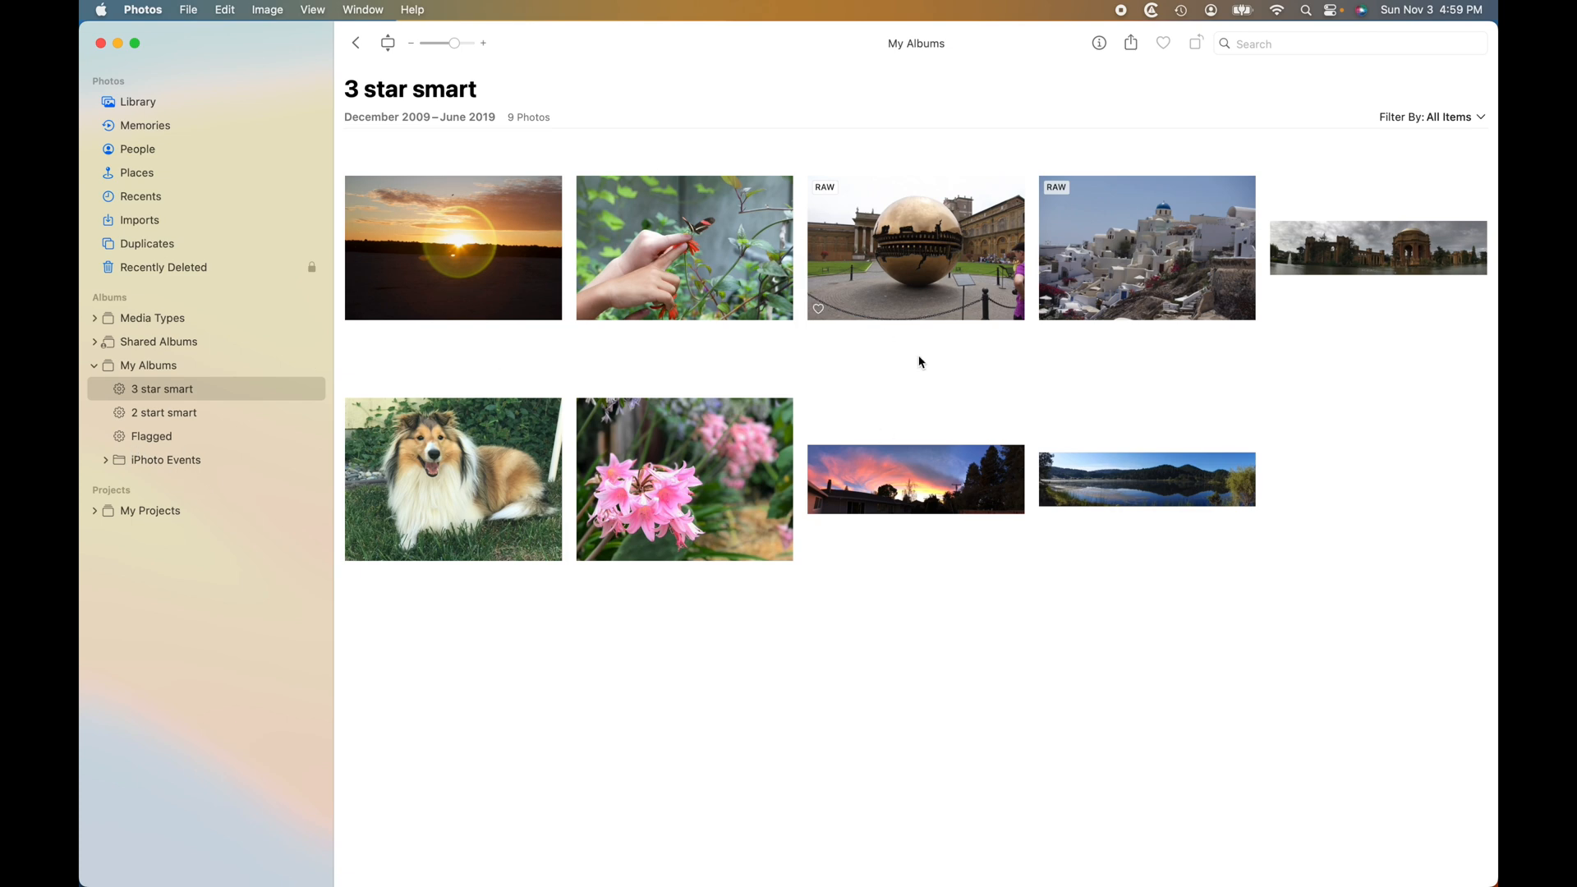
pyautogui.moveTo(479, 664)
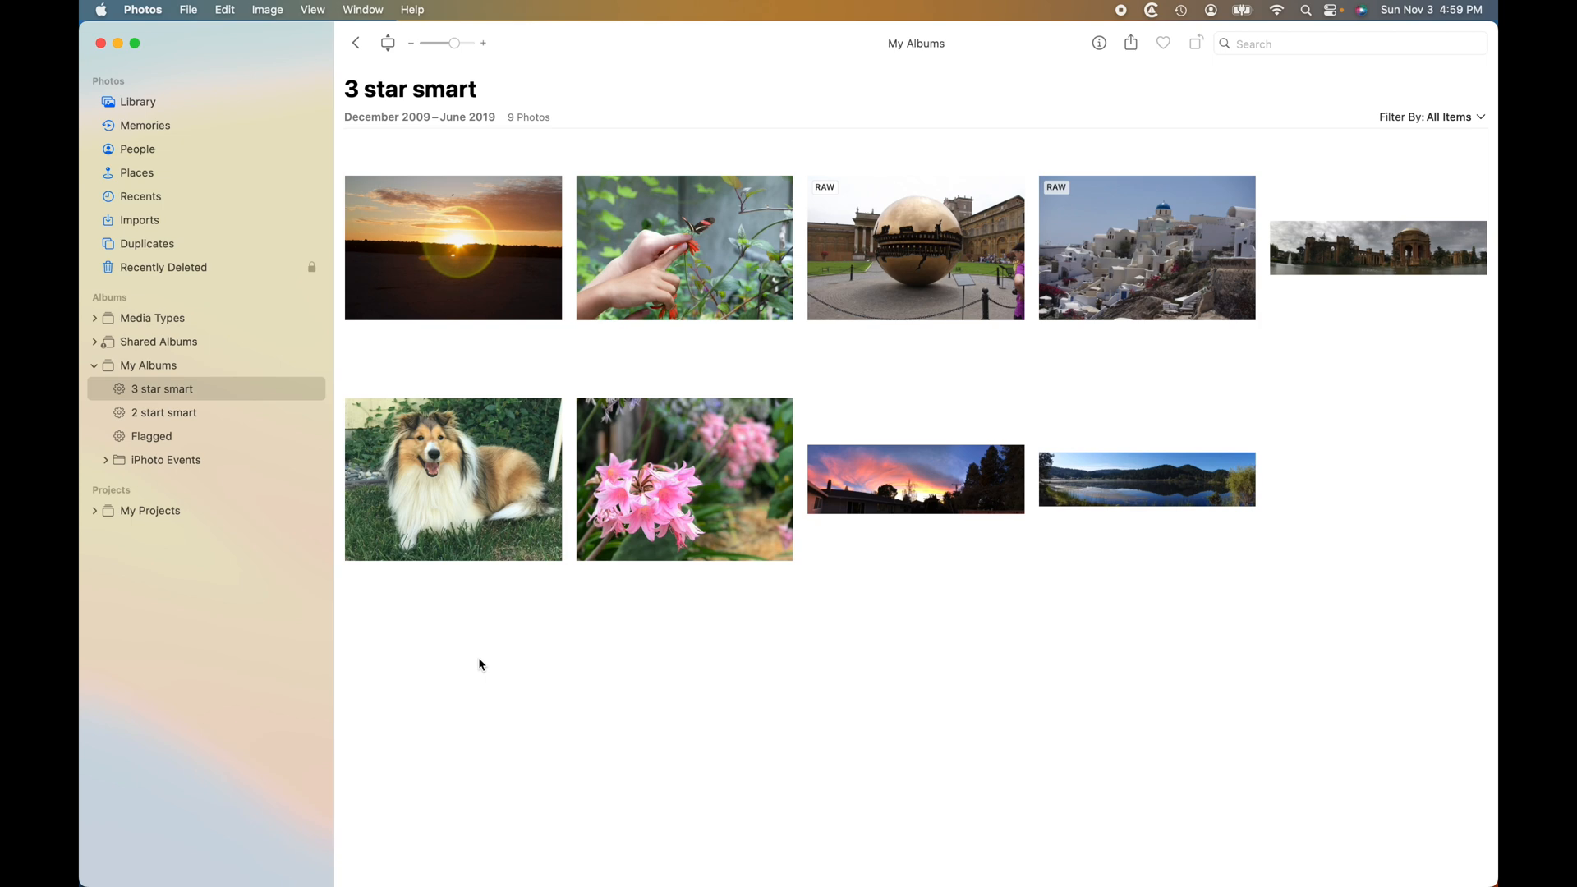
pyautogui.moveTo(553, 60)
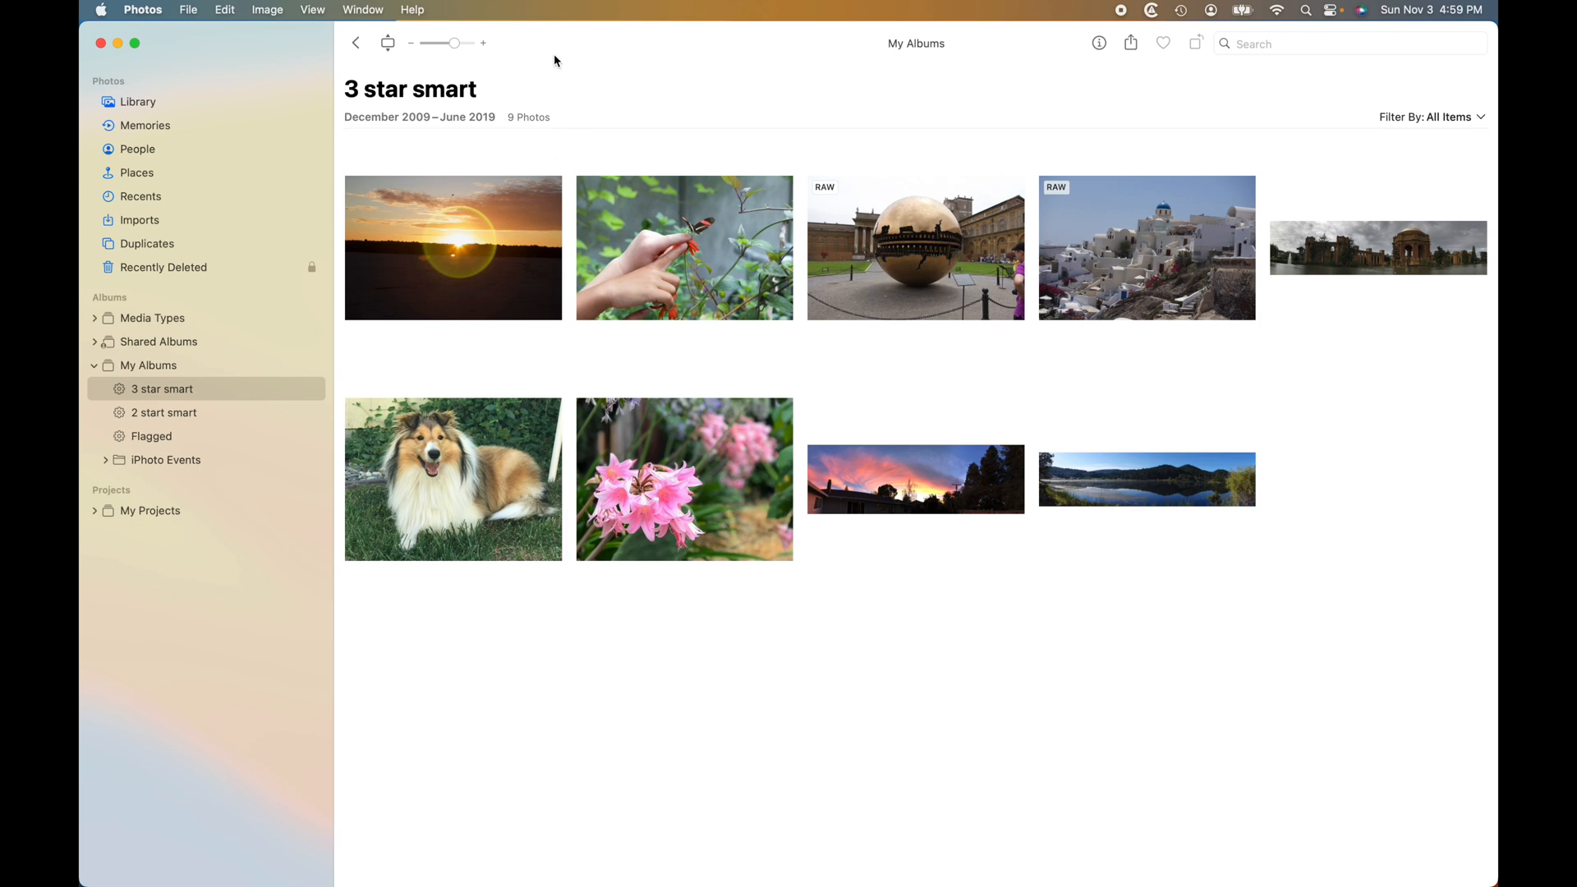
pyautogui.moveTo(194, 44)
pyautogui.write('2 star')
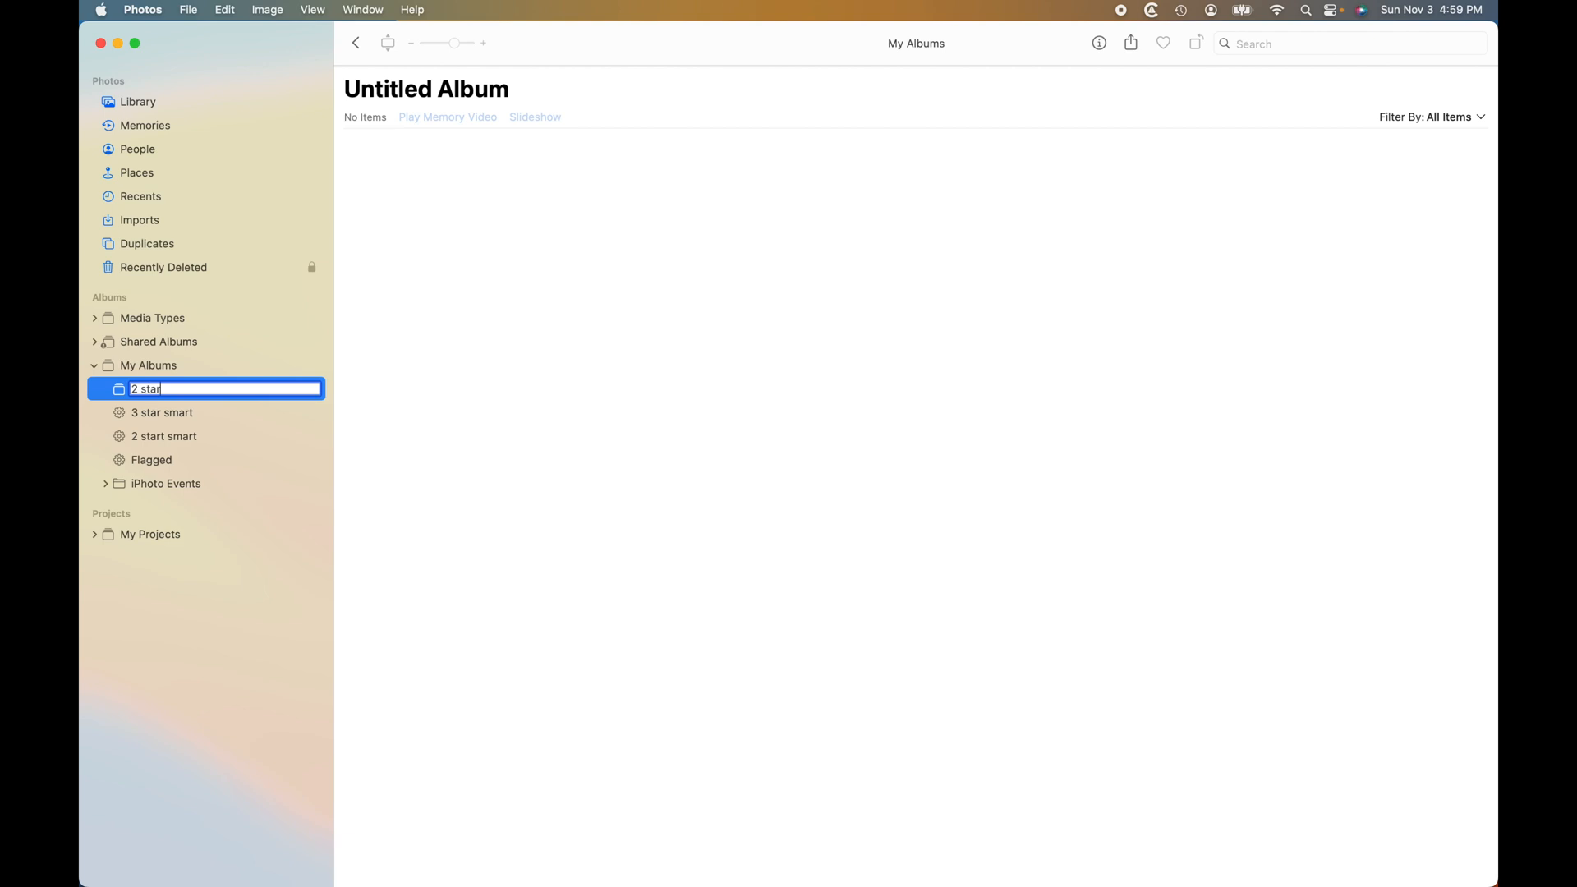
# Create a new empty album via File > New Album and name it '3 stars'
pyautogui.click(187, 10)
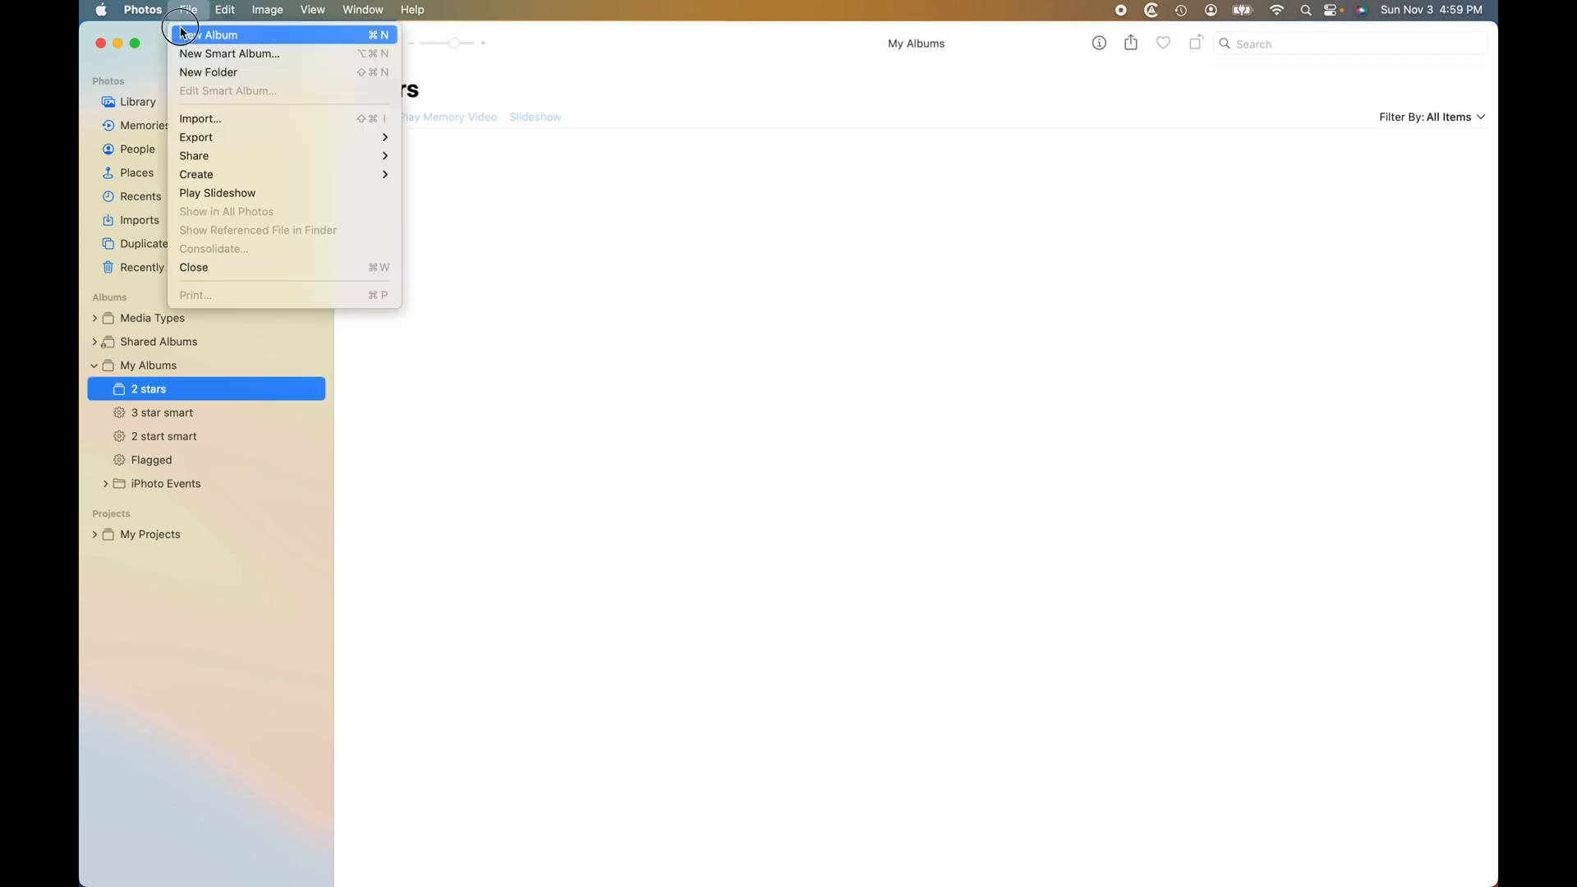
pyautogui.click(212, 34)
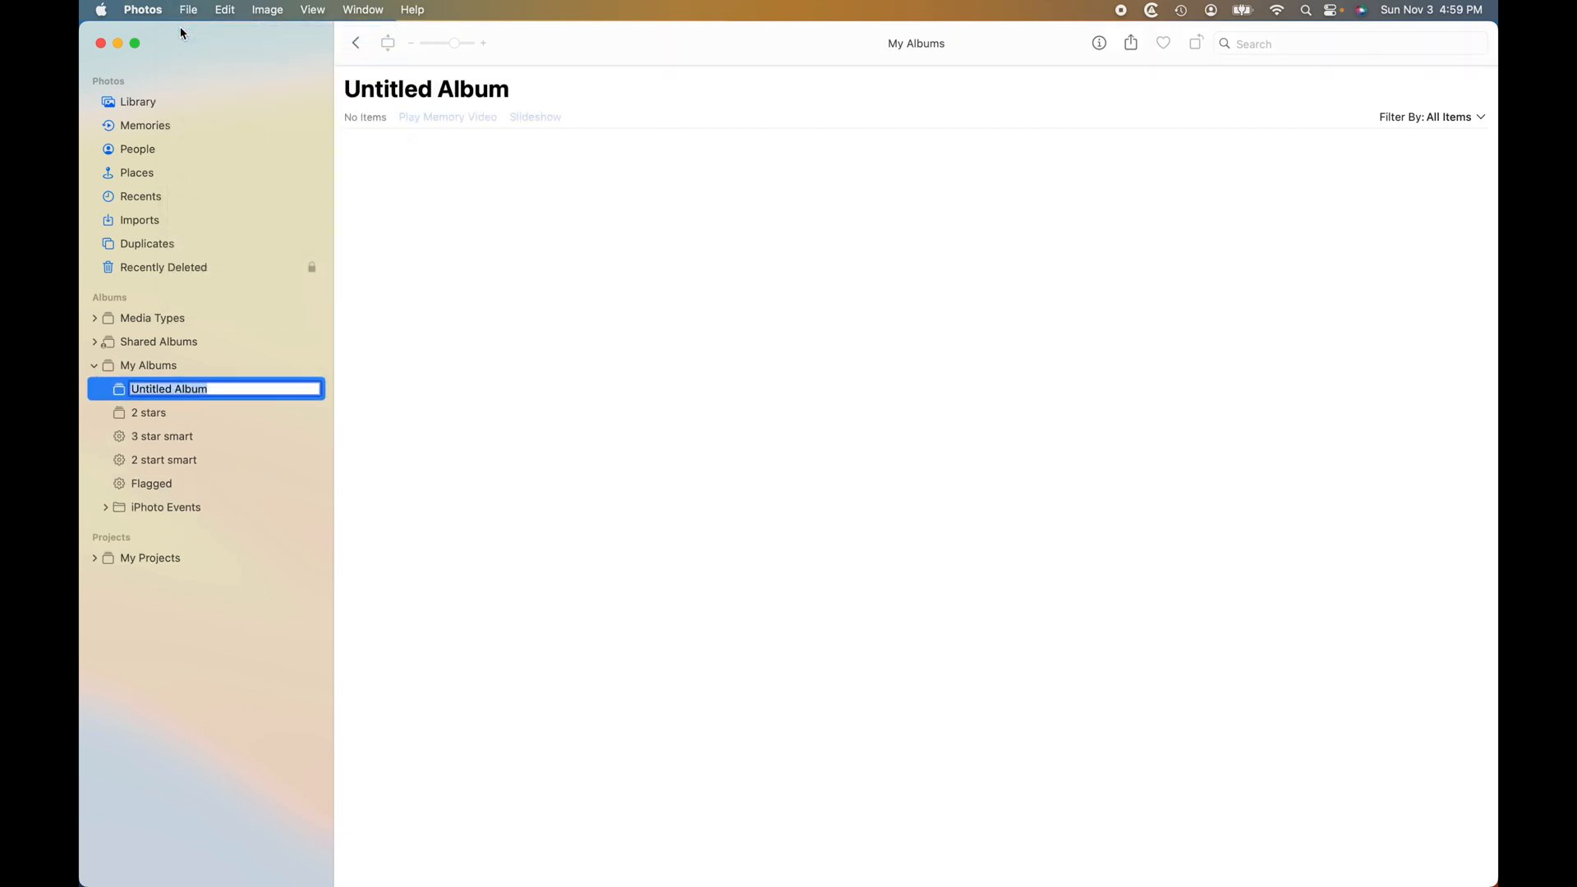
pyautogui.write('3 sars')
pyautogui.write('Flagged')
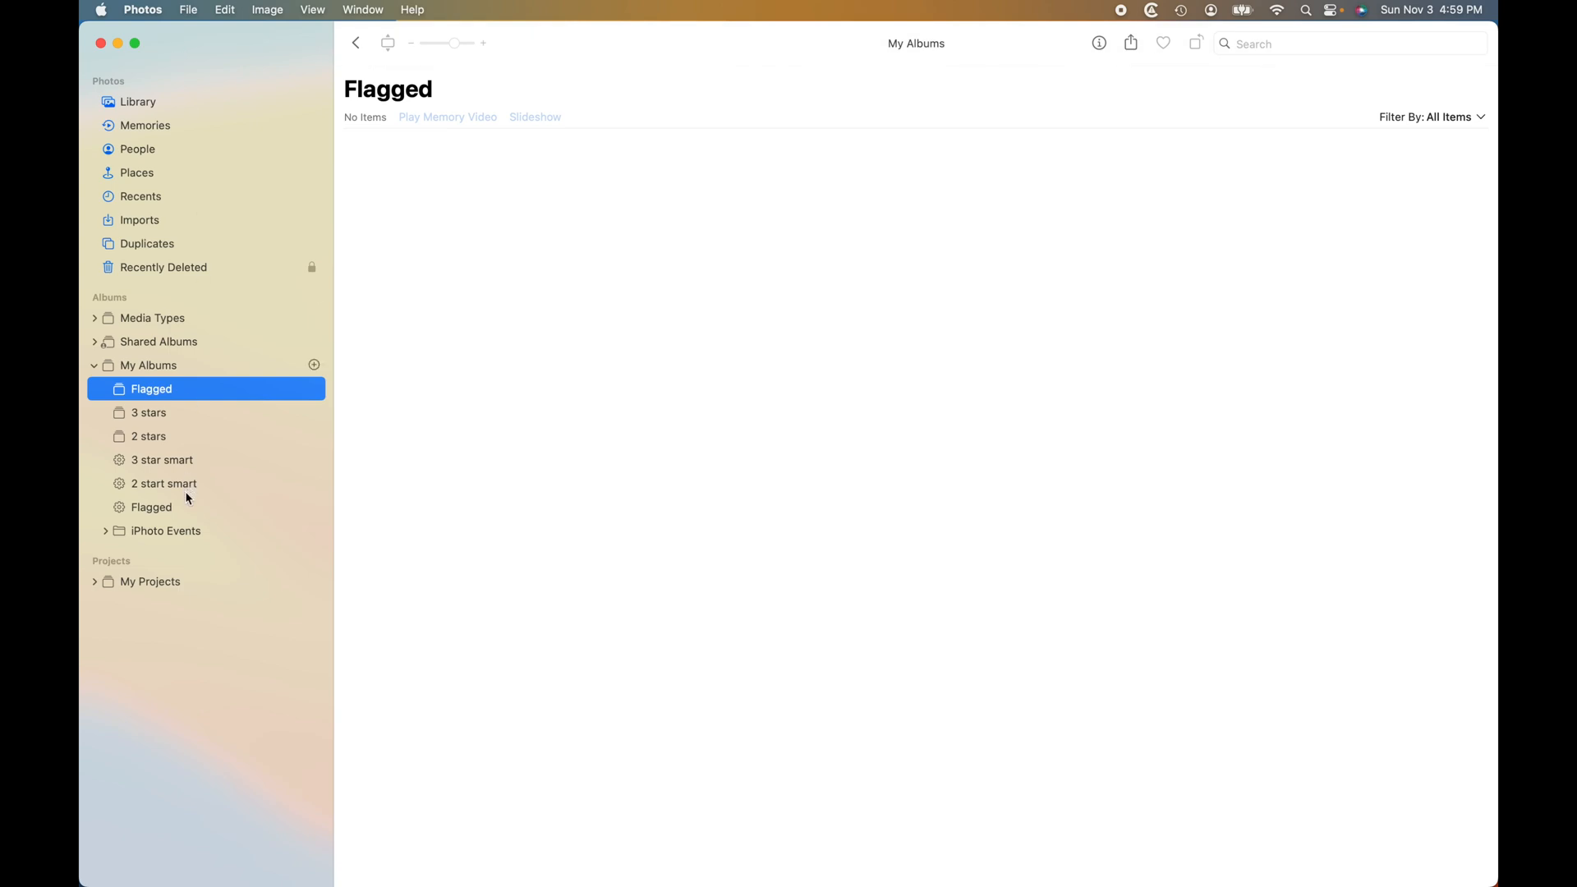
# Drag the 3 star smart album's photos into the 3 stars album, then view the 2 star and Flagged smart albums
pyautogui.click(163, 460)
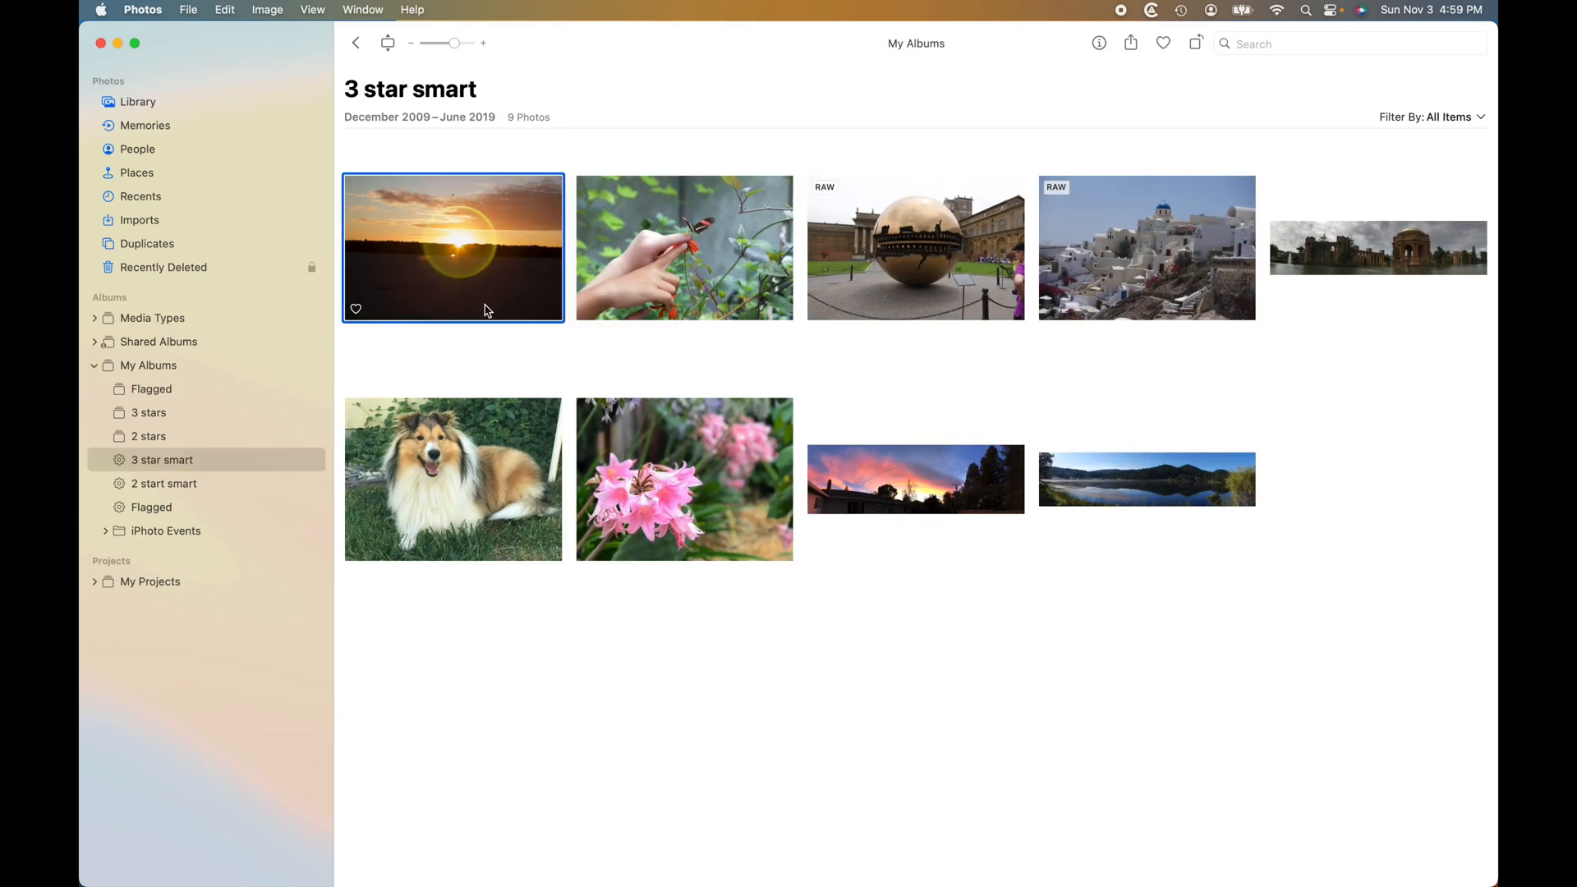
pyautogui.moveTo(453, 246); pyautogui.dragTo(207, 412)
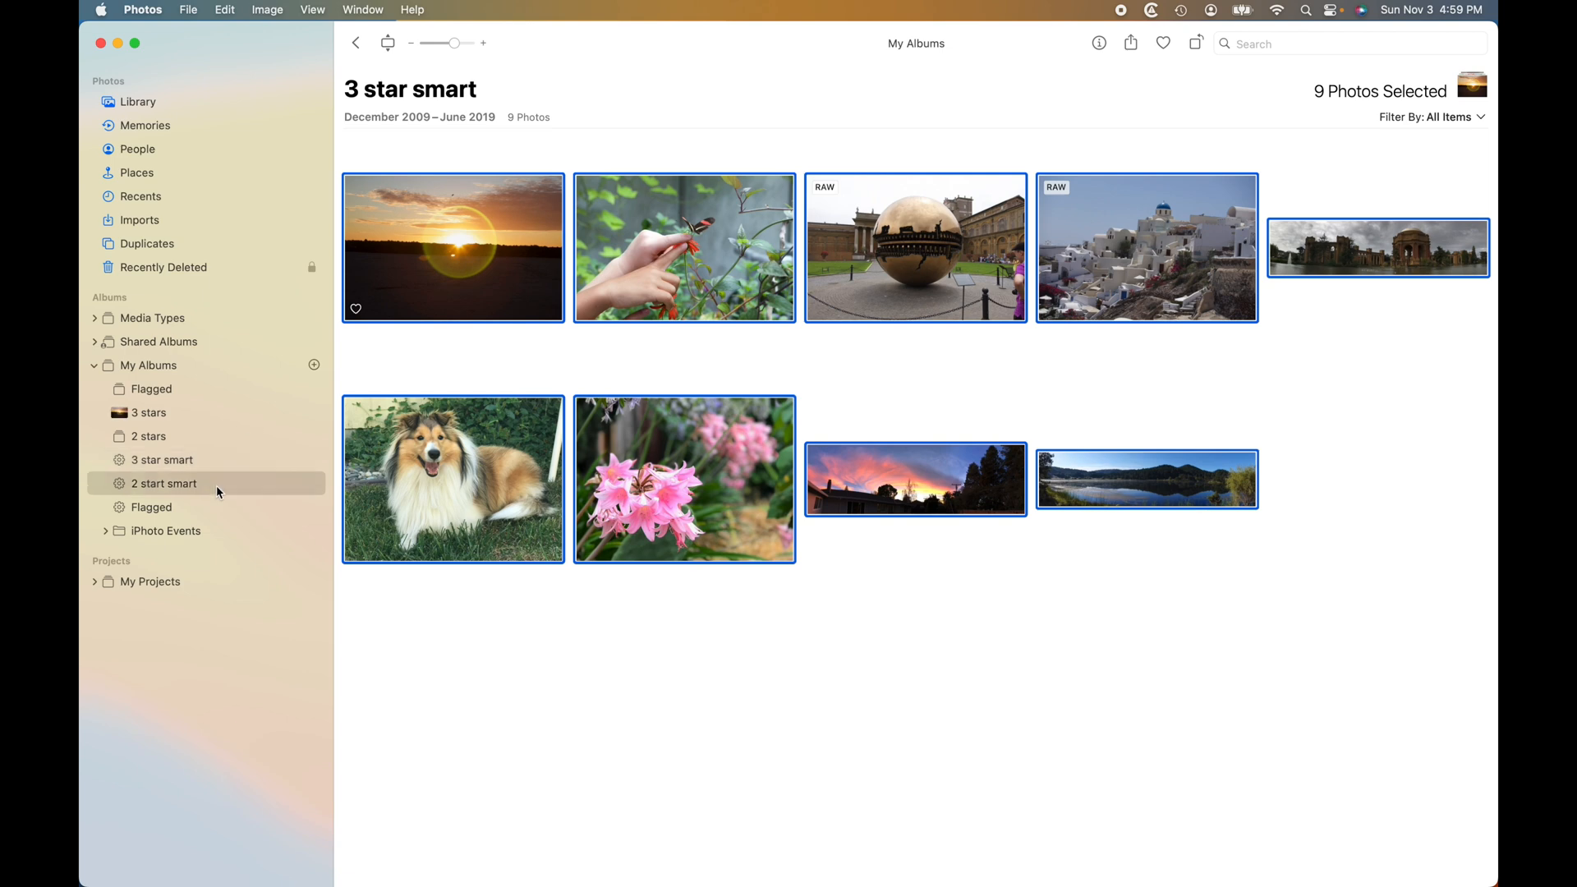
pyautogui.click(164, 483)
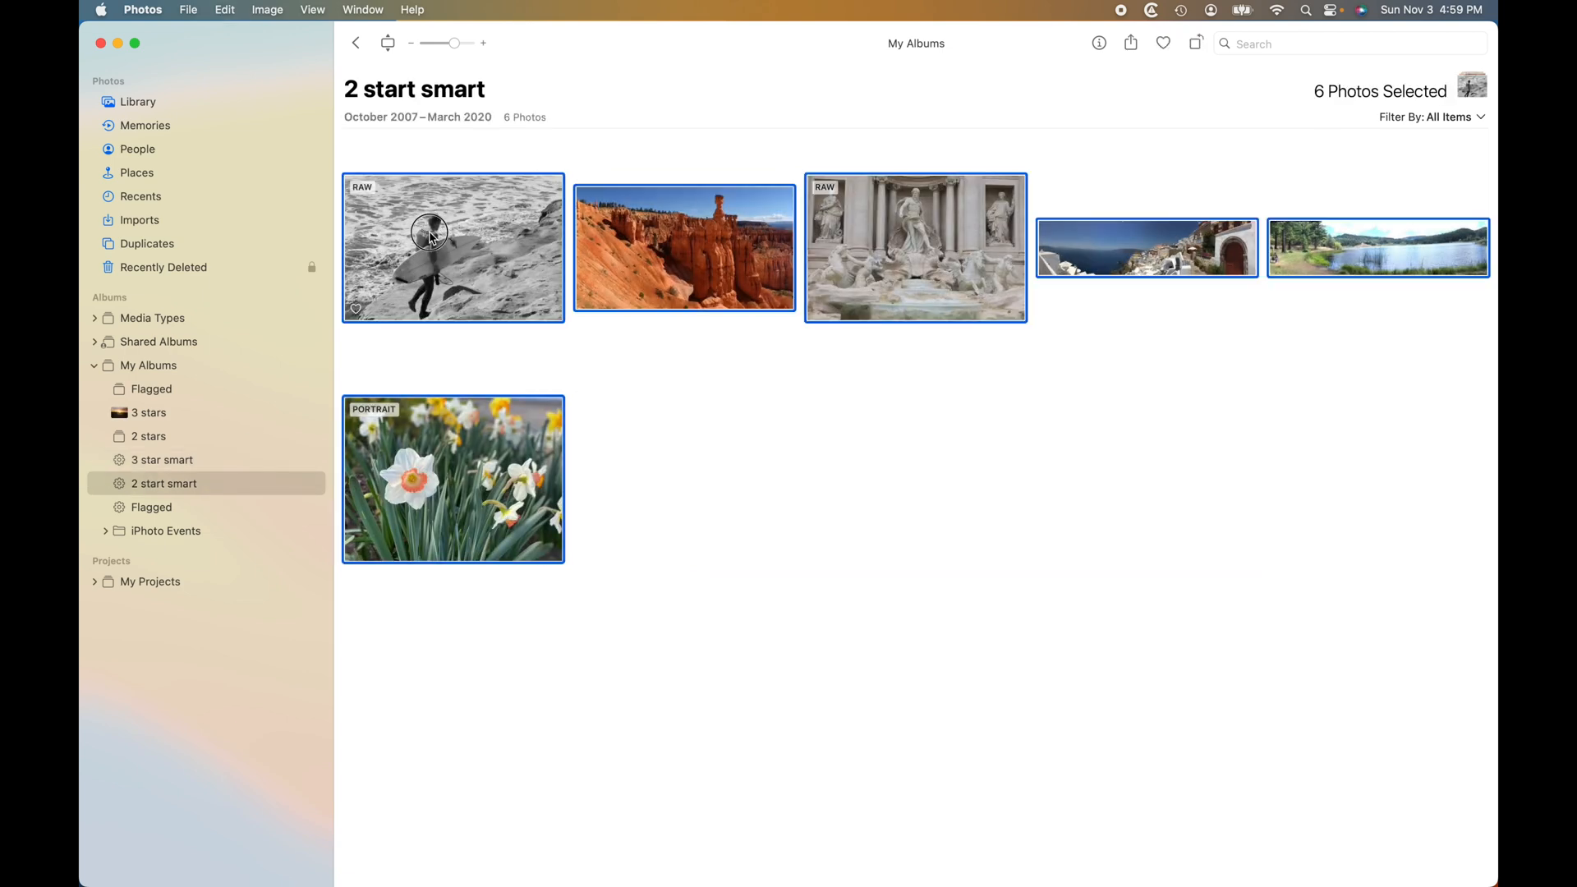
pyautogui.moveTo(236, 445)
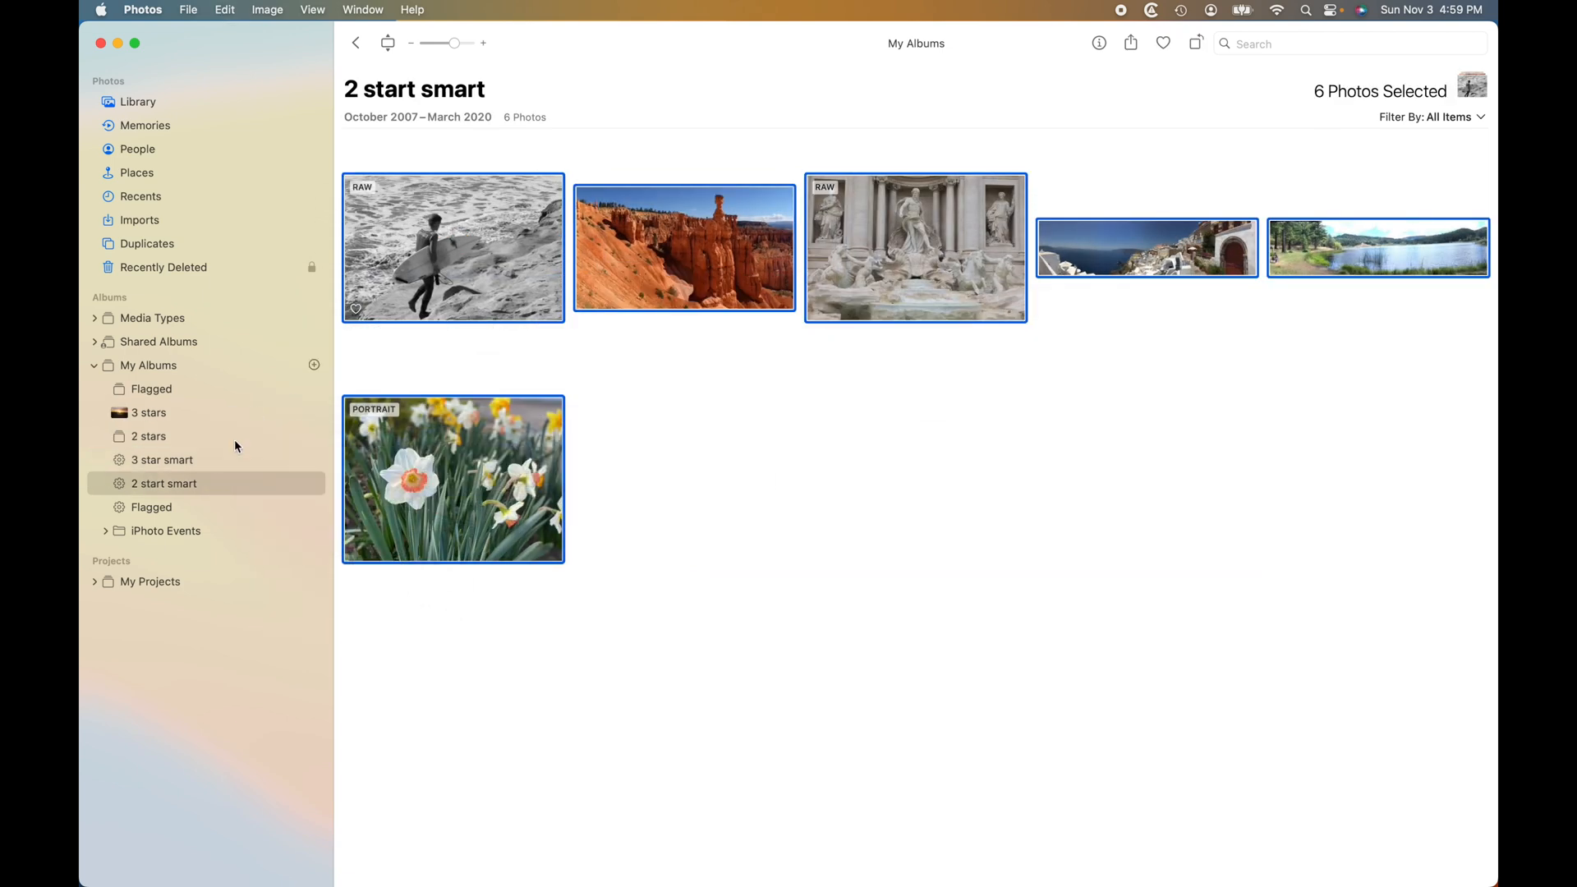
pyautogui.click(151, 508)
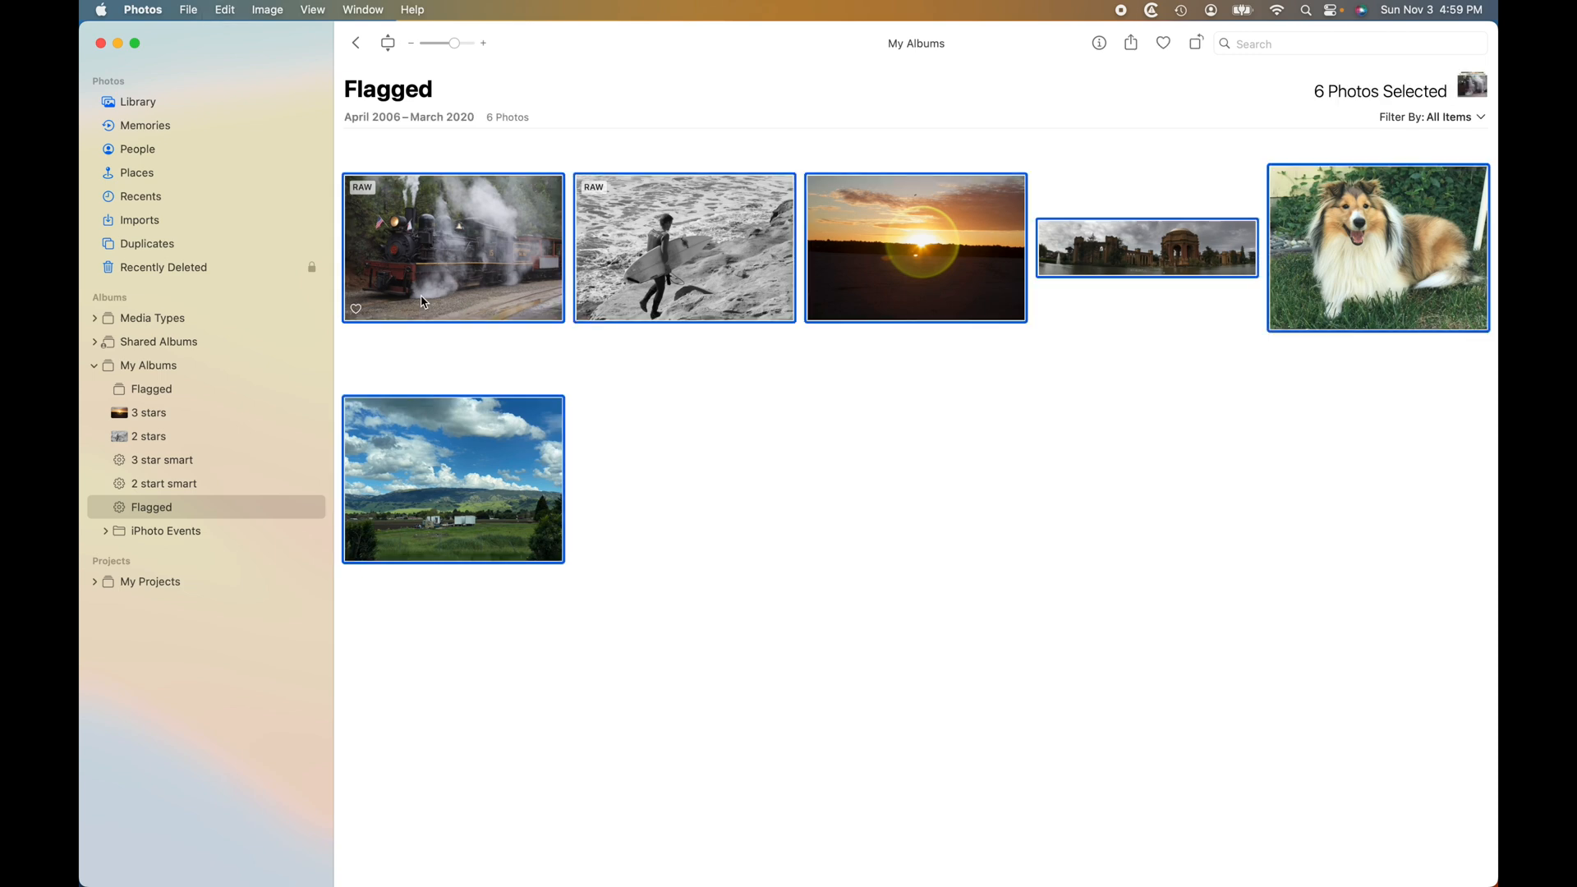
pyautogui.moveTo(225, 391)
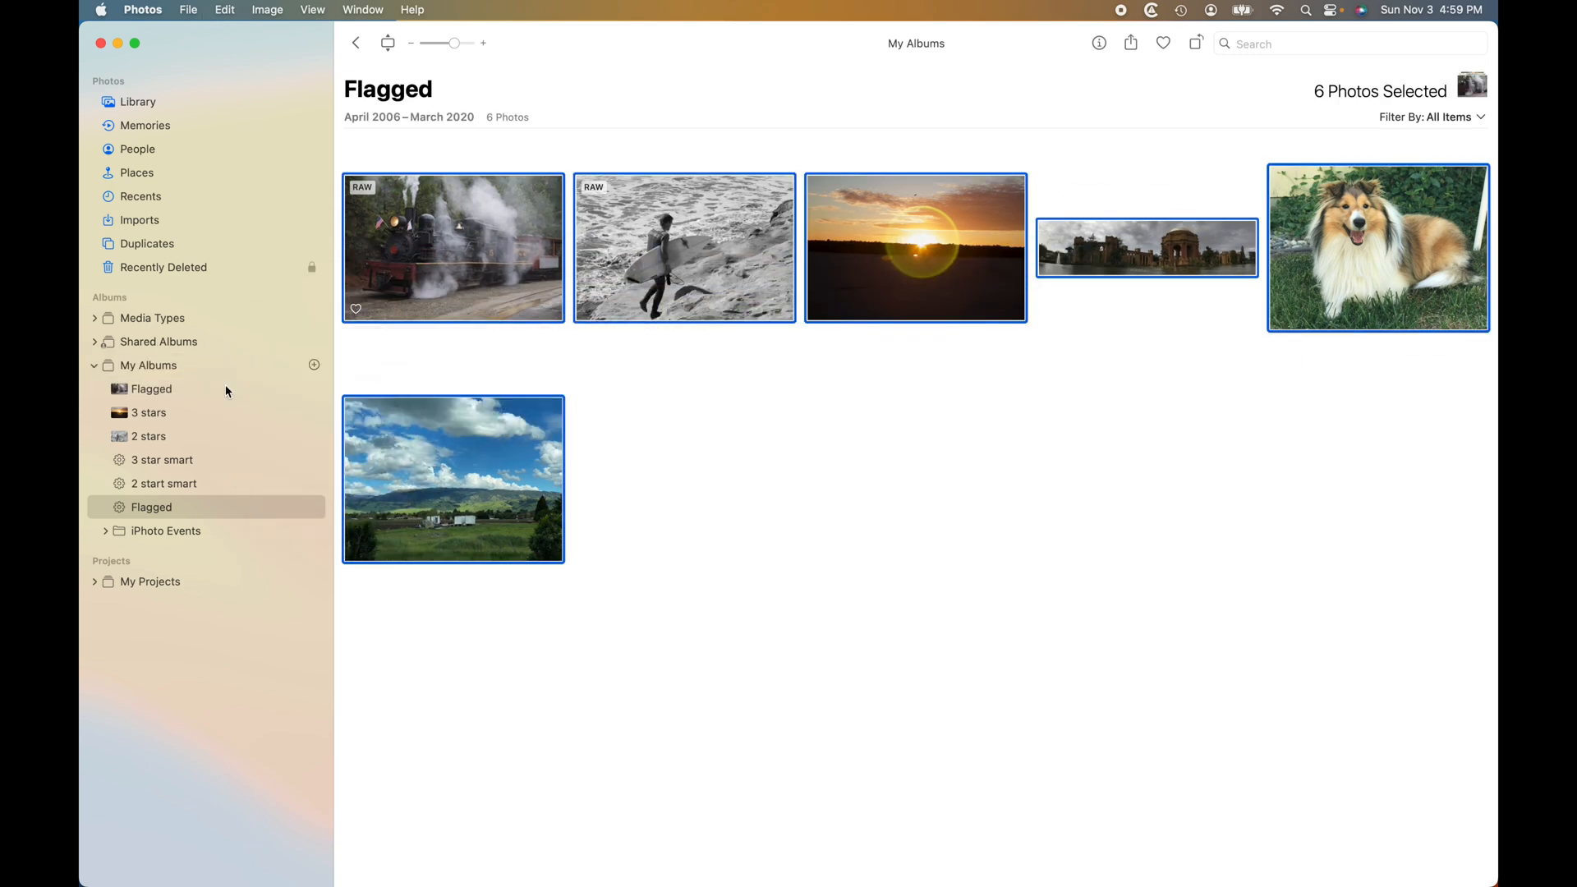
# View the regular Flagged album, then the 2 stars album with its six photos
pyautogui.click(151, 389)
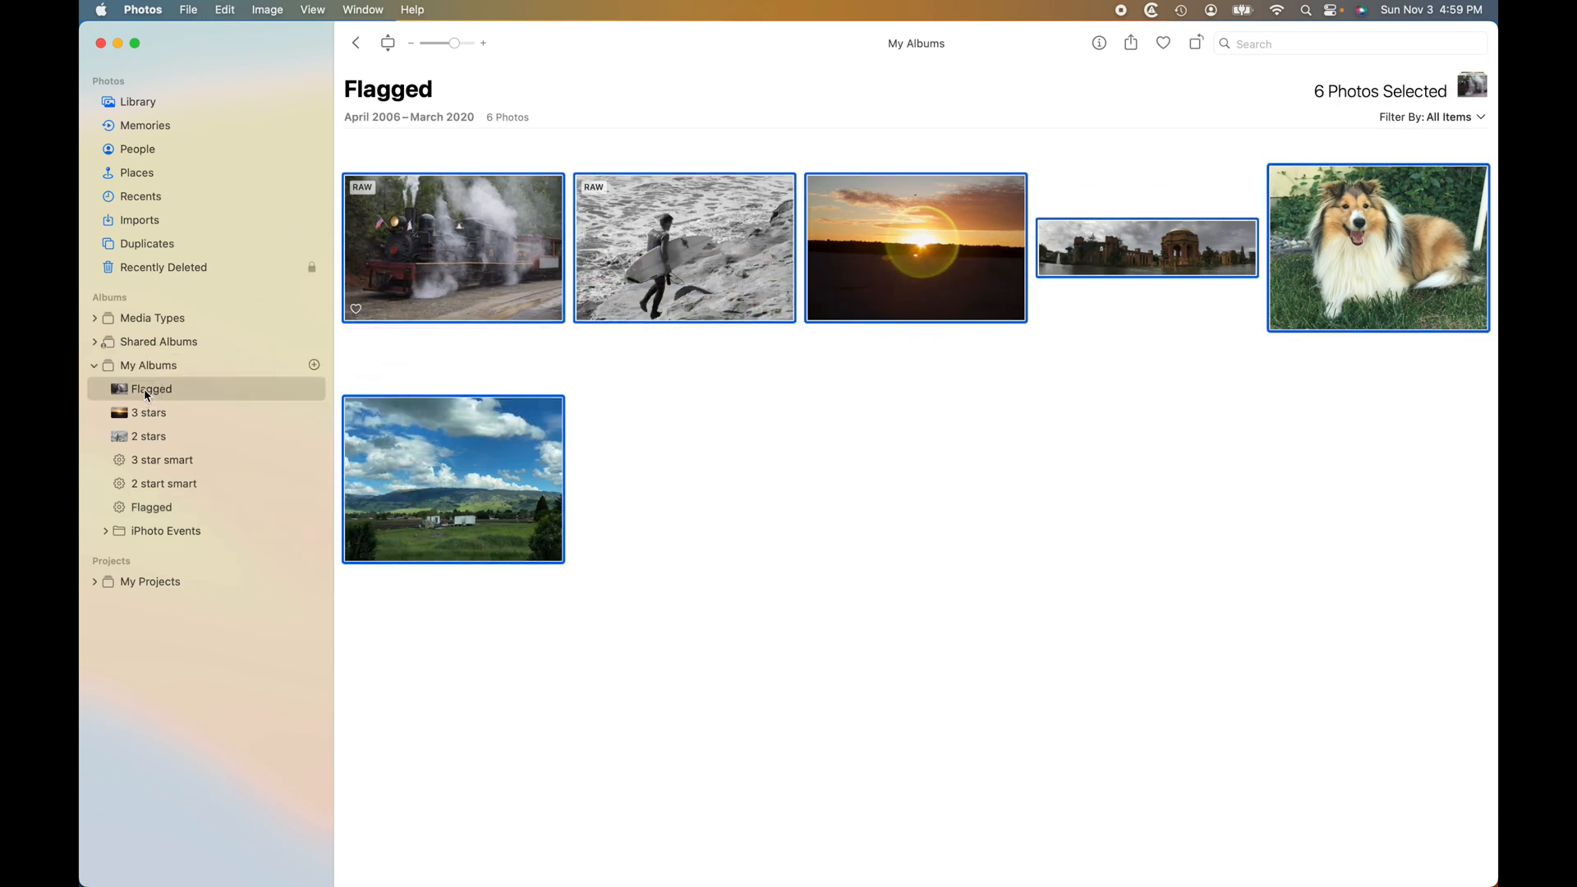
pyautogui.click(148, 435)
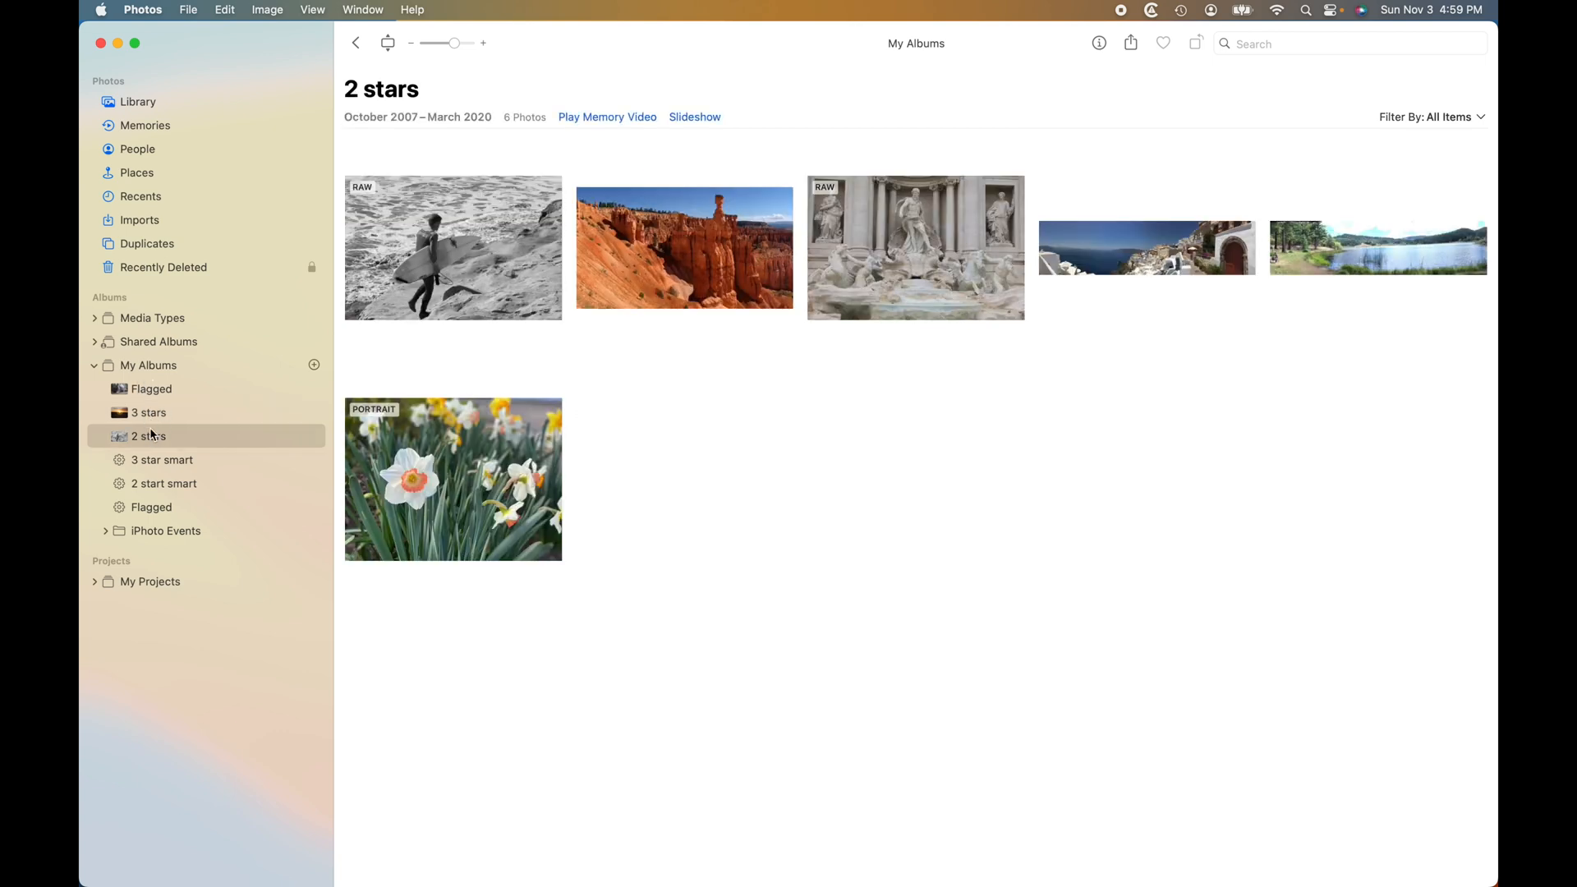
pyautogui.moveTo(174, 468)
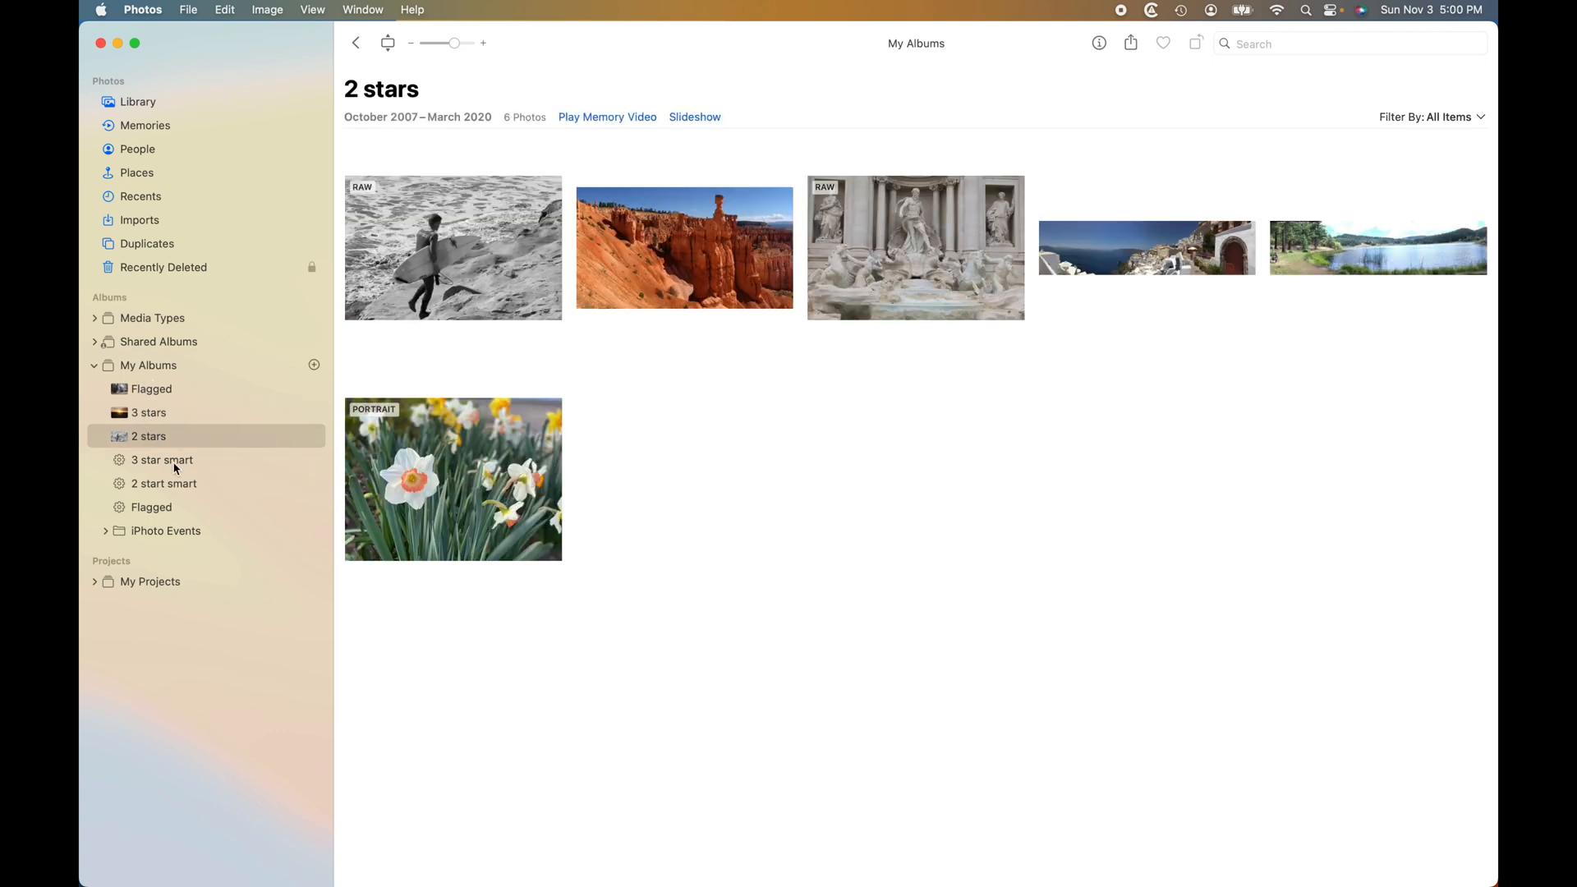
pyautogui.moveTo(785, 515)
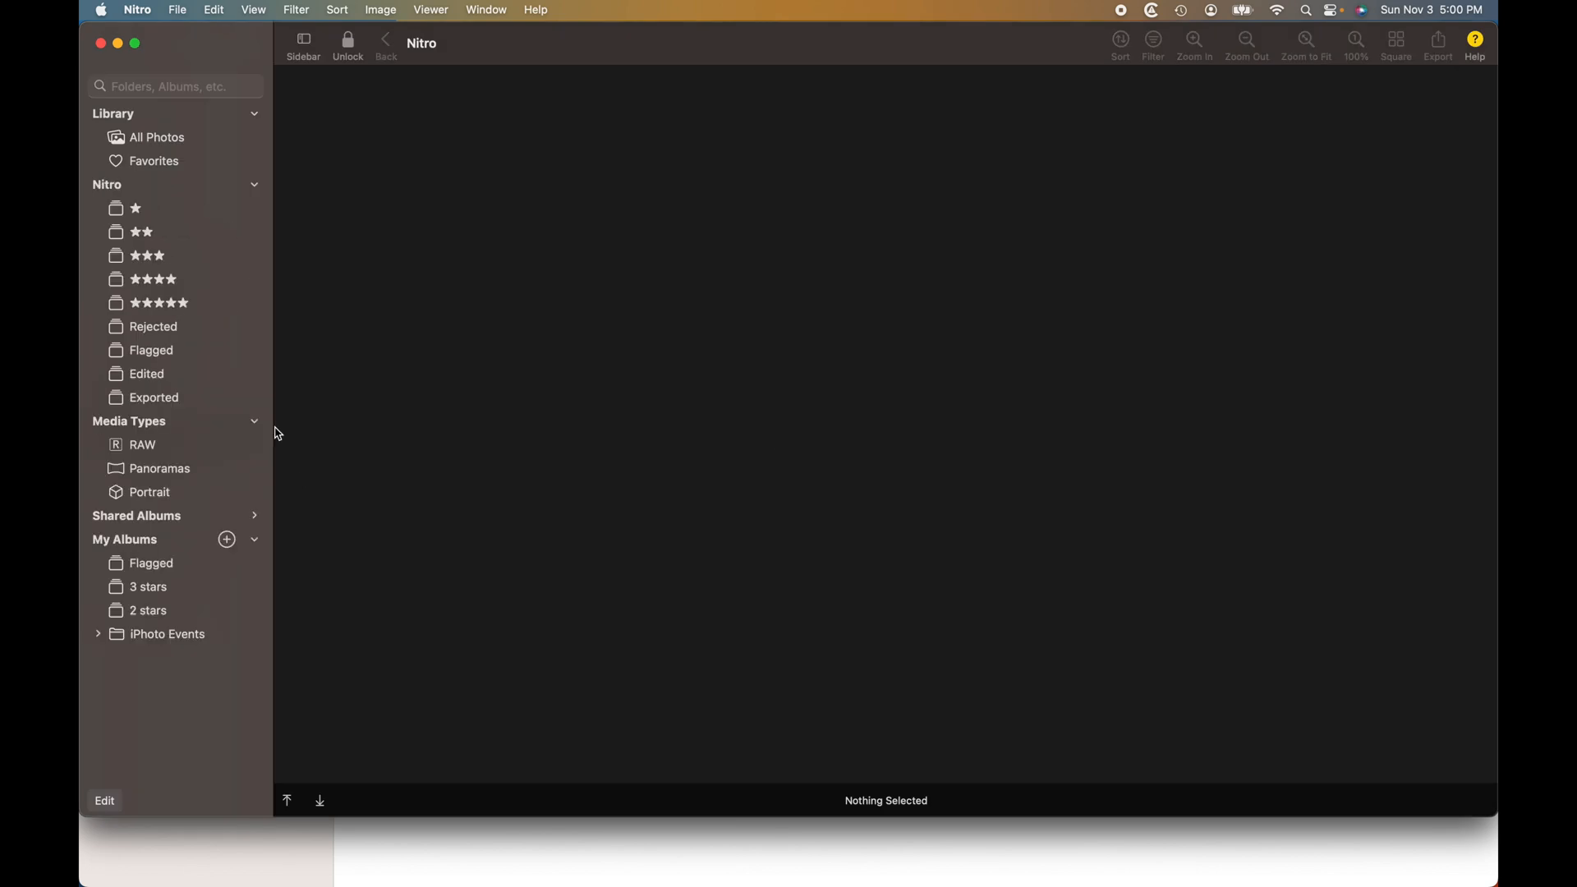
pyautogui.moveTo(169, 327)
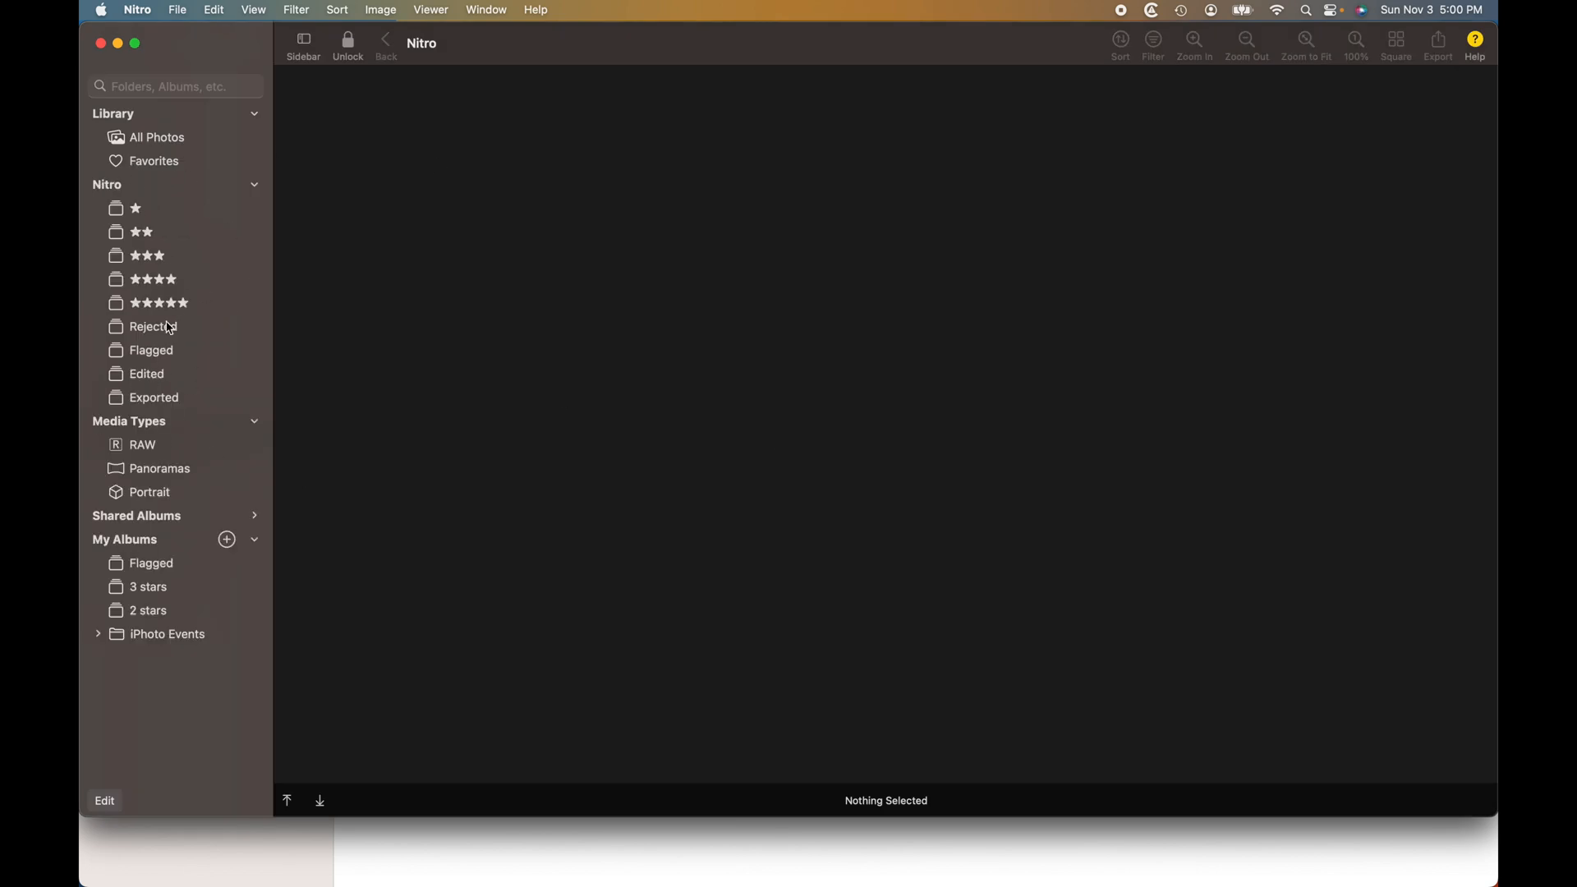
# Check the empty ★★★ and Flagged smart albums, then show the Flagged album's six photos
pyautogui.click(146, 254)
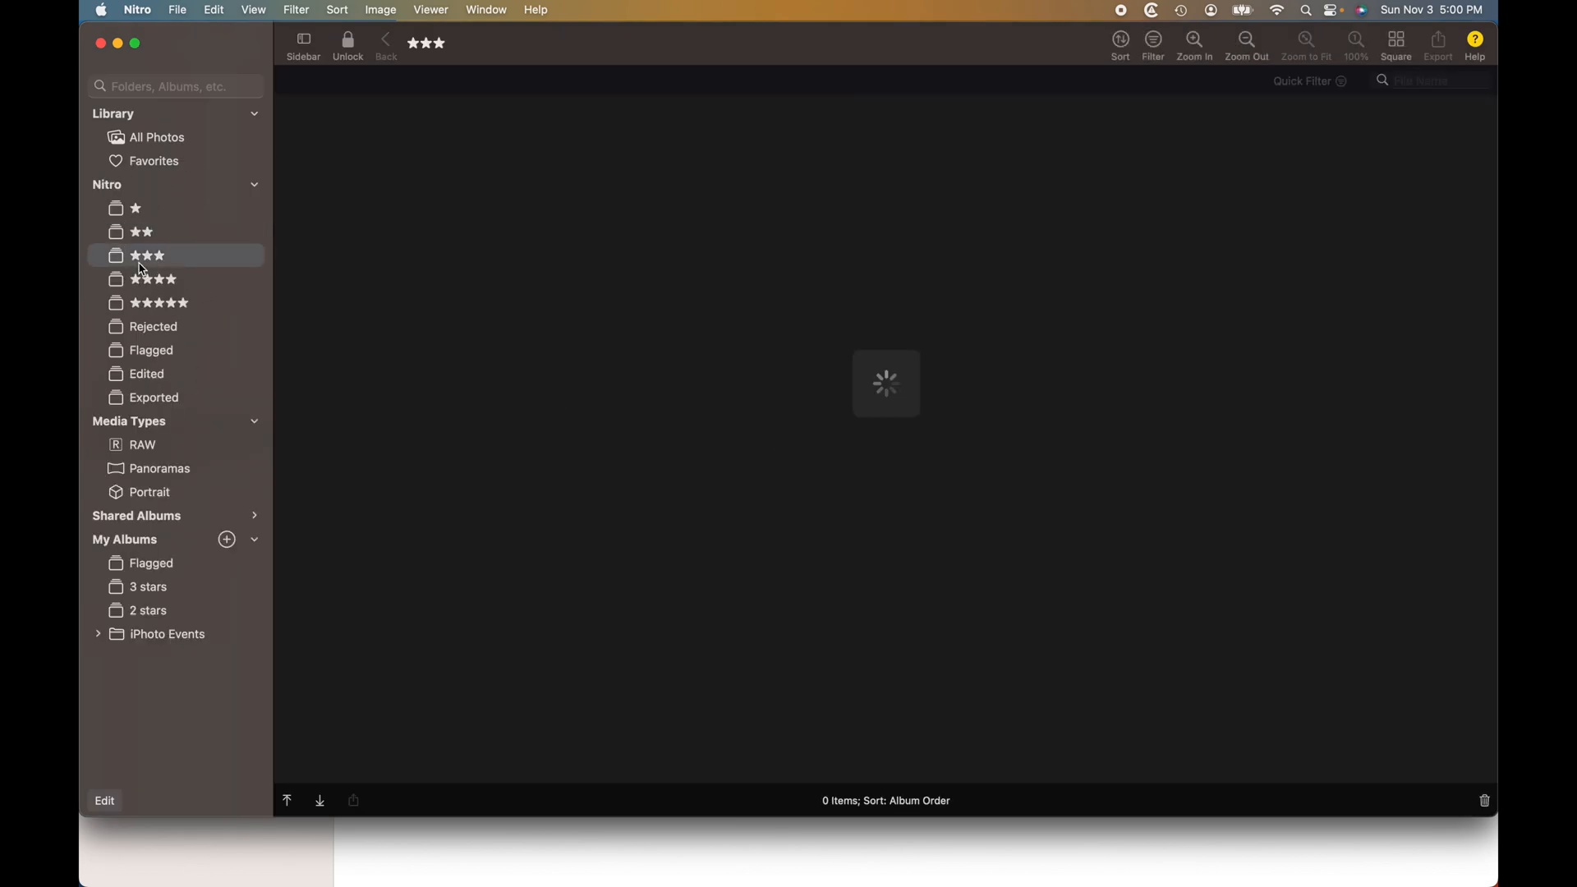
pyautogui.click(151, 350)
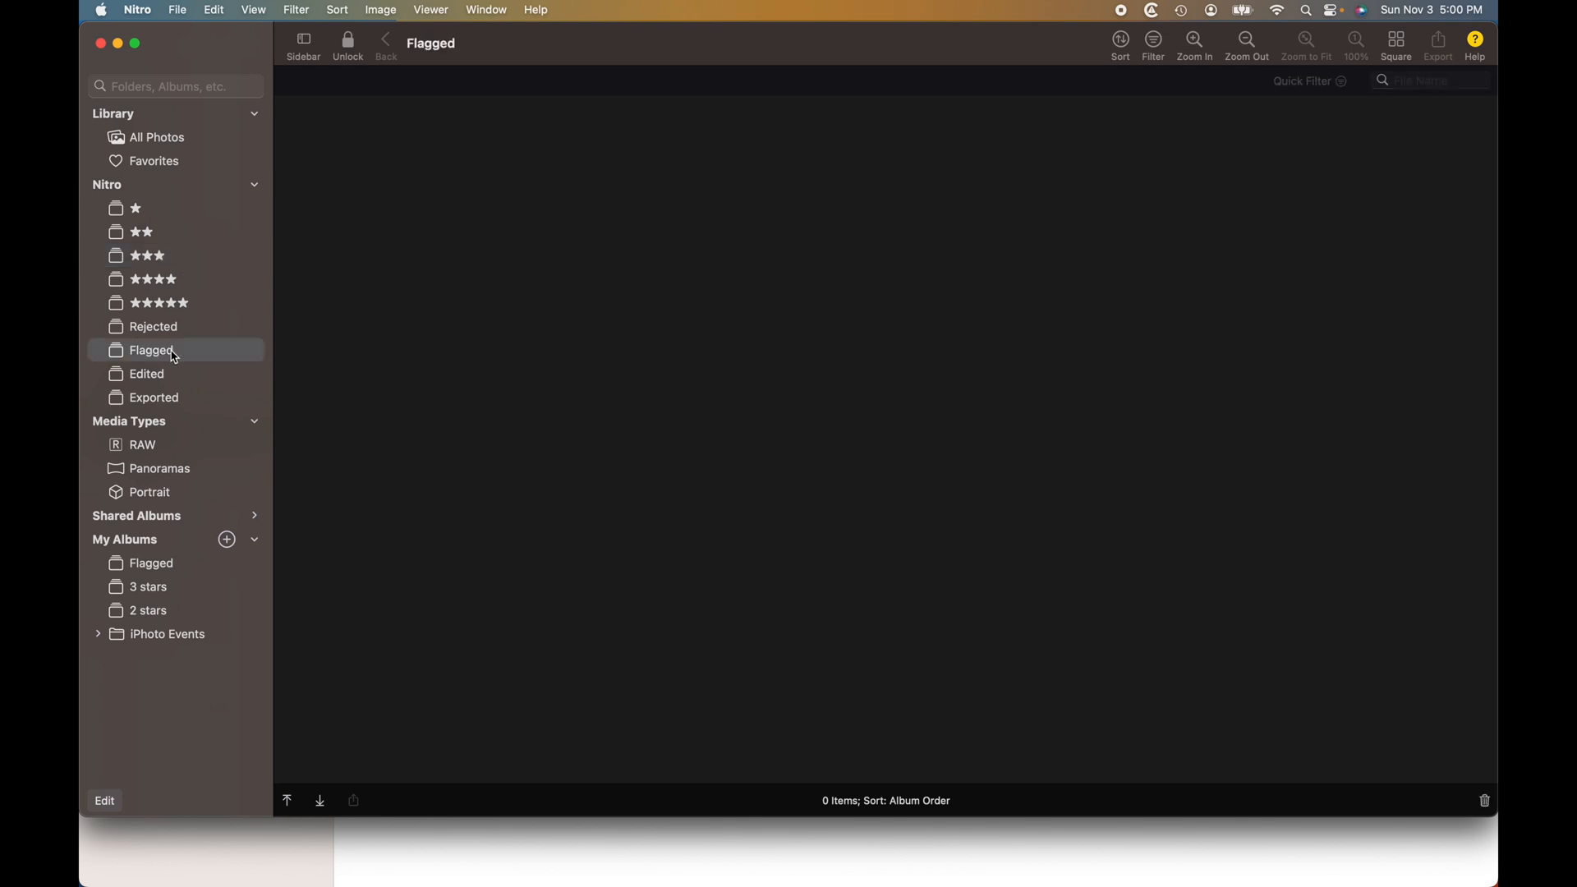
pyautogui.moveTo(393, 483)
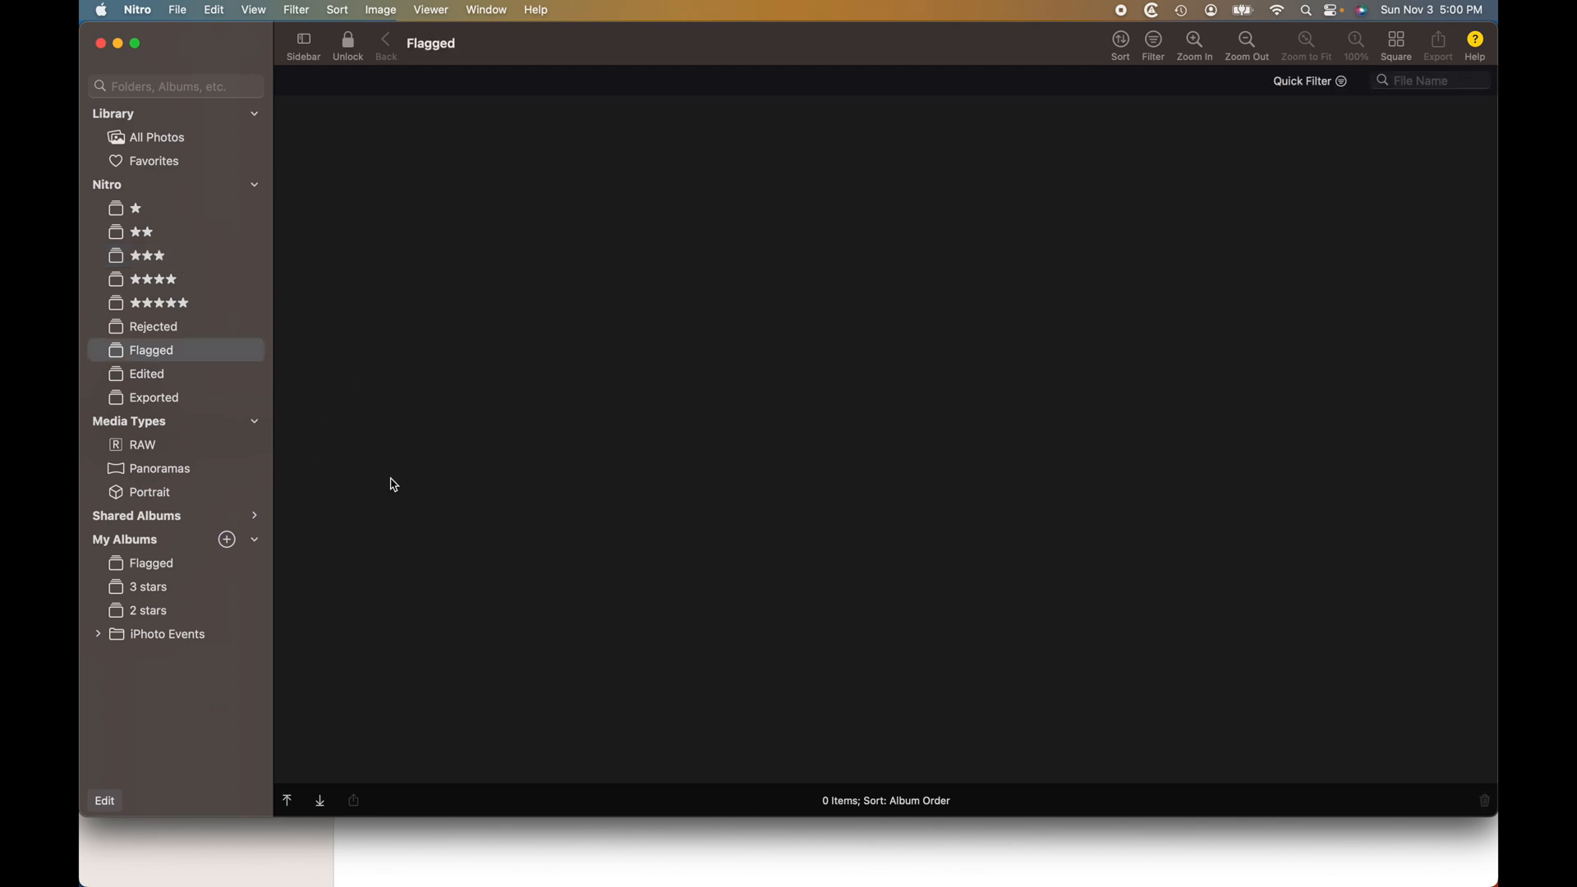
pyautogui.click(151, 562)
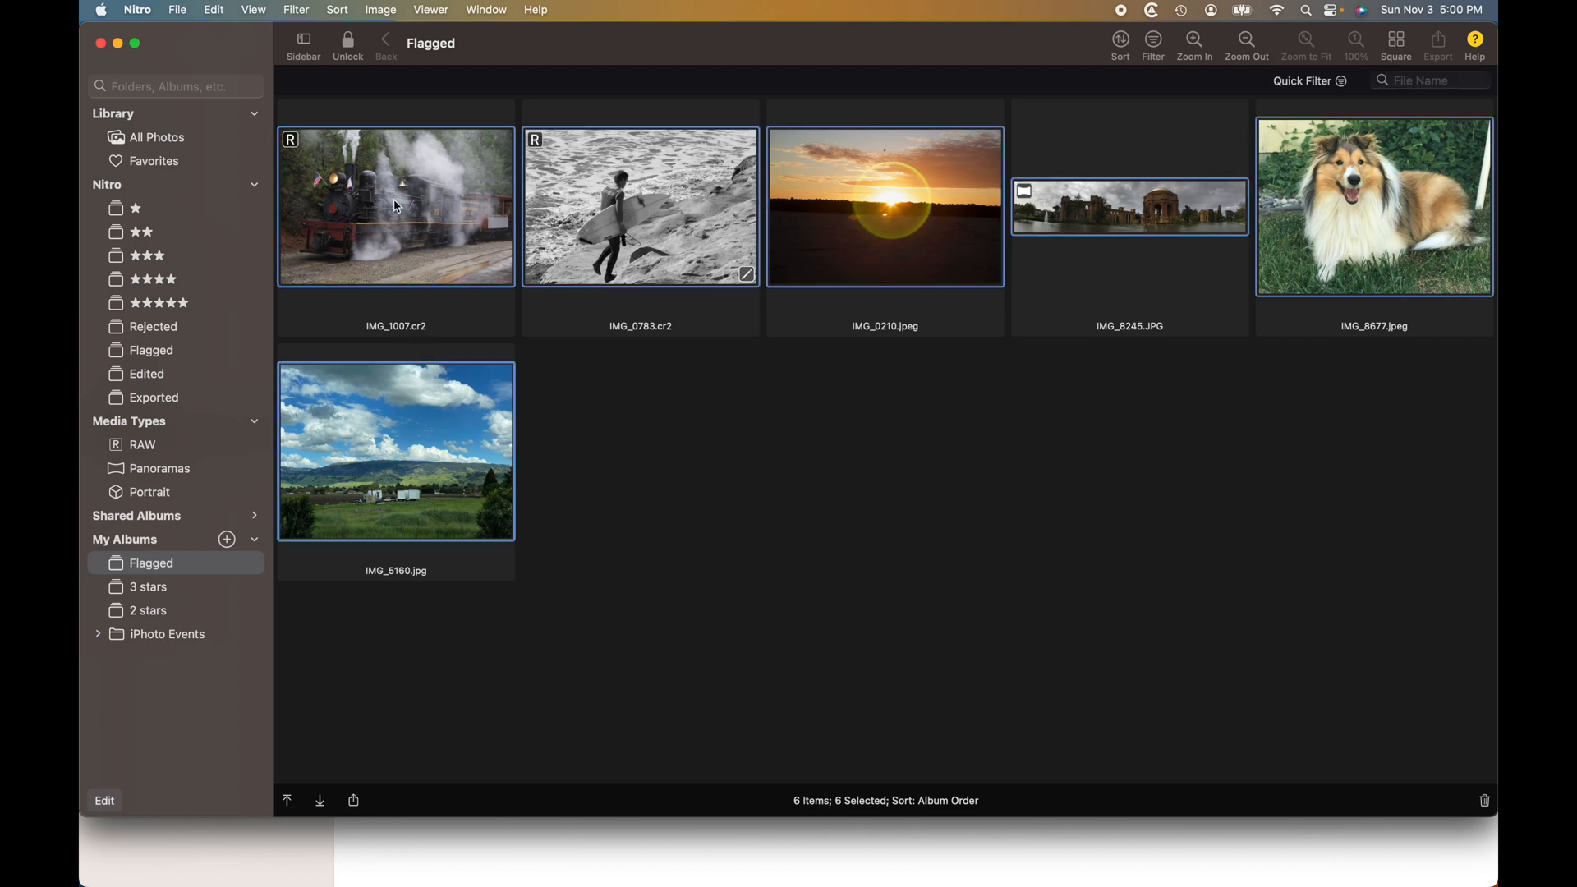
# Flag all six photos in the Flagged album via Image > Flag
pyautogui.click(379, 9)
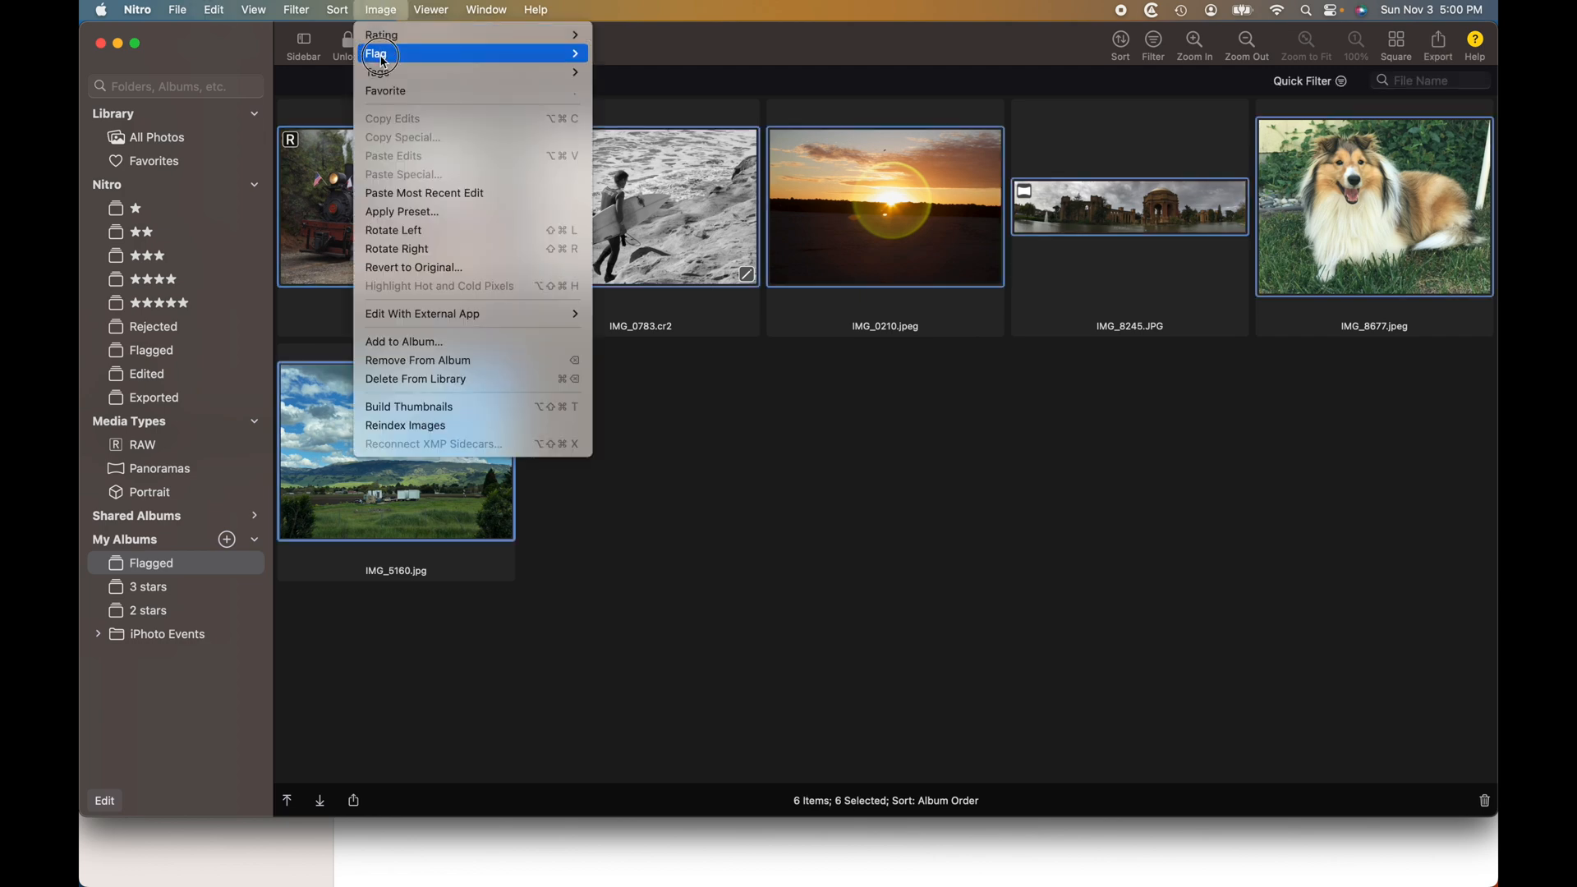
pyautogui.click(378, 52)
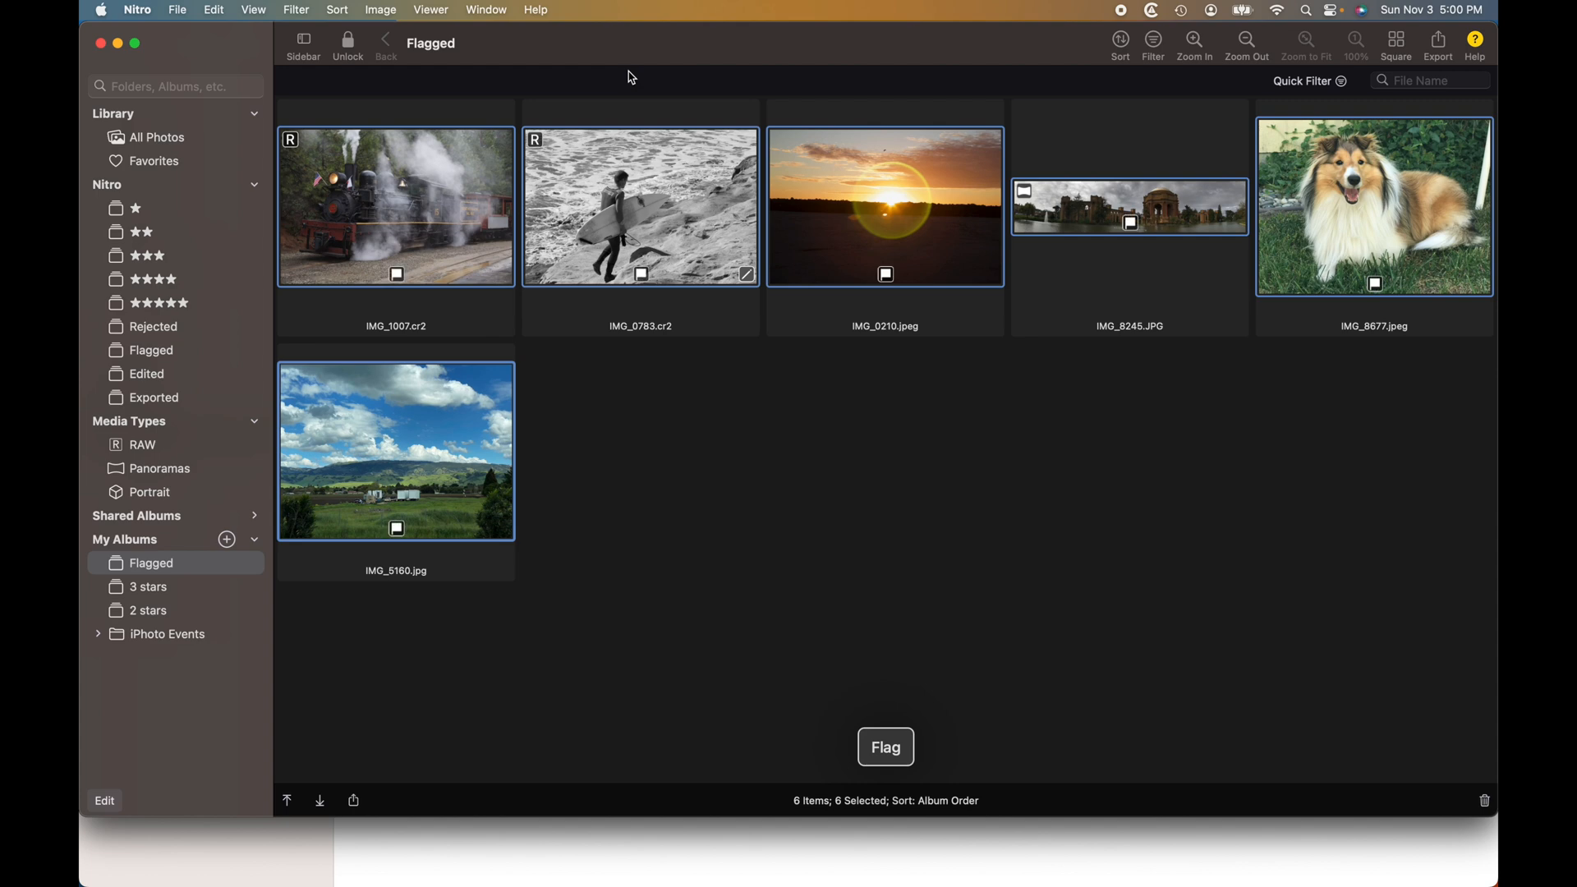
# Rate all nine photos in the 3 stars album three stars
pyautogui.click(148, 586)
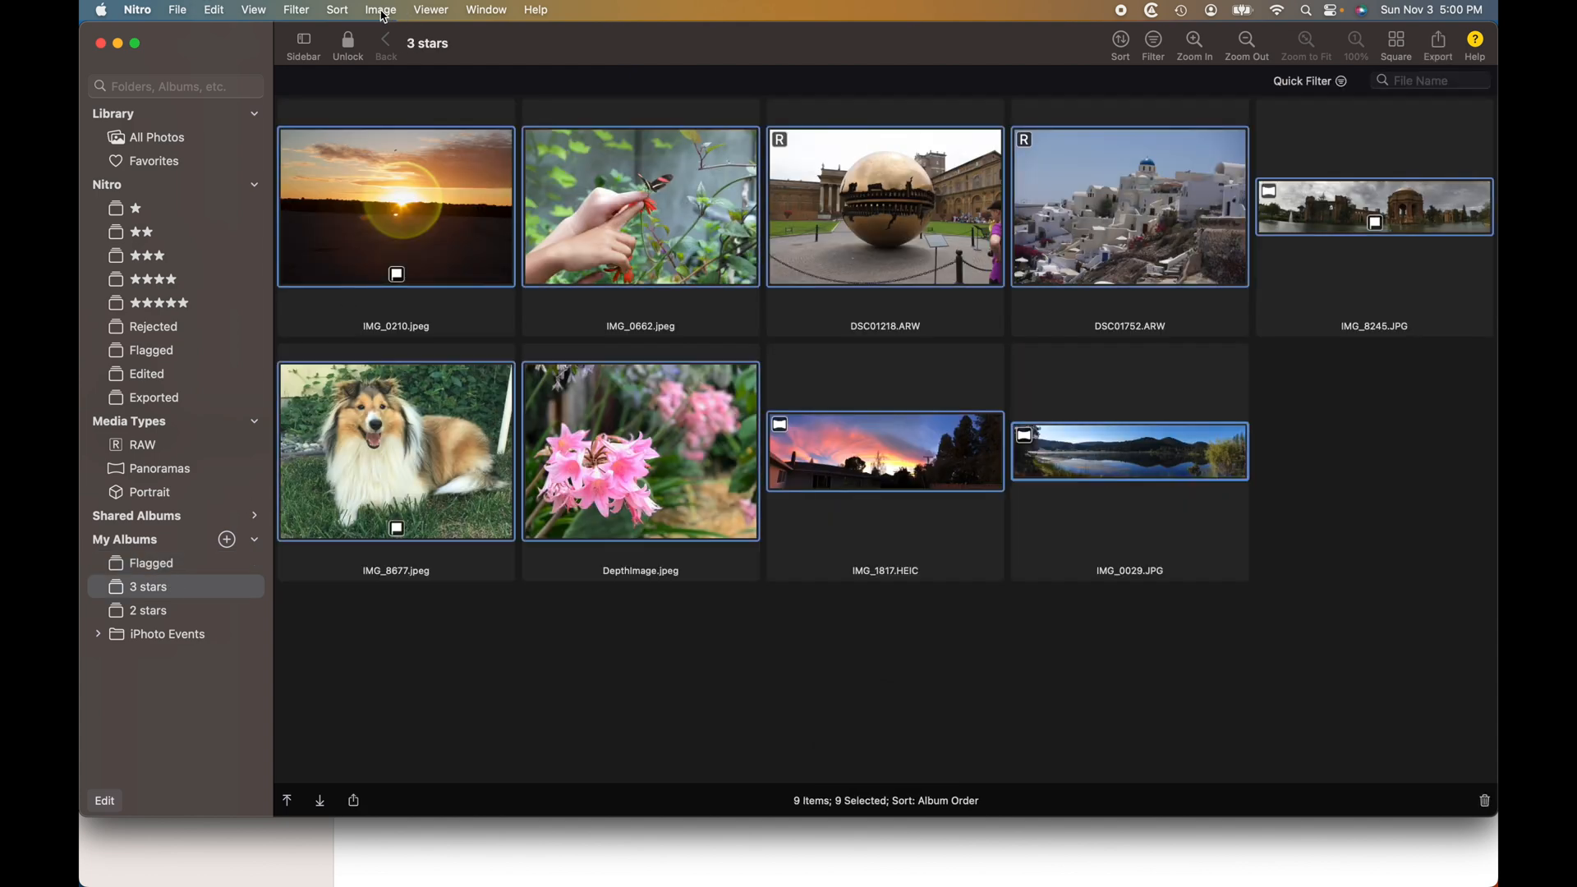
pyautogui.click(380, 10)
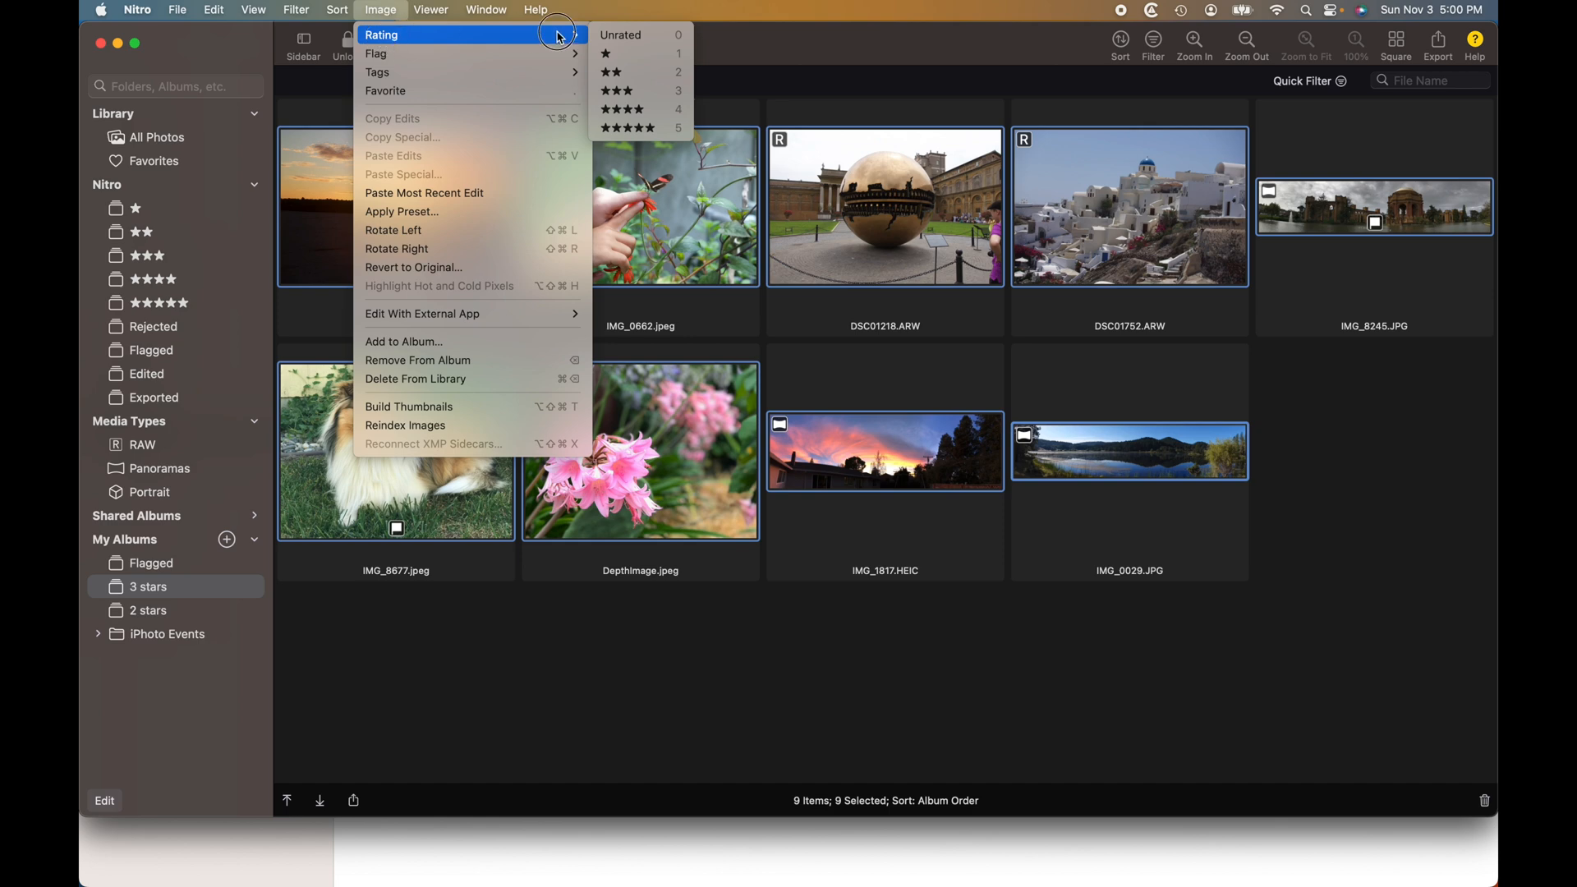
pyautogui.click(616, 91)
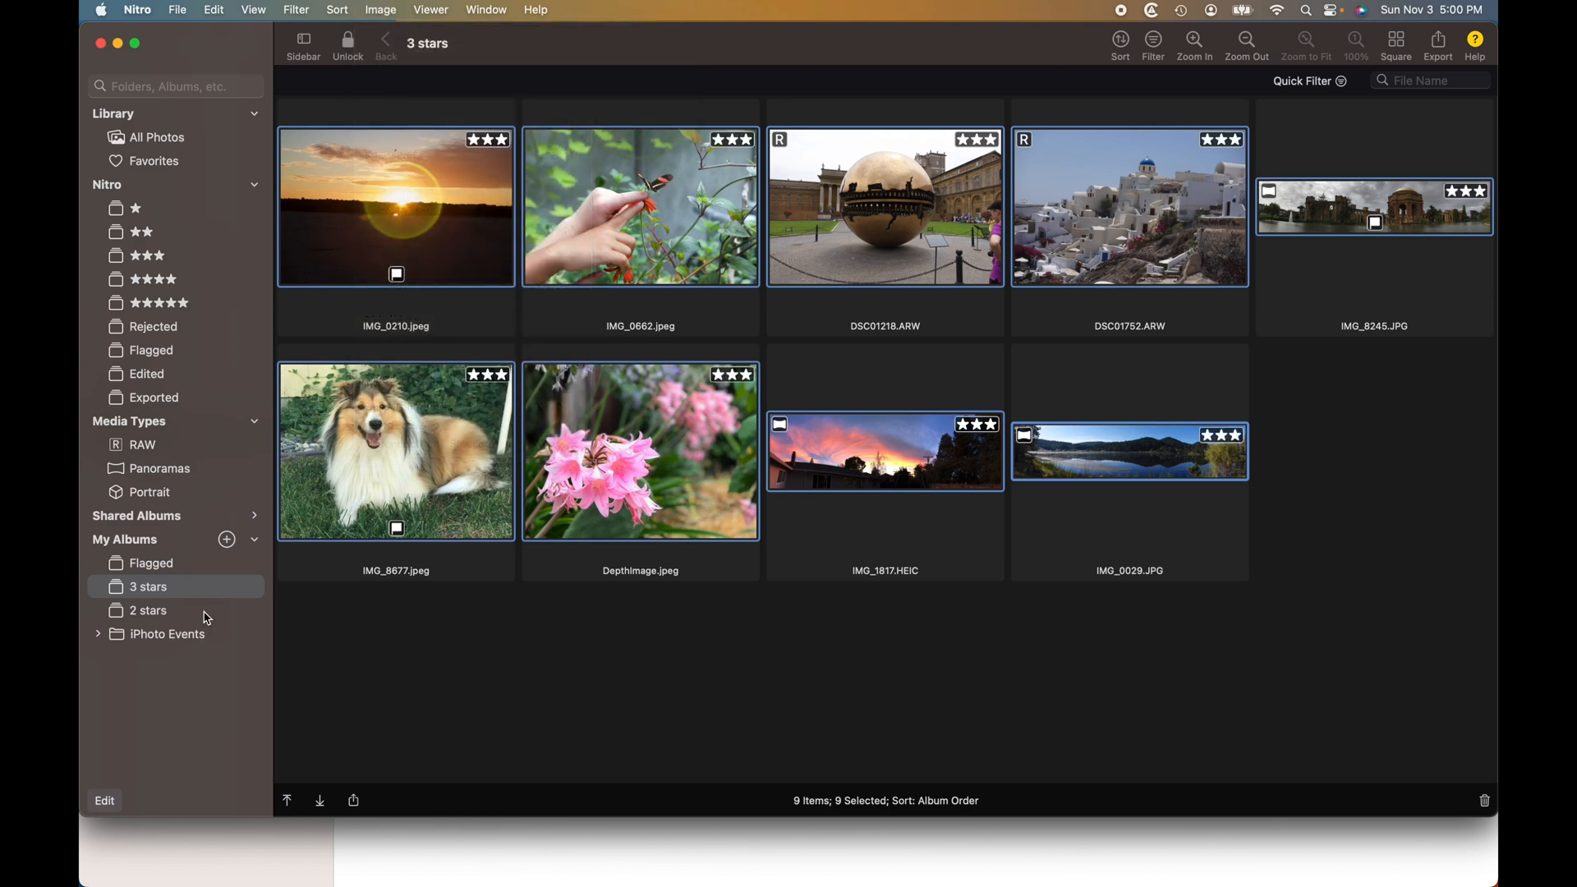
# Rate all six photos in the 2 stars album two stars
pyautogui.click(148, 609)
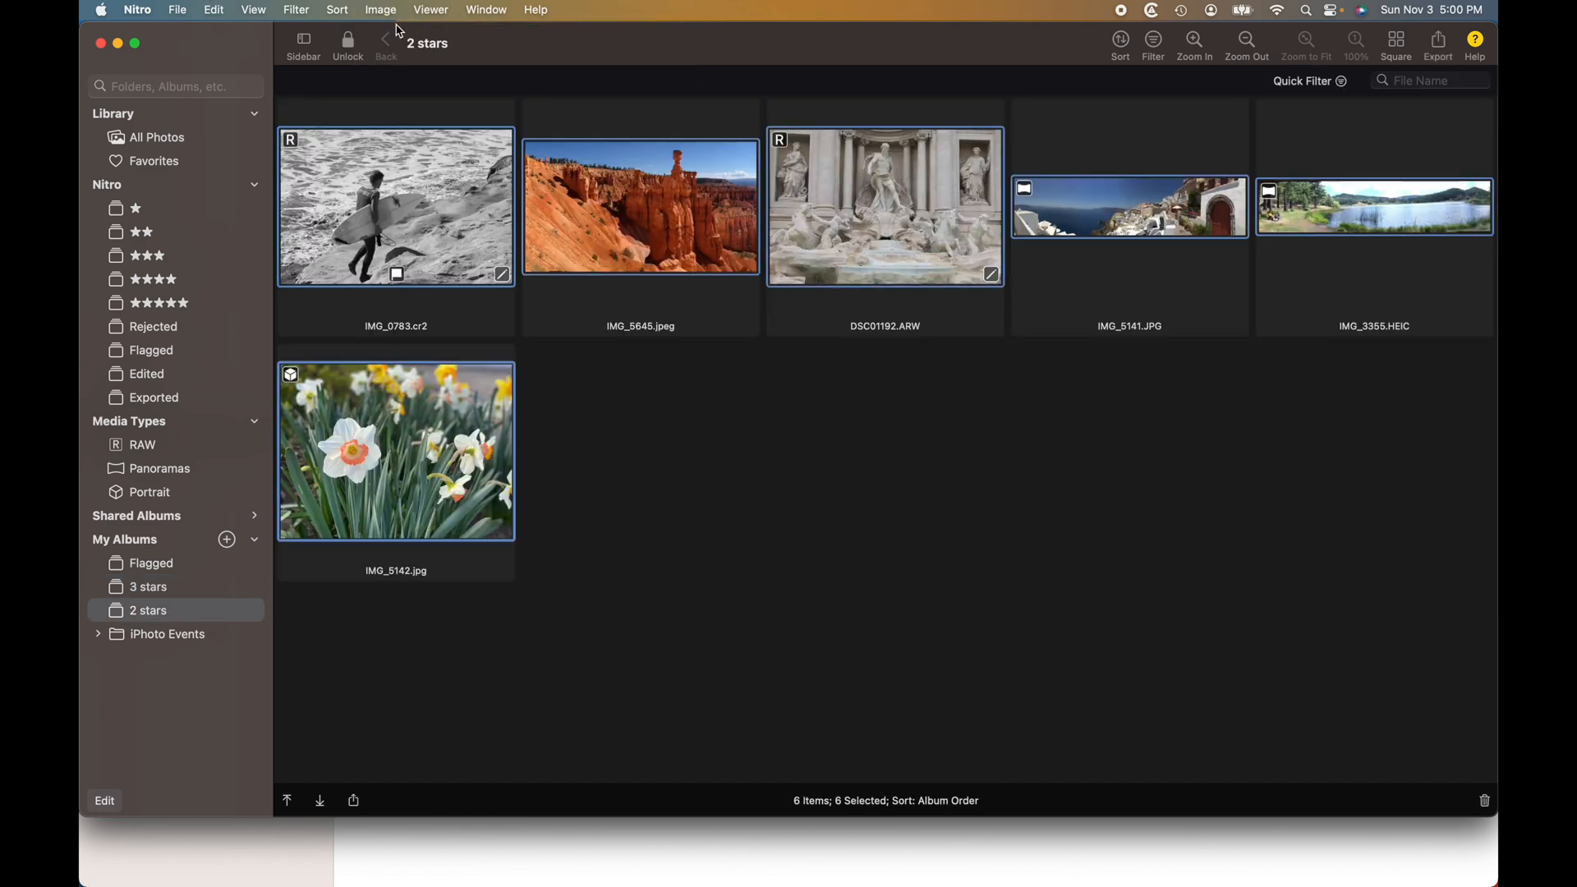
pyautogui.click(380, 10)
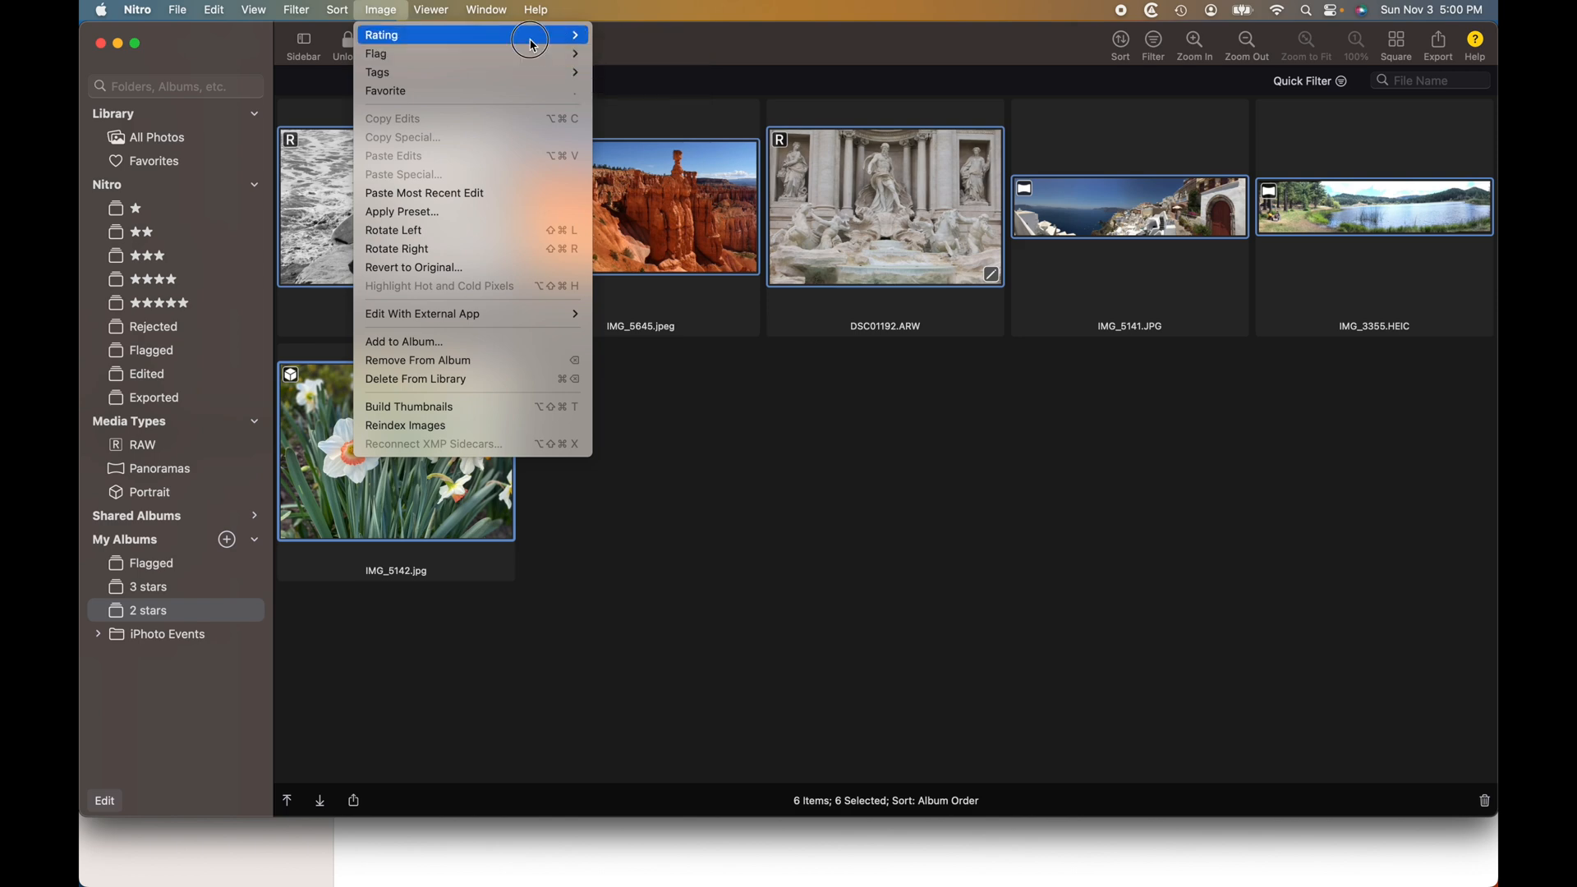
pyautogui.click(379, 35)
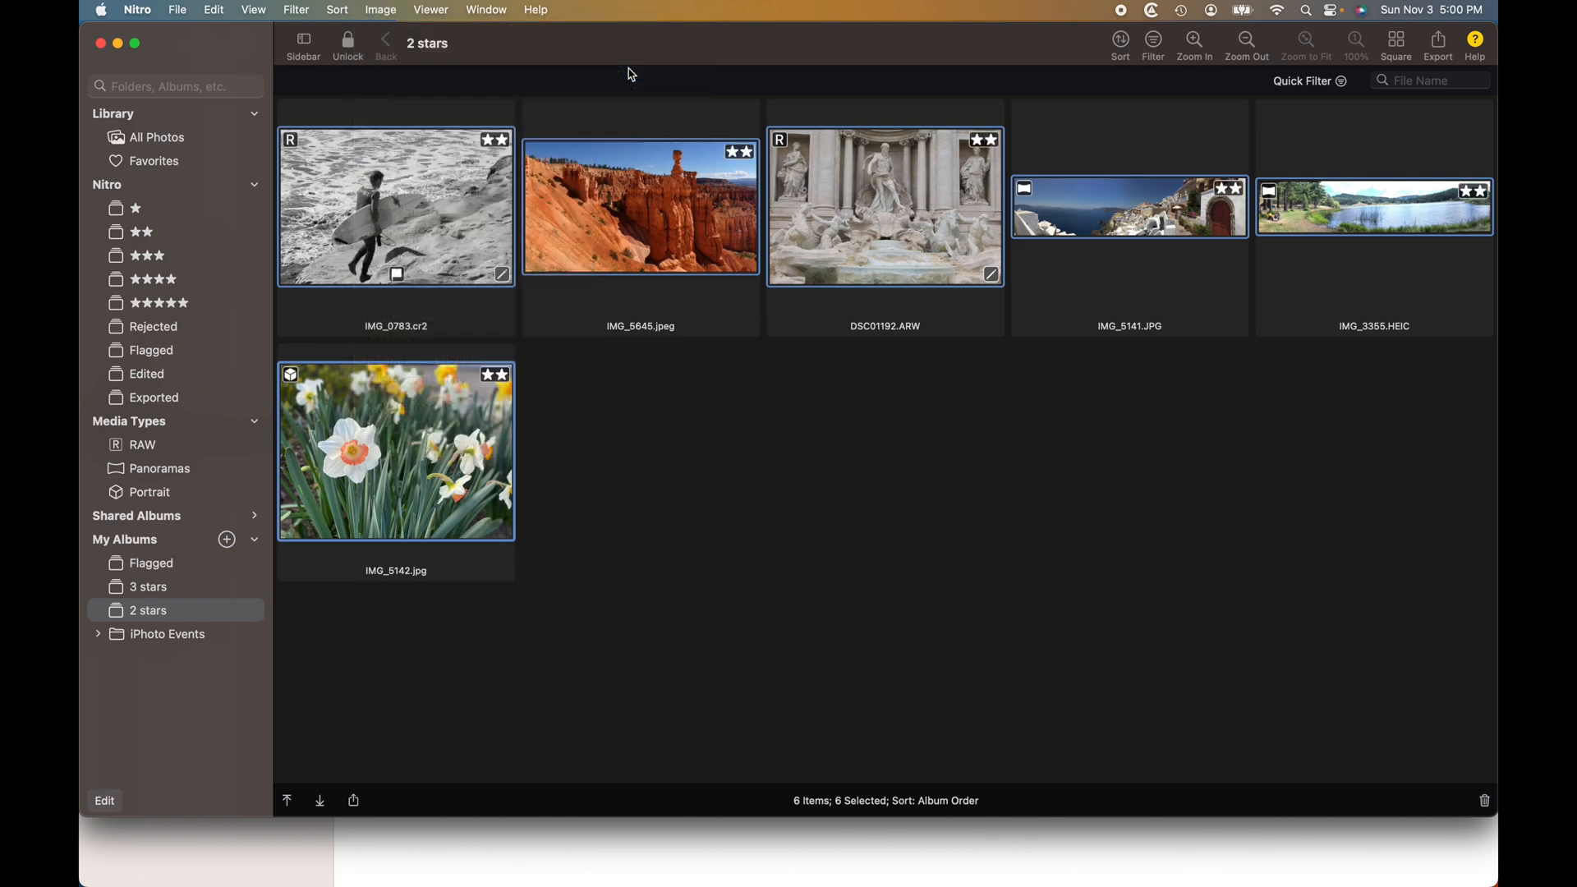
pyautogui.moveTo(347, 21)
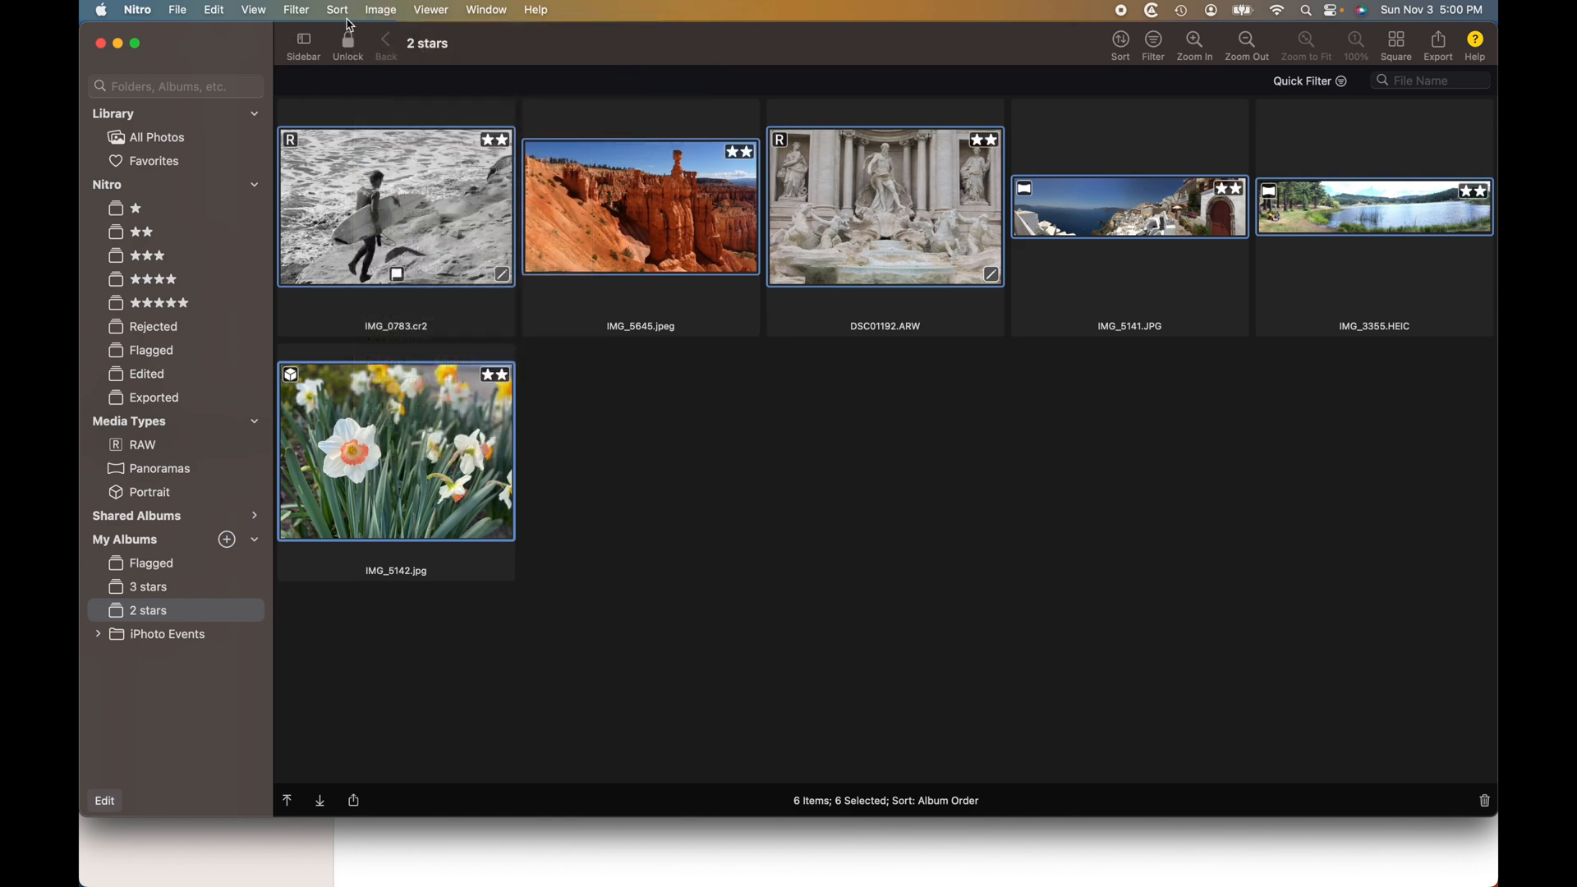
pyautogui.moveTo(141, 245)
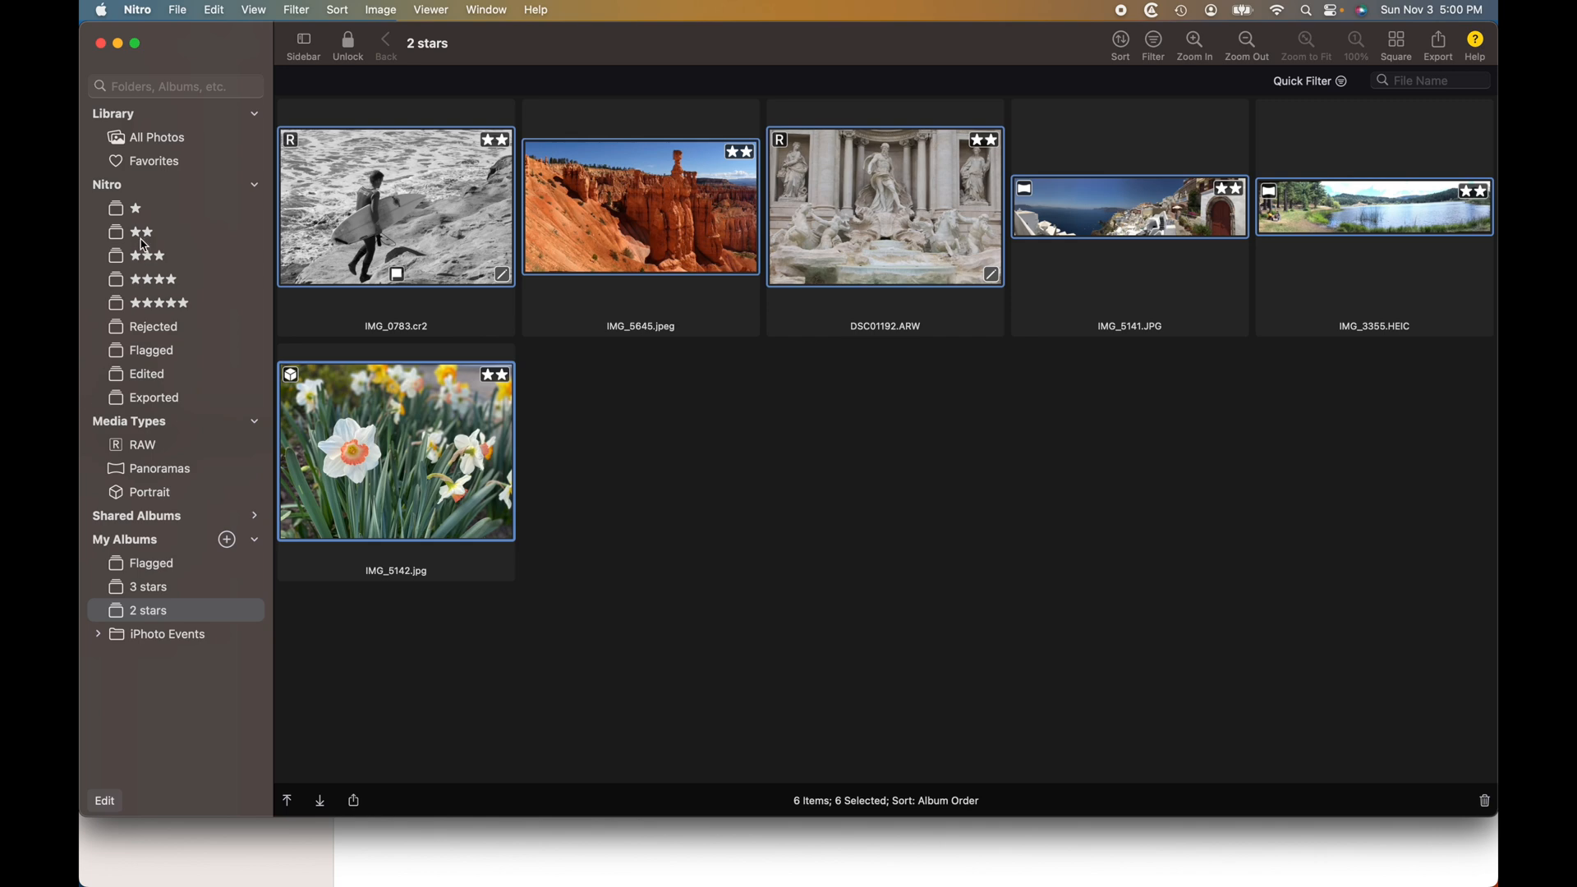
# View the ★★★ smart album, then the Flagged collection listing the six flagged photos
pyautogui.click(147, 255)
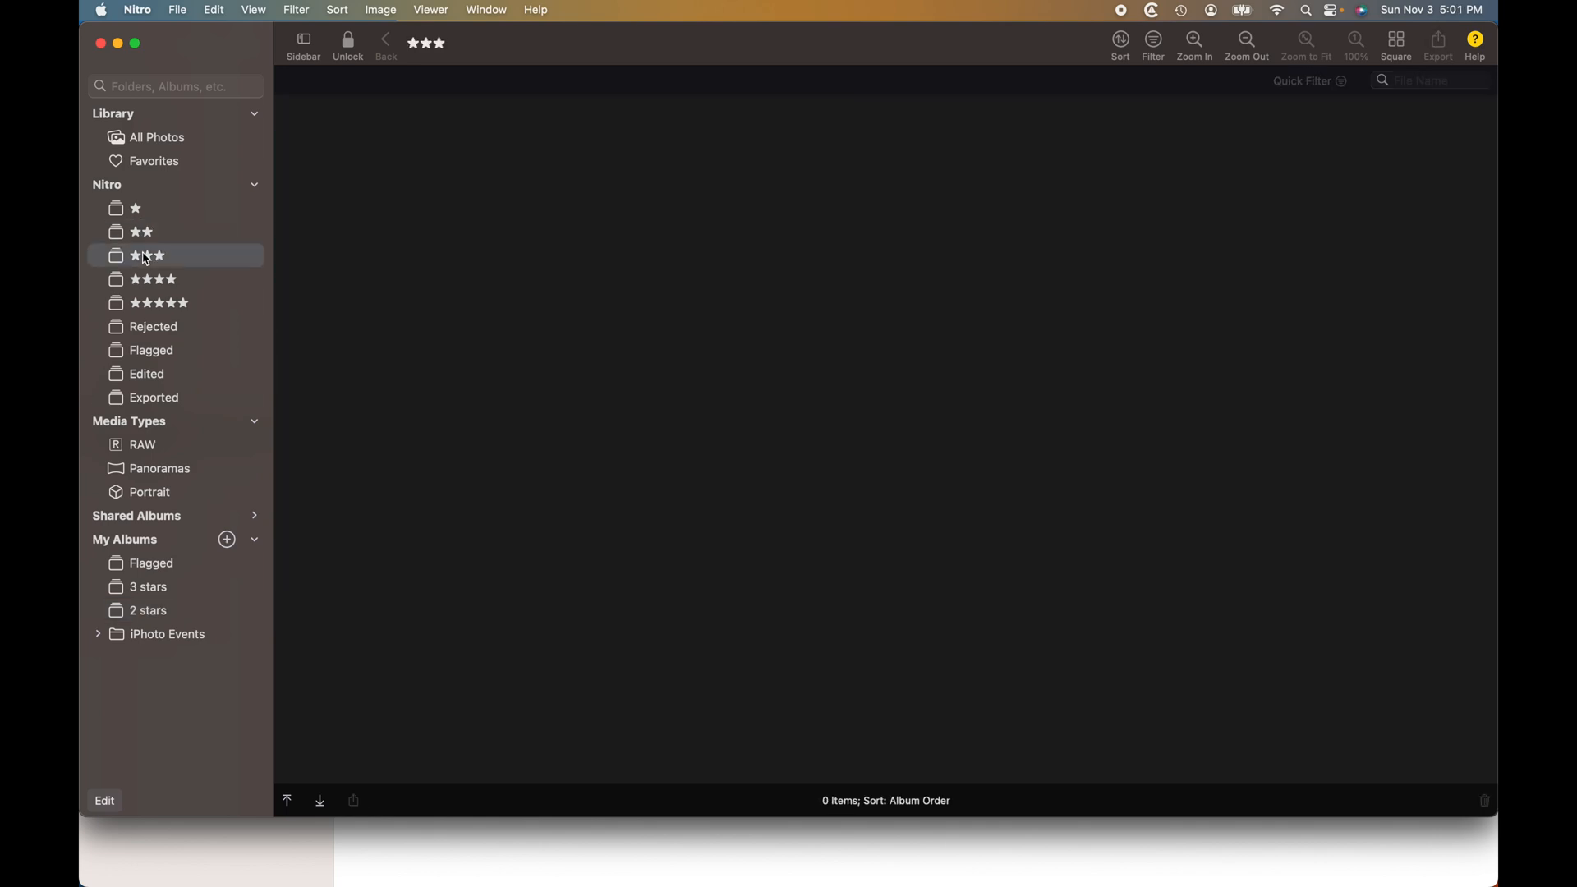
pyautogui.click(151, 348)
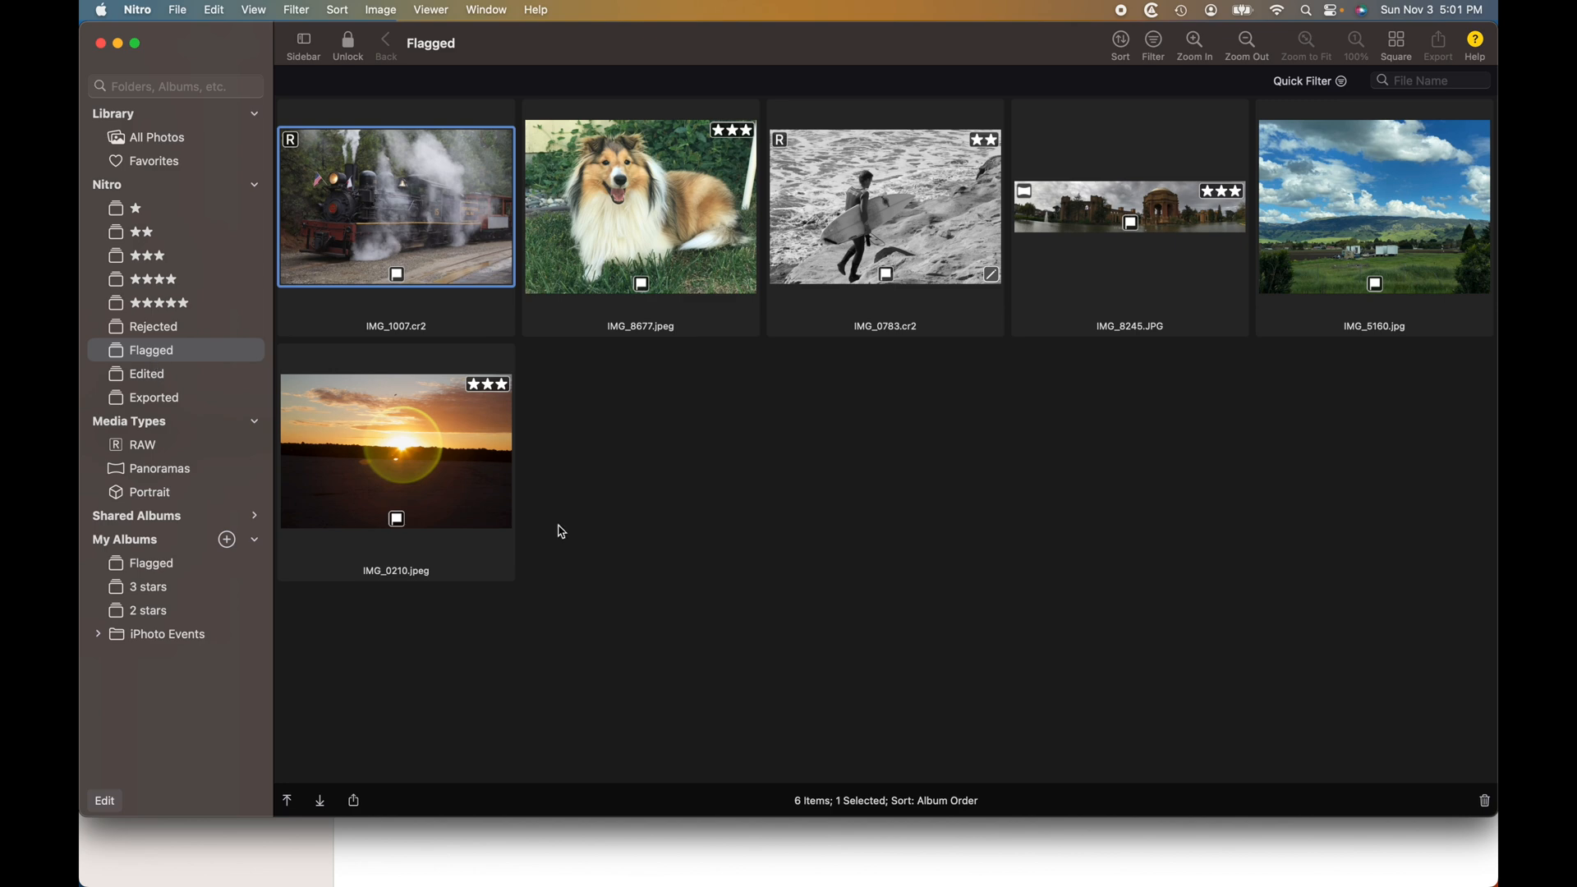
pyautogui.moveTo(1018, 253)
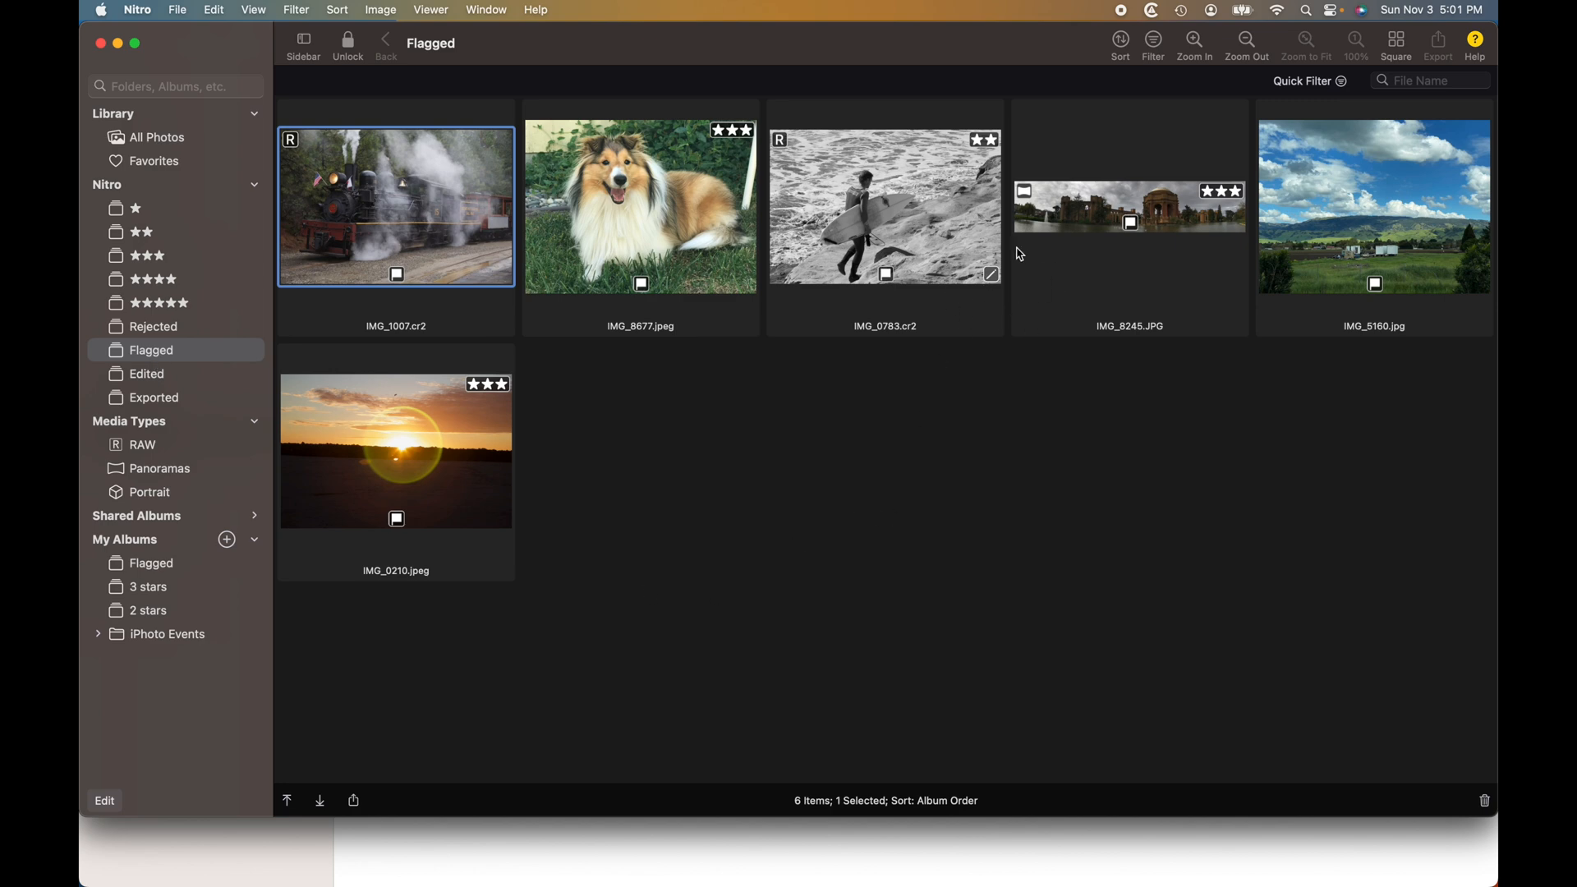
pyautogui.moveTo(948, 261)
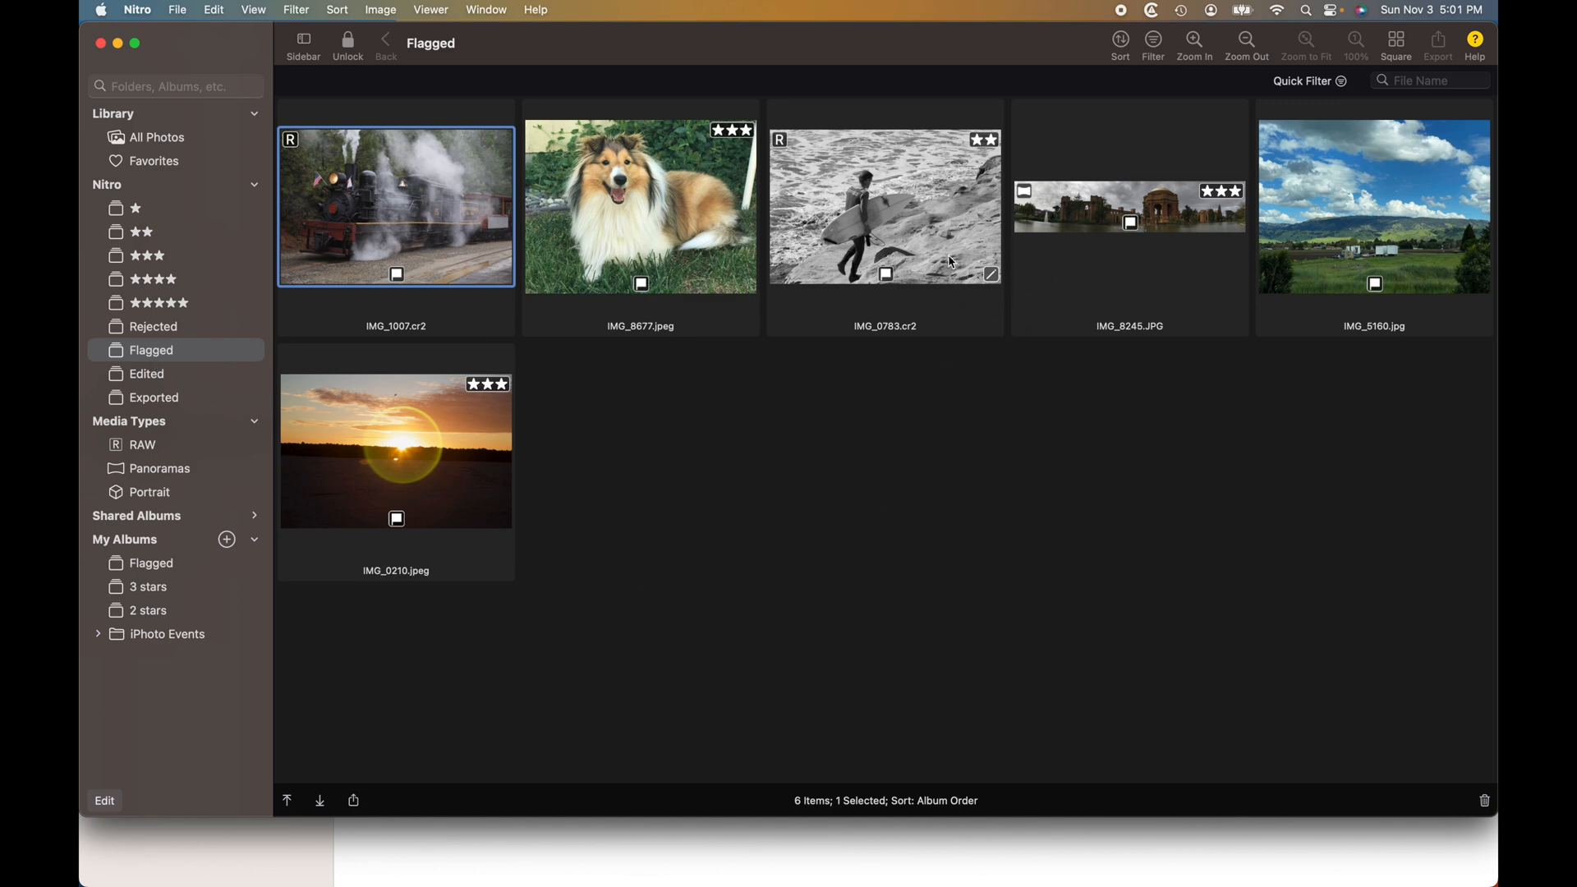
pyautogui.moveTo(660, 402)
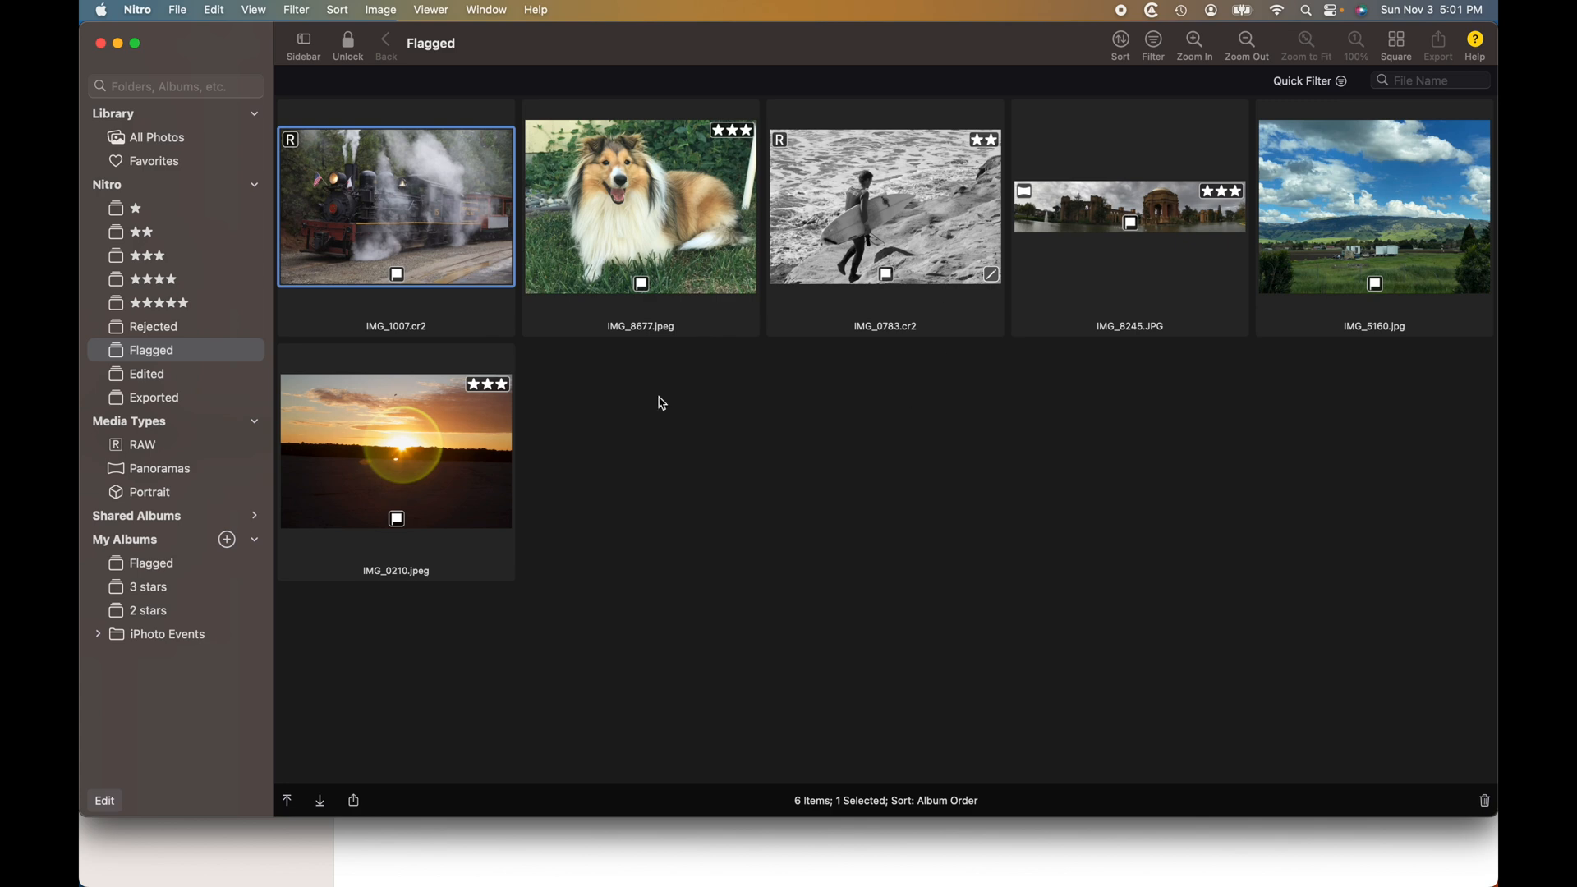
pyautogui.moveTo(253, 601)
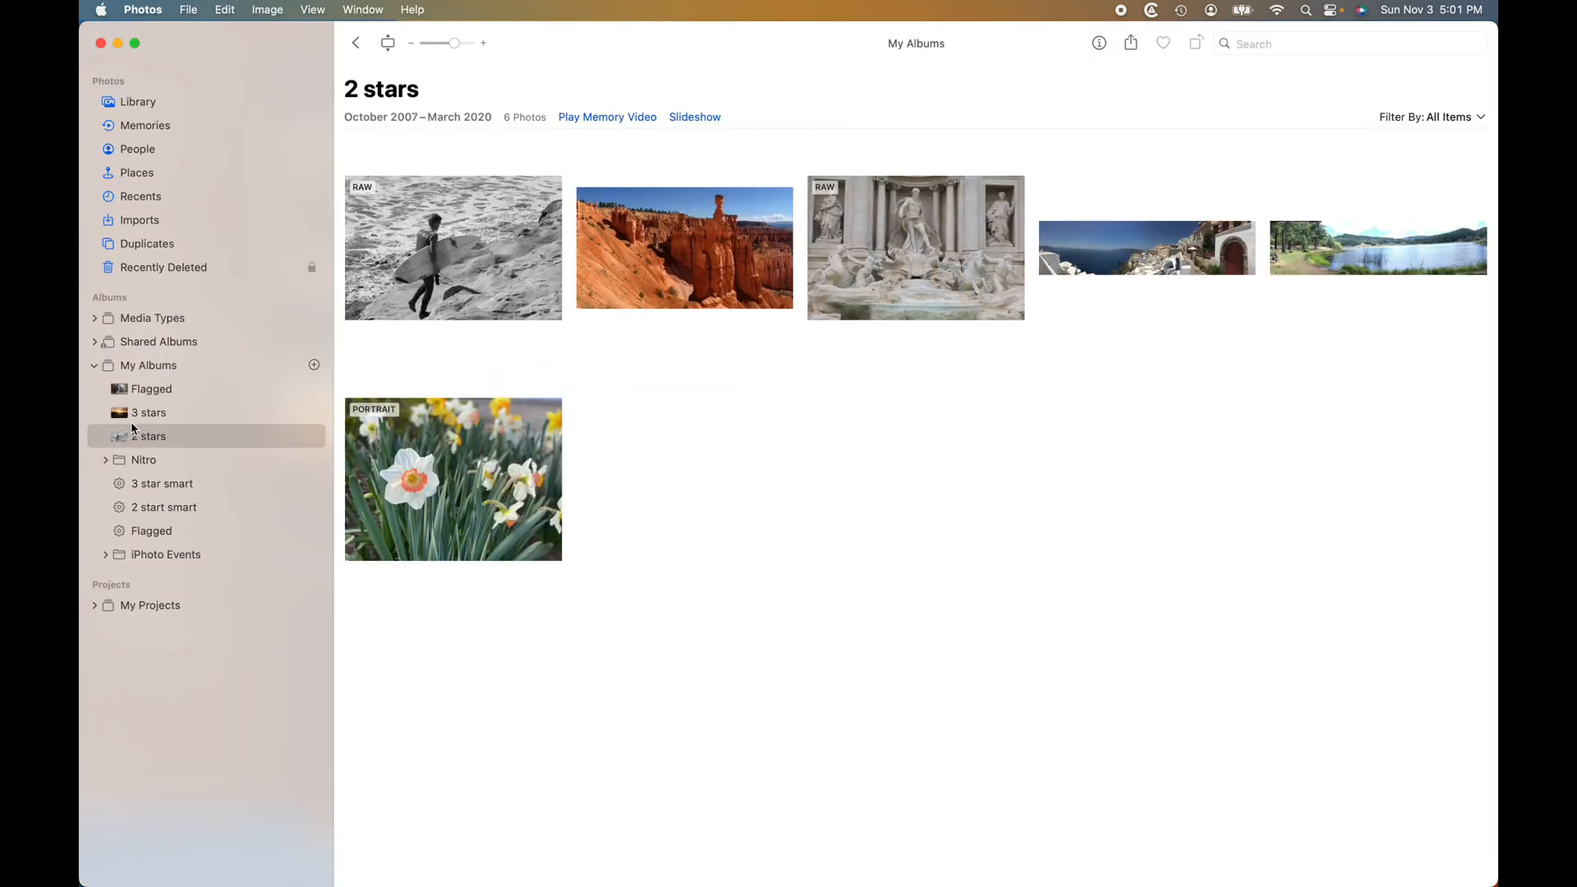
pyautogui.moveTo(150, 407)
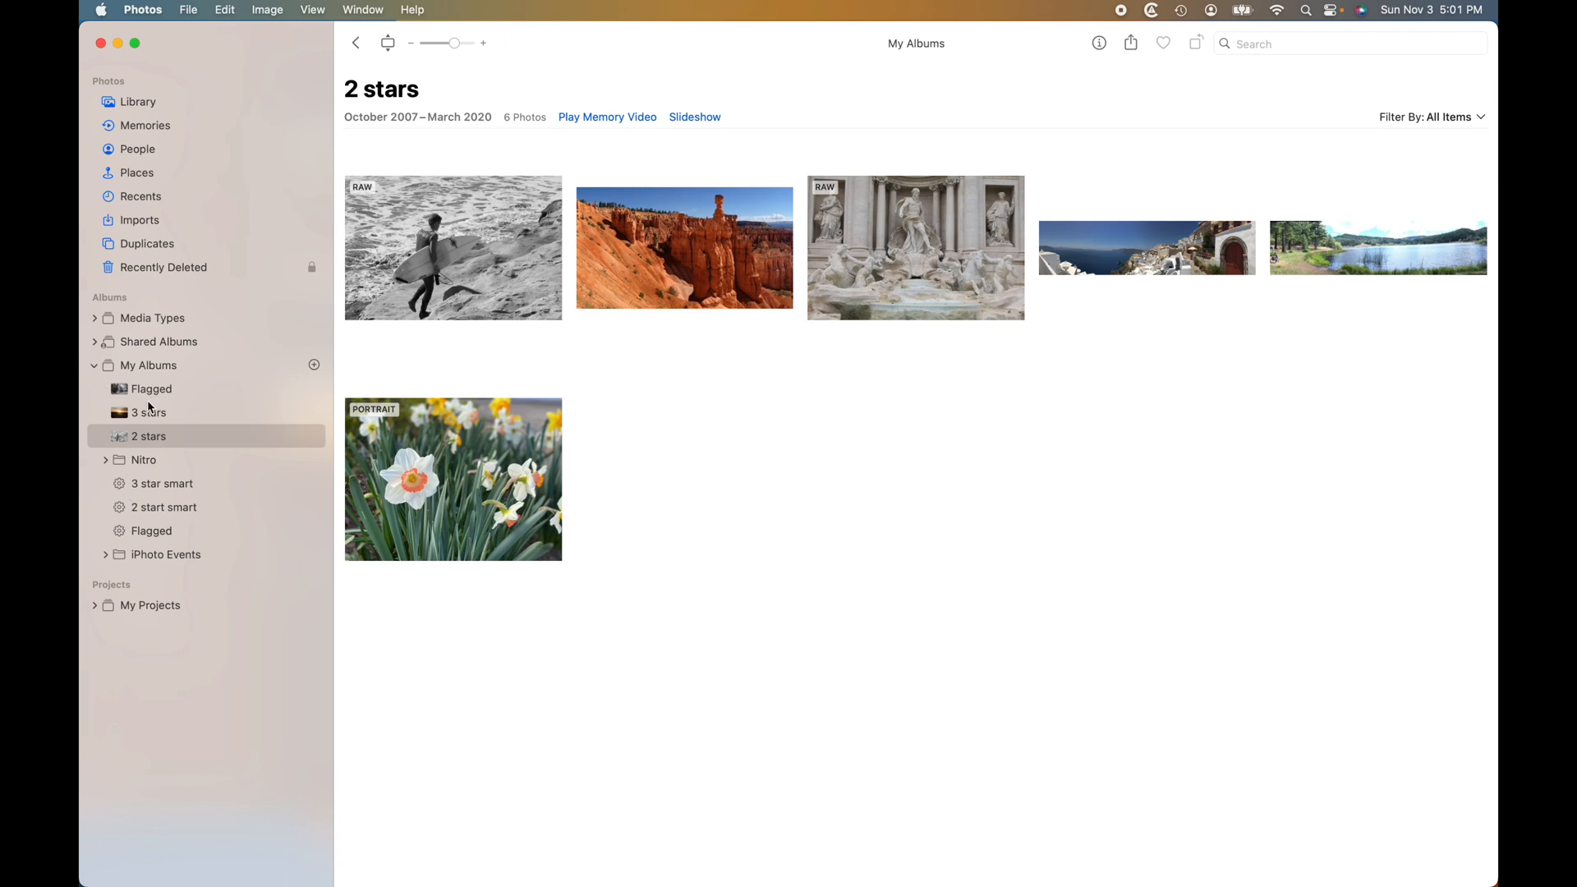
pyautogui.moveTo(173, 434)
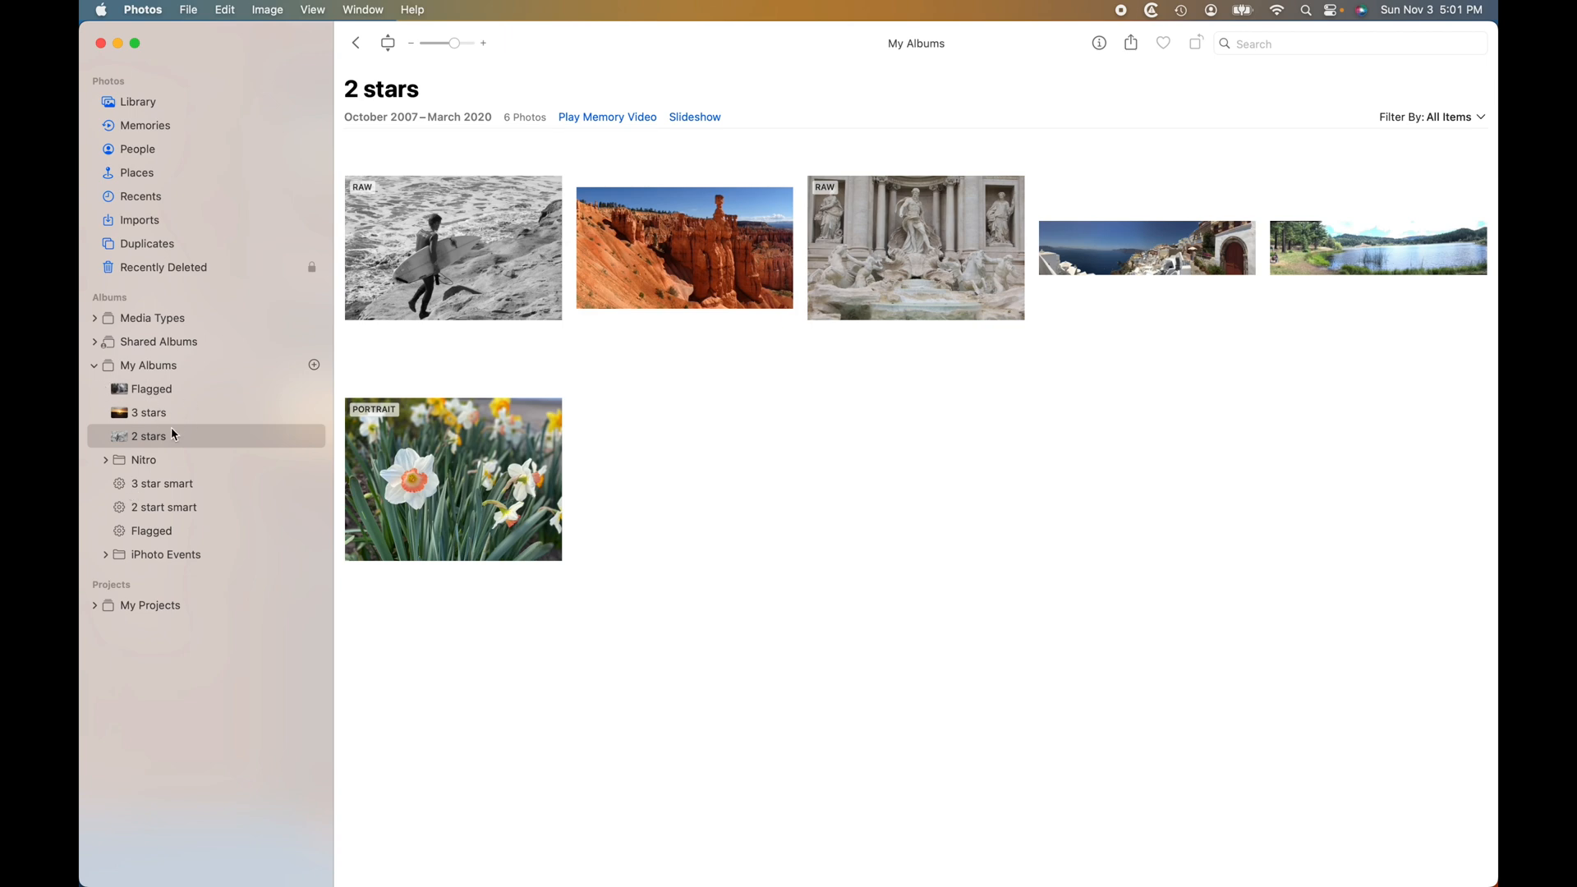